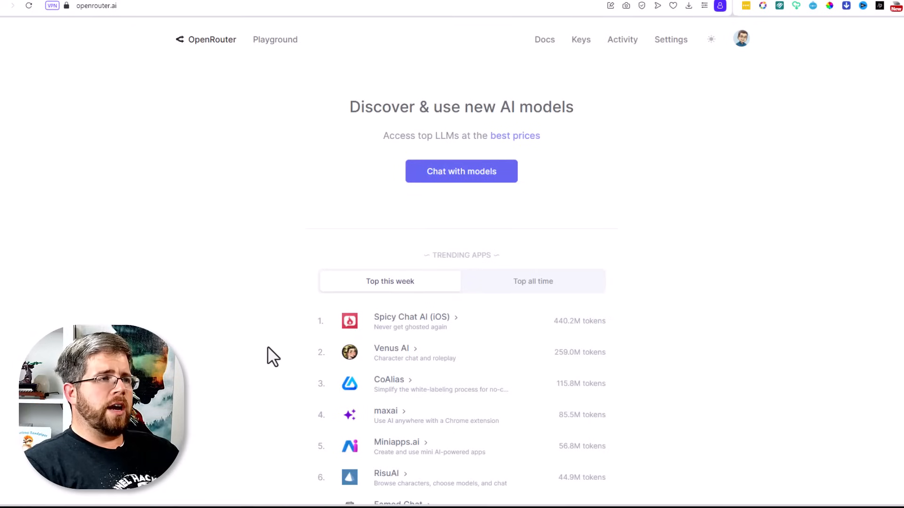
{"action": "mouse_move", "coordinate": [249, 350]}
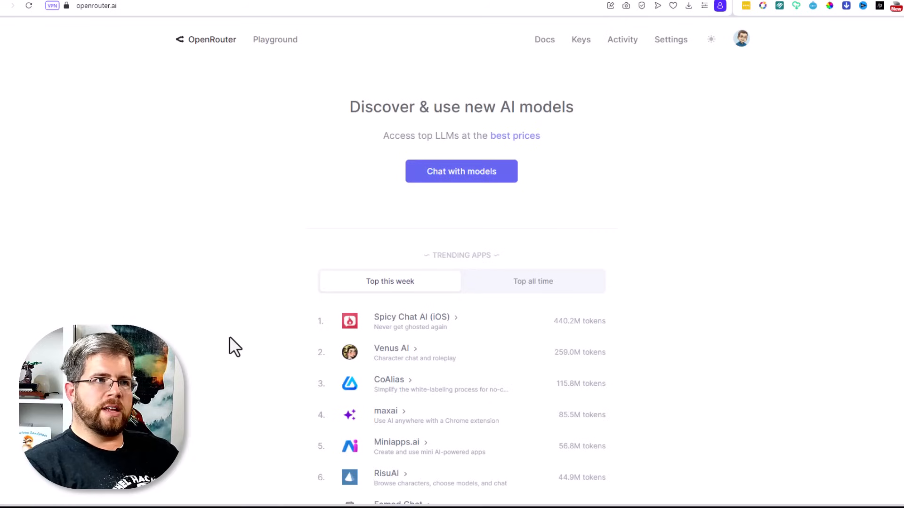
{"action": "mouse_move", "coordinate": [224, 350]}
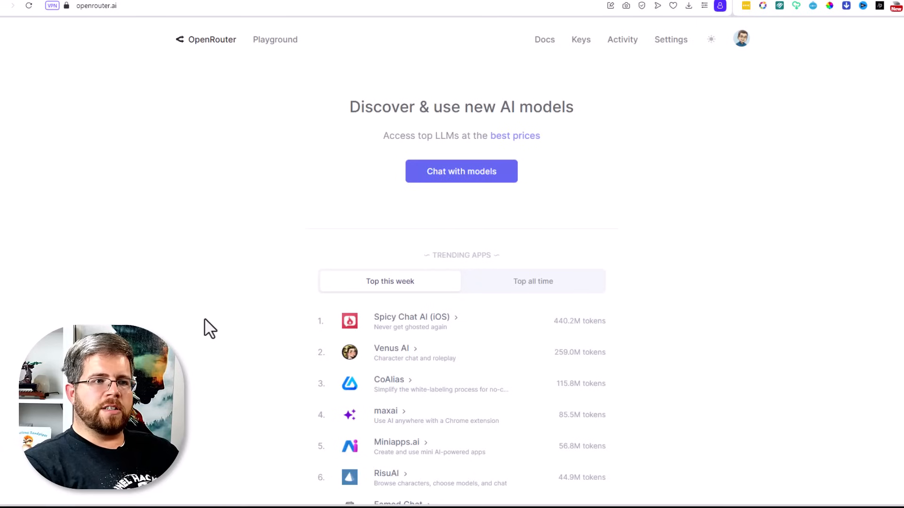
{"action": "mouse_move", "coordinate": [198, 333]}
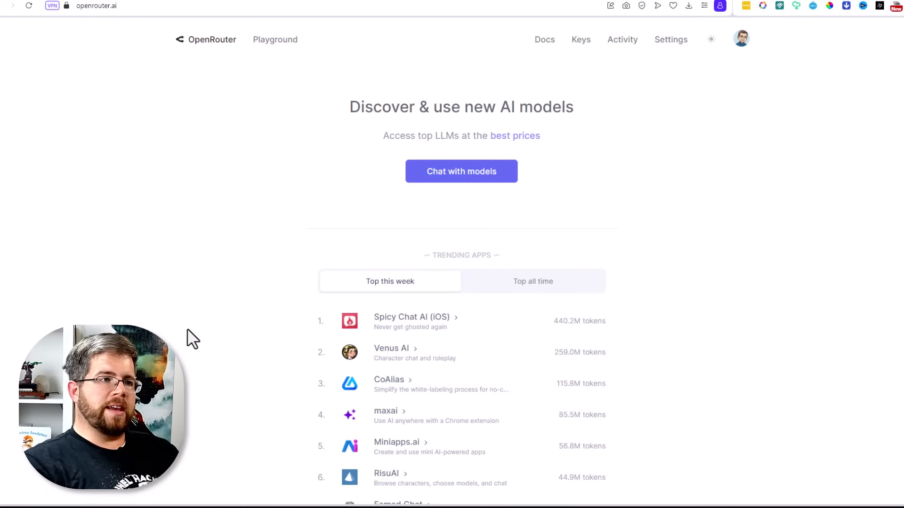
{"action": "mouse_move", "coordinate": [150, 269]}
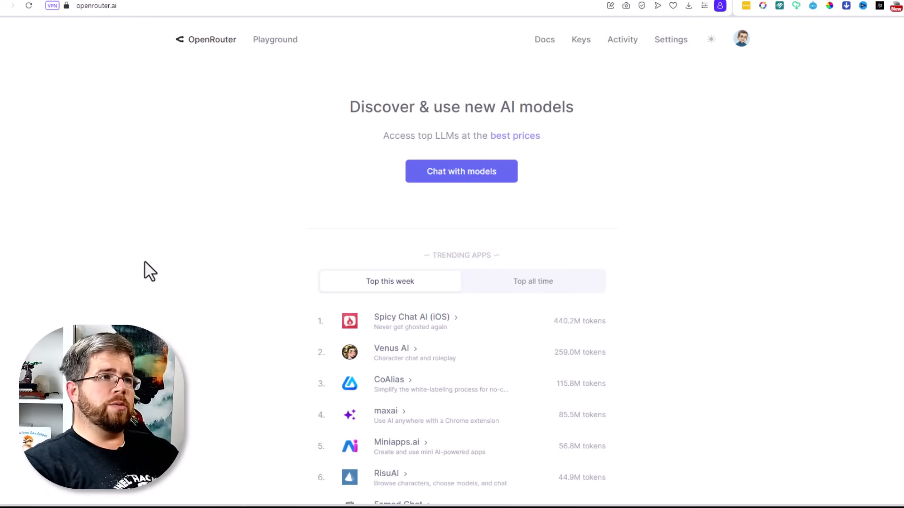
{"action": "mouse_move", "coordinate": [181, 168]}
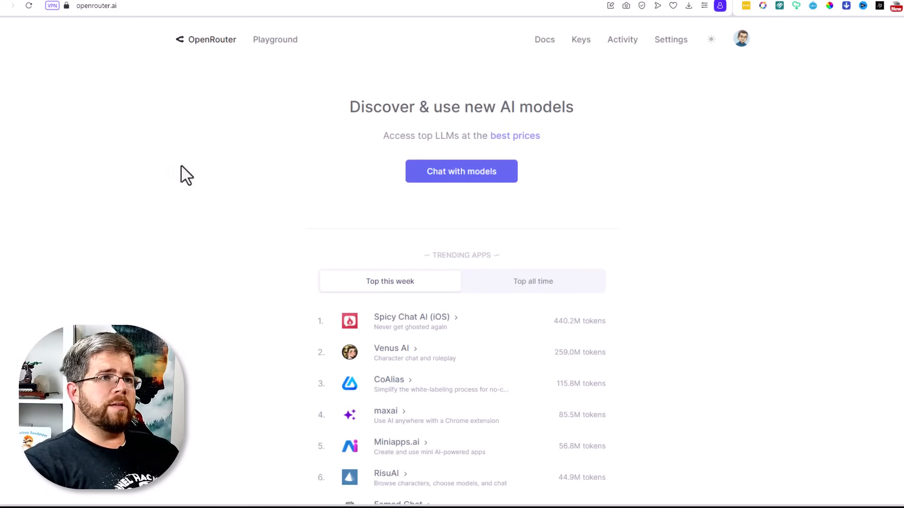
{"action": "mouse_move", "coordinate": [520, 254]}
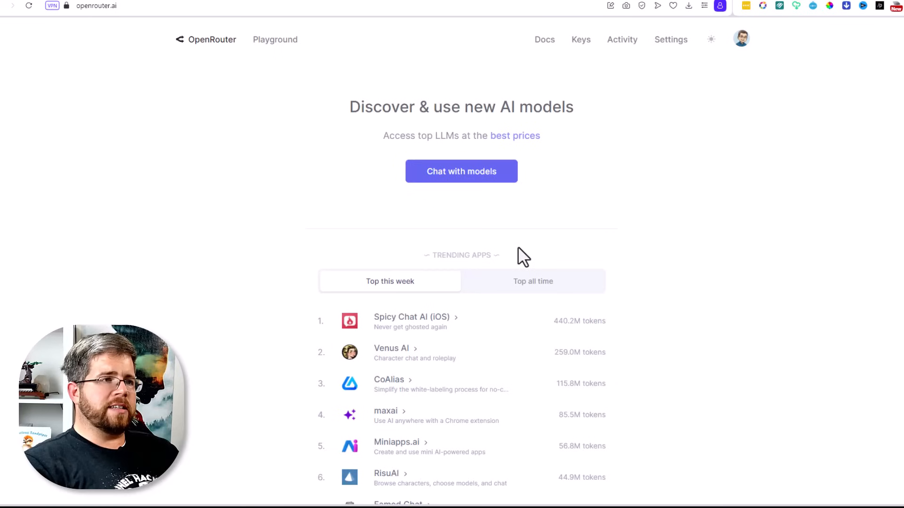
{"action": "mouse_move", "coordinate": [462, 251]}
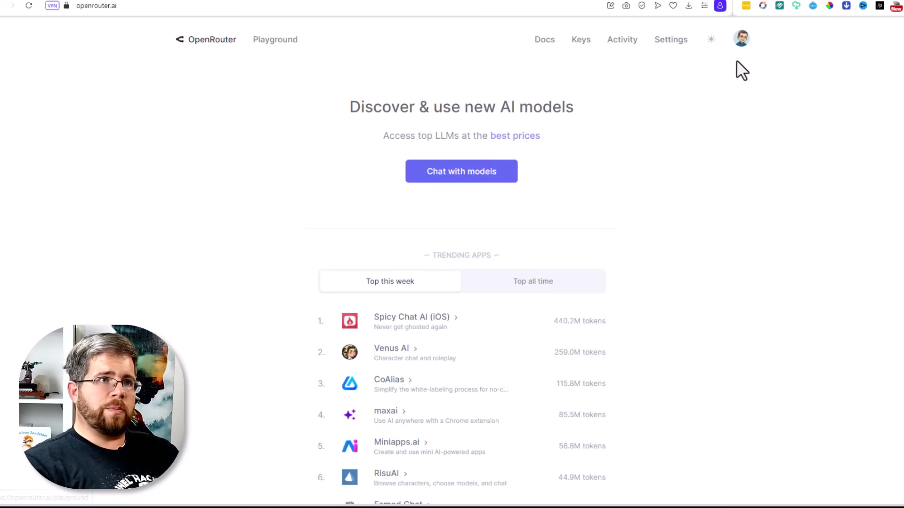
- Go to the account settings page to check the default model and $4.324 credit balance
{"action": "left_click", "coordinate": [671, 39]}
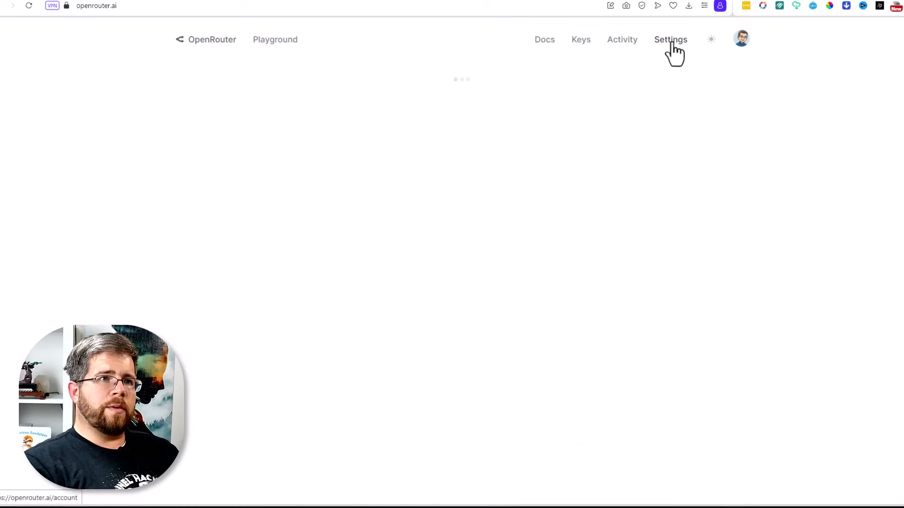
{"action": "left_click", "coordinate": [670, 40]}
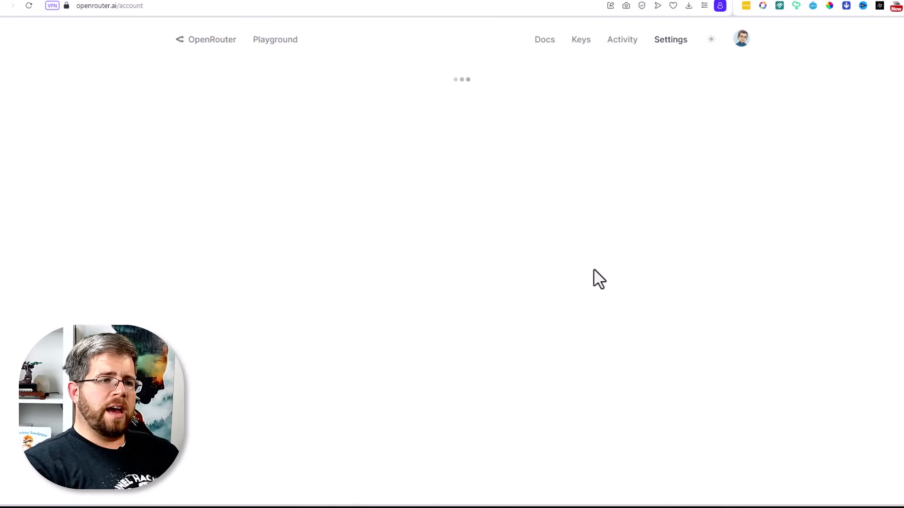
{"action": "mouse_move", "coordinate": [585, 286]}
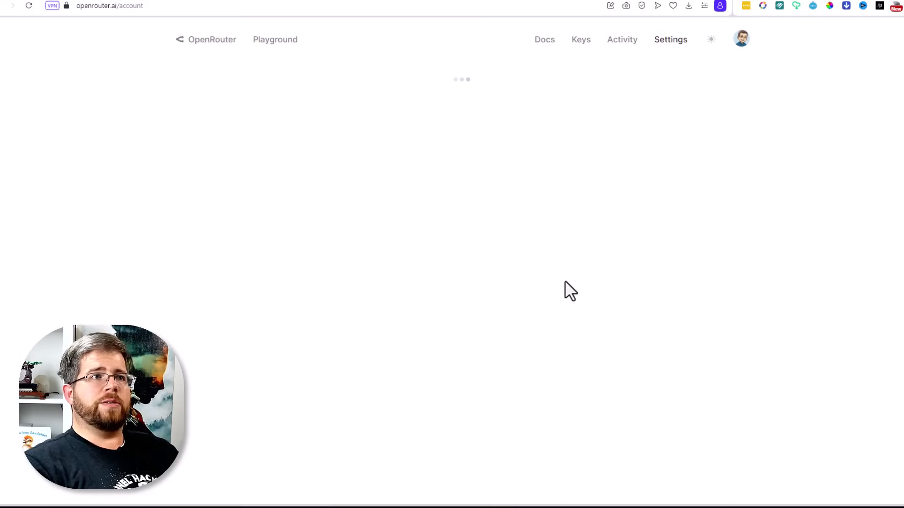
{"action": "mouse_move", "coordinate": [561, 295]}
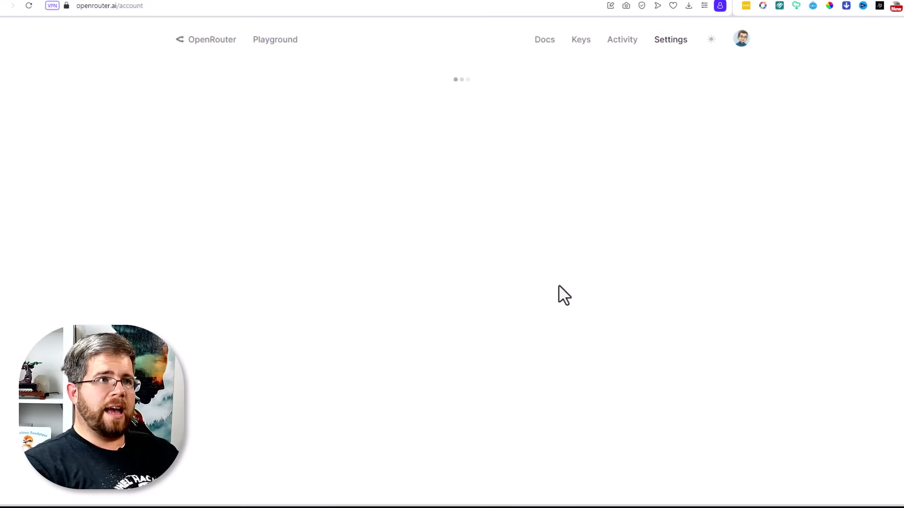
{"action": "mouse_move", "coordinate": [442, 85]}
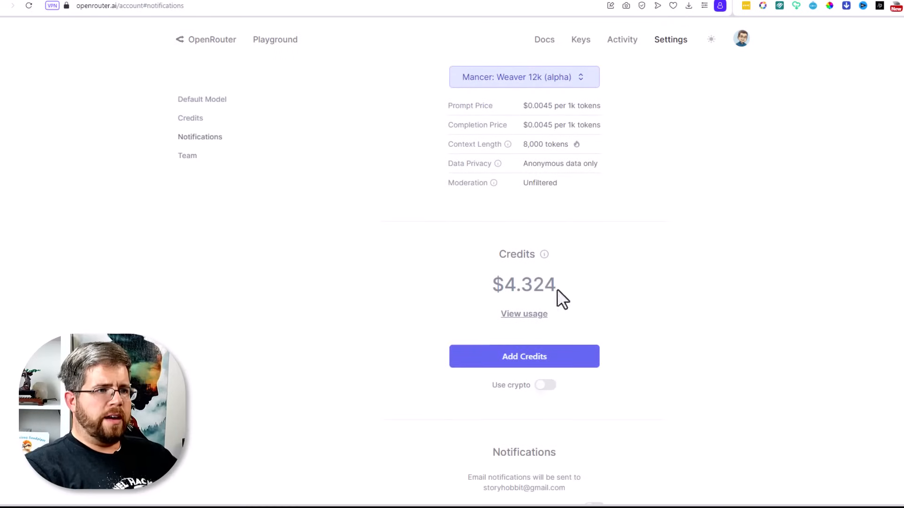
{"action": "mouse_move", "coordinate": [601, 274]}
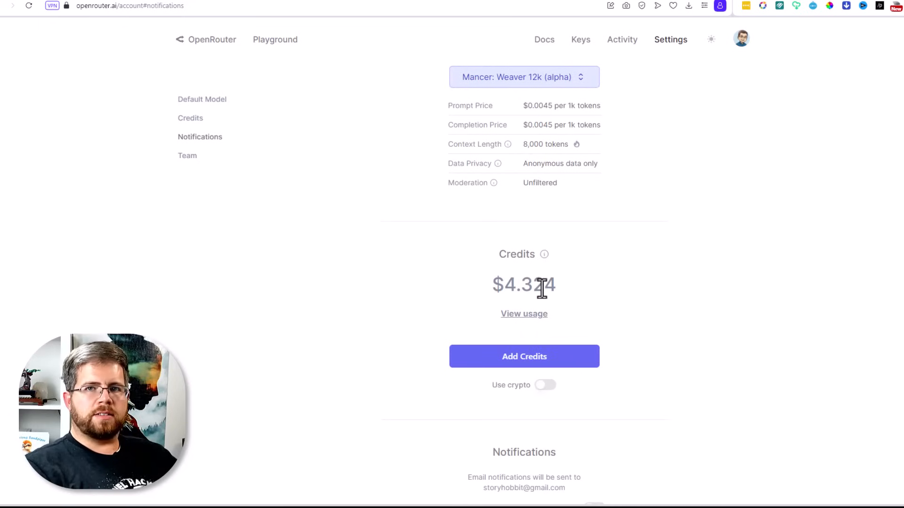
{"action": "mouse_move", "coordinate": [570, 402]}
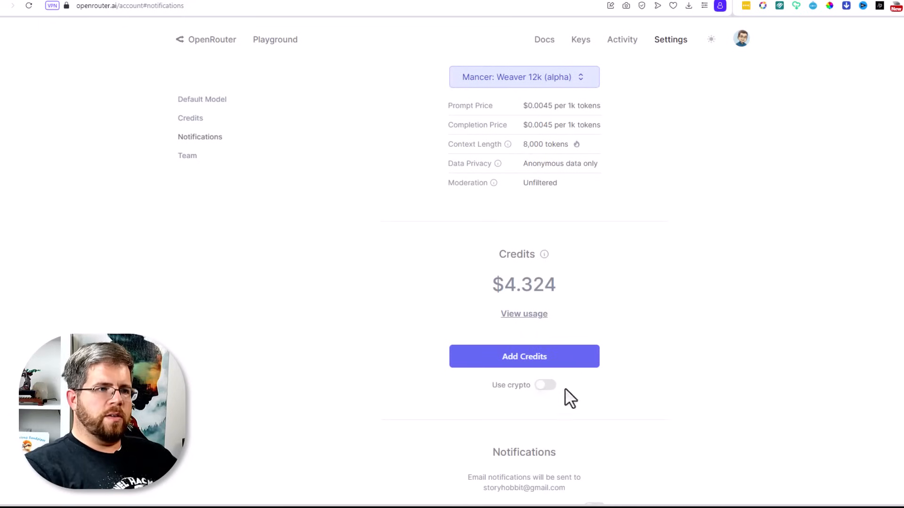
{"action": "mouse_move", "coordinate": [650, 301]}
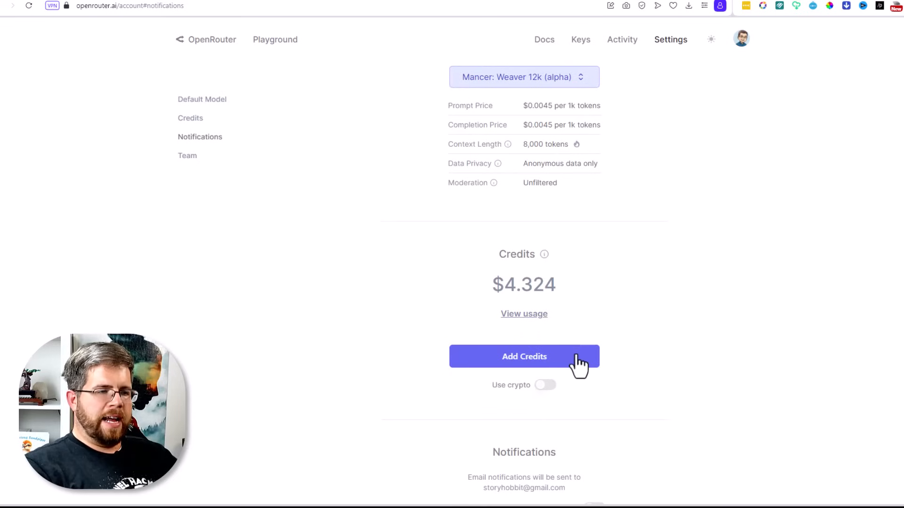
{"action": "mouse_move", "coordinate": [492, 320]}
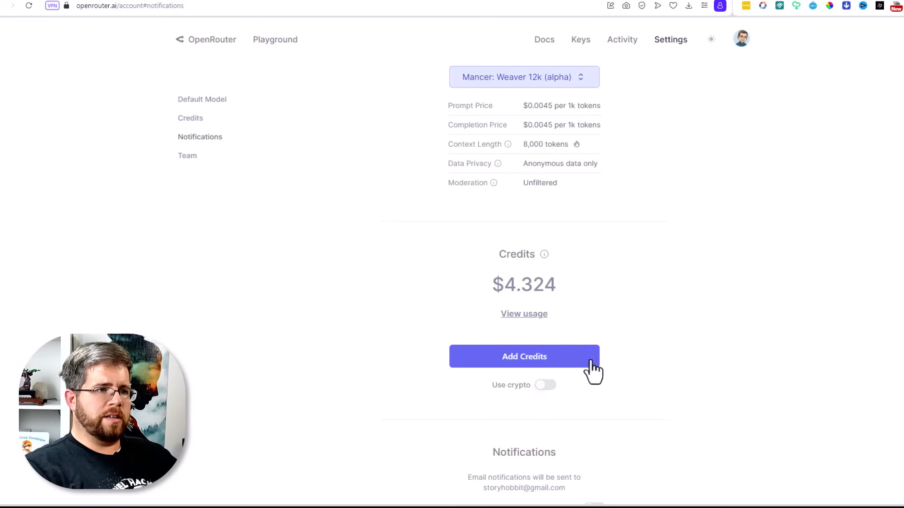
{"action": "mouse_move", "coordinate": [580, 370]}
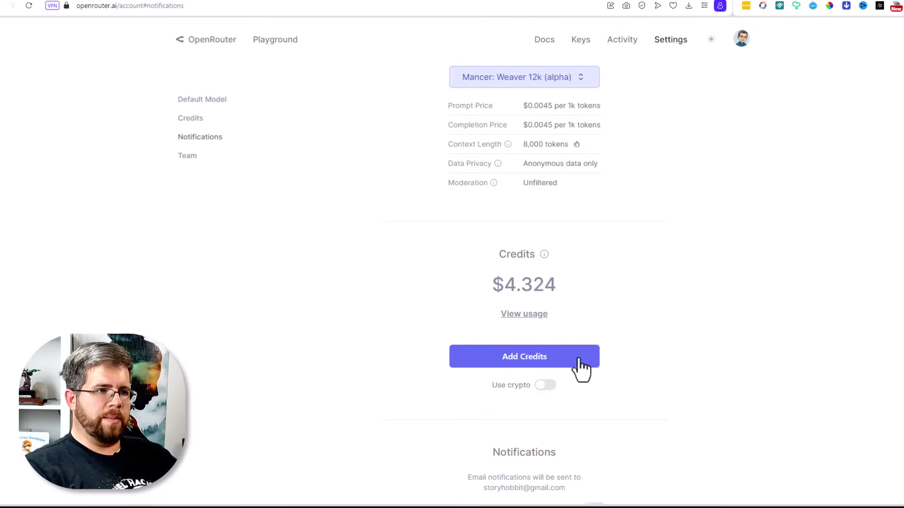
{"action": "mouse_move", "coordinate": [505, 290]}
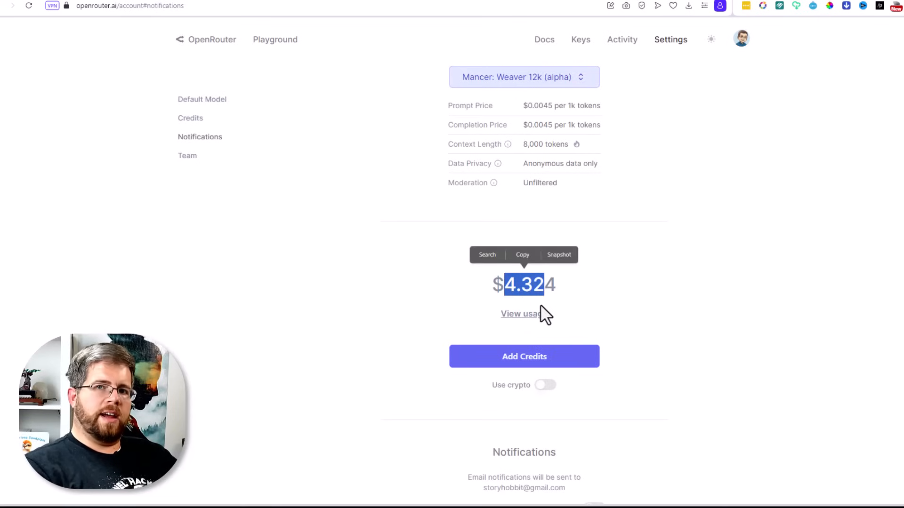
{"action": "mouse_move", "coordinate": [523, 315]}
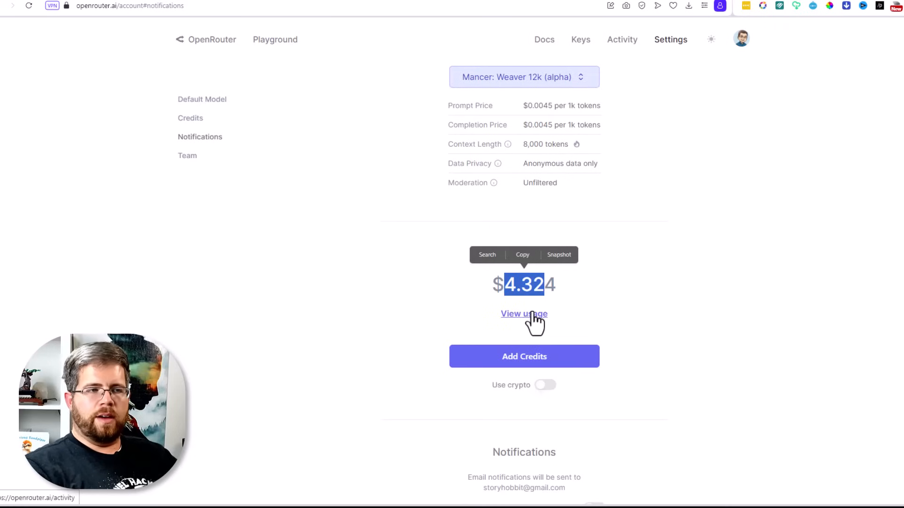
{"action": "mouse_move", "coordinate": [523, 314]}
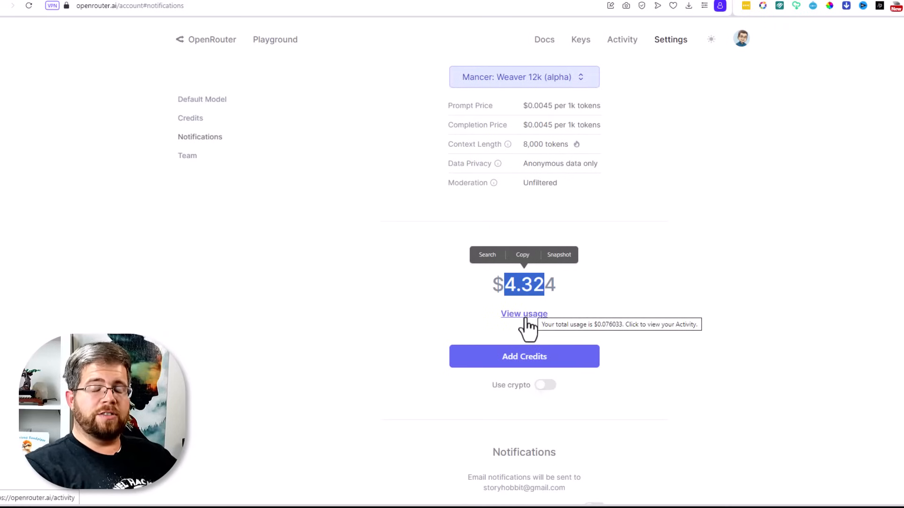
{"action": "mouse_move", "coordinate": [493, 283]}
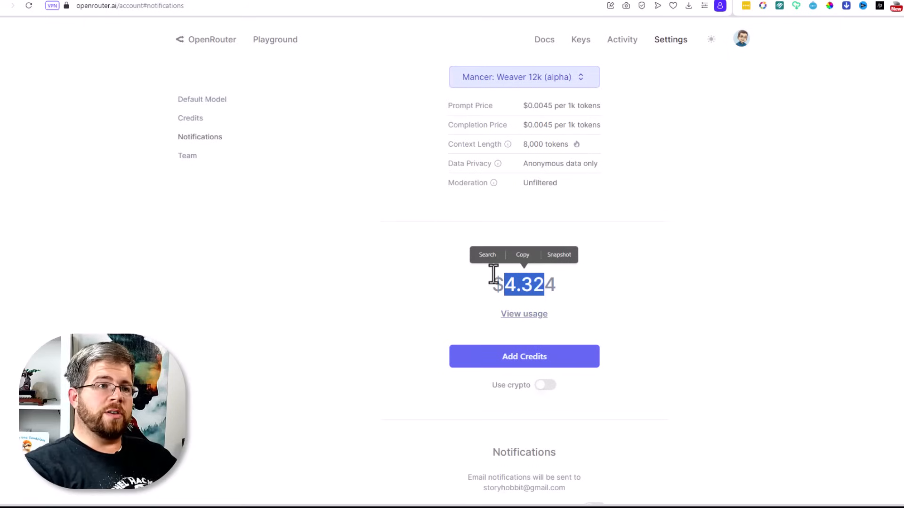
{"action": "mouse_move", "coordinate": [565, 294]}
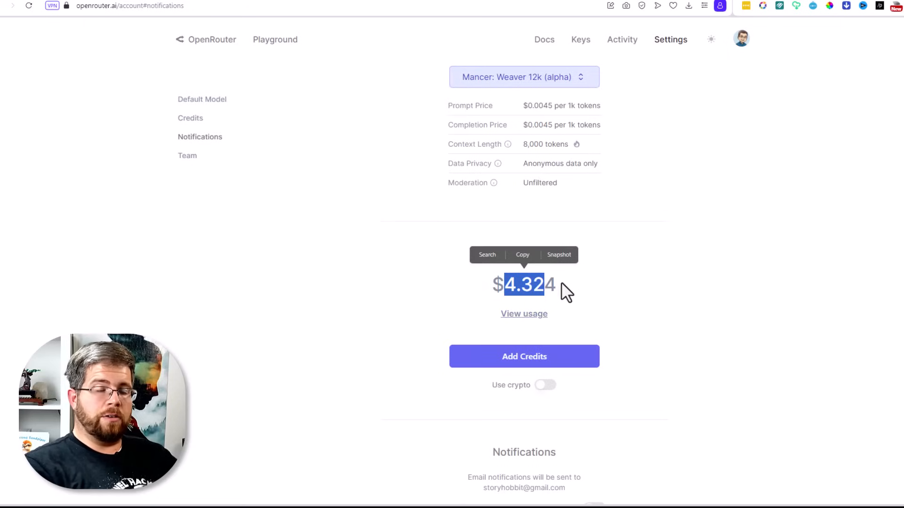
- Return home and enter the Playground chat with GPT-3.5 Turbo, MythoMax and Llama presets
{"action": "left_click", "coordinate": [207, 40]}
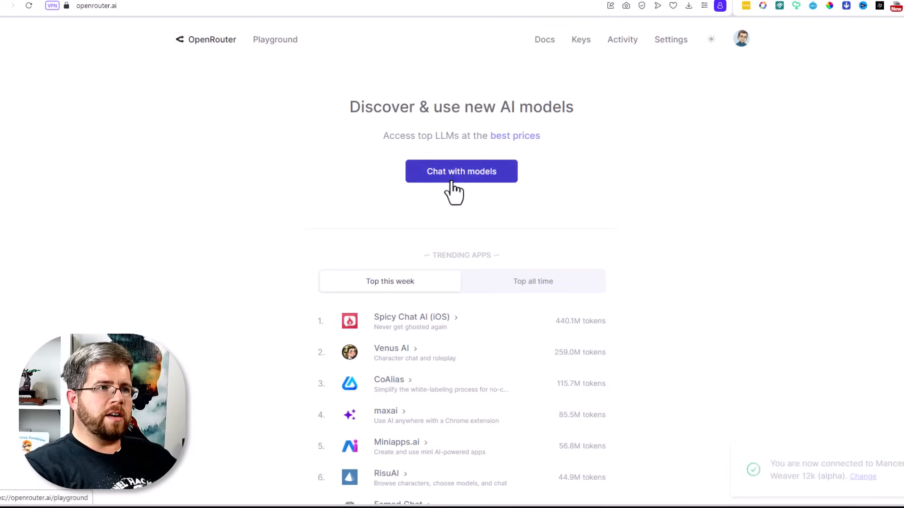
{"action": "left_click", "coordinate": [462, 172]}
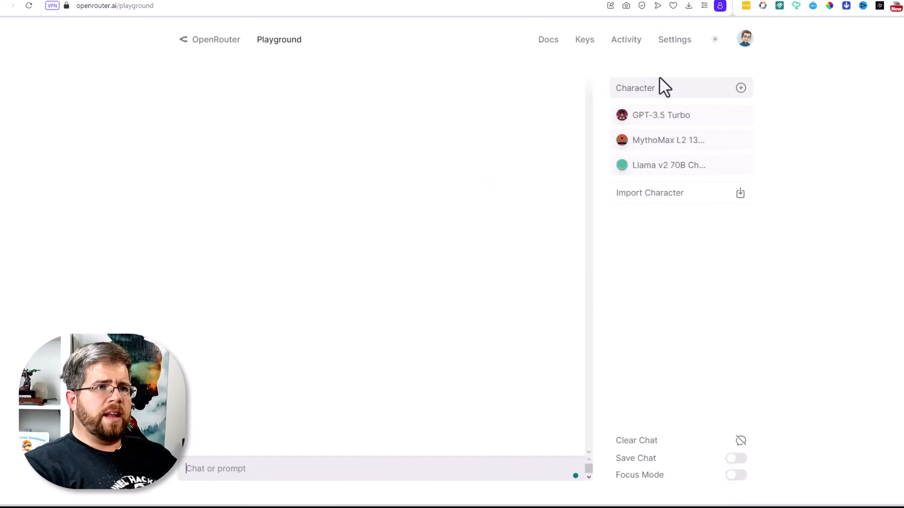
{"action": "mouse_move", "coordinate": [679, 108]}
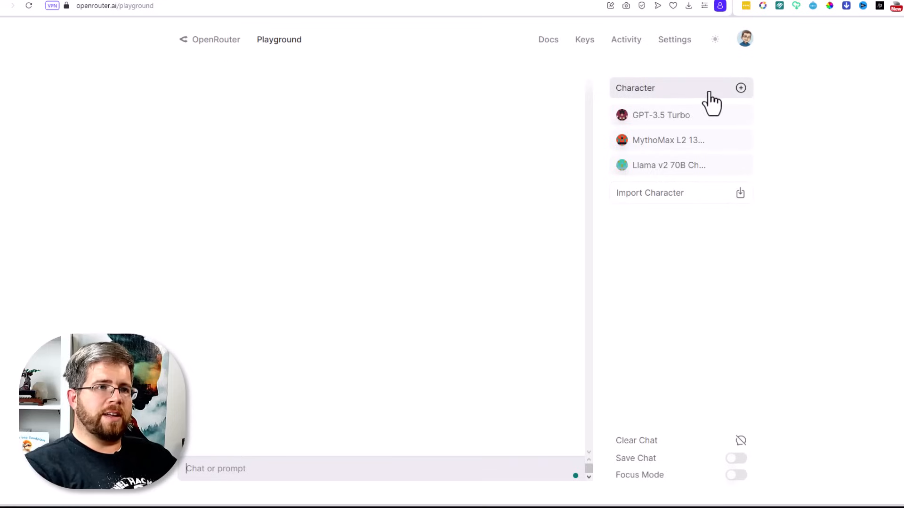
{"action": "mouse_move", "coordinate": [693, 109]}
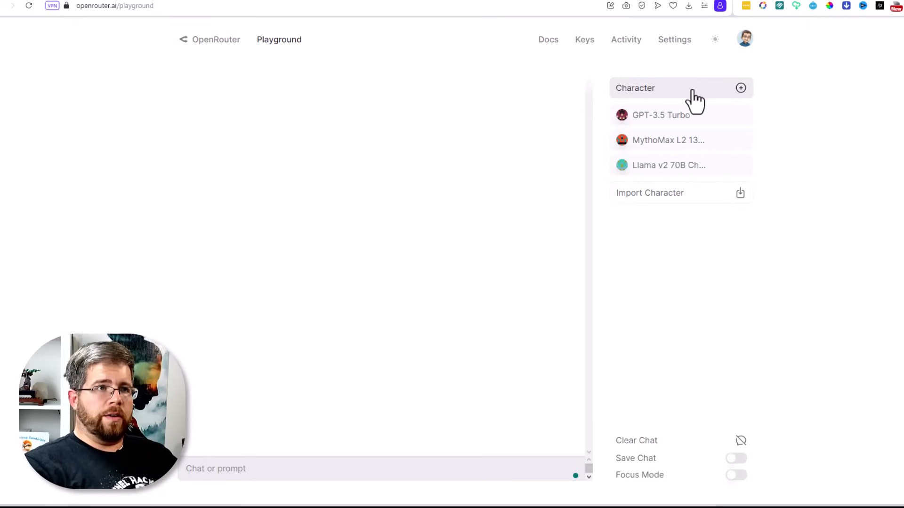
- Add an OpenAI GPT-4 character and raise its Max Tokens to 8191 in Advanced Settings
{"action": "left_click", "coordinate": [740, 88]}
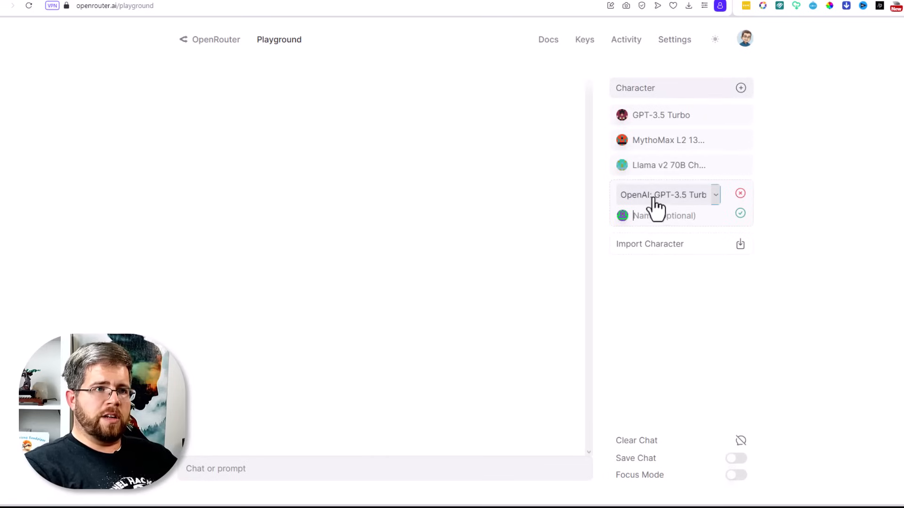
{"action": "mouse_move", "coordinate": [717, 212]}
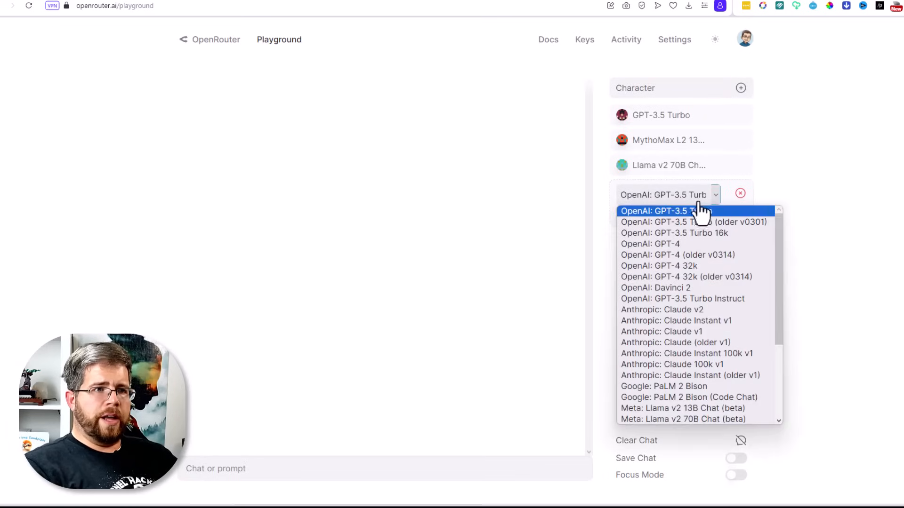
{"action": "mouse_move", "coordinate": [697, 292]}
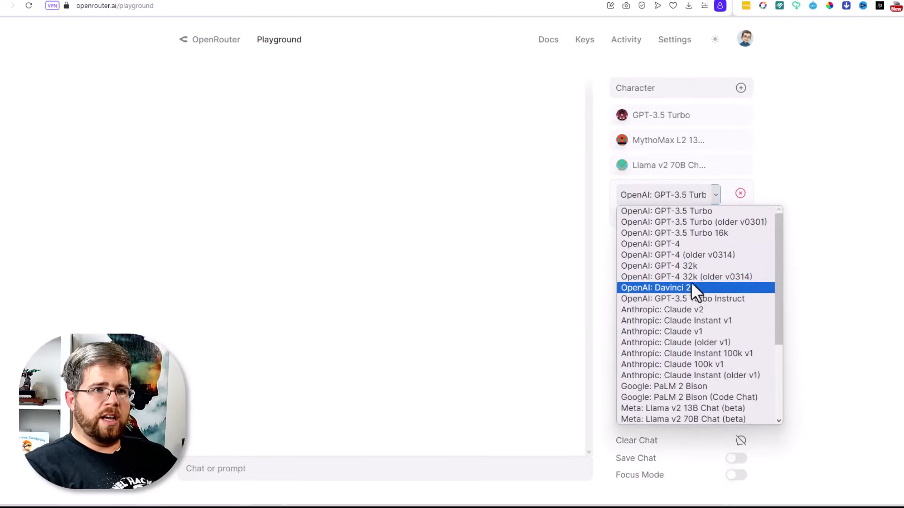
{"action": "left_click", "coordinate": [649, 244]}
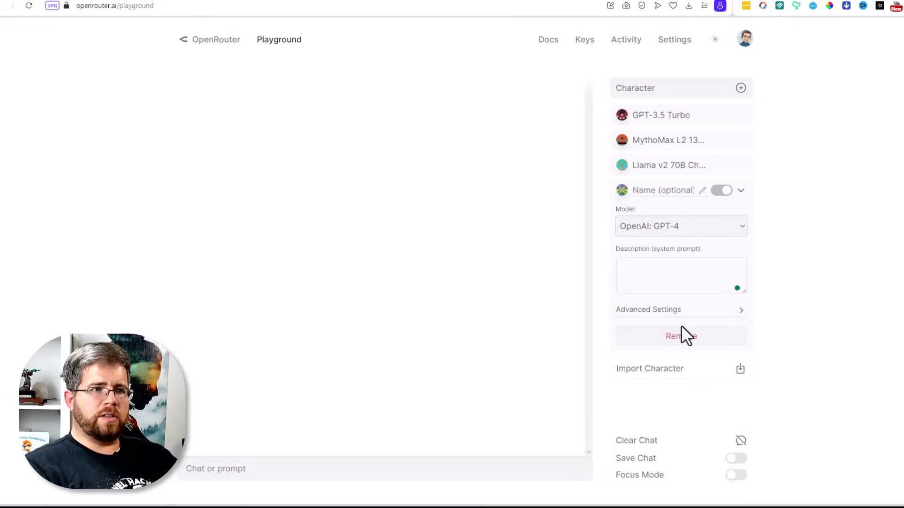
{"action": "mouse_move", "coordinate": [666, 323]}
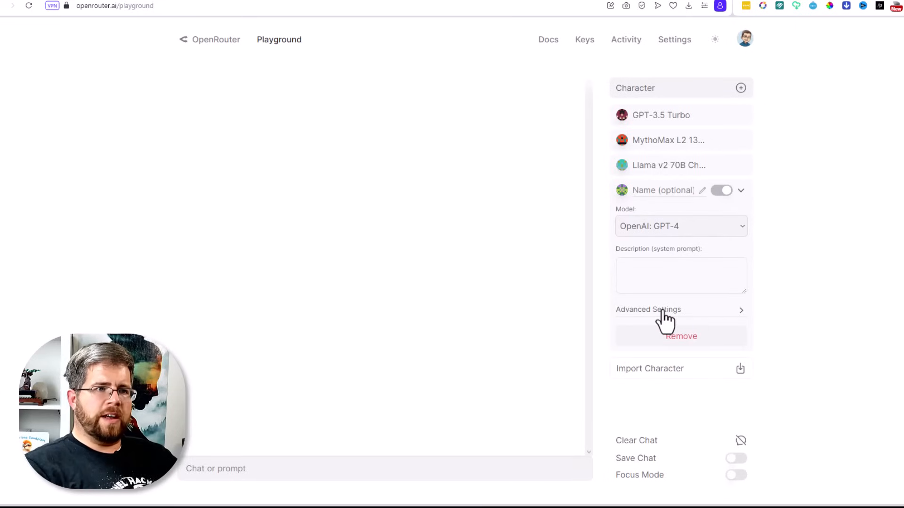
{"action": "left_click", "coordinate": [648, 309]}
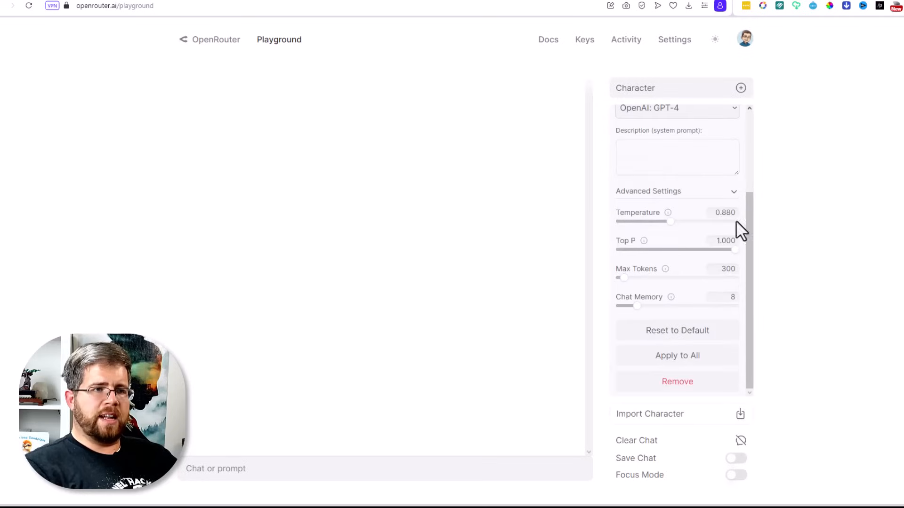
{"action": "mouse_move", "coordinate": [676, 262]}
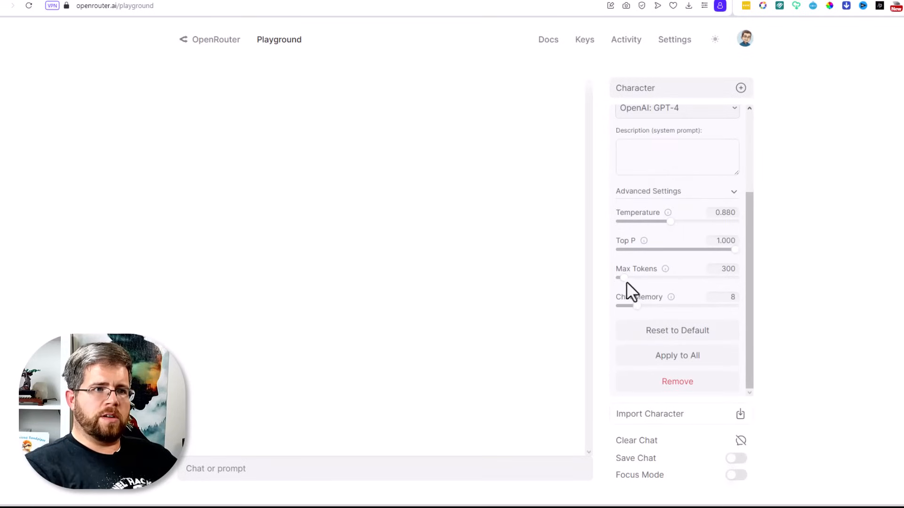
{"action": "left_click_drag", "start_coordinate": [619, 278], "coordinate": [735, 278]}
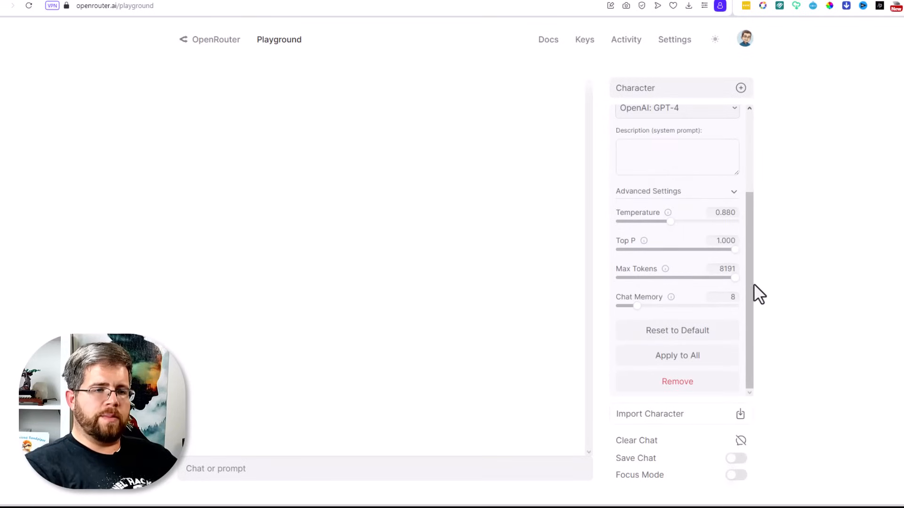
{"action": "mouse_move", "coordinate": [665, 337]}
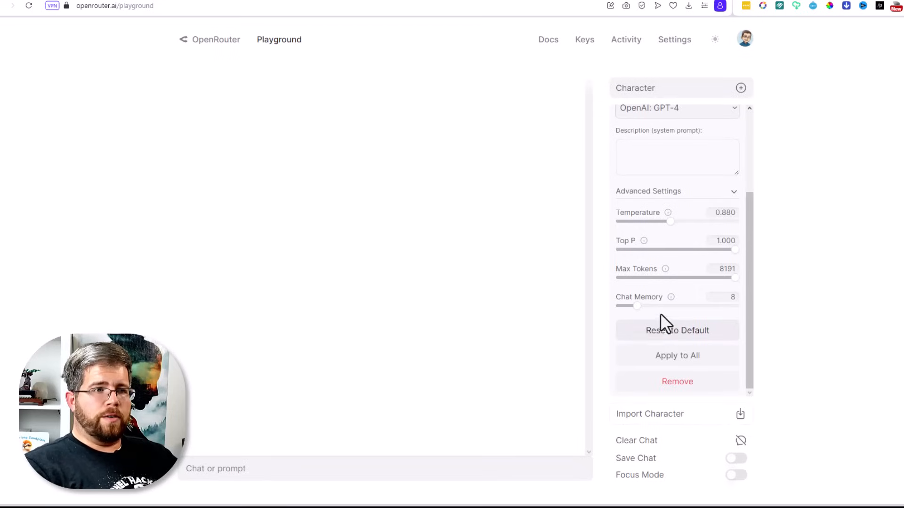
{"action": "mouse_move", "coordinate": [671, 306]}
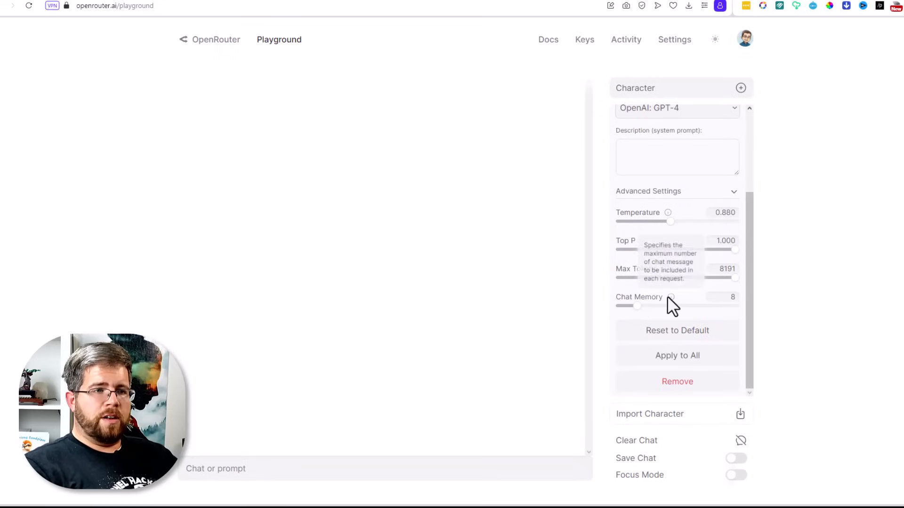
{"action": "mouse_move", "coordinate": [641, 325]}
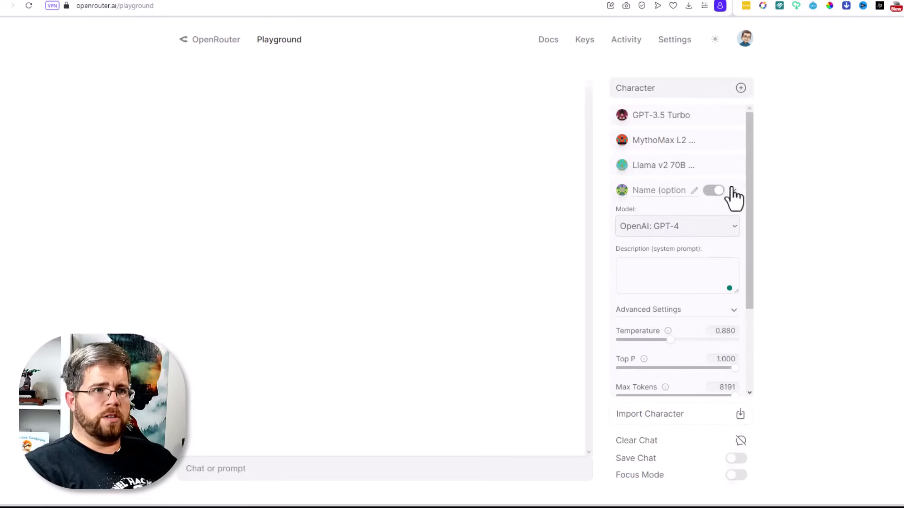
- Change the first character to GPT-3.5 Turbo 16k and push its Max Tokens well above 9644
{"action": "left_click", "coordinate": [729, 192]}
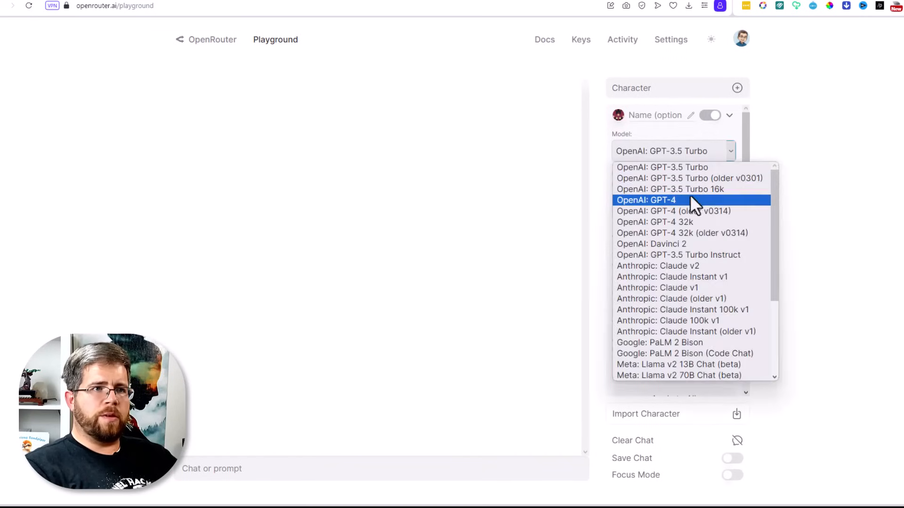
{"action": "left_click", "coordinate": [669, 189]}
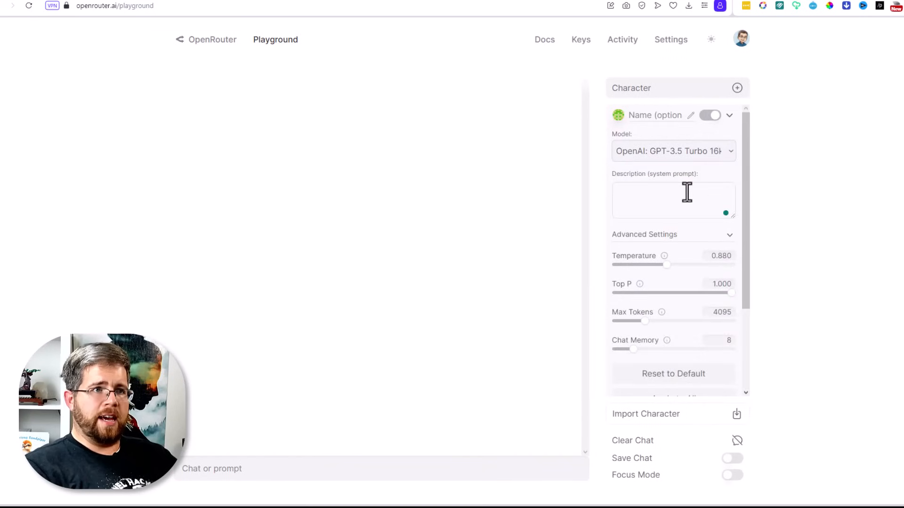
{"action": "left_click_drag", "start_coordinate": [646, 321], "coordinate": [684, 321]}
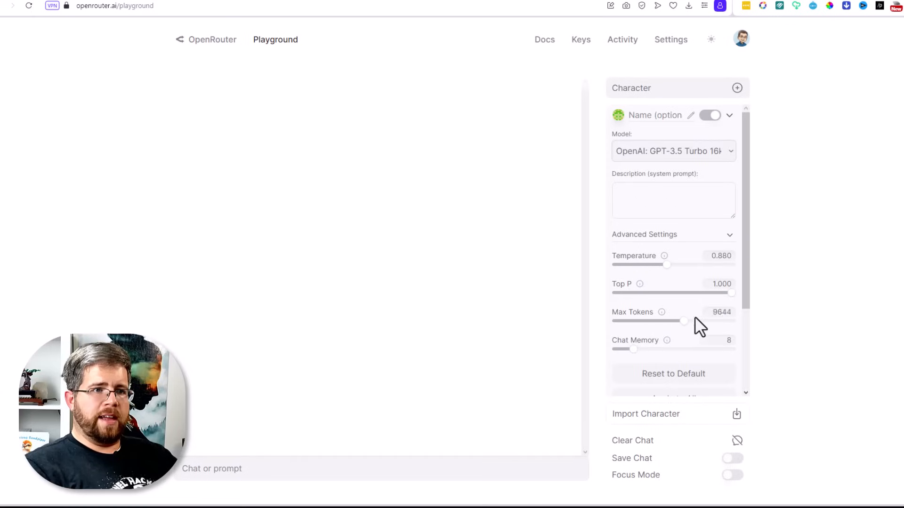
{"action": "left_click_drag", "start_coordinate": [683, 321], "coordinate": [732, 321]}
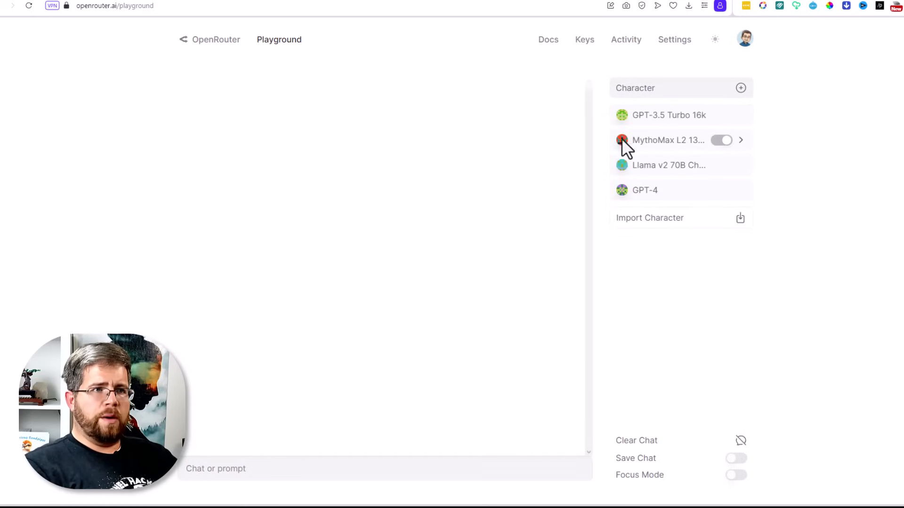
- Add Claude v2 and Mancer Weaver 12k characters and expand Weaver's settings
{"action": "double_click", "coordinate": [651, 141]}
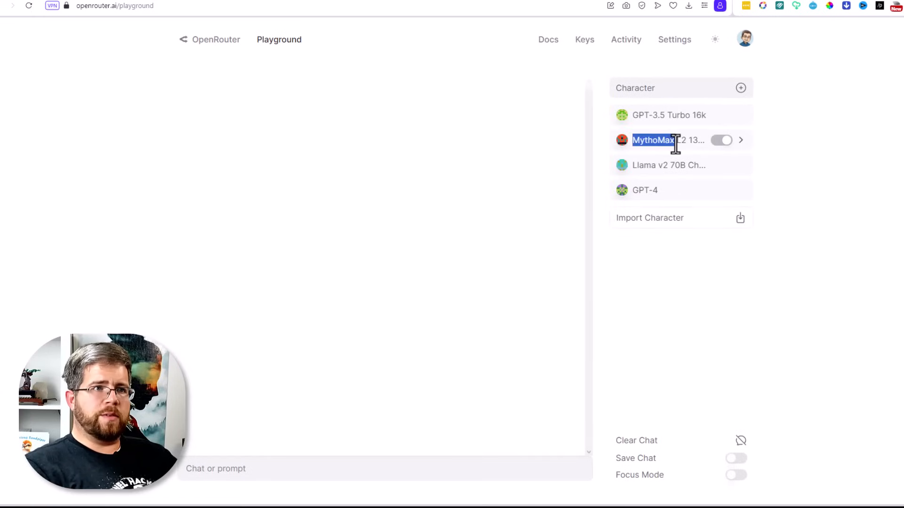
{"action": "double_click", "coordinate": [653, 141]}
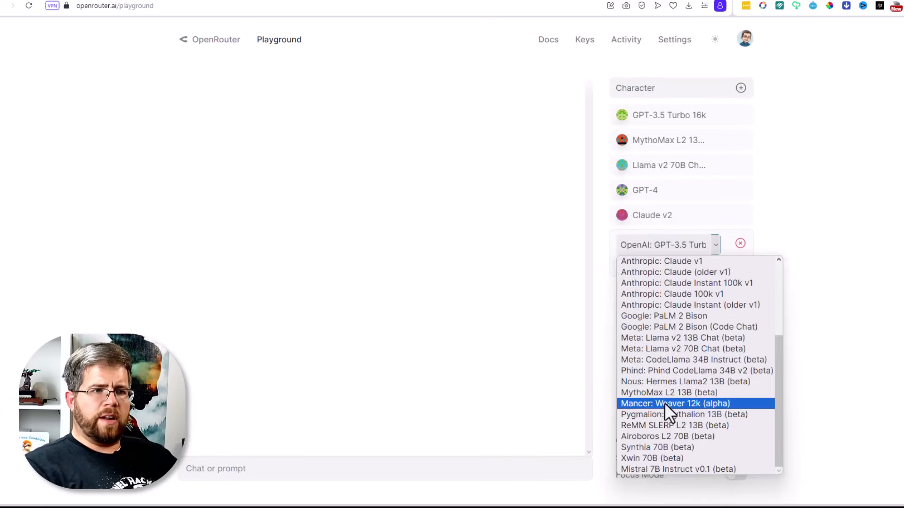
{"action": "left_click", "coordinate": [693, 403]}
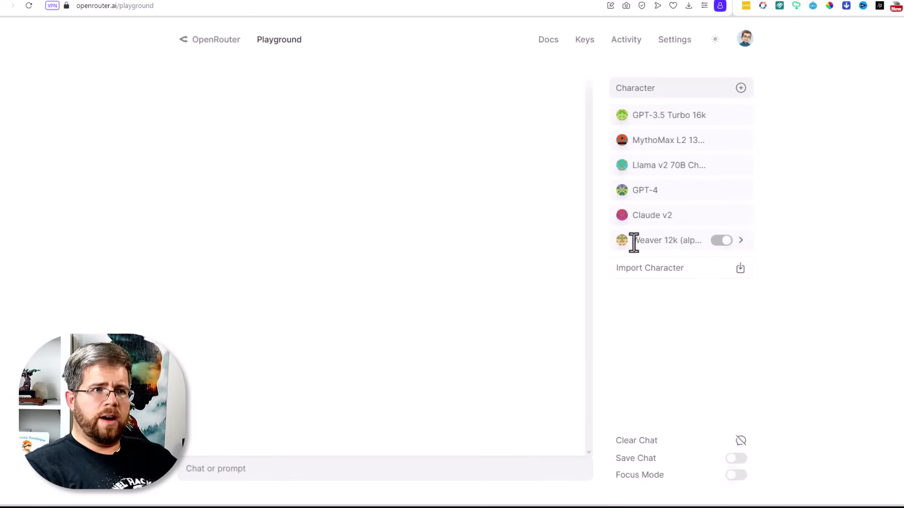
{"action": "double_click", "coordinate": [646, 241]}
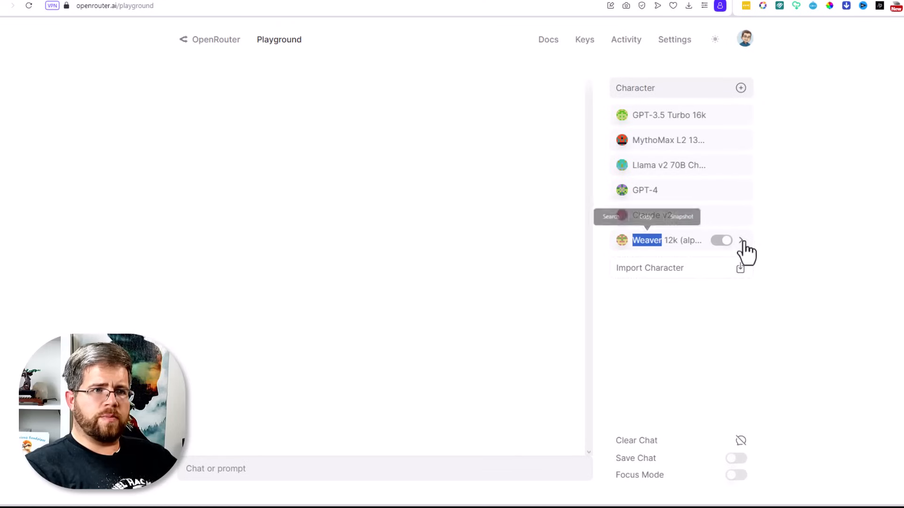
{"action": "left_click", "coordinate": [740, 241]}
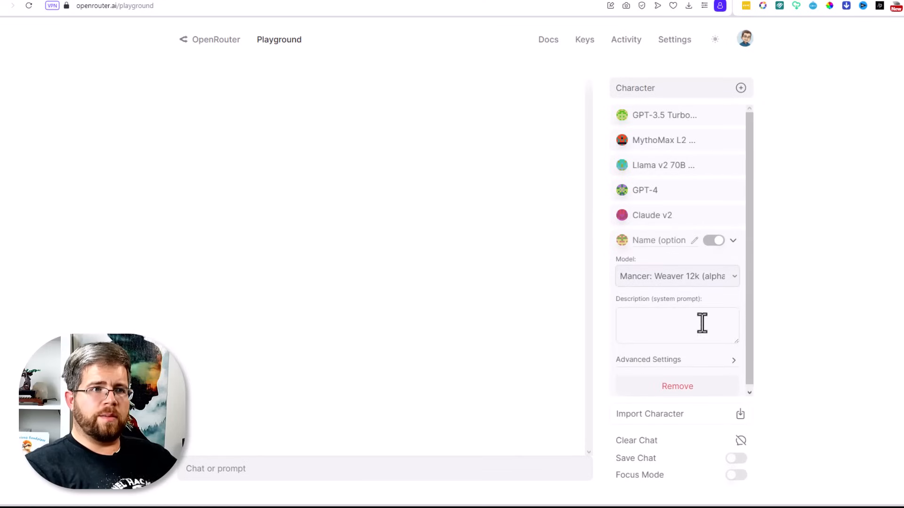
{"action": "mouse_move", "coordinate": [730, 371]}
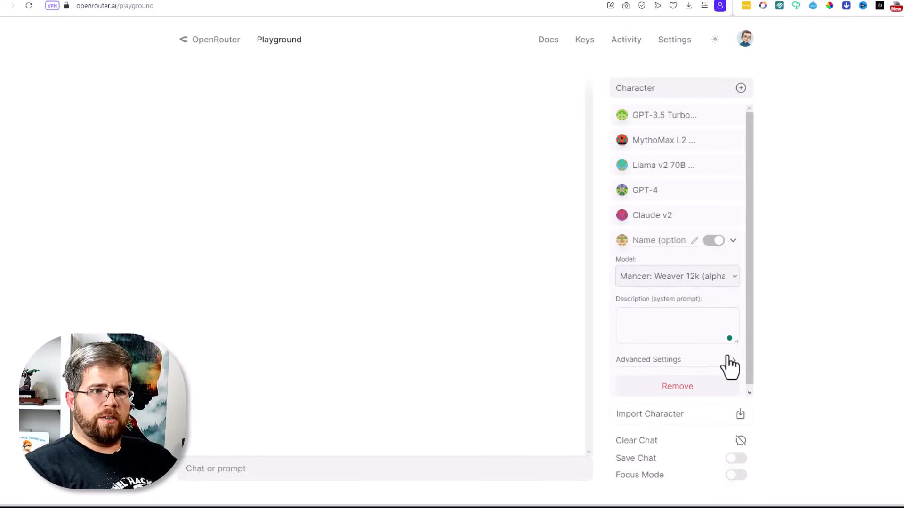
- Raise Weaver 12k's Max Tokens in Advanced Settings to about 5536
{"action": "left_click", "coordinate": [647, 360]}
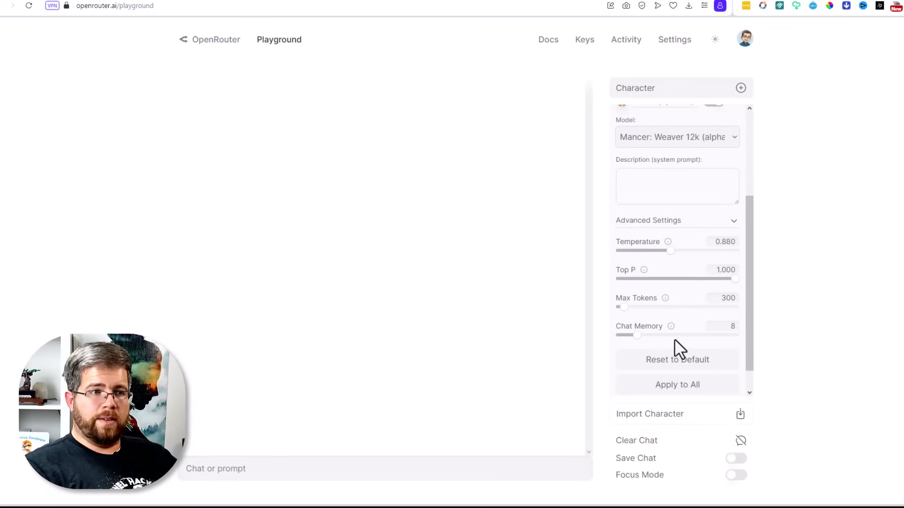
{"action": "left_click_drag", "start_coordinate": [624, 307], "coordinate": [640, 307]}
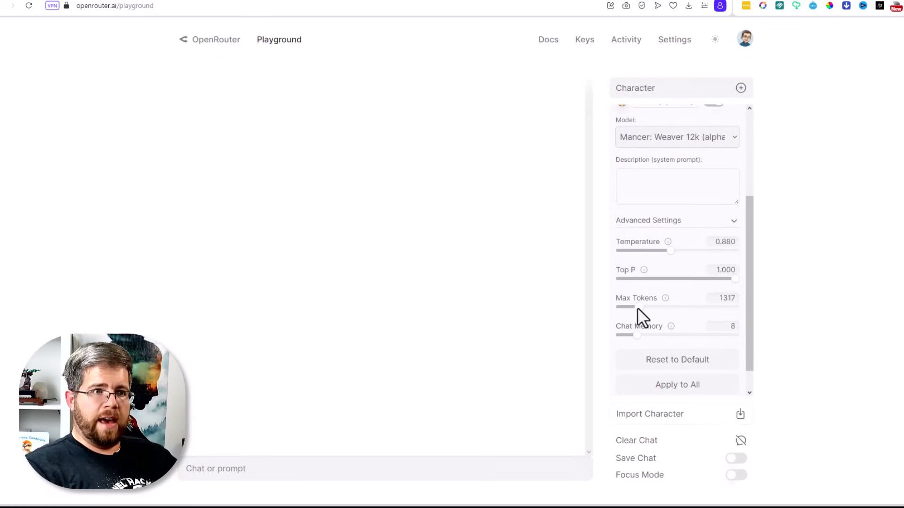
{"action": "left_click_drag", "start_coordinate": [625, 307], "coordinate": [657, 306]}
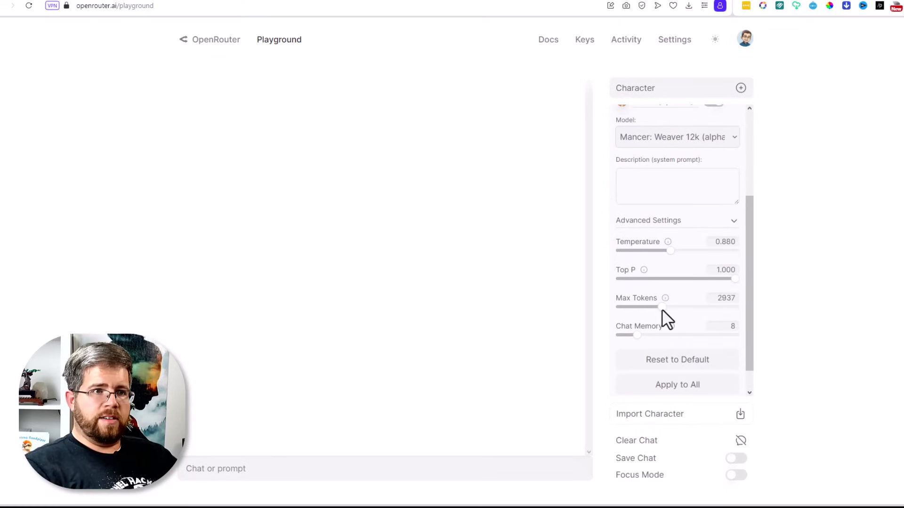
{"action": "left_click_drag", "start_coordinate": [656, 307], "coordinate": [699, 307]}
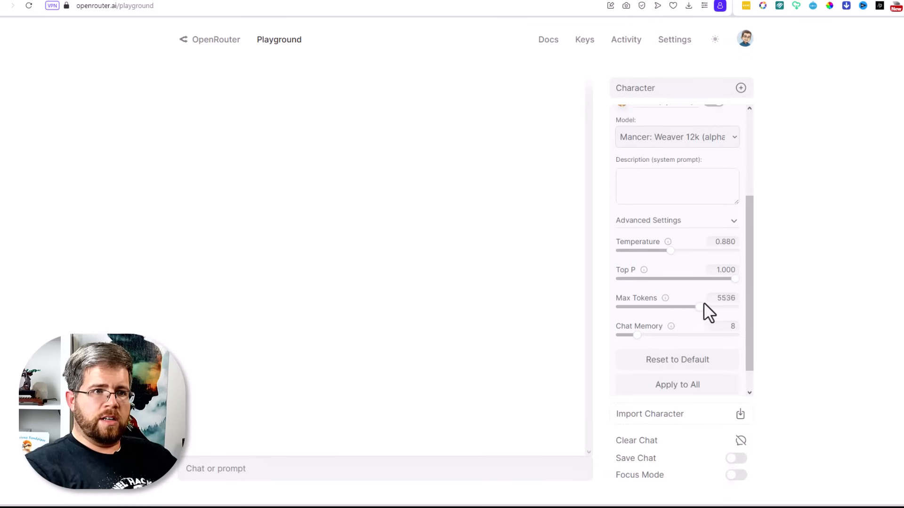
{"action": "left_click_drag", "start_coordinate": [700, 307], "coordinate": [736, 307]}
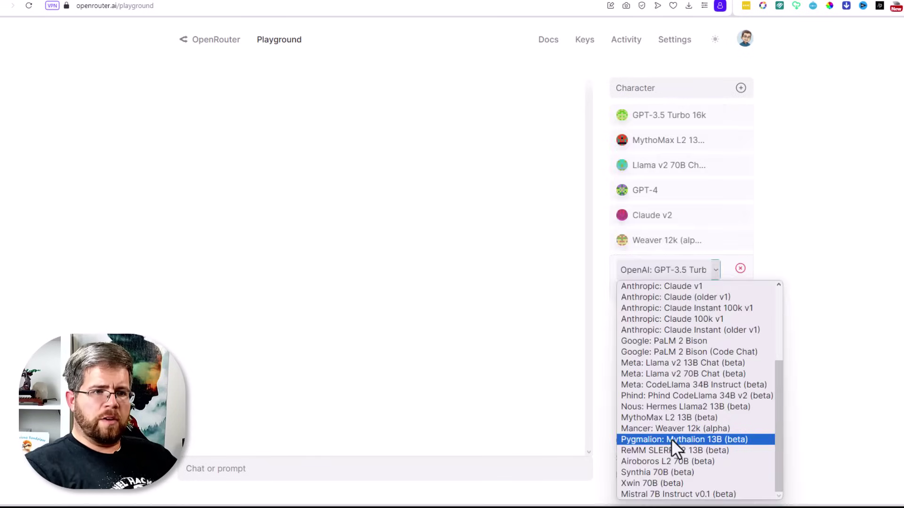
- Add Mythalion 13B, PaLM 2 Bison and Mistral 7B Instruct characters, confirming each
{"action": "left_click", "coordinate": [685, 439]}
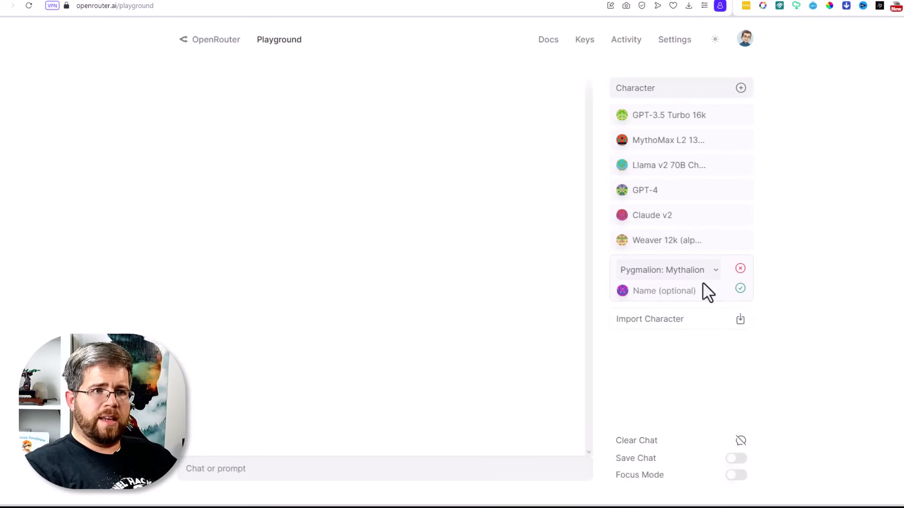
{"action": "left_click", "coordinate": [666, 269]}
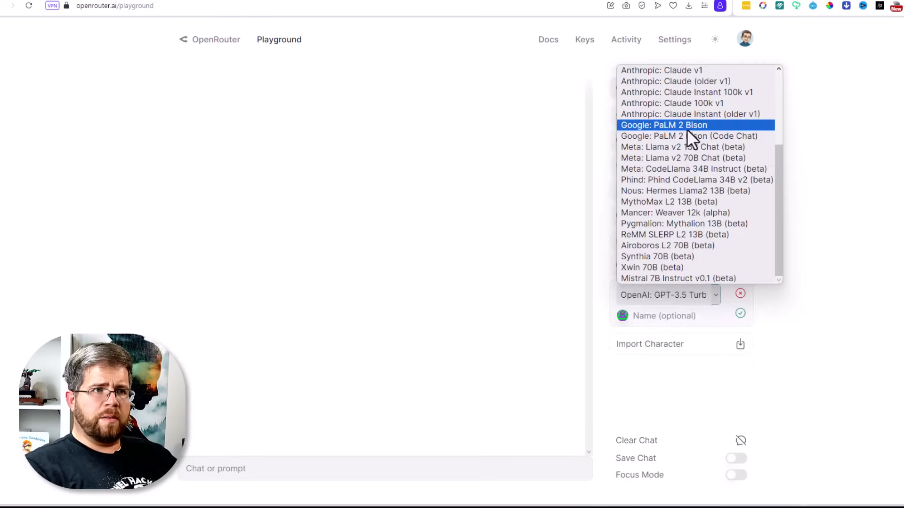
{"action": "left_click", "coordinate": [663, 124]}
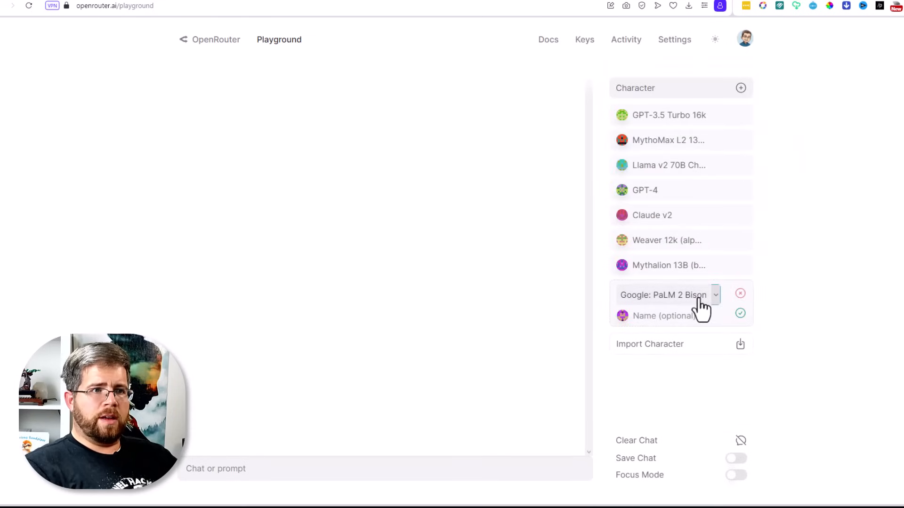
{"action": "left_click", "coordinate": [687, 294]}
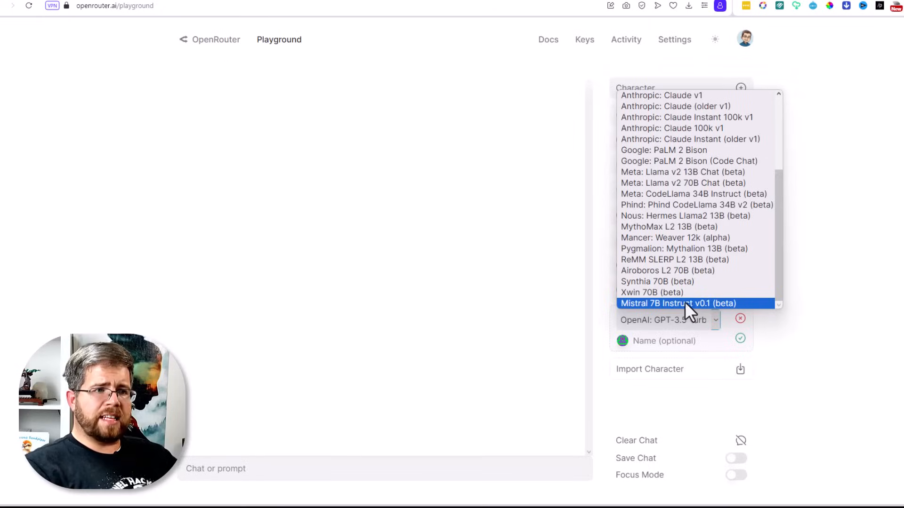
{"action": "left_click", "coordinate": [679, 304]}
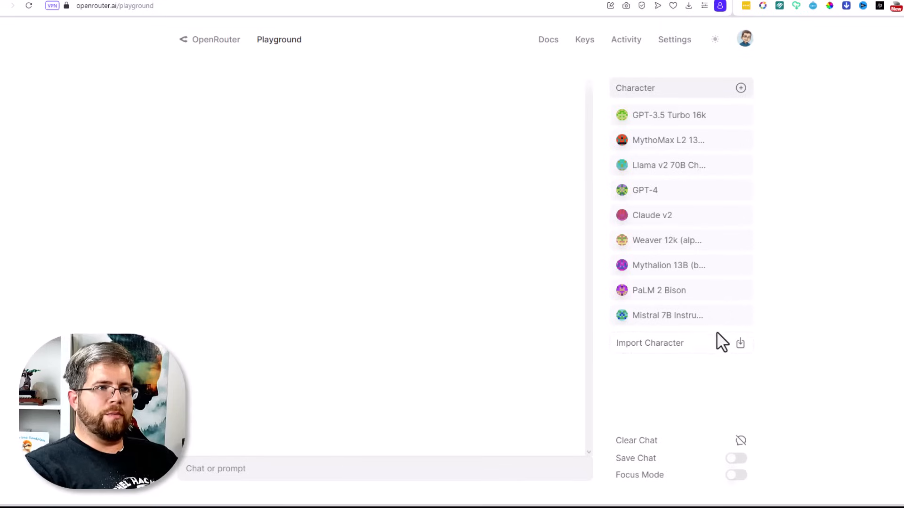
{"action": "left_click", "coordinate": [238, 482]}
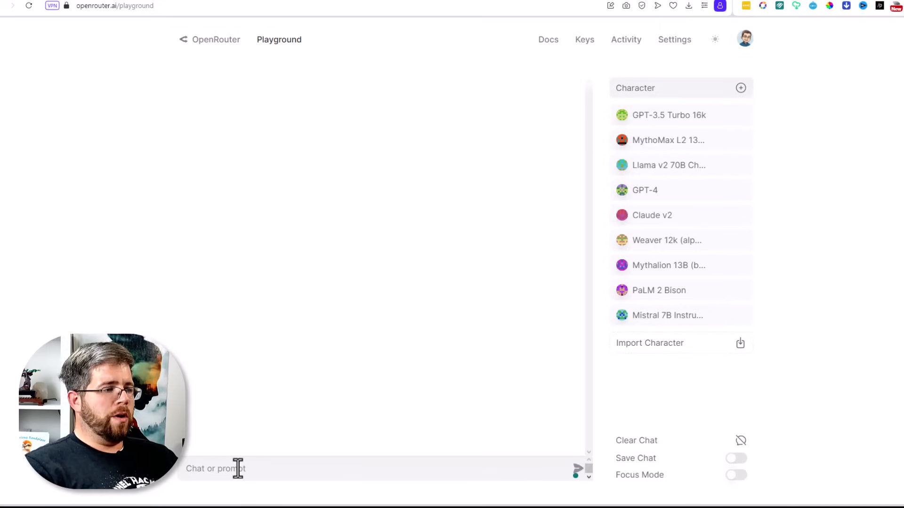
{"action": "mouse_move", "coordinate": [420, 378]}
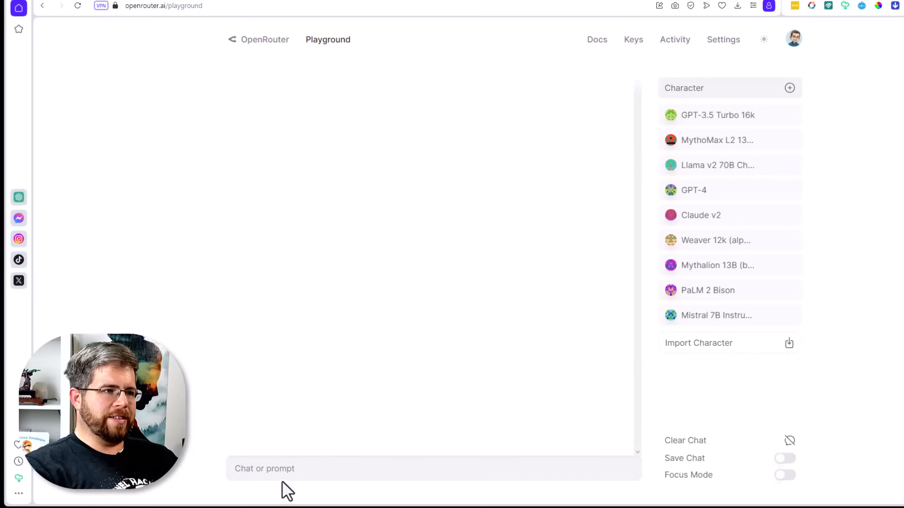
{"action": "left_click", "coordinate": [283, 476]}
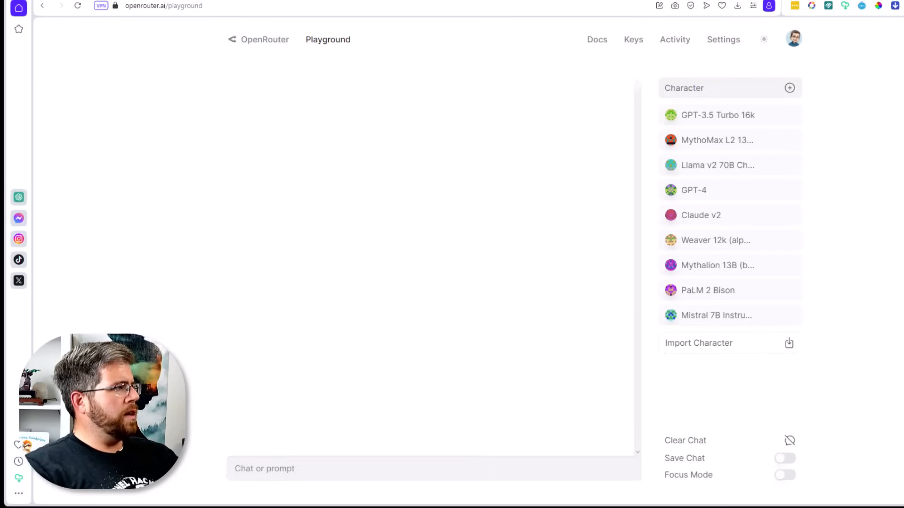
- Send all characters a prompt for 100 urban fantasy ideas about a woman slaying mythical beasts
{"action": "type", "text": "I'd like to write an urban fantasy novel about a woman who slays mythical beasts for a living. Please help me expand on this idea by providing potential details about interesting protagonists, antagonists, side characters, settings, plot twists, and subplots. Make a list of 100 possibilities."}
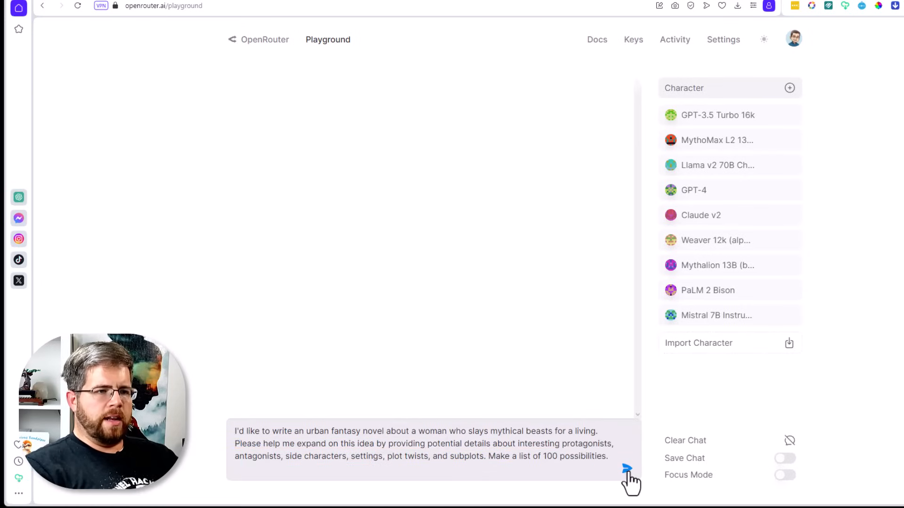
{"action": "left_click", "coordinate": [627, 468]}
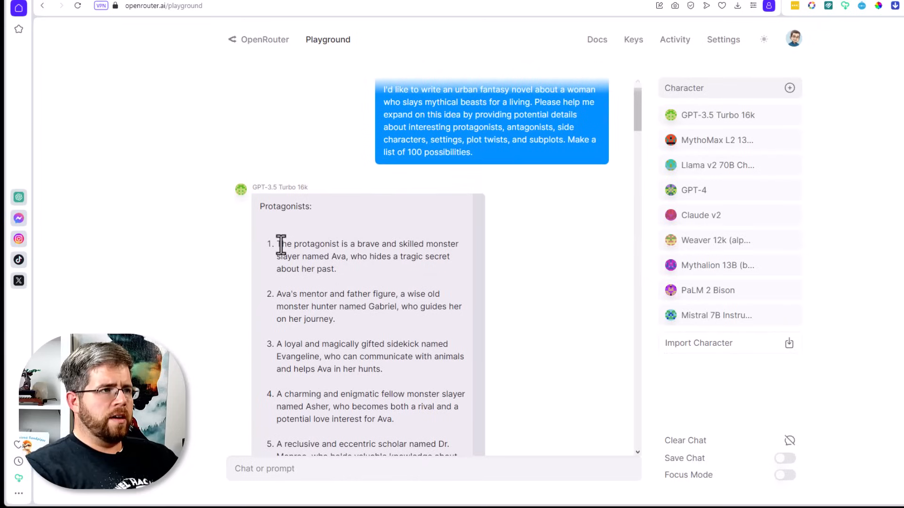
{"action": "mouse_move", "coordinate": [326, 277]}
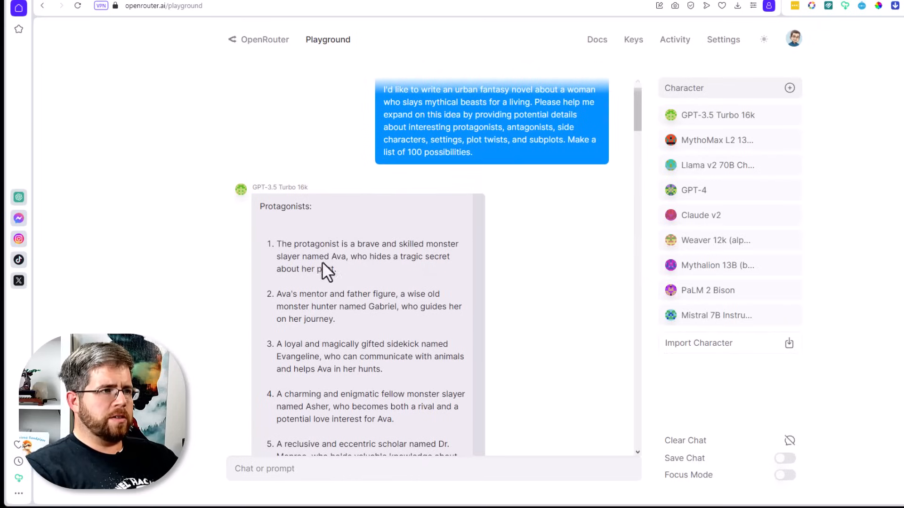
- Scroll through GPT-3.5 Turbo 16k's reply from its protagonists down to the Side Characters section
{"action": "scroll", "scroll_direction": "down", "scroll_amount": 3}
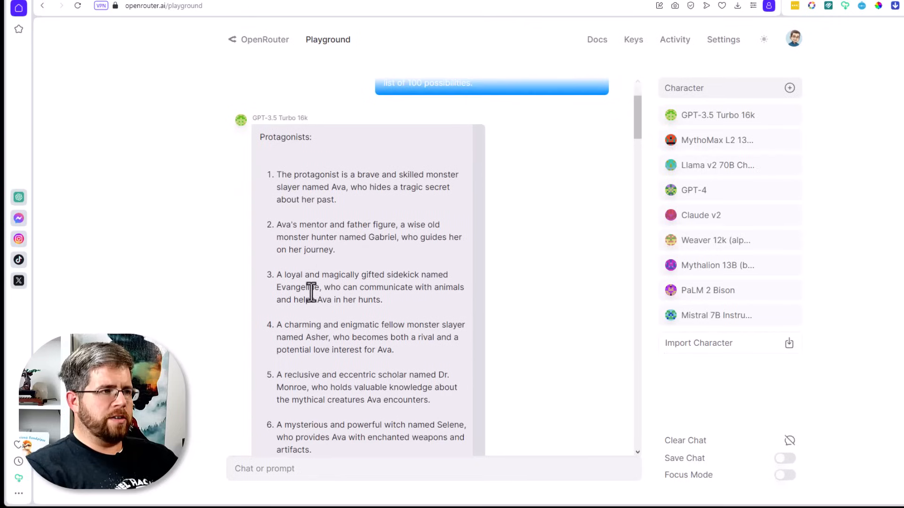
{"action": "mouse_move", "coordinate": [447, 238]}
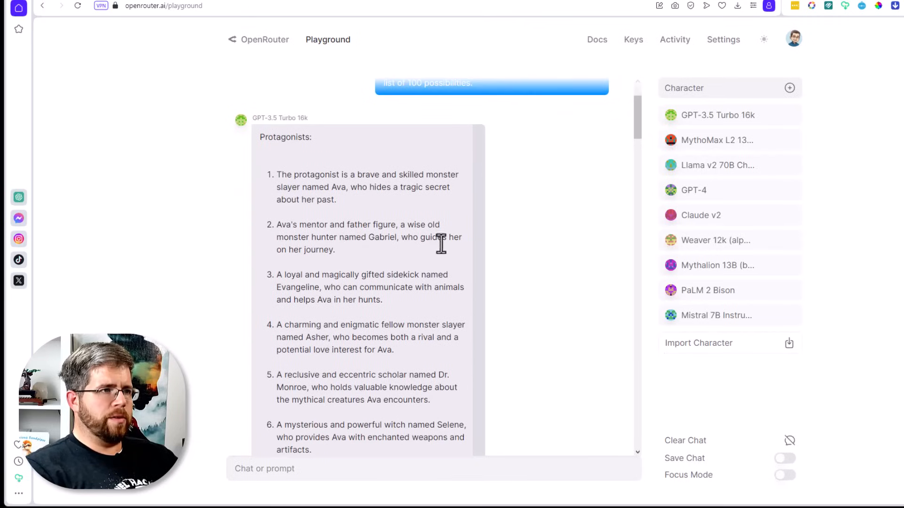
{"action": "scroll", "scroll_direction": "down", "scroll_amount": 3}
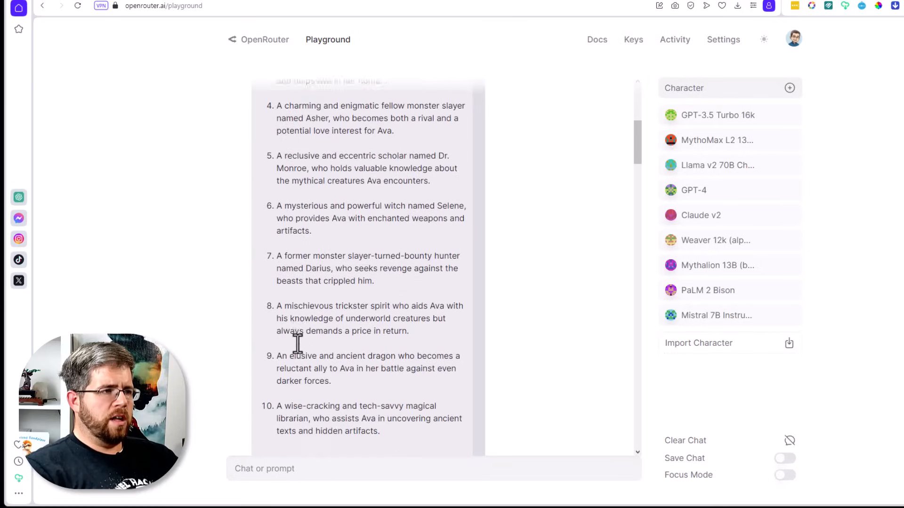
{"action": "scroll", "scroll_direction": "down", "scroll_amount": 3}
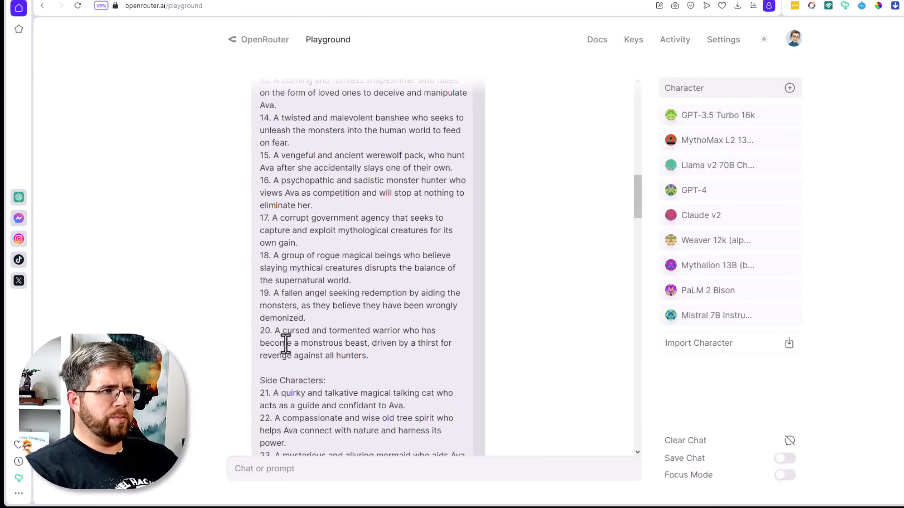
{"action": "scroll", "scroll_direction": "down", "scroll_amount": 3}
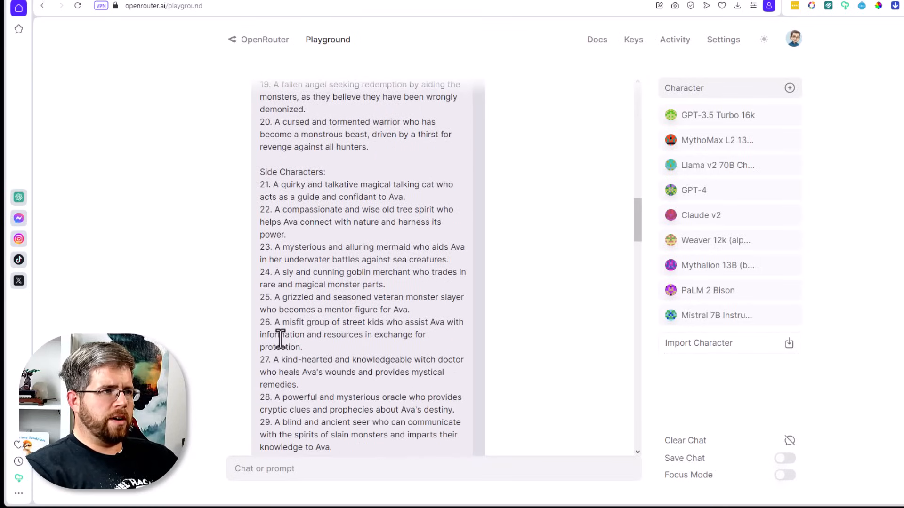
{"action": "scroll", "scroll_direction": "down", "scroll_amount": 3}
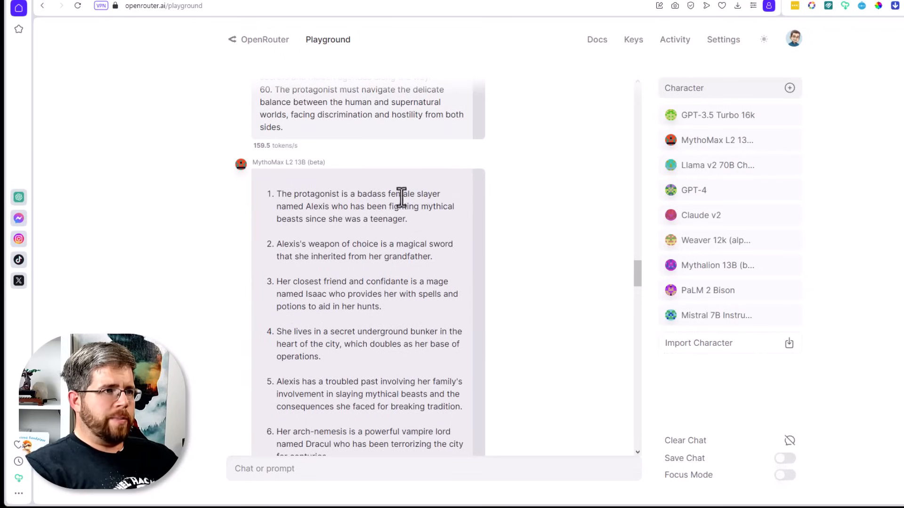
{"action": "mouse_move", "coordinate": [352, 211]}
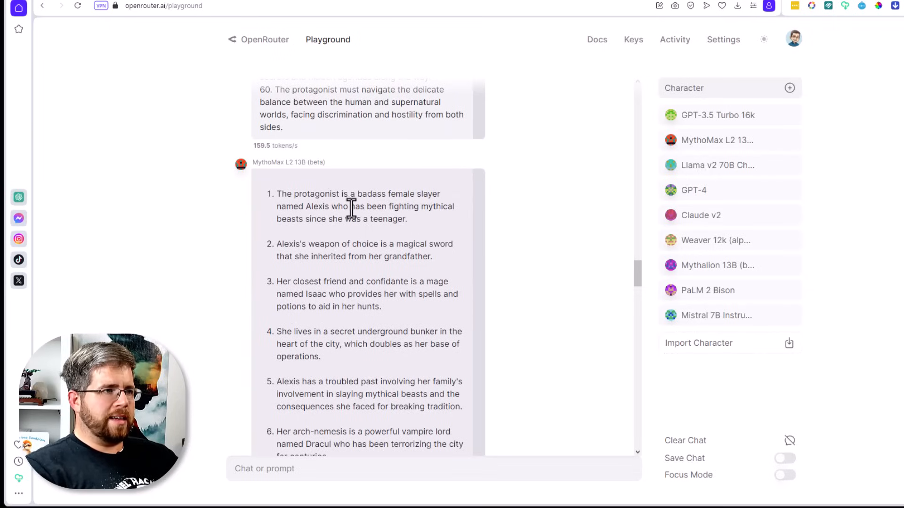
{"action": "mouse_move", "coordinate": [369, 219]}
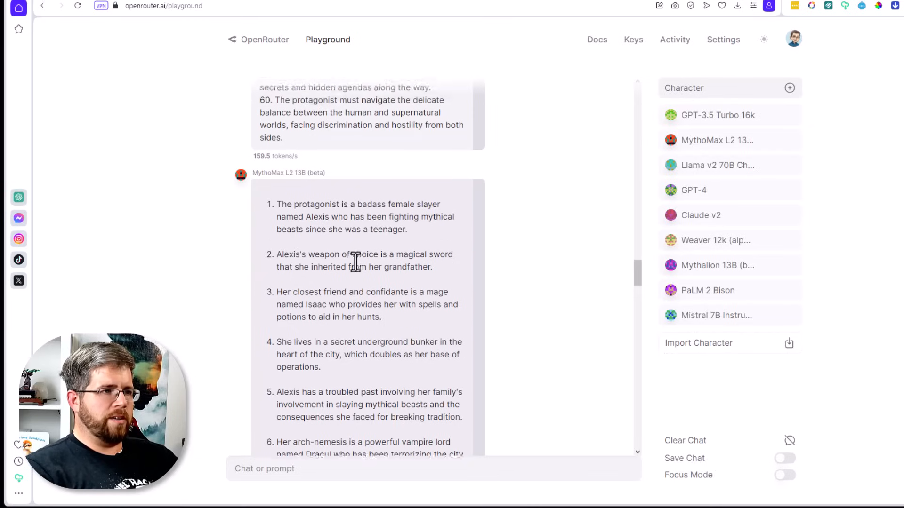
- Scroll through MythoMax L2 13B's reply to its cut-off idea 42 and the start of Llama v2 70B Chat's list
{"action": "scroll", "scroll_direction": "down", "scroll_amount": 3}
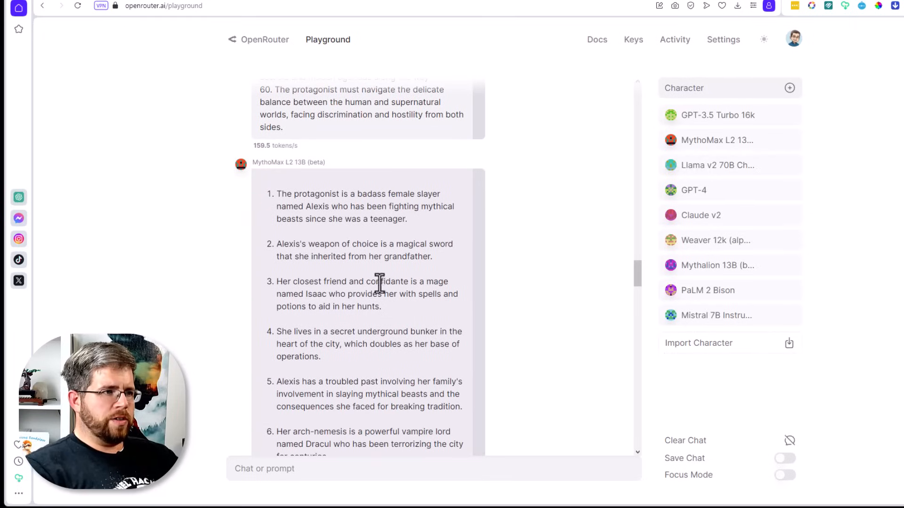
{"action": "mouse_move", "coordinate": [354, 307]}
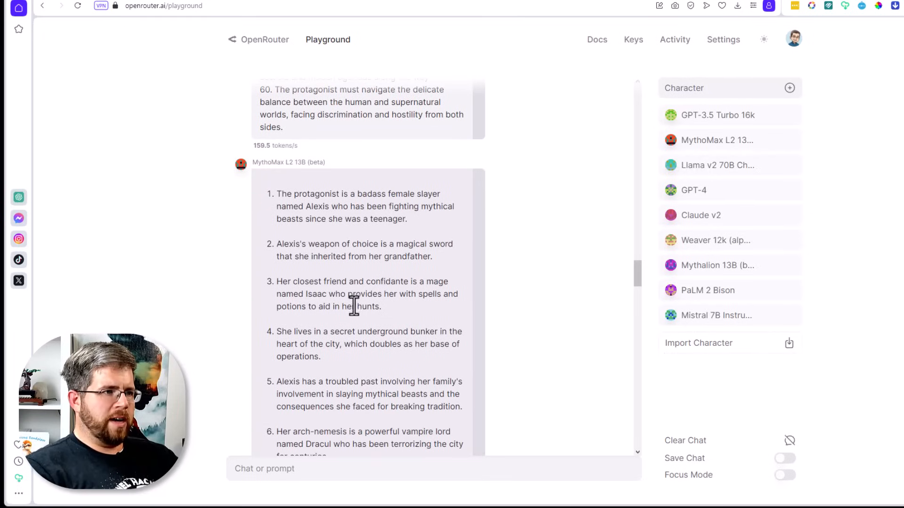
{"action": "mouse_move", "coordinate": [358, 335]}
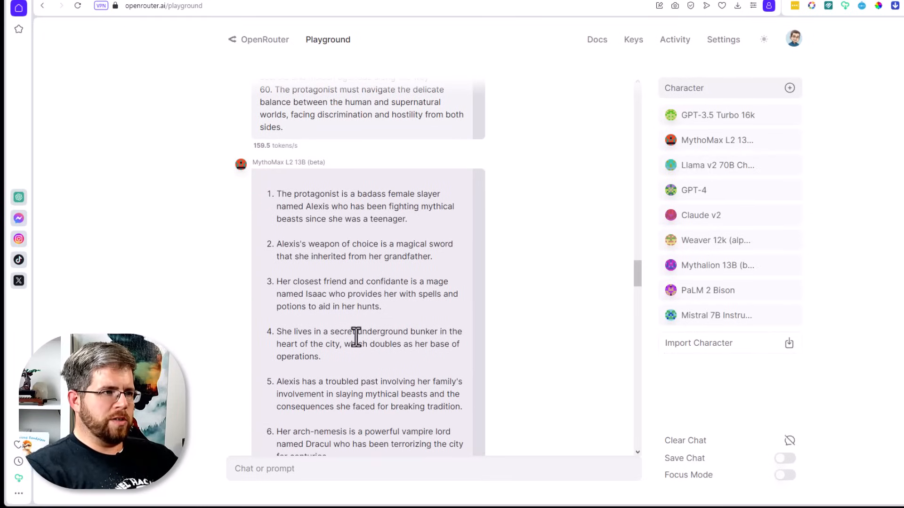
{"action": "scroll", "scroll_direction": "down", "scroll_amount": 3}
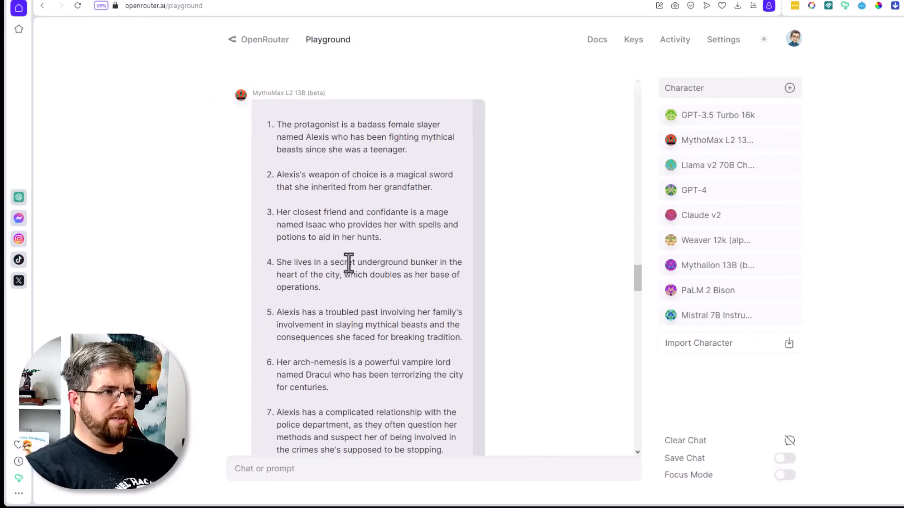
{"action": "scroll", "scroll_direction": "down", "scroll_amount": 3}
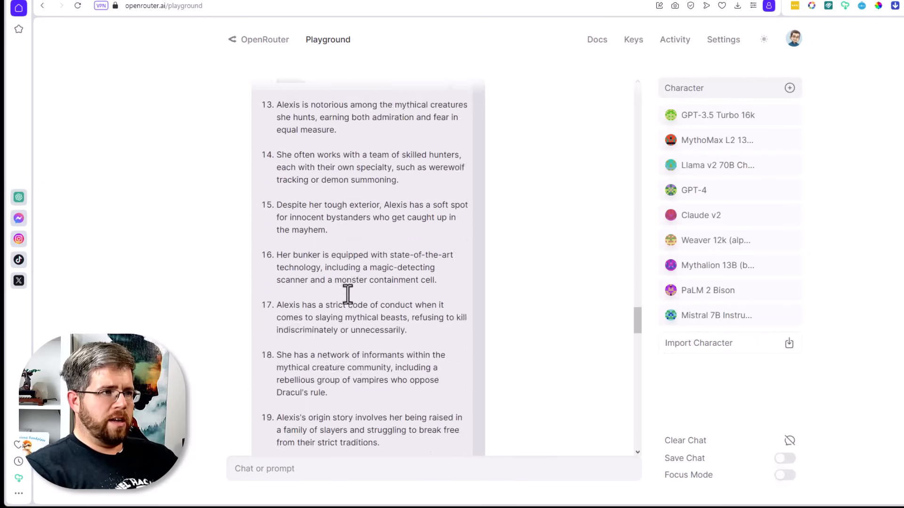
{"action": "scroll", "scroll_direction": "down", "scroll_amount": 3}
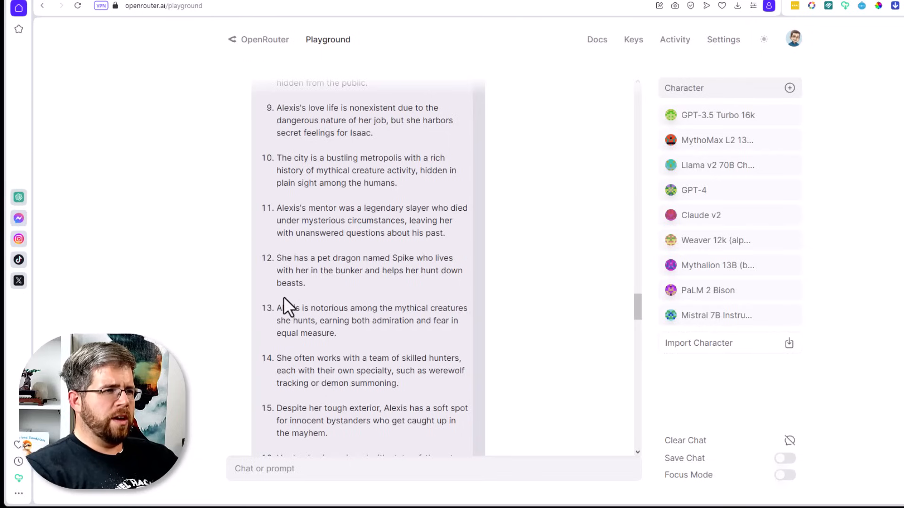
{"action": "scroll", "scroll_direction": "down", "scroll_amount": 3}
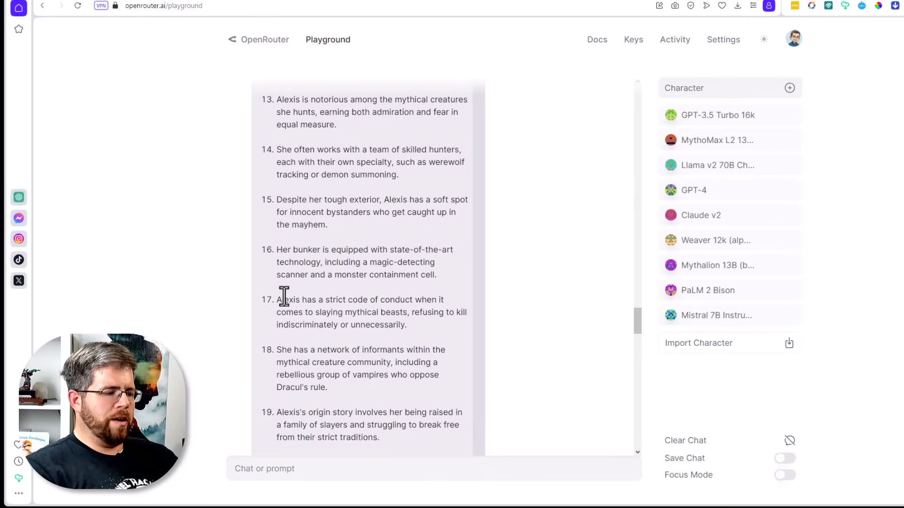
{"action": "scroll", "scroll_direction": "down", "scroll_amount": 3}
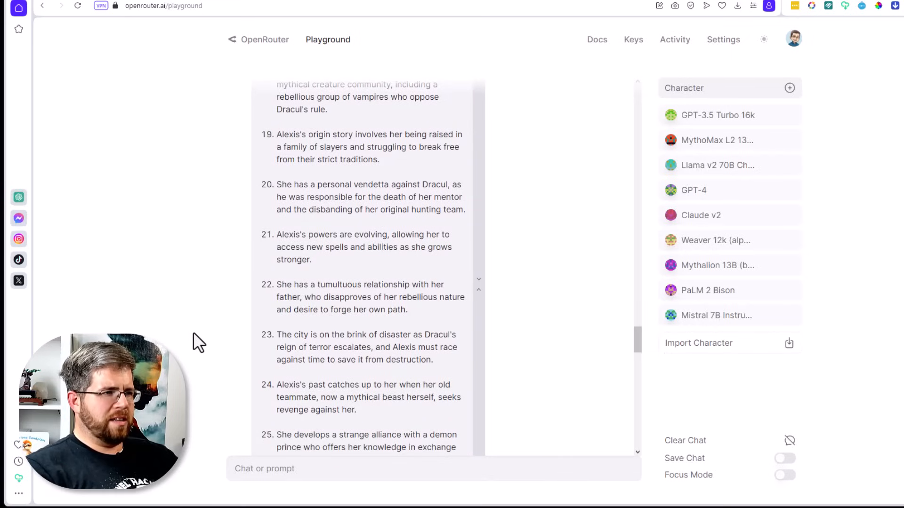
{"action": "scroll", "scroll_direction": "down", "scroll_amount": 3}
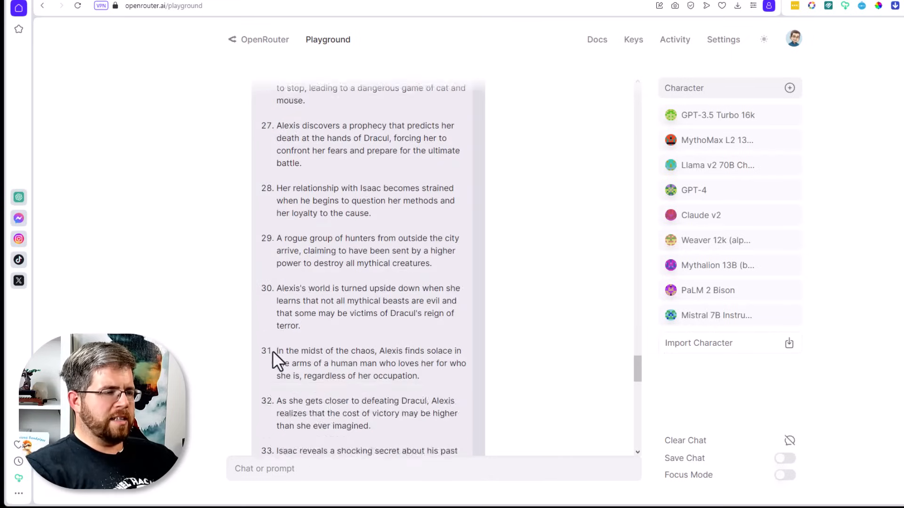
{"action": "scroll", "scroll_direction": "down", "scroll_amount": 3}
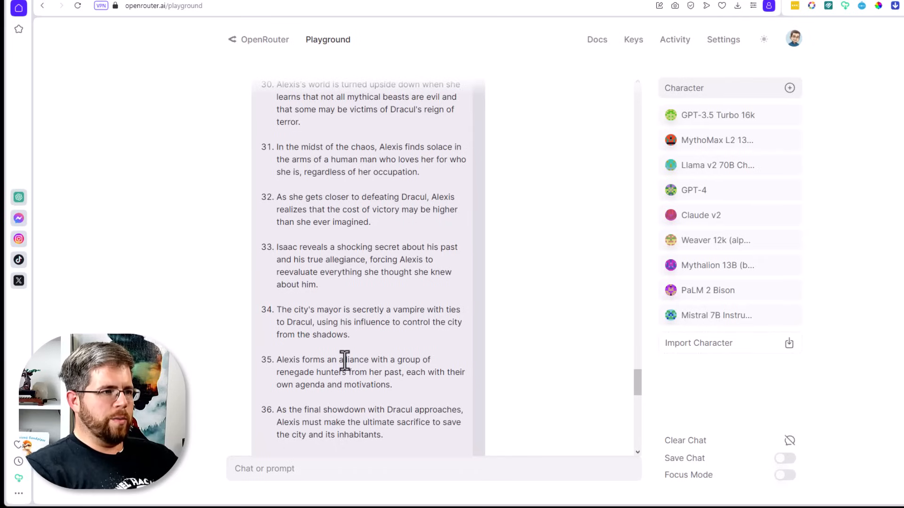
{"action": "scroll", "scroll_direction": "down", "scroll_amount": 3}
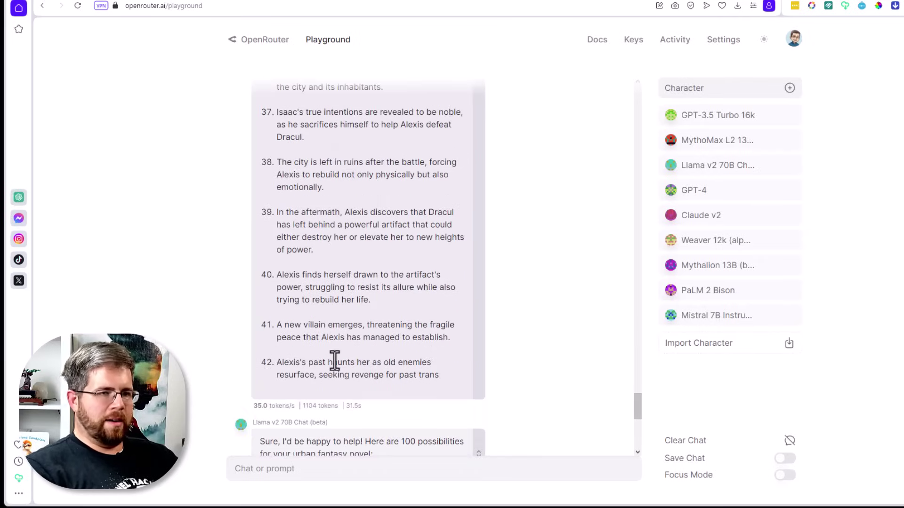
{"action": "scroll", "scroll_direction": "down", "scroll_amount": 3}
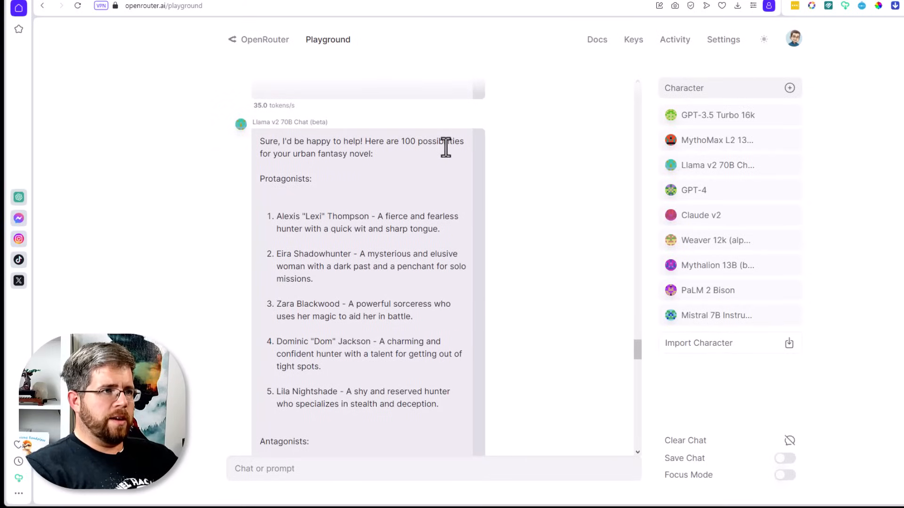
{"action": "mouse_move", "coordinate": [345, 220]}
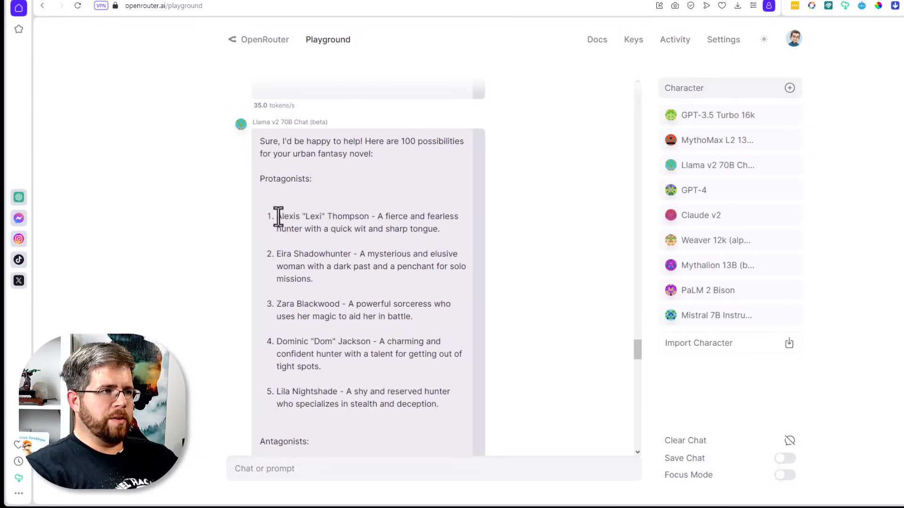
{"action": "mouse_move", "coordinate": [364, 236]}
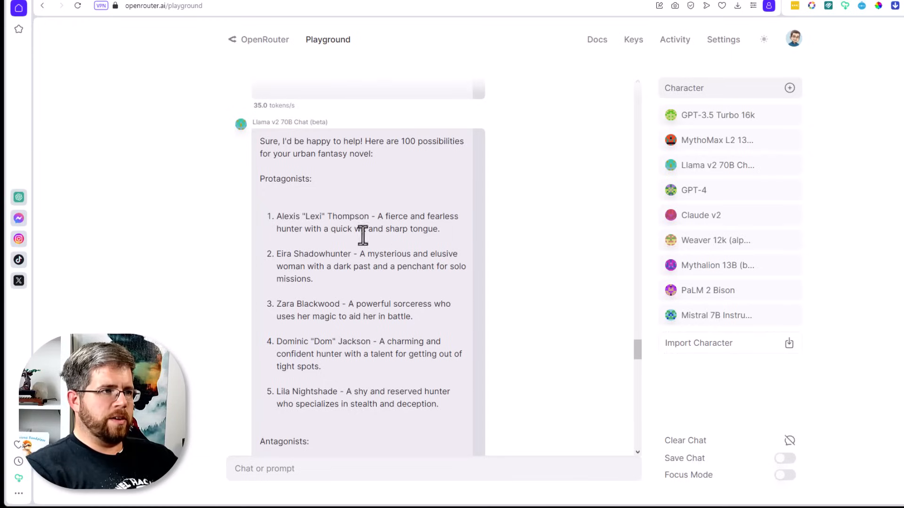
{"action": "mouse_move", "coordinate": [396, 256]}
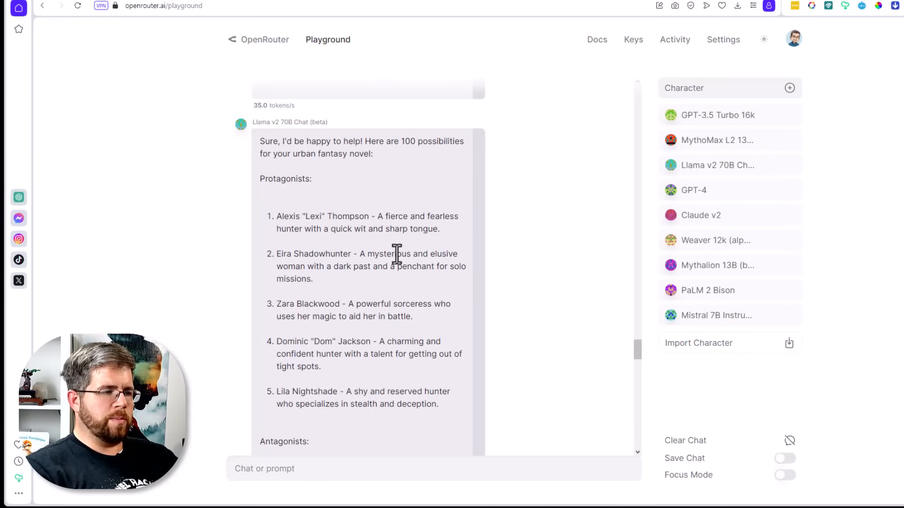
{"action": "mouse_move", "coordinate": [428, 262]}
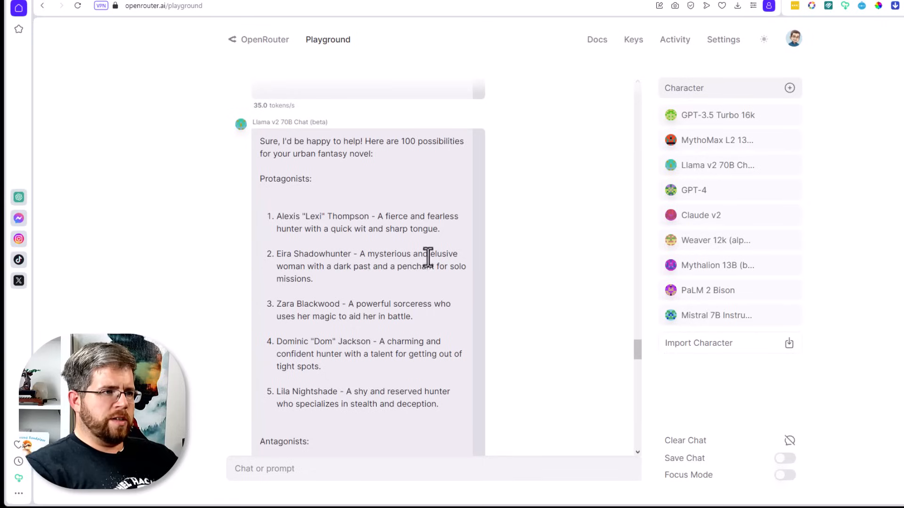
{"action": "mouse_move", "coordinate": [408, 289]}
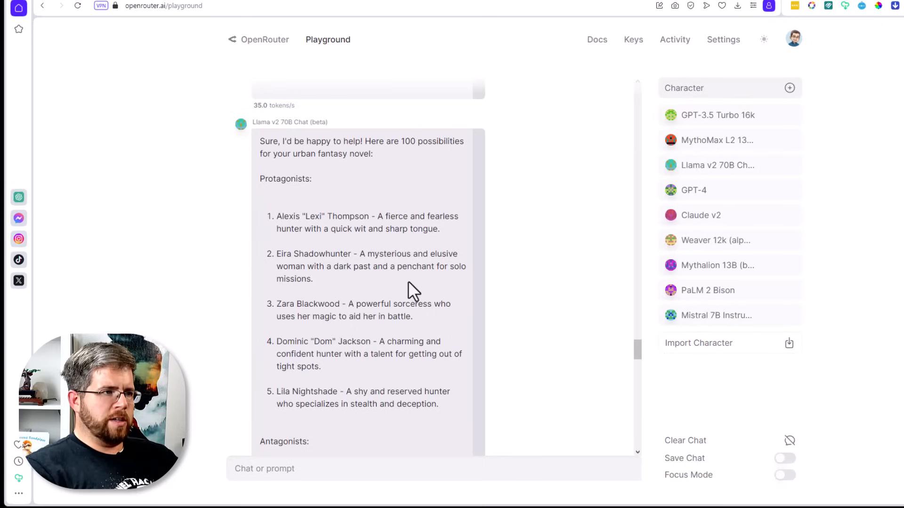
{"action": "scroll", "scroll_direction": "down", "scroll_amount": 3}
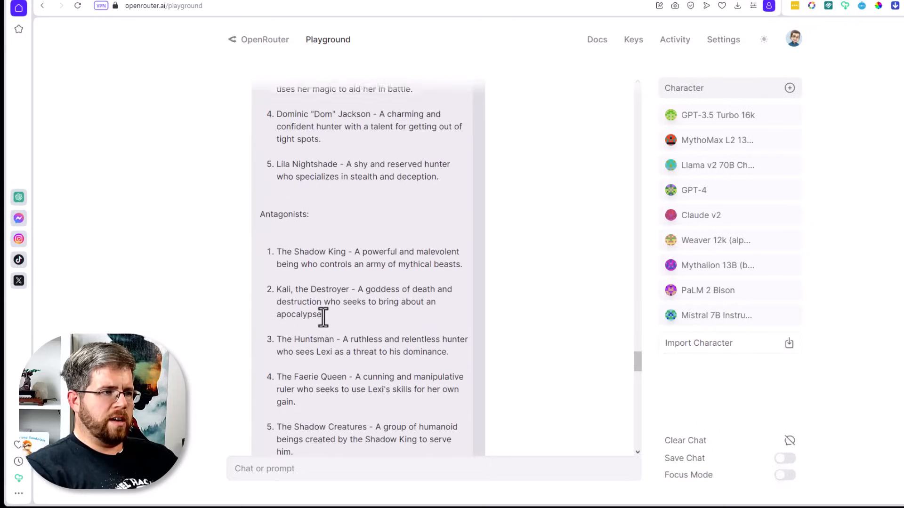
{"action": "scroll", "scroll_direction": "down", "scroll_amount": 3}
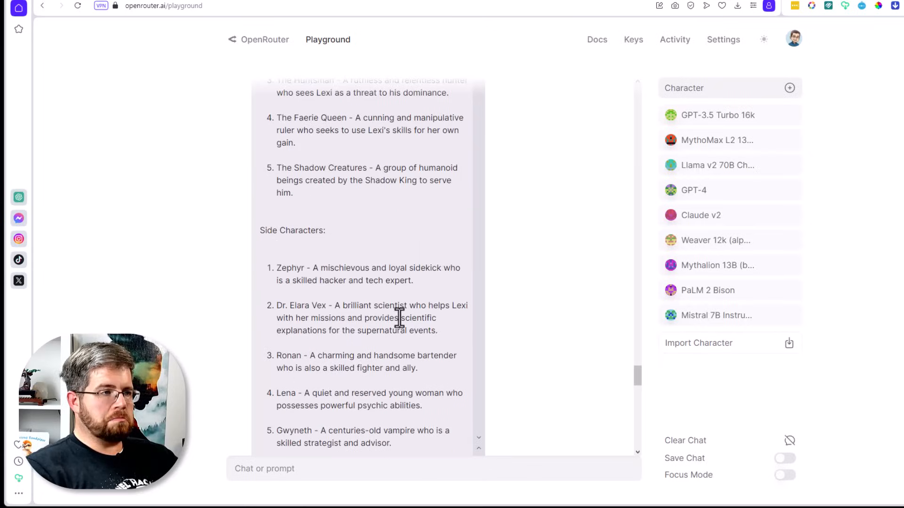
{"action": "scroll", "scroll_direction": "down", "scroll_amount": 3}
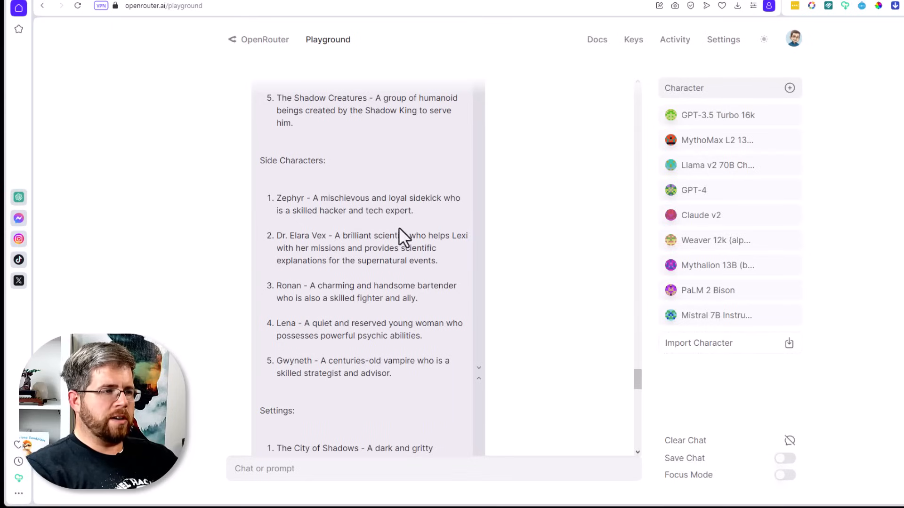
{"action": "scroll", "scroll_direction": "down", "scroll_amount": 3}
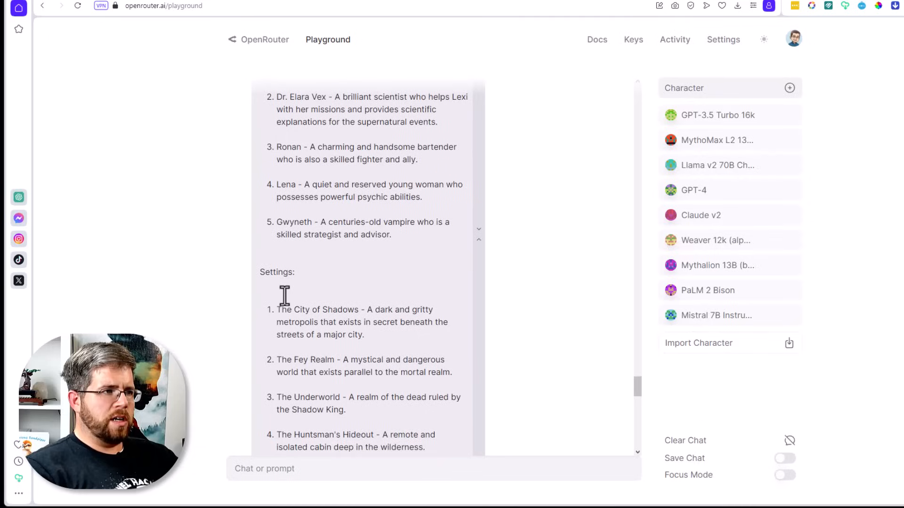
{"action": "scroll", "scroll_direction": "down", "scroll_amount": 3}
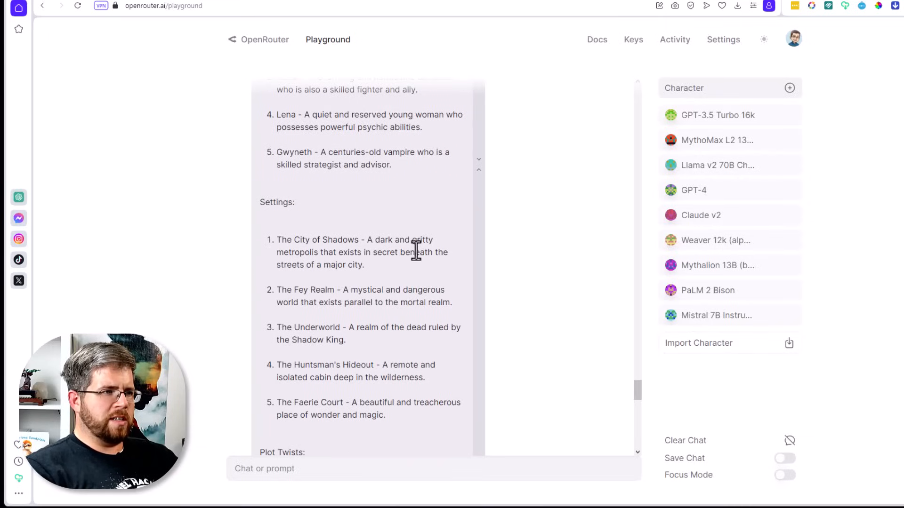
{"action": "mouse_move", "coordinate": [374, 295]}
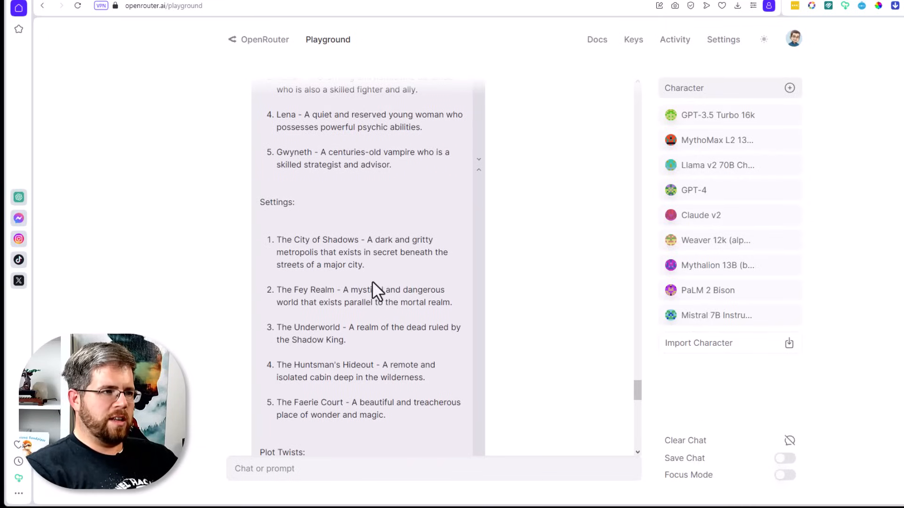
{"action": "scroll", "scroll_direction": "down", "scroll_amount": 3}
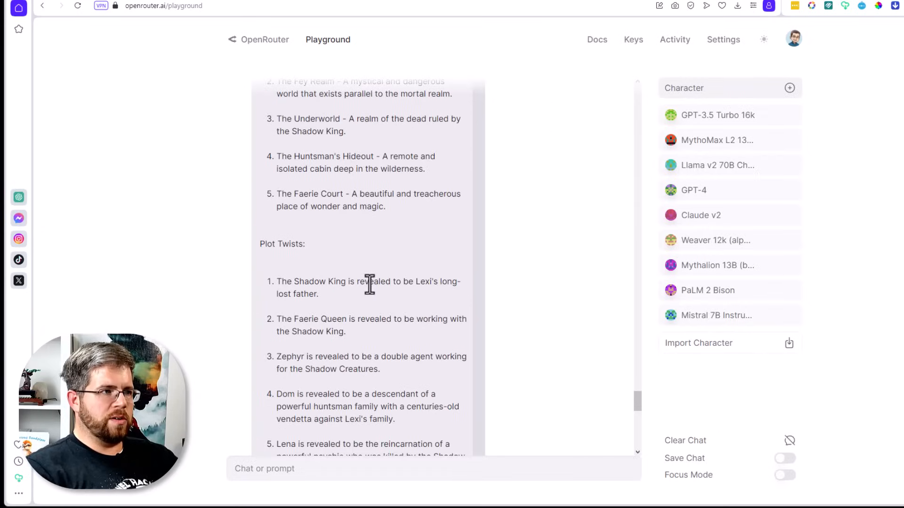
{"action": "scroll", "scroll_direction": "down", "scroll_amount": 3}
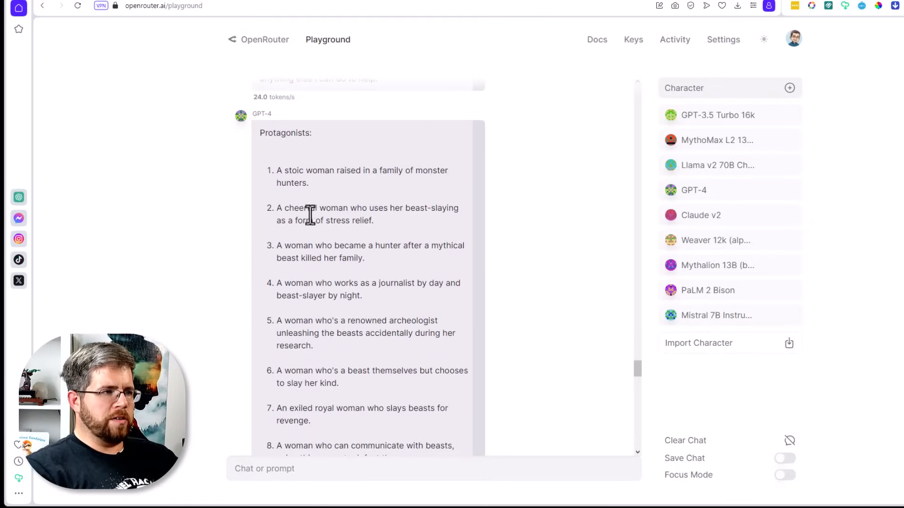
{"action": "mouse_move", "coordinate": [314, 246]}
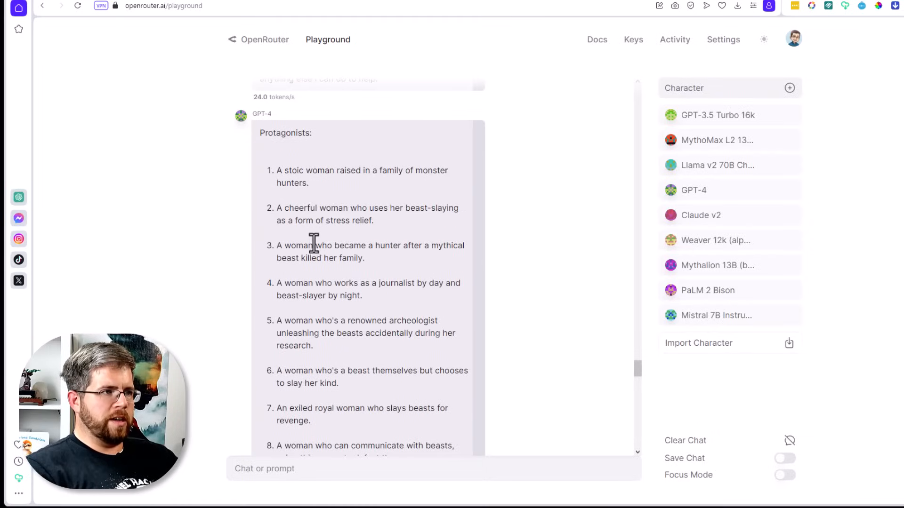
{"action": "scroll", "scroll_direction": "down", "scroll_amount": 3}
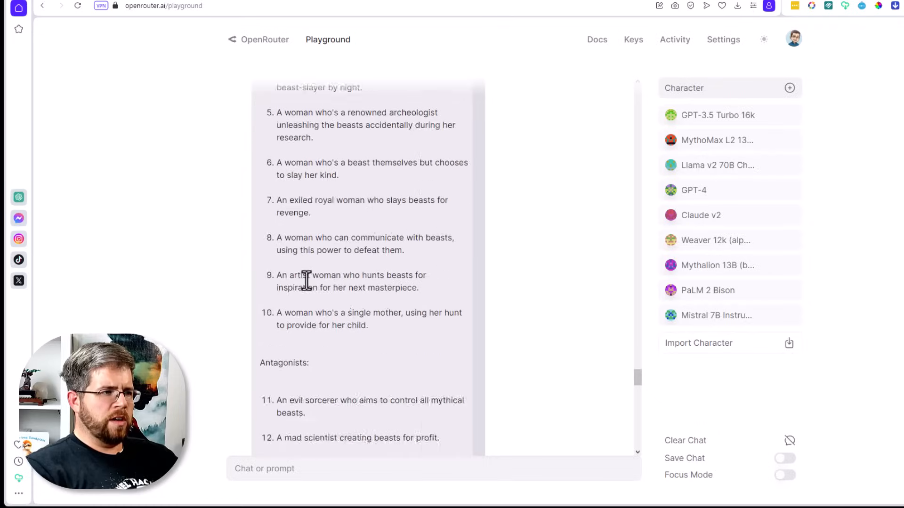
{"action": "scroll", "scroll_direction": "down", "scroll_amount": 3}
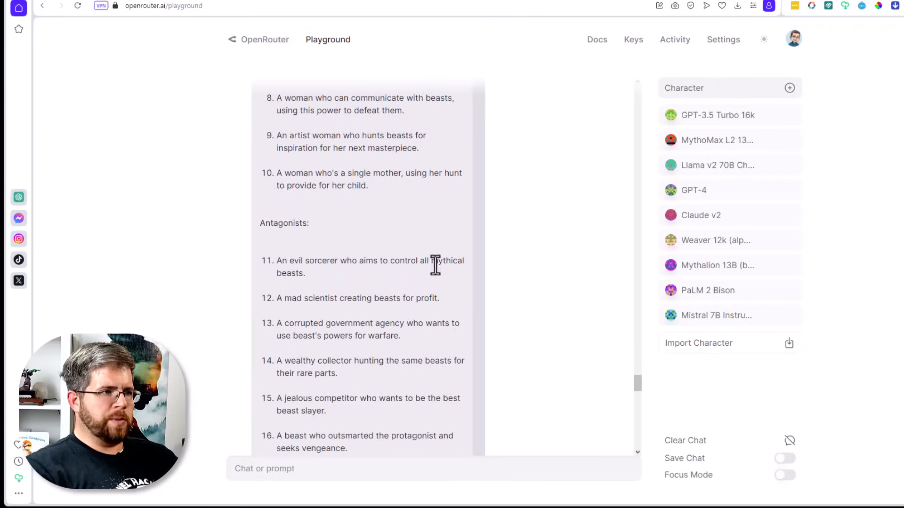
{"action": "scroll", "scroll_direction": "down", "scroll_amount": 3}
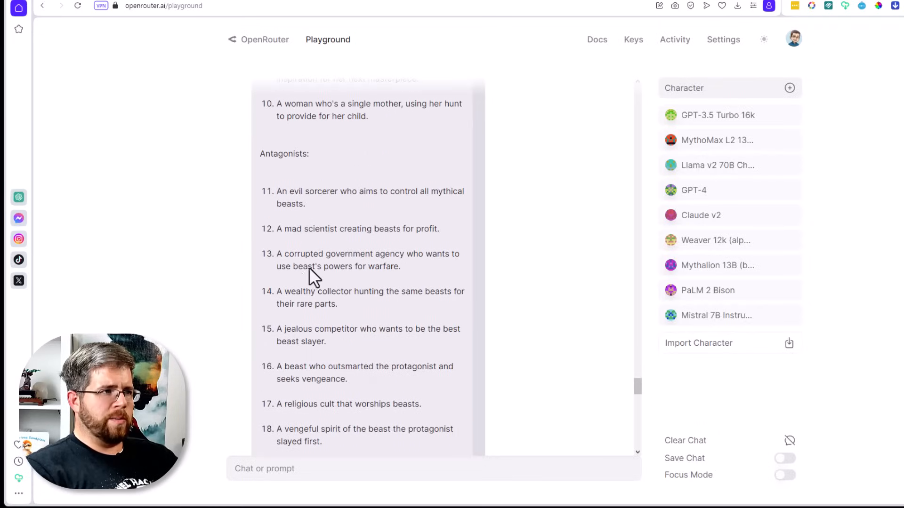
{"action": "scroll", "scroll_direction": "down", "scroll_amount": 3}
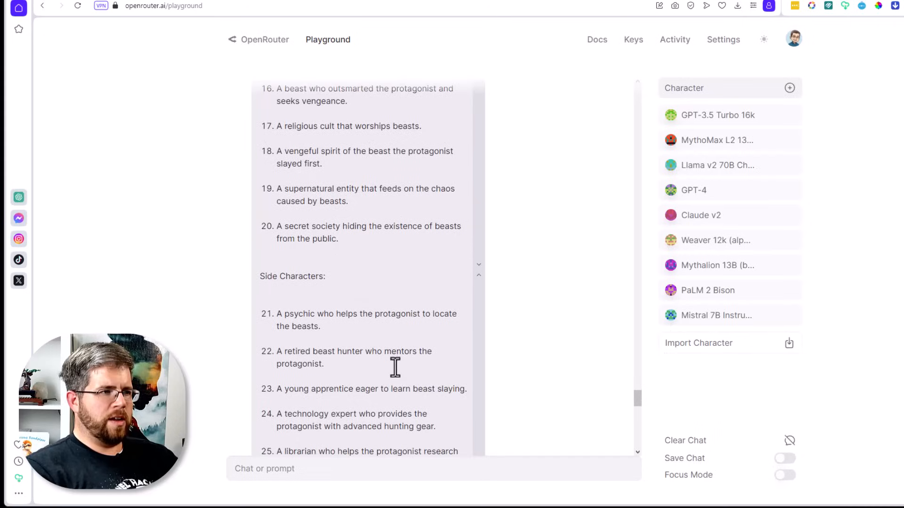
{"action": "scroll", "scroll_direction": "down", "scroll_amount": 3}
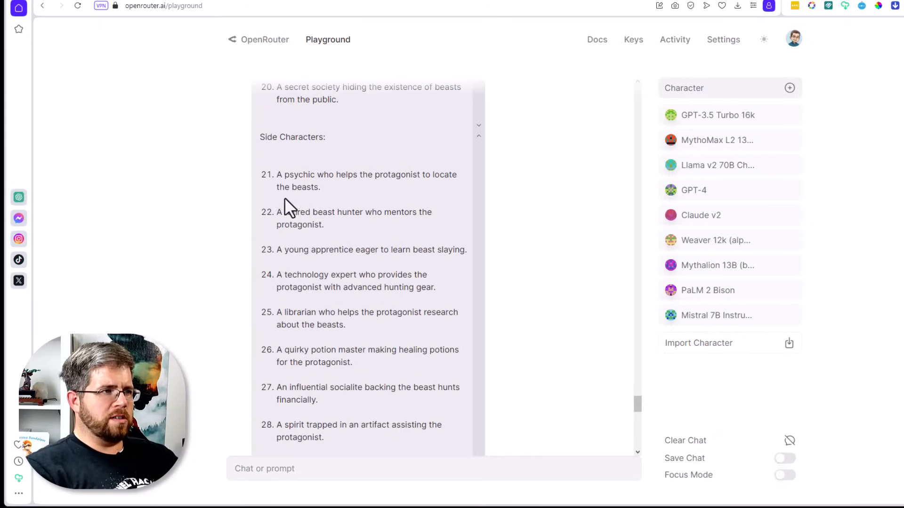
{"action": "mouse_move", "coordinate": [311, 212]}
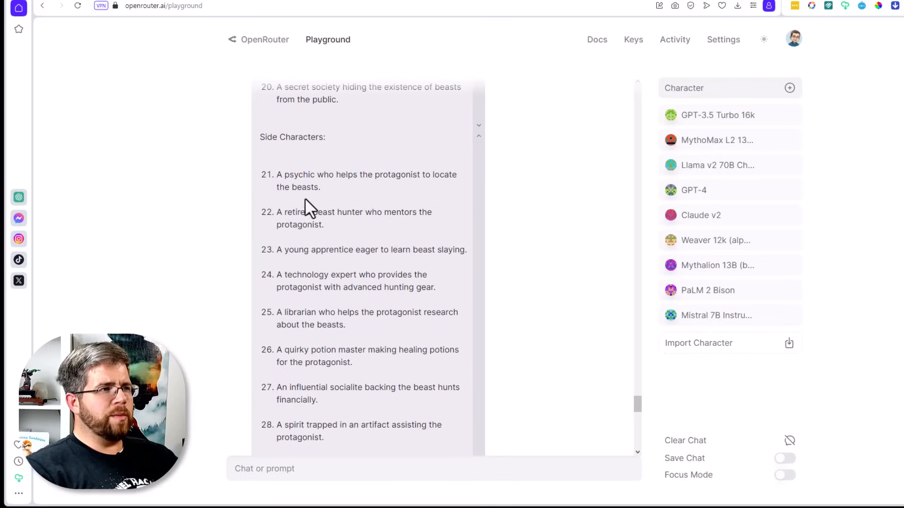
{"action": "mouse_move", "coordinate": [318, 190]}
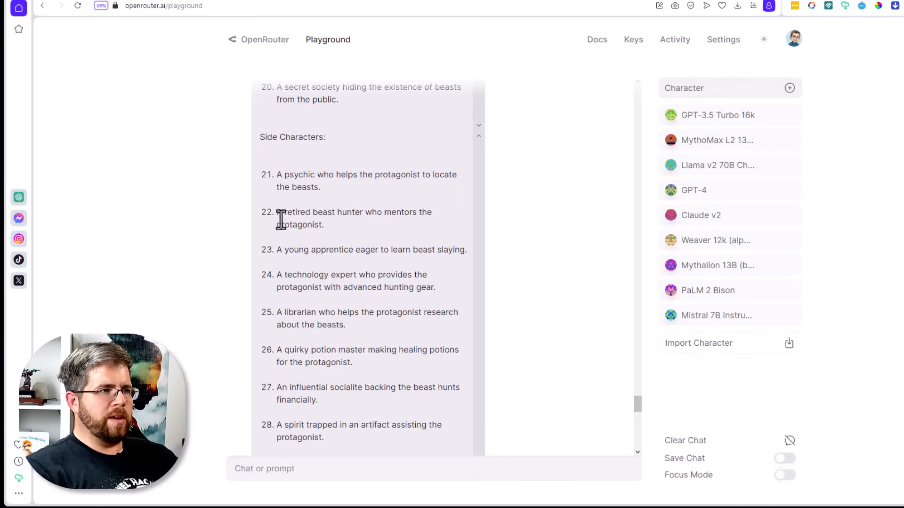
{"action": "scroll", "scroll_direction": "down", "scroll_amount": 3}
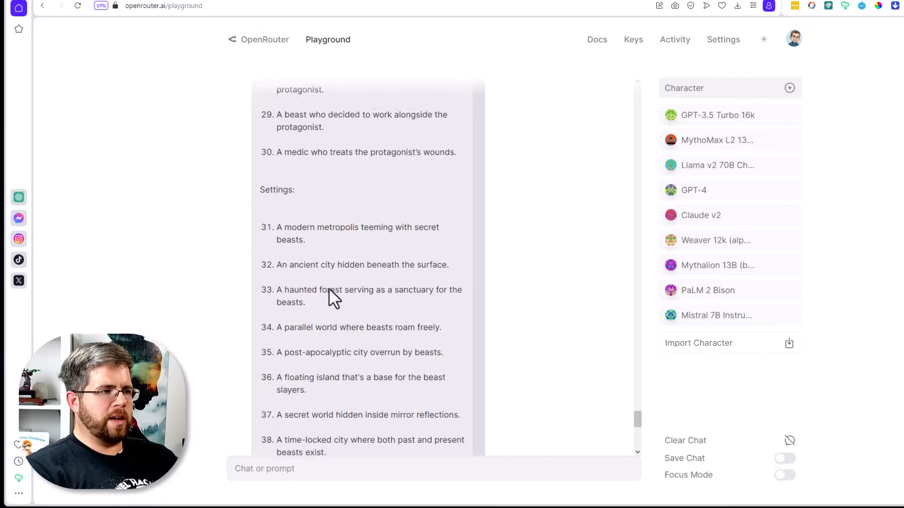
{"action": "scroll", "scroll_direction": "down", "scroll_amount": 3}
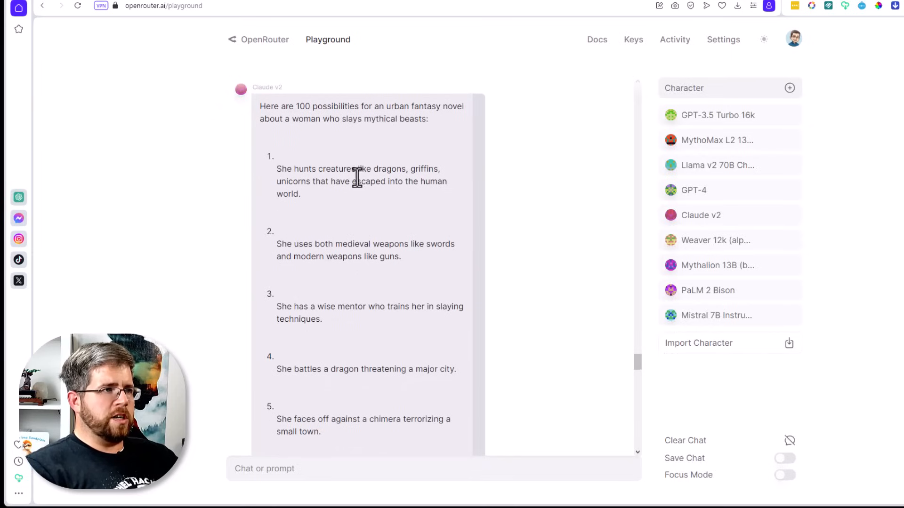
{"action": "mouse_move", "coordinate": [386, 190]}
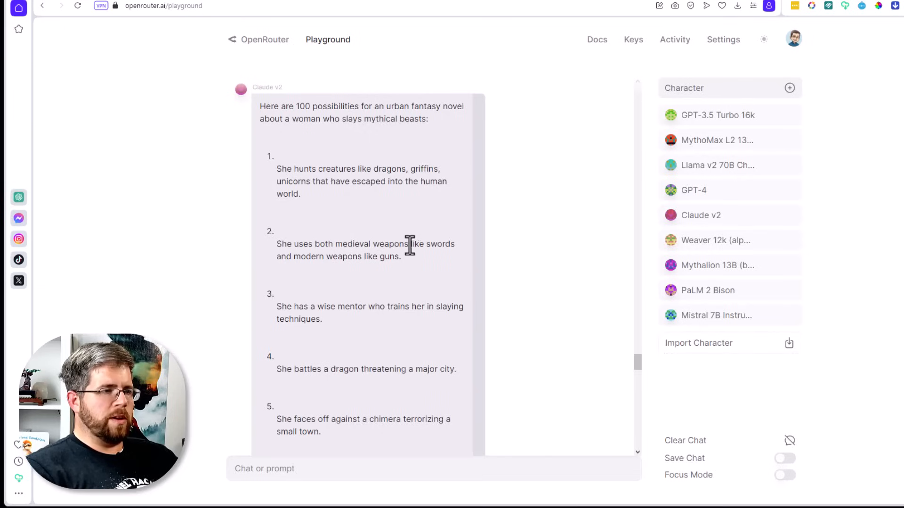
{"action": "mouse_move", "coordinate": [345, 370]}
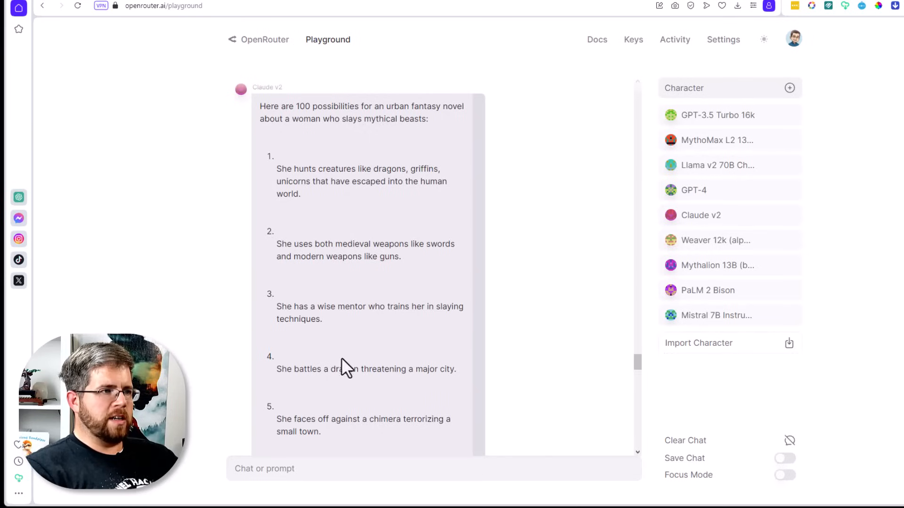
{"action": "scroll", "scroll_direction": "down", "scroll_amount": 3}
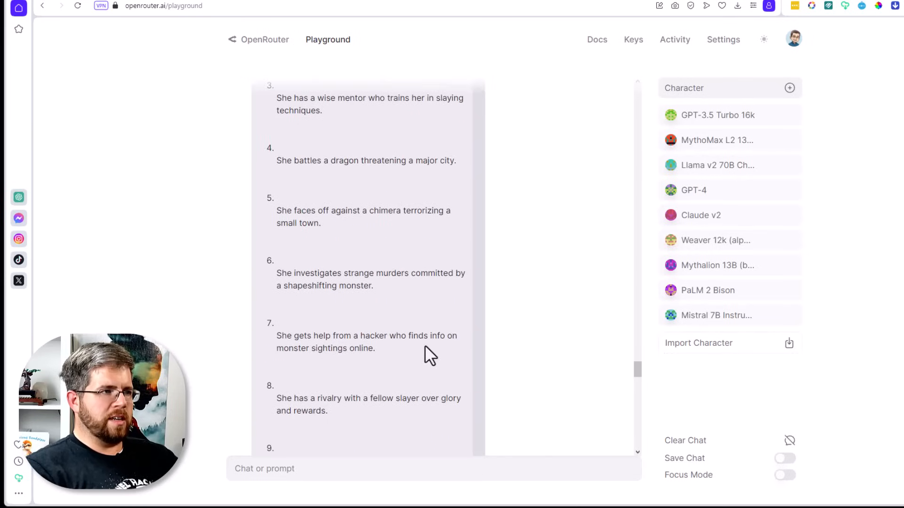
{"action": "scroll", "scroll_direction": "down", "scroll_amount": 3}
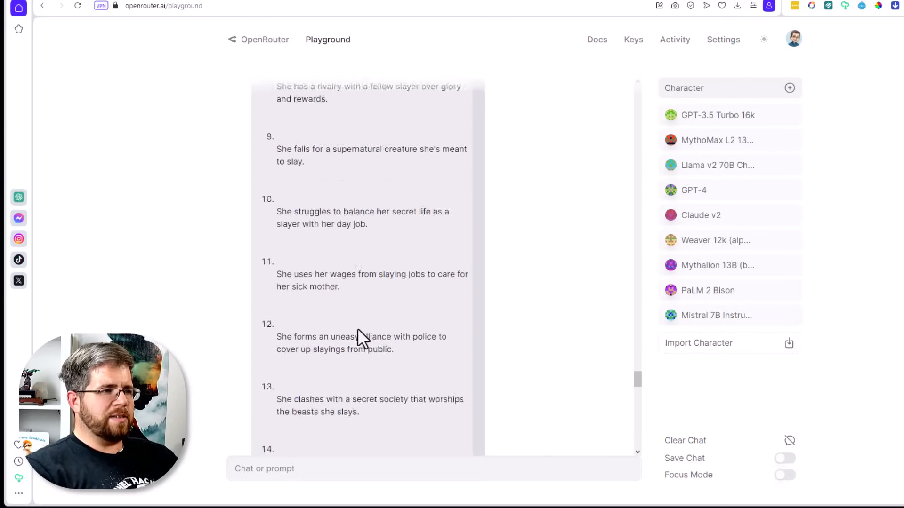
{"action": "scroll", "scroll_direction": "down", "scroll_amount": 3}
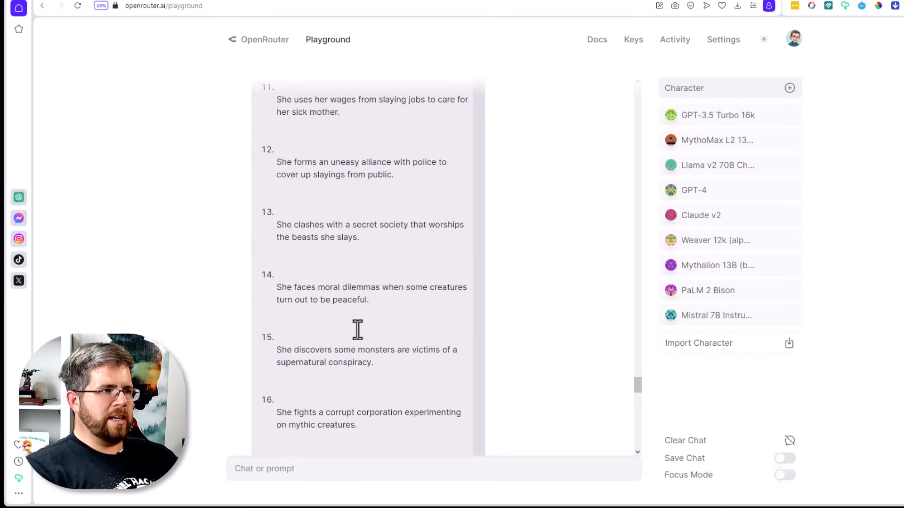
{"action": "scroll", "scroll_direction": "down", "scroll_amount": 3}
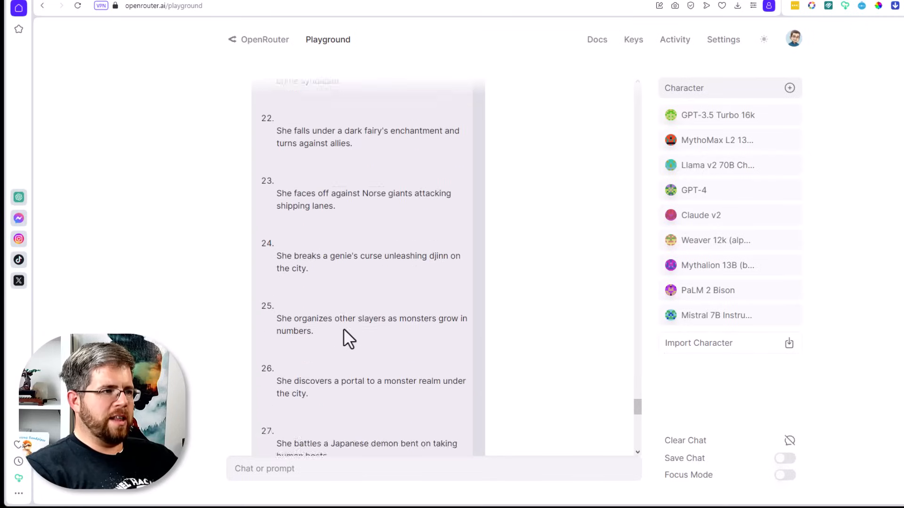
{"action": "scroll", "scroll_direction": "down", "scroll_amount": 3}
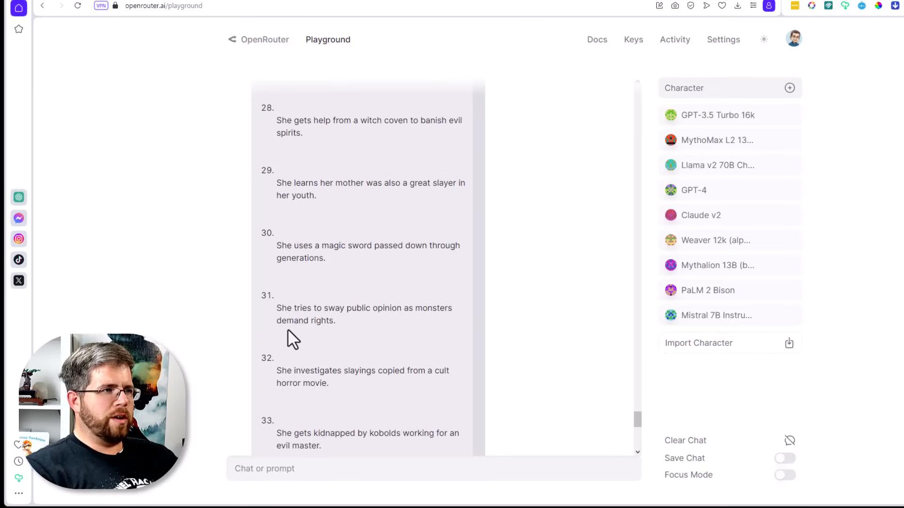
{"action": "scroll", "scroll_direction": "up", "scroll_amount": 3}
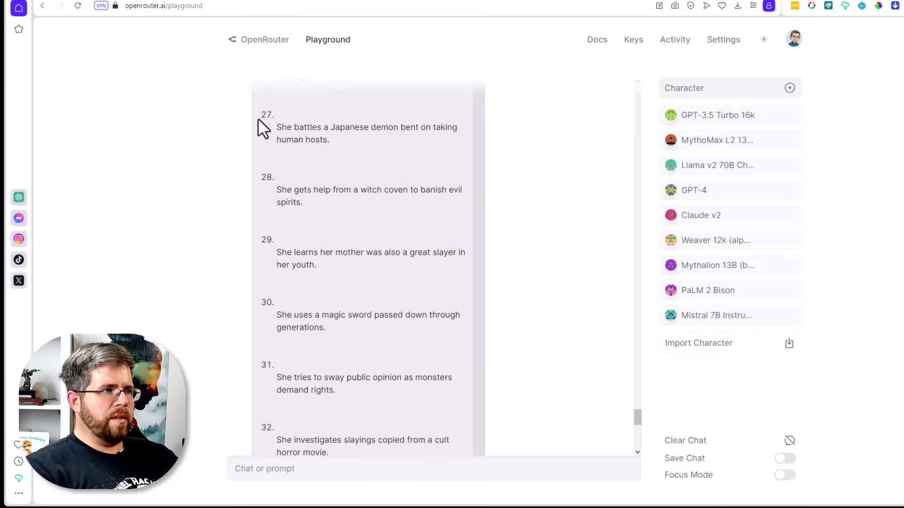
{"action": "mouse_move", "coordinate": [386, 273]}
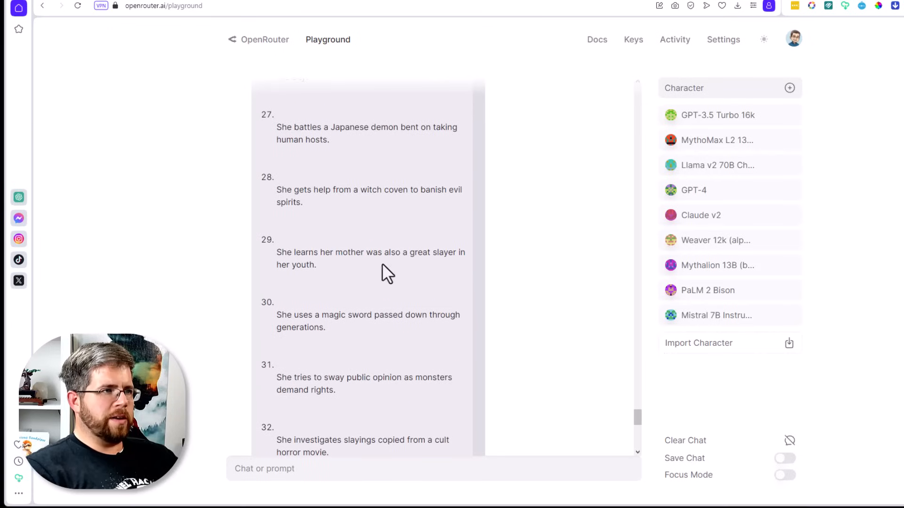
{"action": "scroll", "scroll_direction": "down", "scroll_amount": 3}
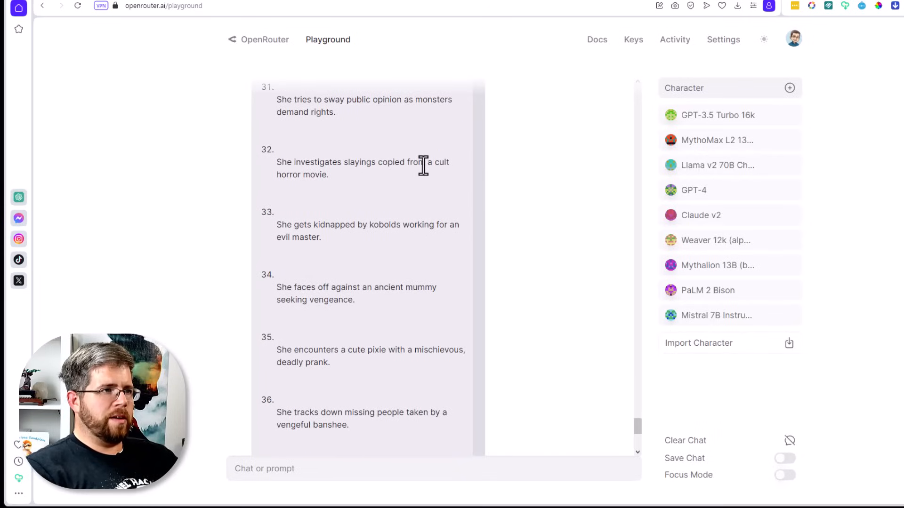
{"action": "mouse_move", "coordinate": [358, 261]}
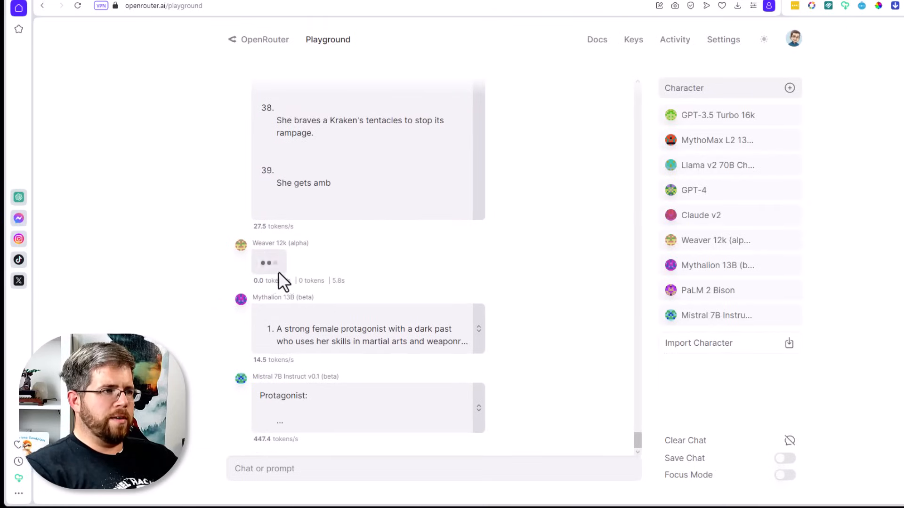
{"action": "mouse_move", "coordinate": [279, 280]}
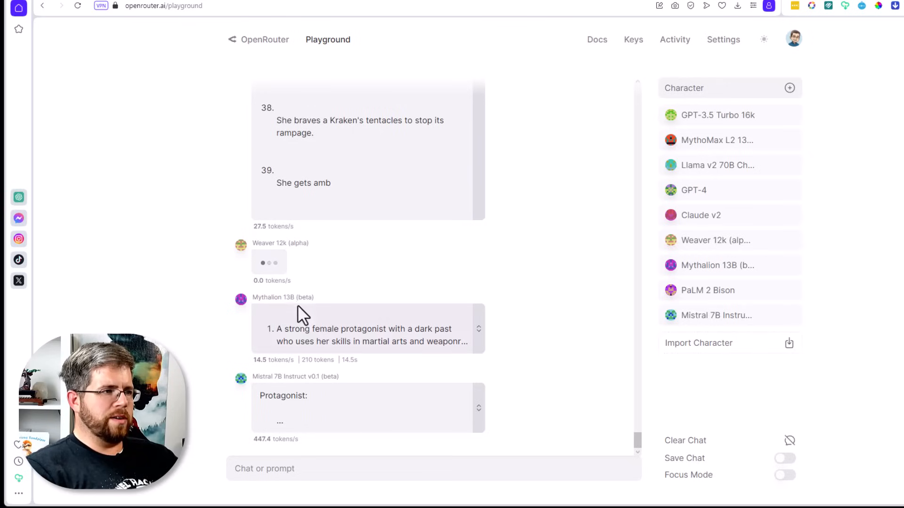
{"action": "mouse_move", "coordinate": [473, 343]}
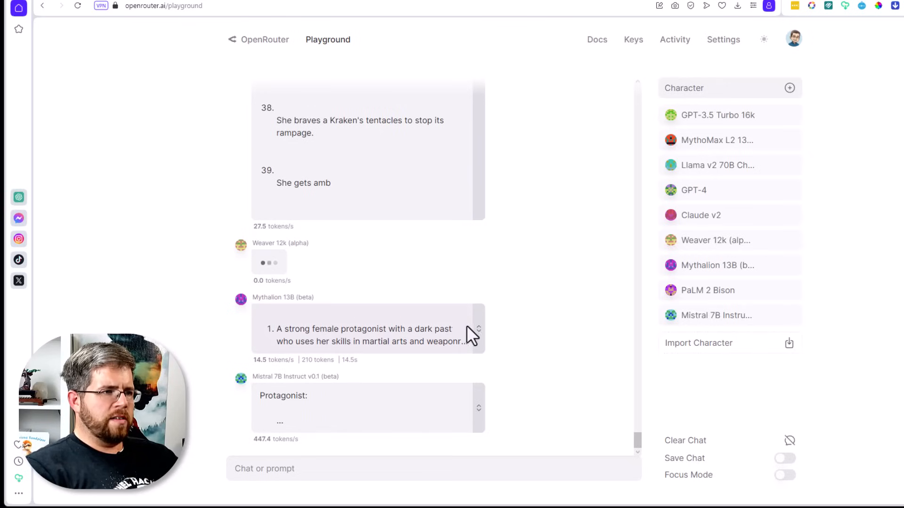
{"action": "scroll", "scroll_direction": "down", "scroll_amount": 3}
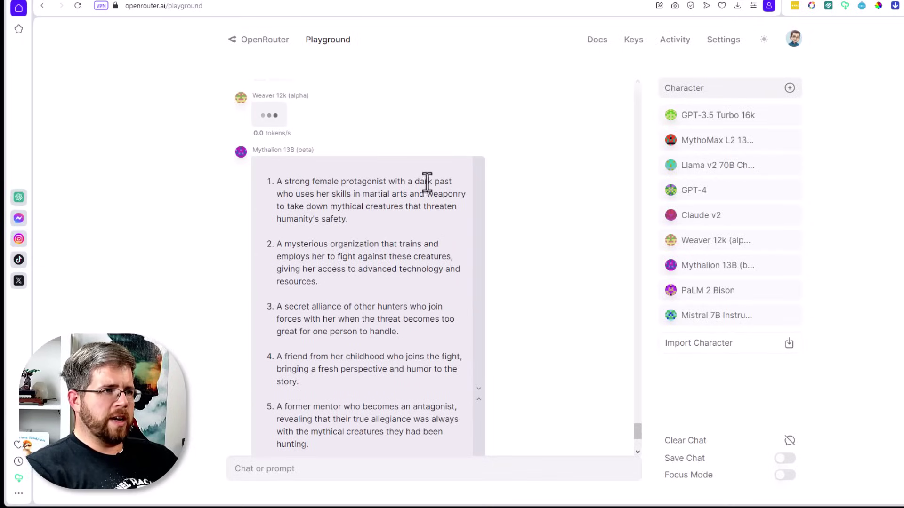
{"action": "mouse_move", "coordinate": [411, 209]}
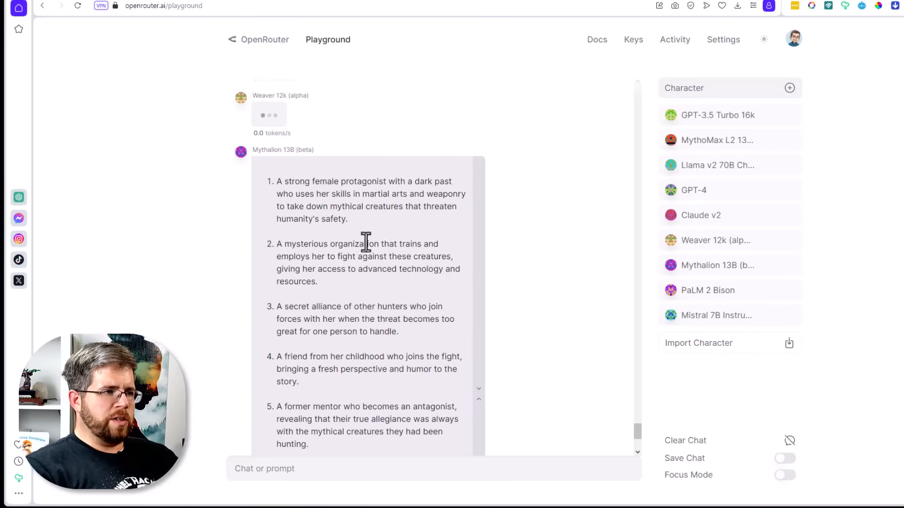
{"action": "mouse_move", "coordinate": [378, 260]}
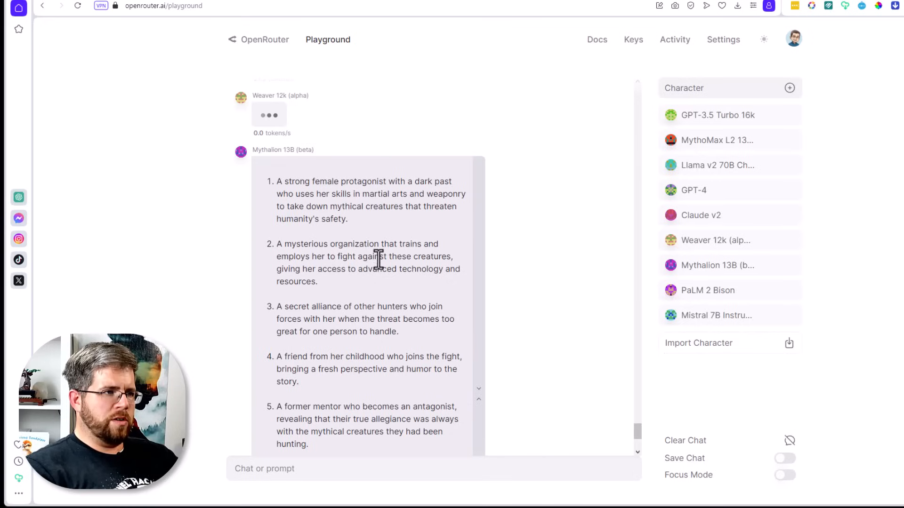
{"action": "mouse_move", "coordinate": [412, 275]}
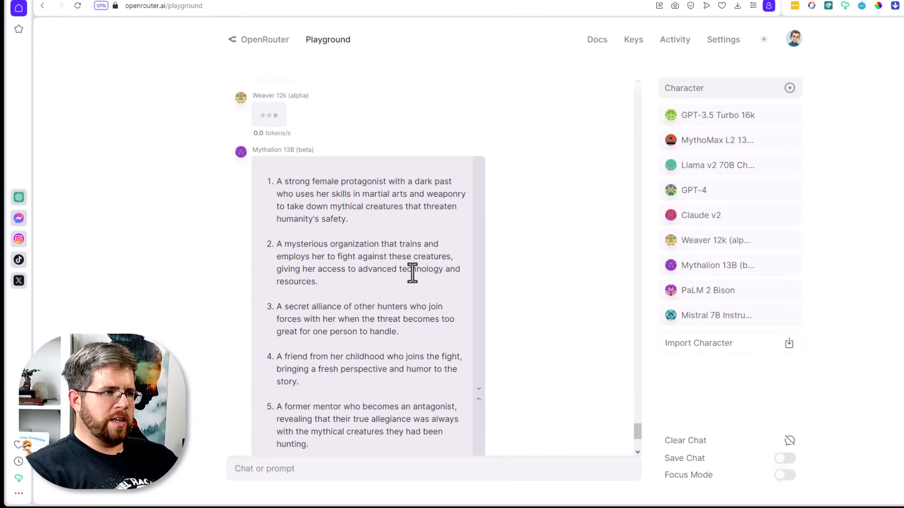
{"action": "scroll", "scroll_direction": "down", "scroll_amount": 3}
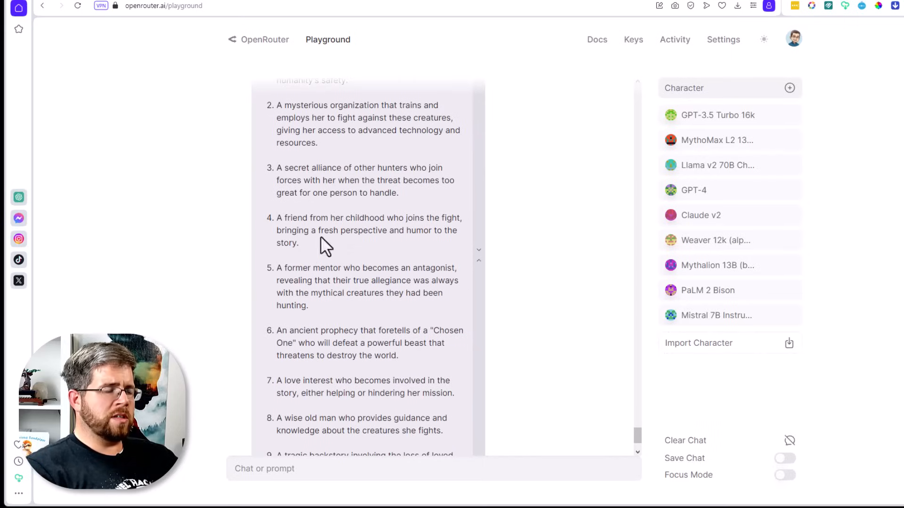
{"action": "mouse_move", "coordinate": [442, 177]}
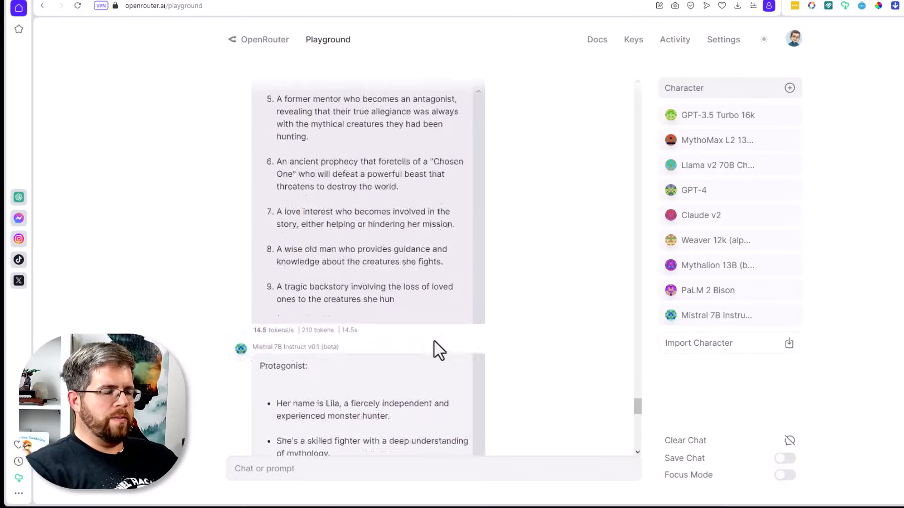
{"action": "scroll", "scroll_direction": "down", "scroll_amount": 3}
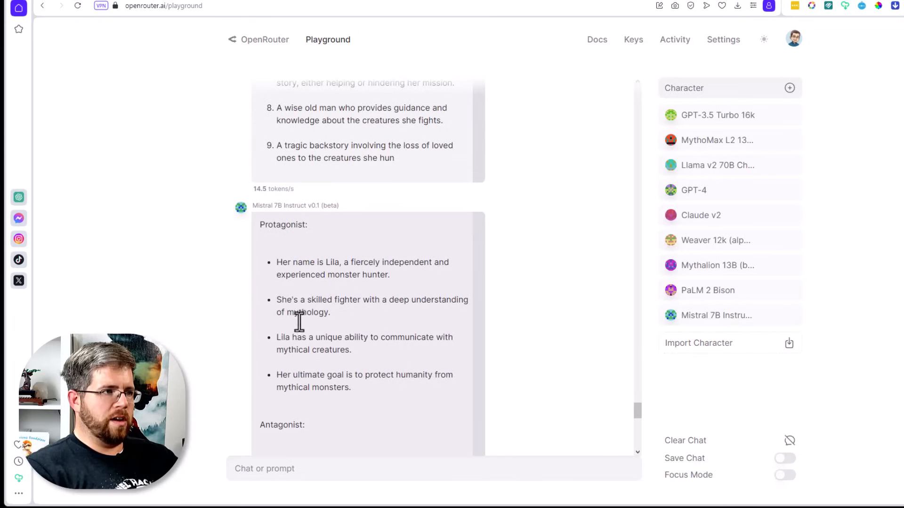
{"action": "mouse_move", "coordinate": [364, 267]}
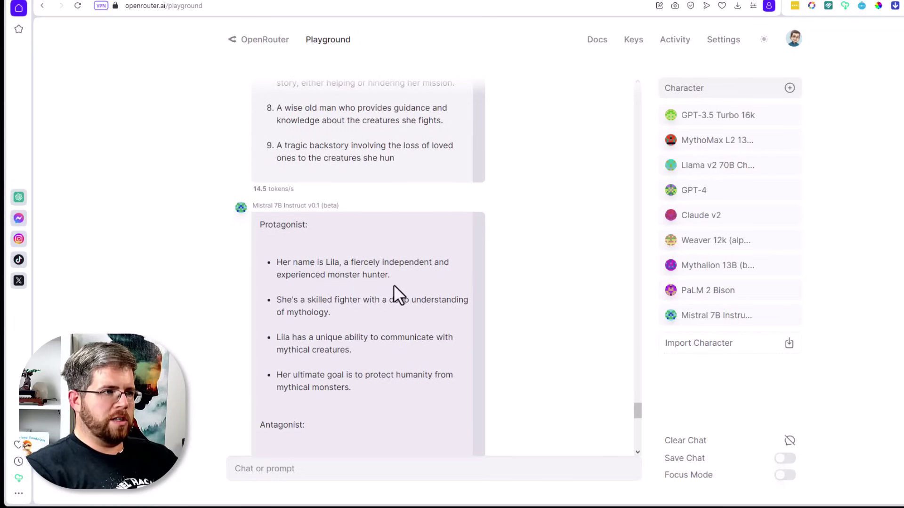
{"action": "mouse_move", "coordinate": [438, 305]}
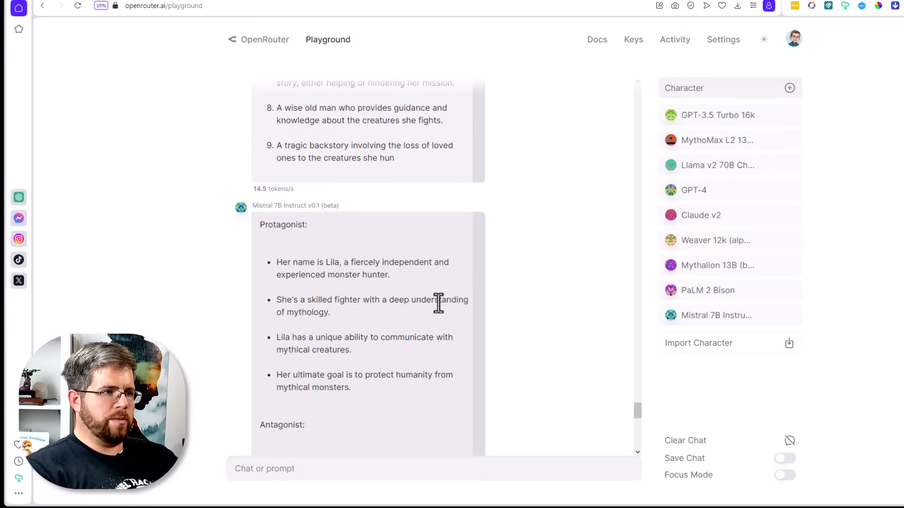
{"action": "mouse_move", "coordinate": [338, 337]}
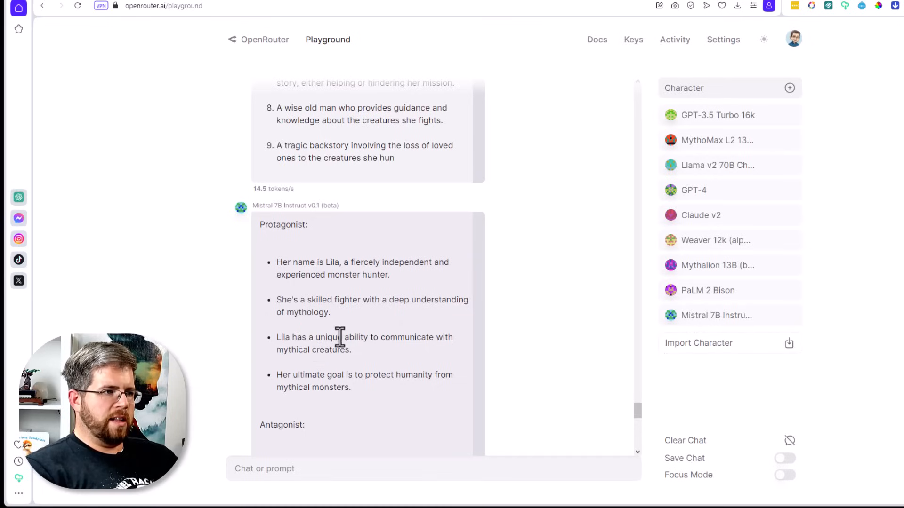
{"action": "scroll", "scroll_direction": "down", "scroll_amount": 3}
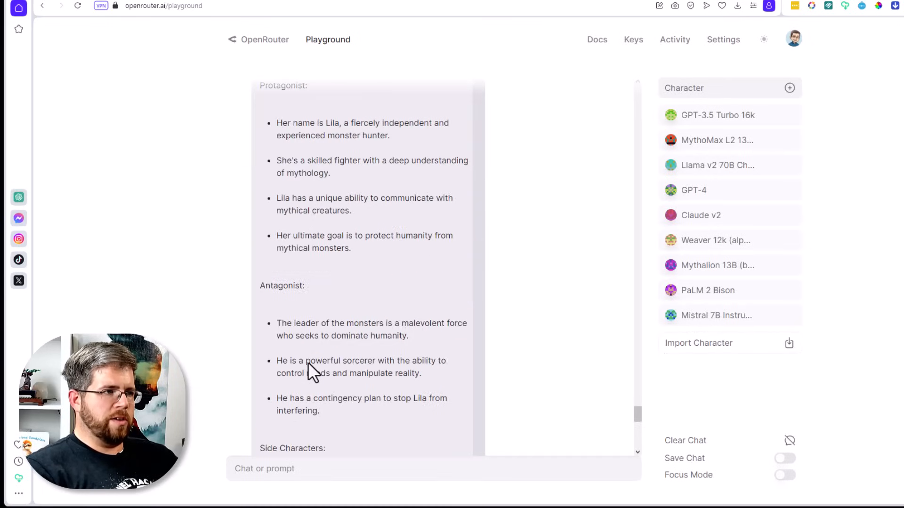
{"action": "mouse_move", "coordinate": [420, 253]}
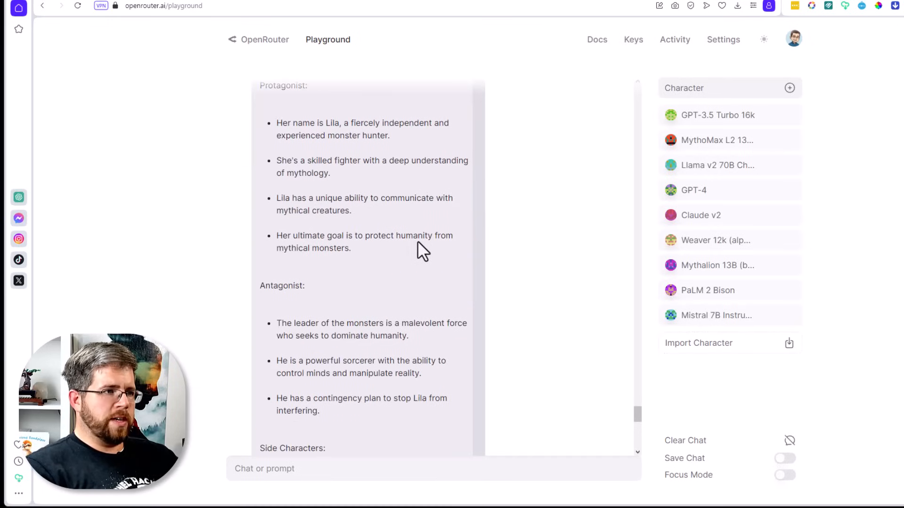
{"action": "scroll", "scroll_direction": "down", "scroll_amount": 3}
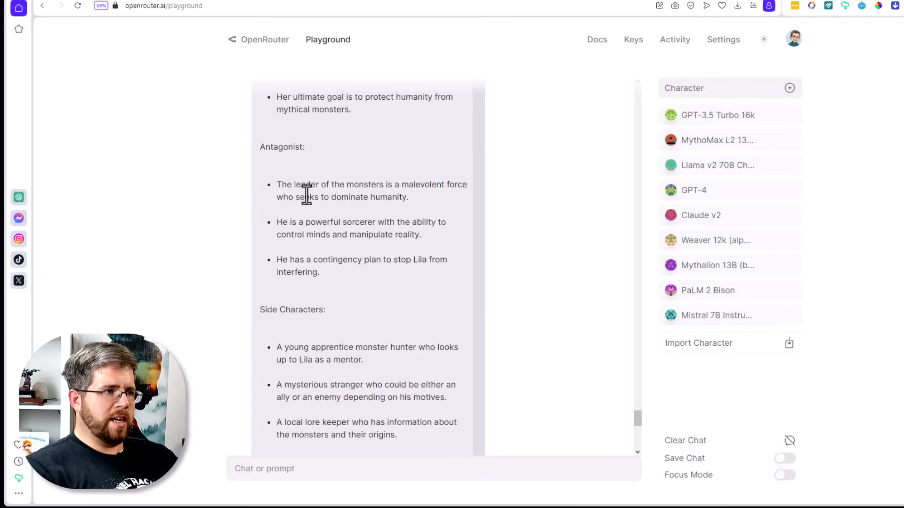
{"action": "mouse_move", "coordinate": [452, 191]}
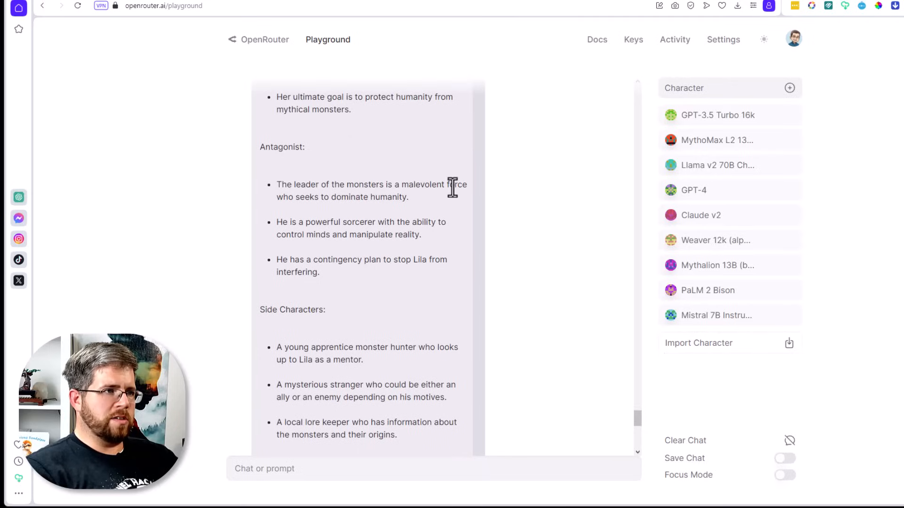
{"action": "mouse_move", "coordinate": [428, 207]}
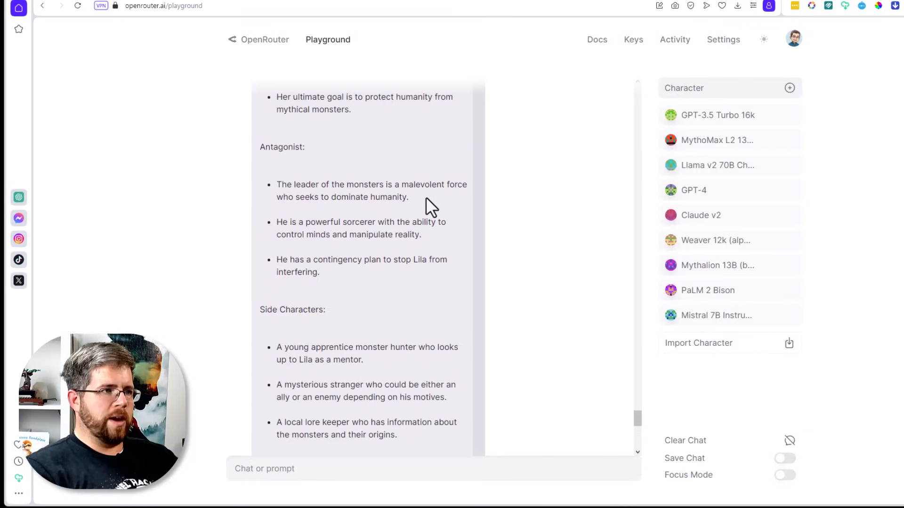
{"action": "scroll", "scroll_direction": "down", "scroll_amount": 3}
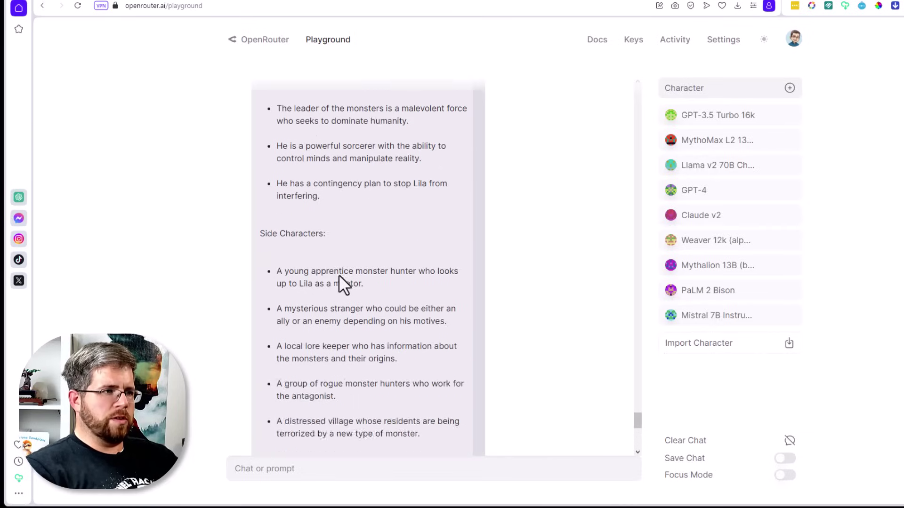
{"action": "scroll", "scroll_direction": "down", "scroll_amount": 3}
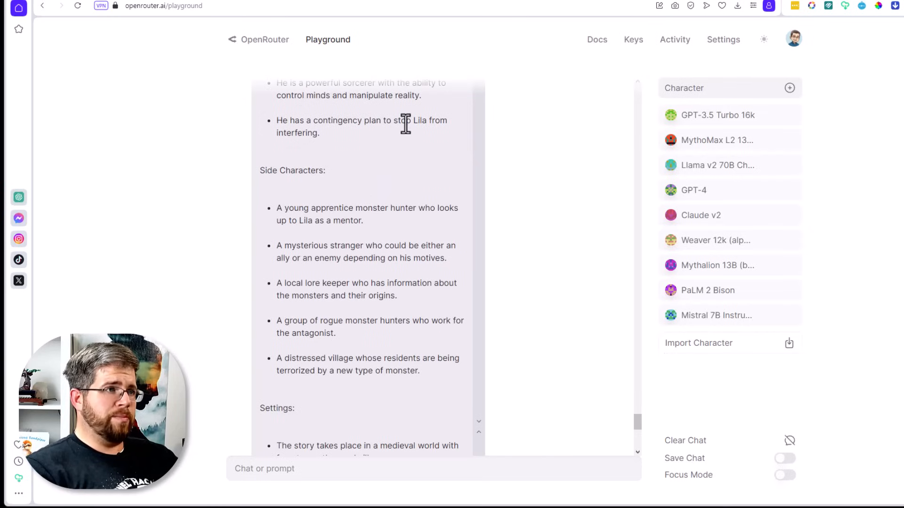
{"action": "mouse_move", "coordinate": [337, 247]}
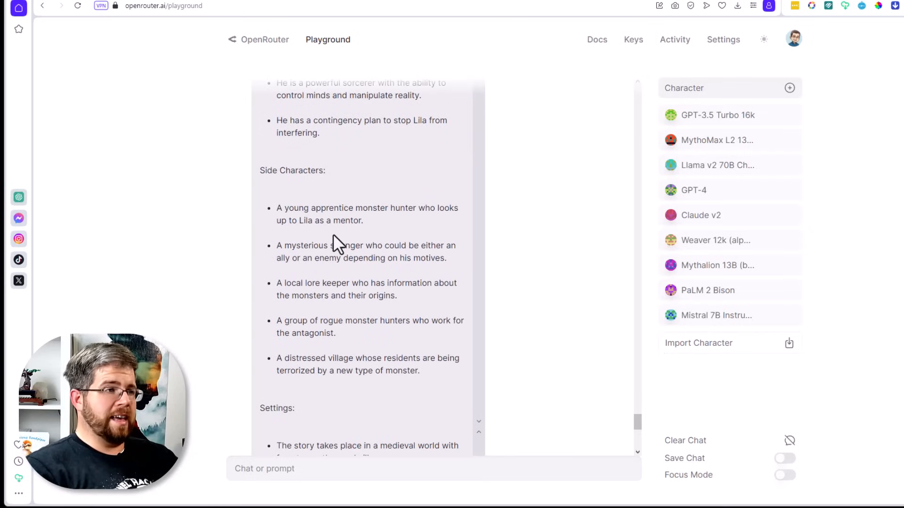
{"action": "mouse_move", "coordinate": [388, 213]}
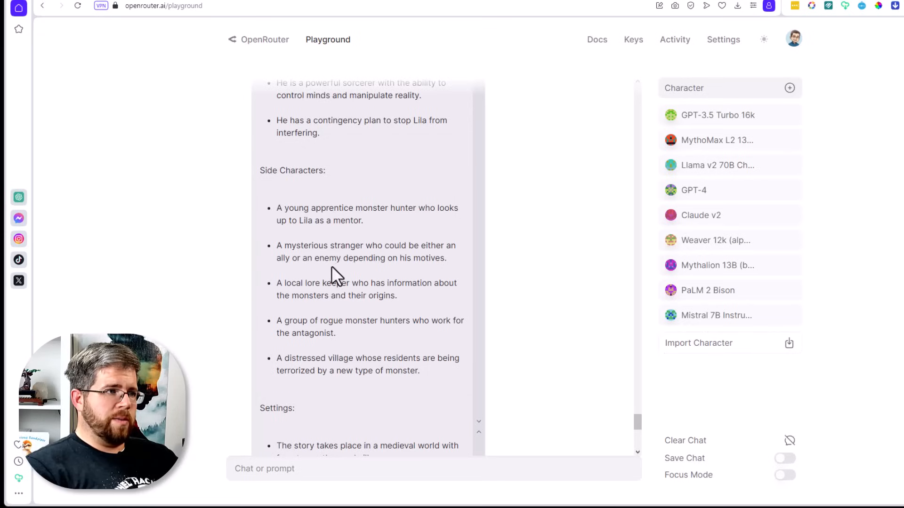
{"action": "mouse_move", "coordinate": [290, 289]}
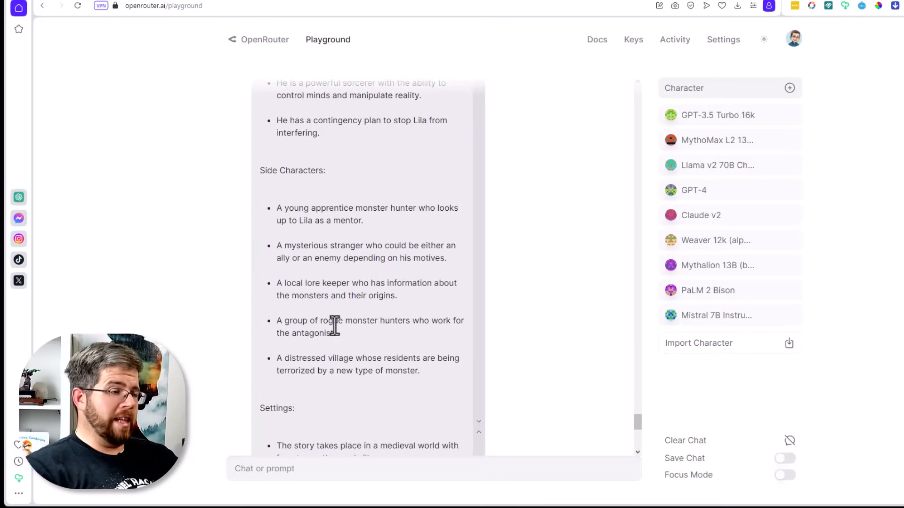
{"action": "scroll", "scroll_direction": "down", "scroll_amount": 3}
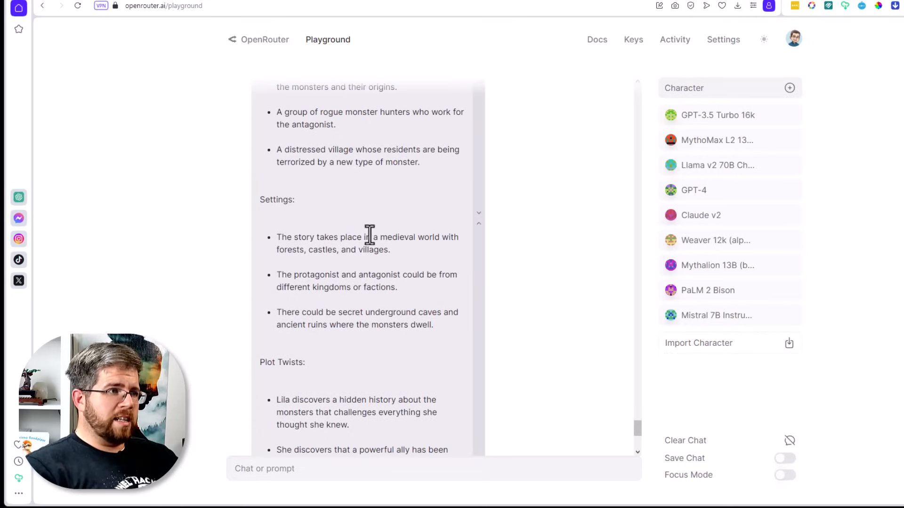
{"action": "mouse_move", "coordinate": [325, 281]}
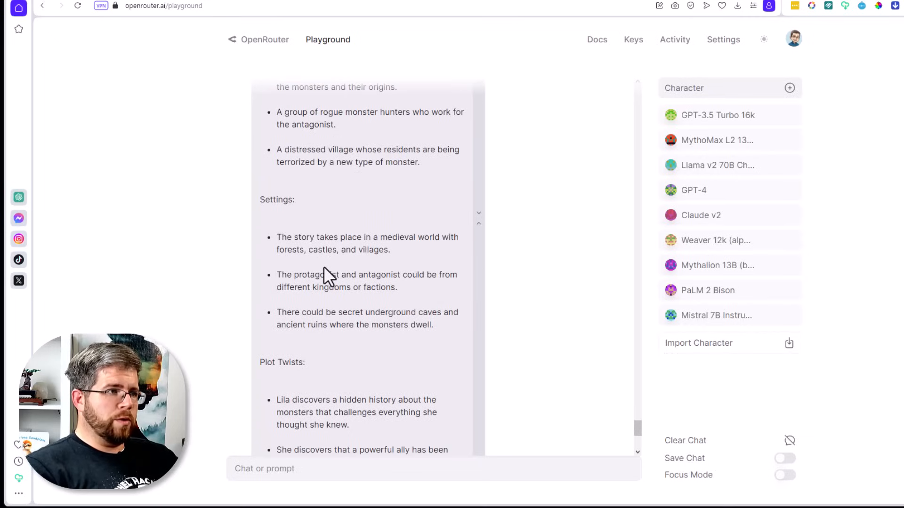
{"action": "scroll", "scroll_direction": "down", "scroll_amount": 3}
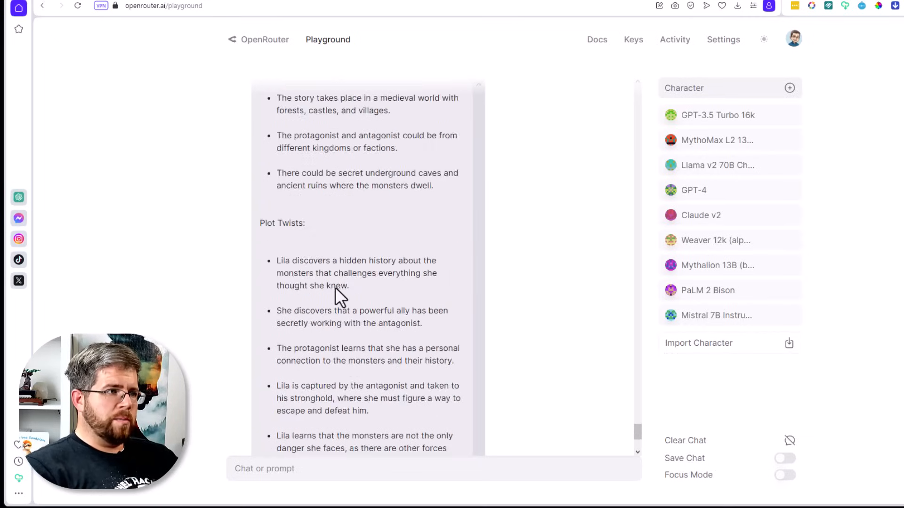
{"action": "scroll", "scroll_direction": "down", "scroll_amount": 3}
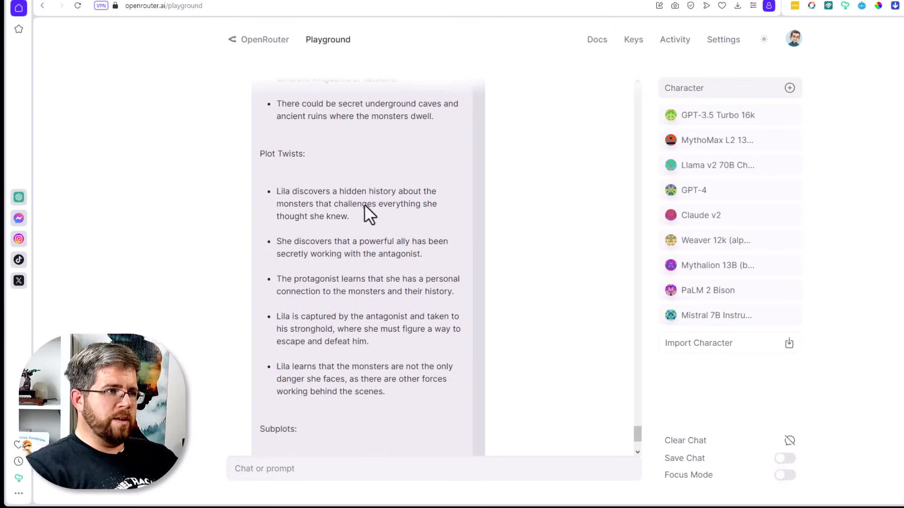
{"action": "mouse_move", "coordinate": [317, 285]}
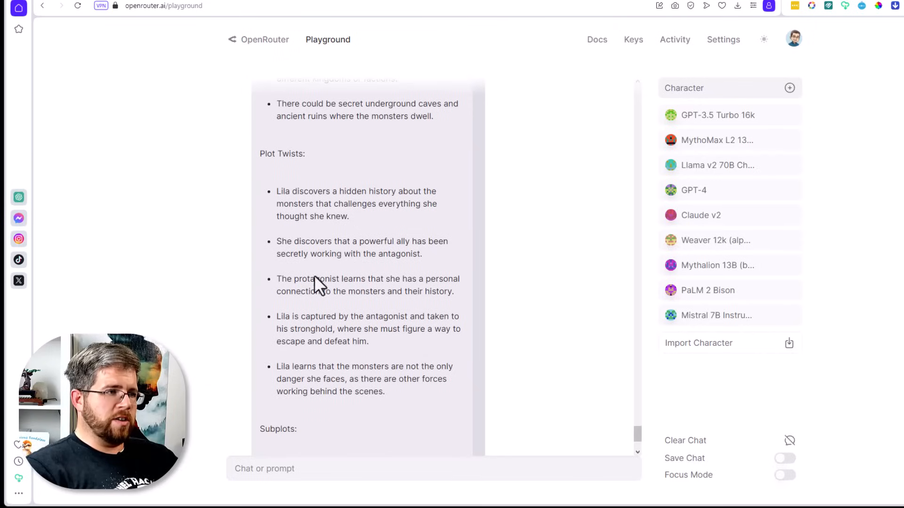
{"action": "mouse_move", "coordinate": [314, 271]}
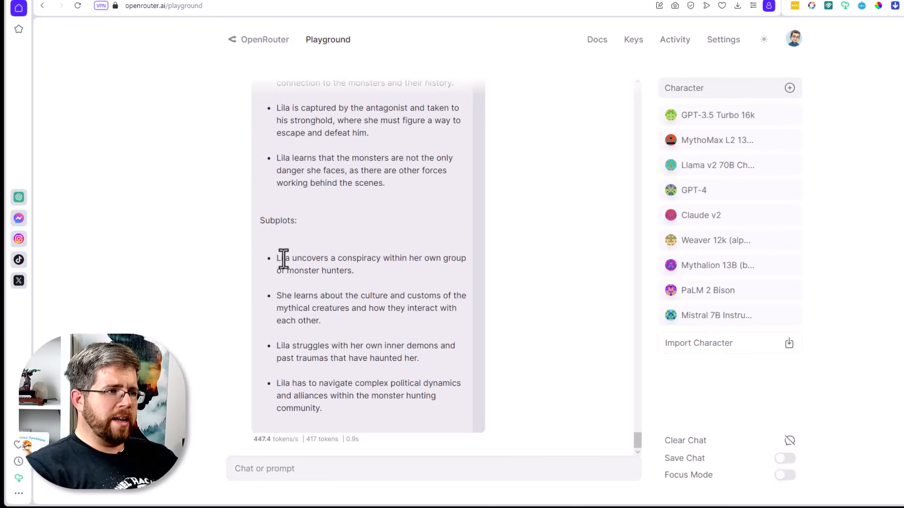
{"action": "mouse_move", "coordinate": [474, 271]}
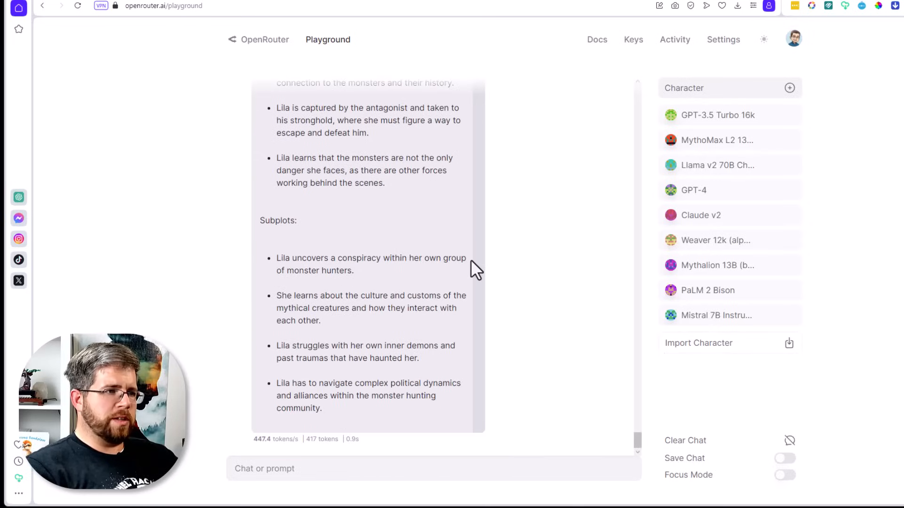
{"action": "mouse_move", "coordinate": [303, 298]}
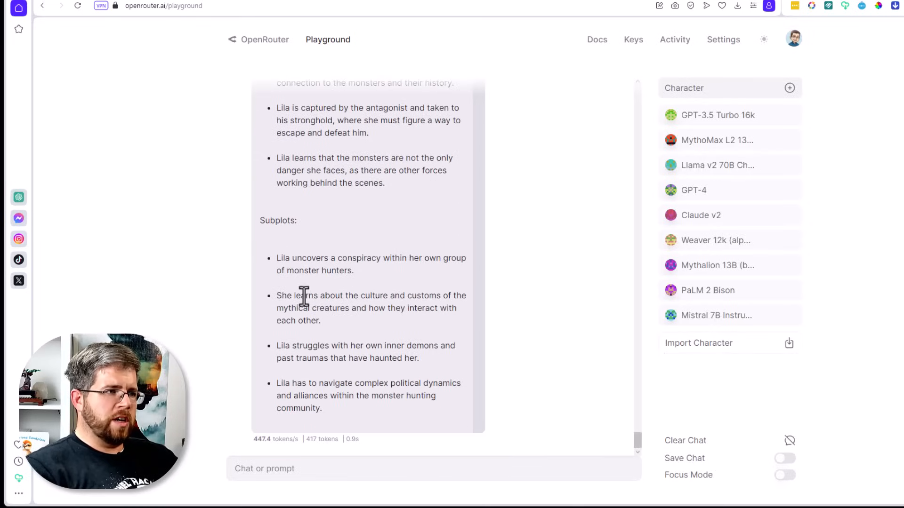
{"action": "mouse_move", "coordinate": [419, 320]}
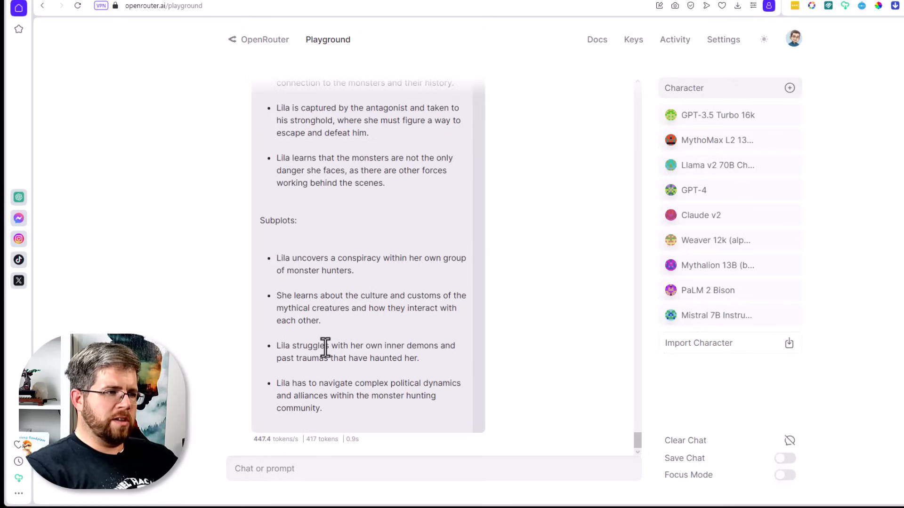
{"action": "scroll", "scroll_direction": "down", "scroll_amount": 3}
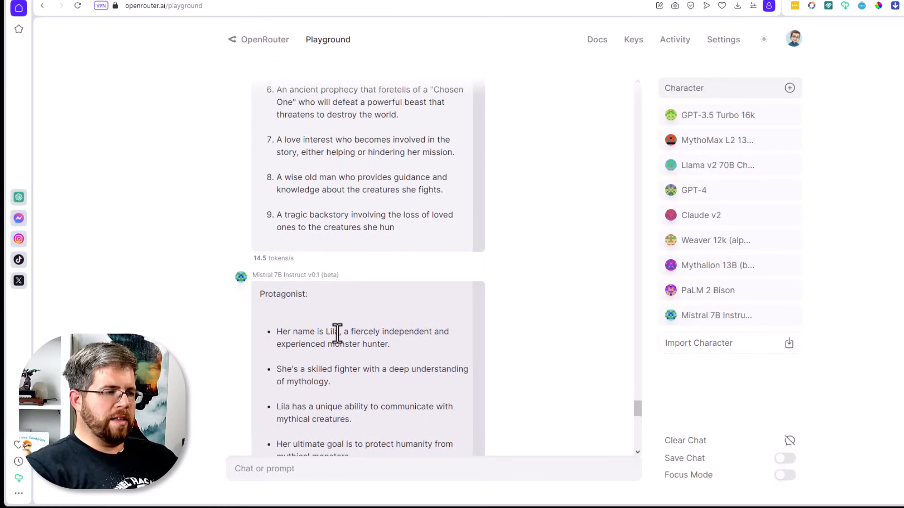
- Clear the Playground chat so the conversation is empty with the nine characters kept
{"action": "scroll", "scroll_direction": "down", "scroll_amount": 3}
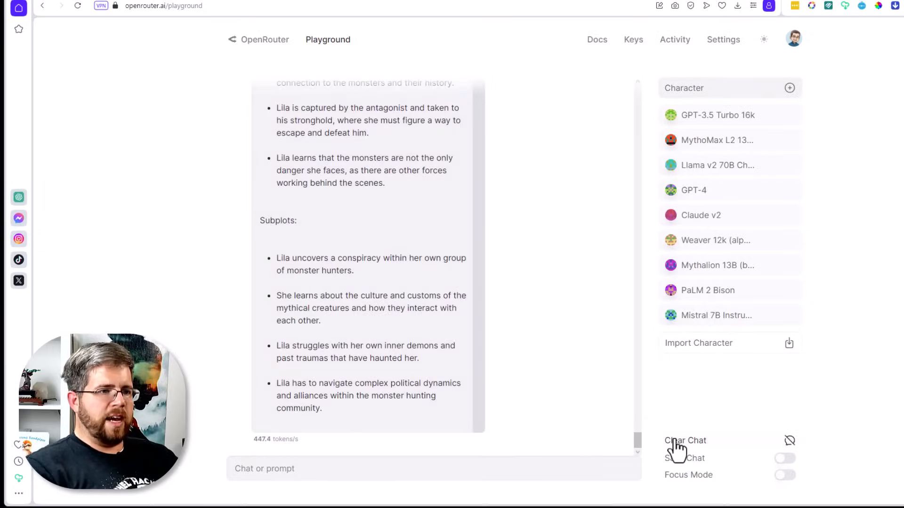
{"action": "left_click", "coordinate": [682, 441]}
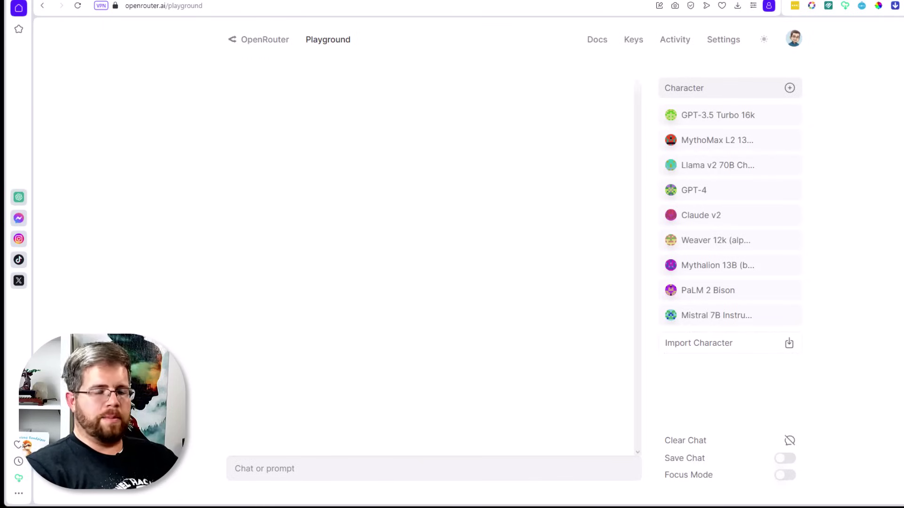
- Enter the 20 social media headlines prompt for the dark fantasy necromancer book, unsent
{"action": "left_click", "coordinate": [288, 469]}
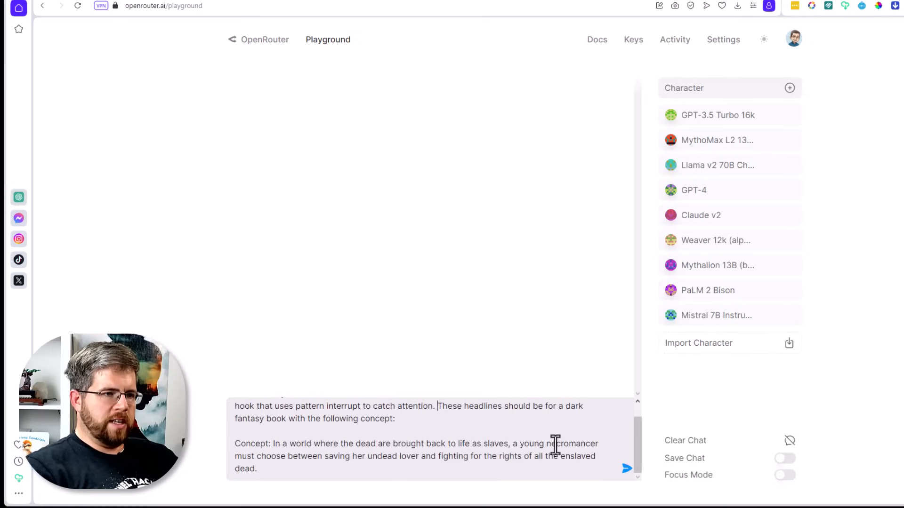
{"action": "mouse_move", "coordinate": [366, 468]}
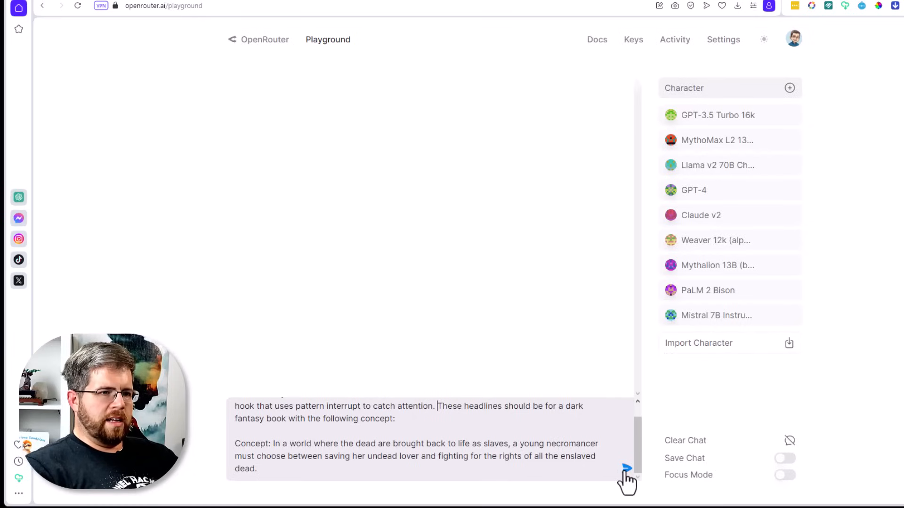
{"action": "left_click", "coordinate": [625, 479]}
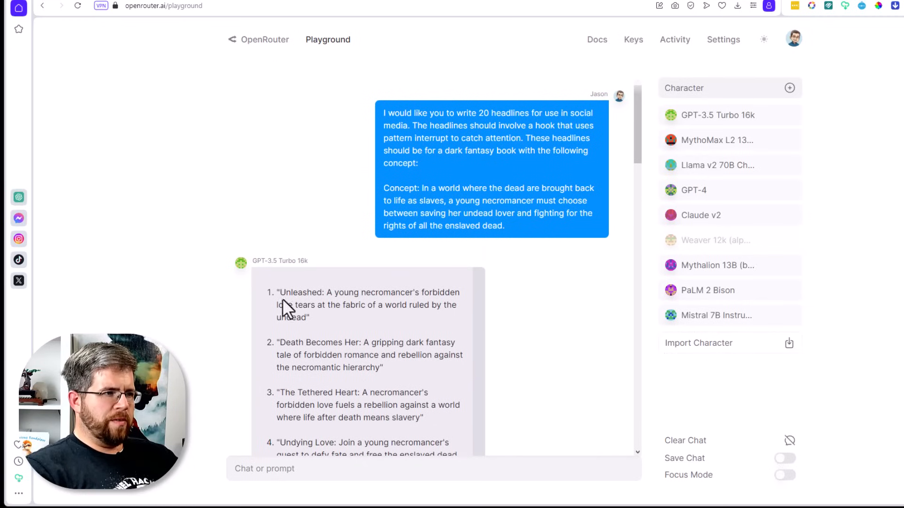
{"action": "mouse_move", "coordinate": [333, 311]}
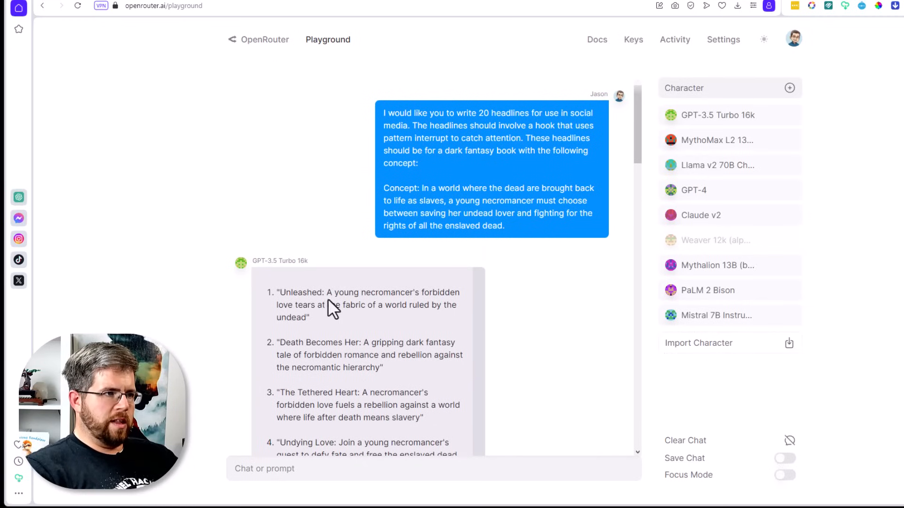
{"action": "mouse_move", "coordinate": [308, 352]}
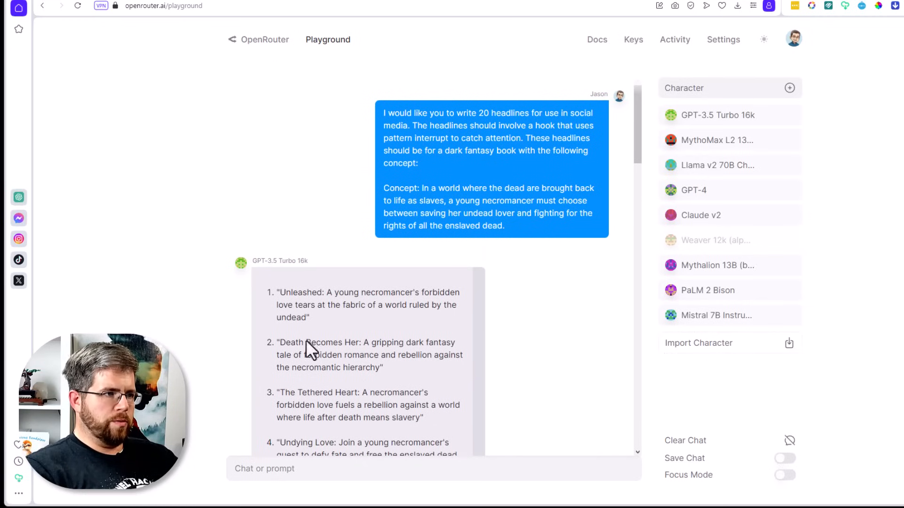
{"action": "scroll", "scroll_direction": "down", "scroll_amount": 3}
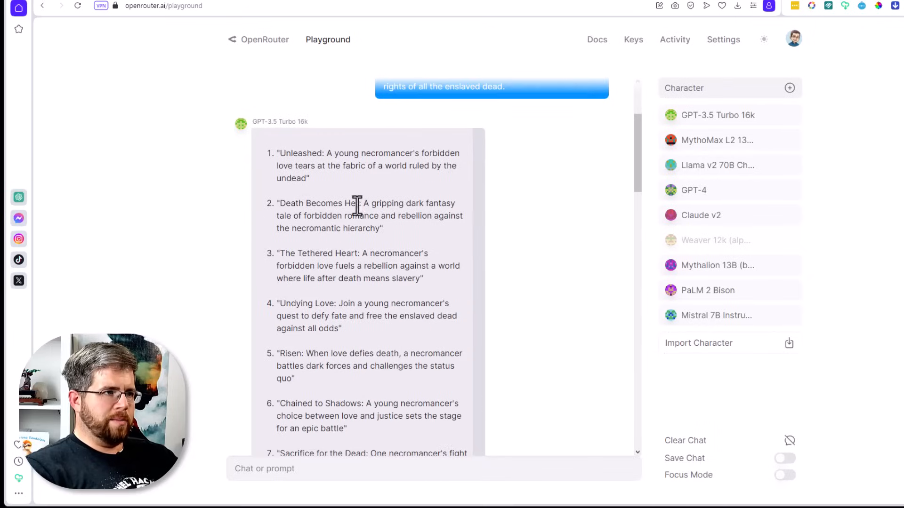
{"action": "mouse_move", "coordinate": [378, 220]}
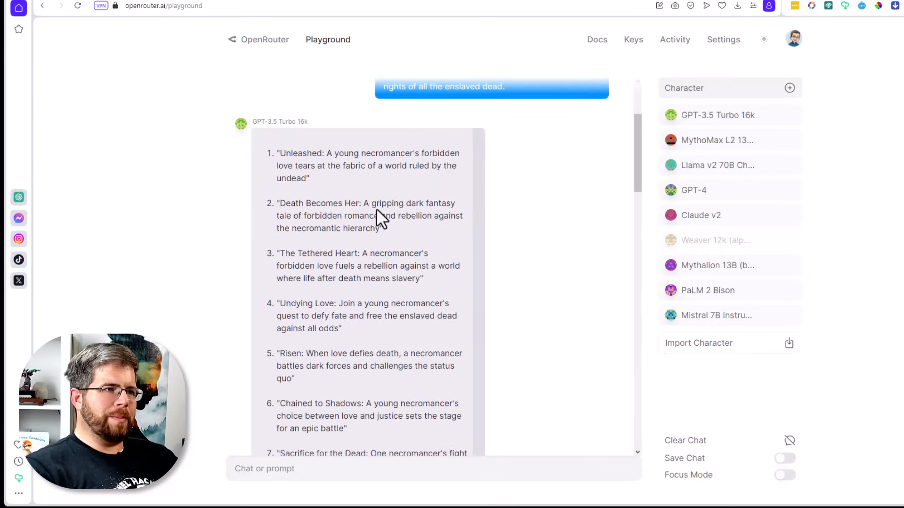
{"action": "mouse_move", "coordinate": [401, 258]}
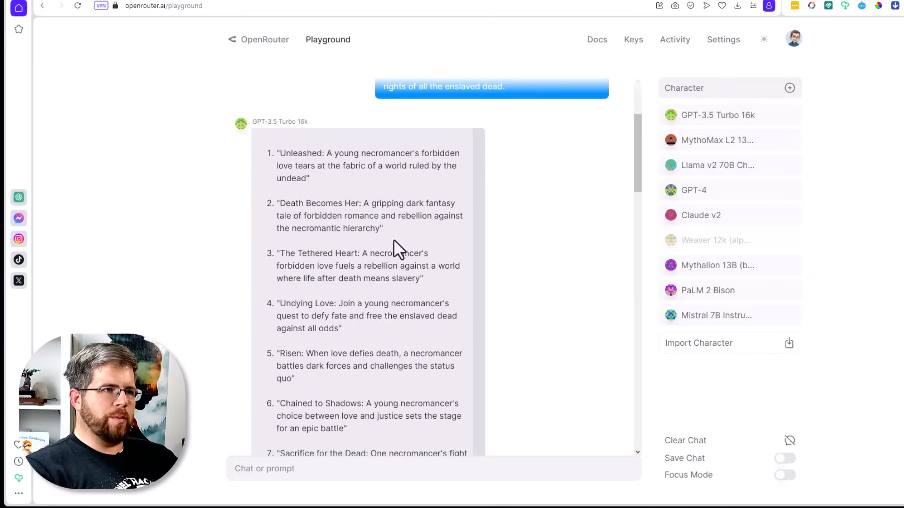
{"action": "scroll", "scroll_direction": "down", "scroll_amount": 3}
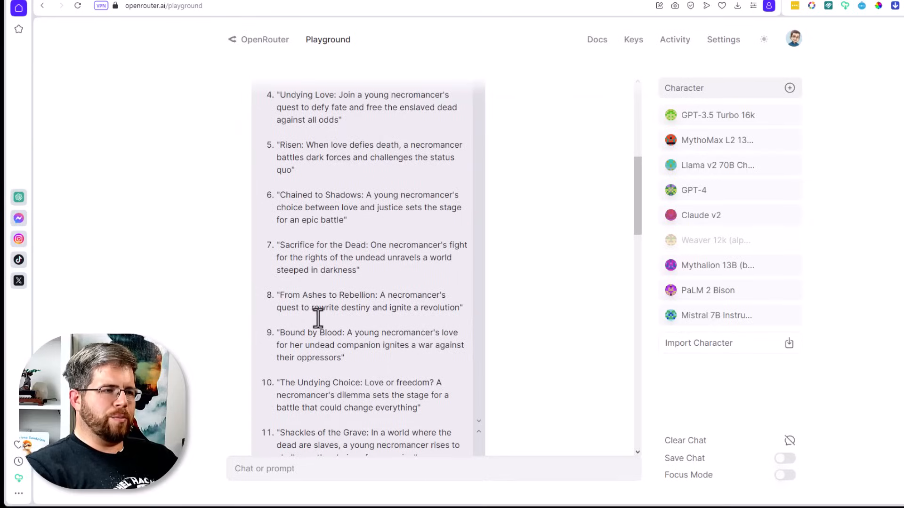
{"action": "scroll", "scroll_direction": "down", "scroll_amount": 3}
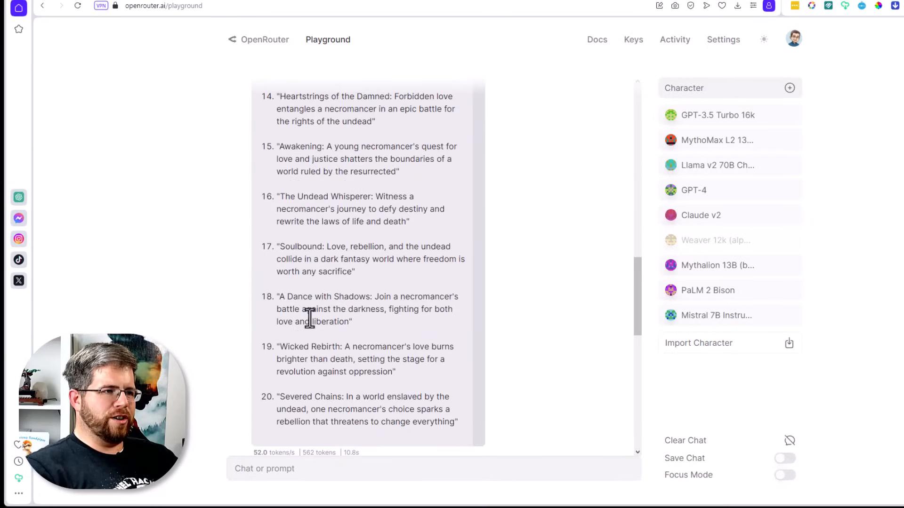
{"action": "scroll", "scroll_direction": "down", "scroll_amount": 3}
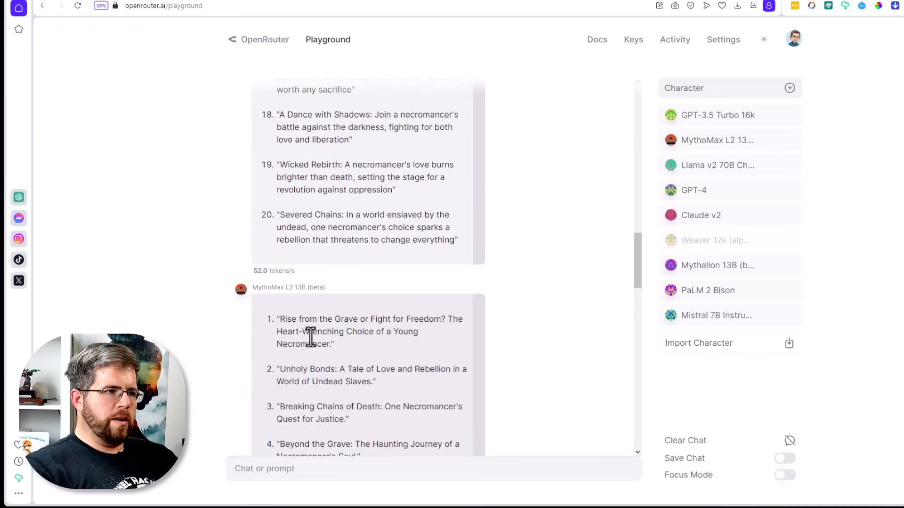
{"action": "scroll", "scroll_direction": "down", "scroll_amount": 3}
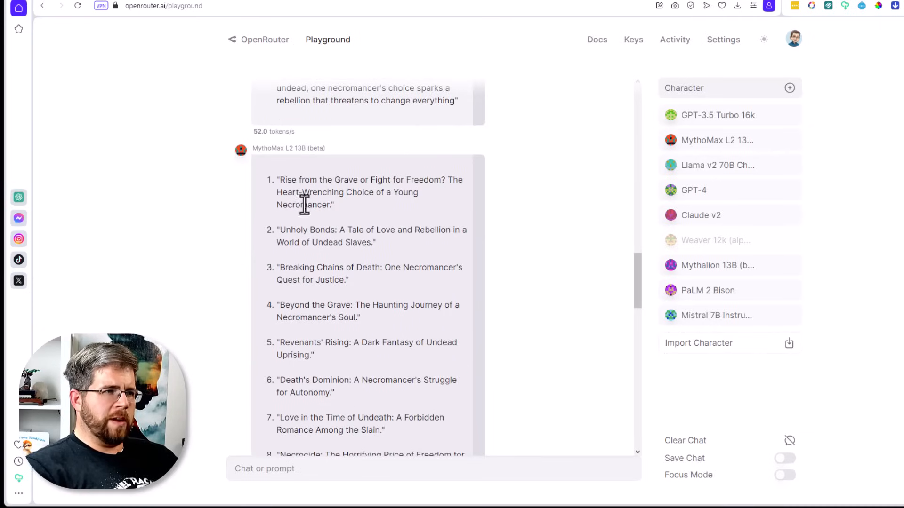
{"action": "mouse_move", "coordinate": [409, 232]}
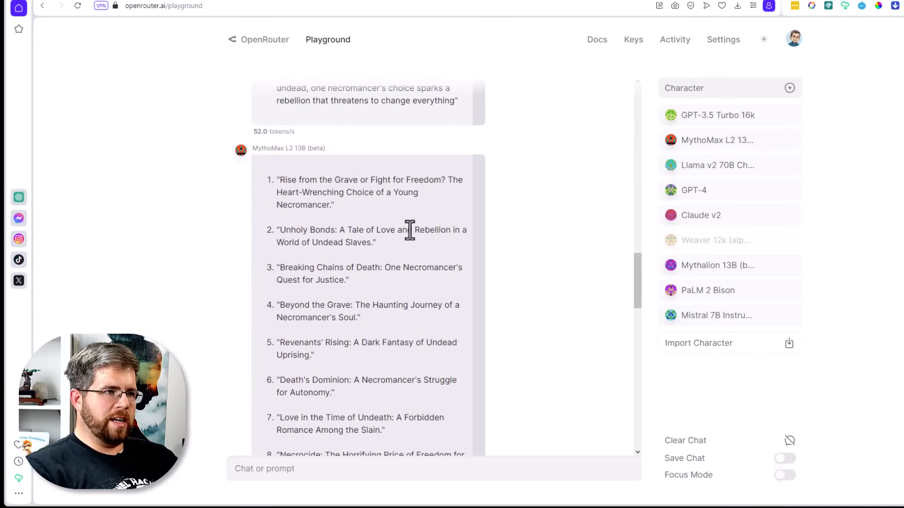
{"action": "mouse_move", "coordinate": [374, 284]}
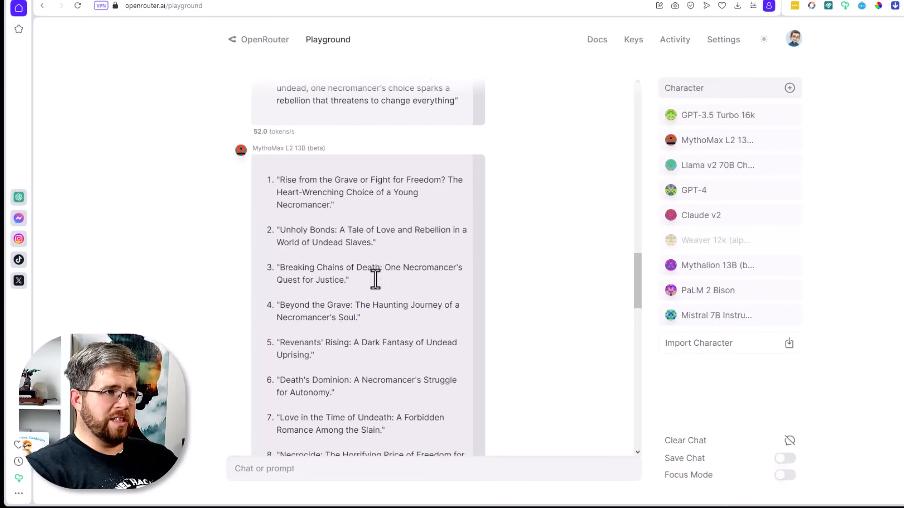
{"action": "mouse_move", "coordinate": [382, 301]}
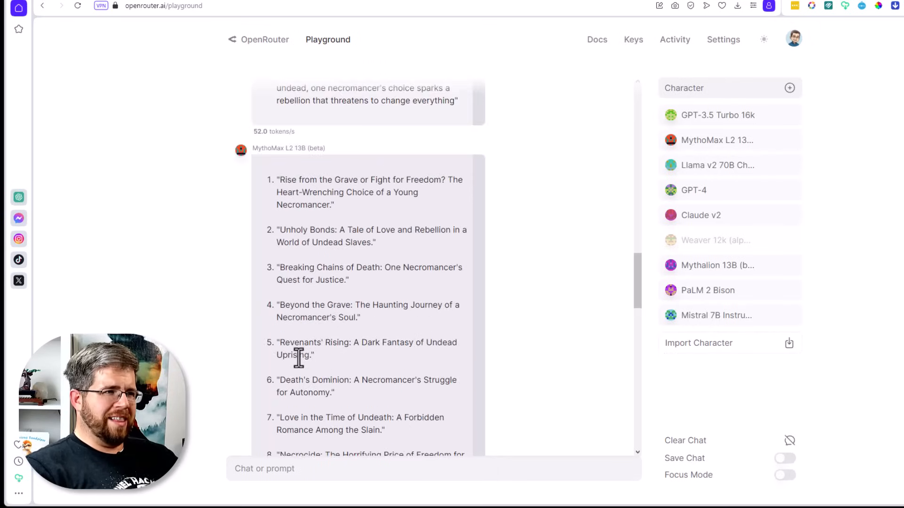
{"action": "scroll", "scroll_direction": "down", "scroll_amount": 3}
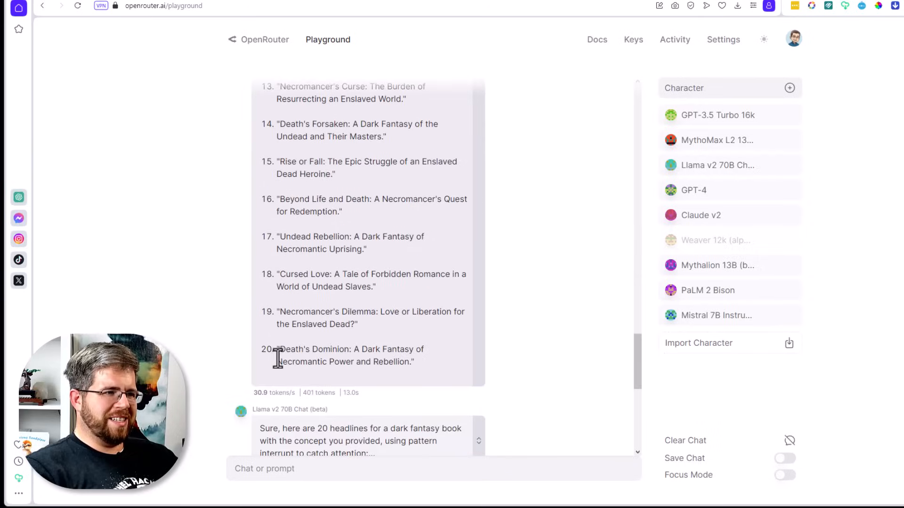
{"action": "scroll", "scroll_direction": "down", "scroll_amount": 3}
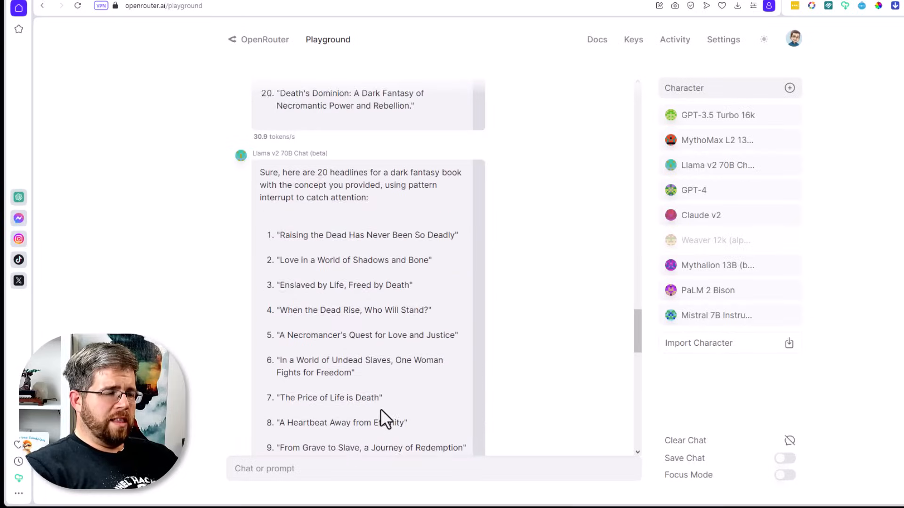
{"action": "scroll", "scroll_direction": "down", "scroll_amount": 3}
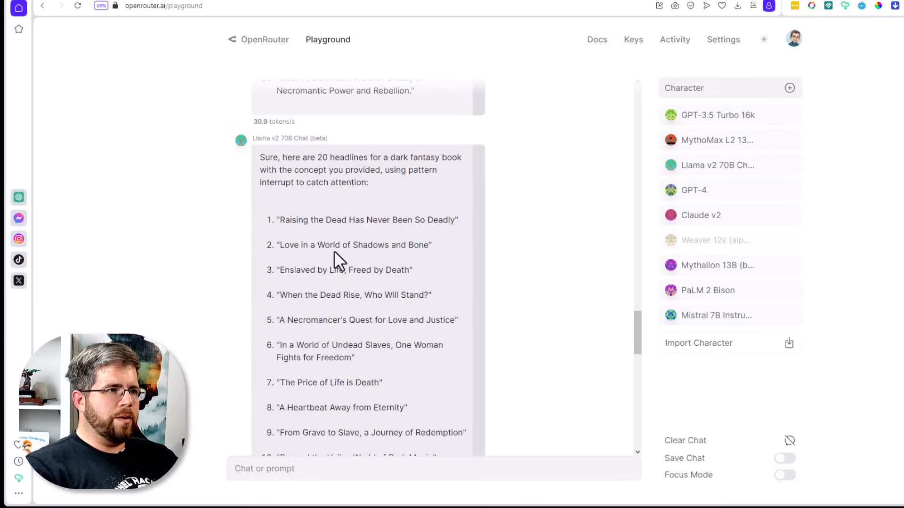
{"action": "mouse_move", "coordinate": [375, 271]}
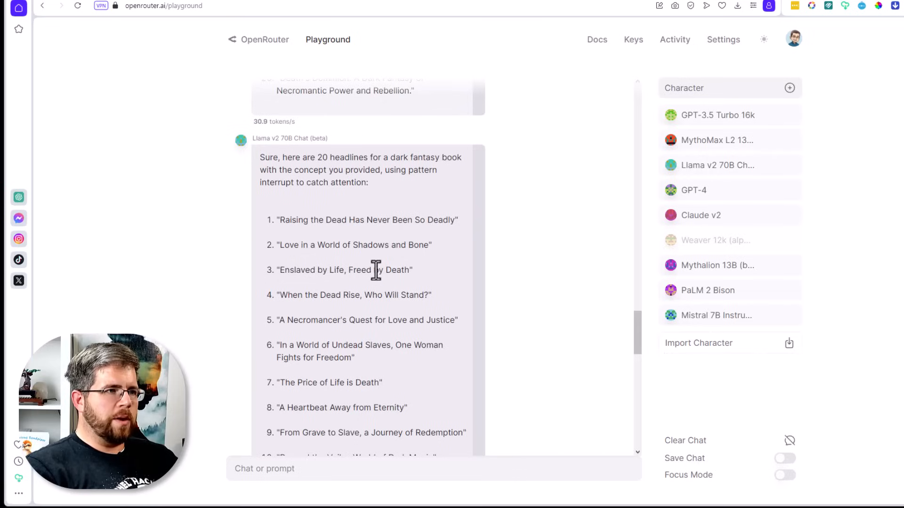
{"action": "mouse_move", "coordinate": [384, 298]}
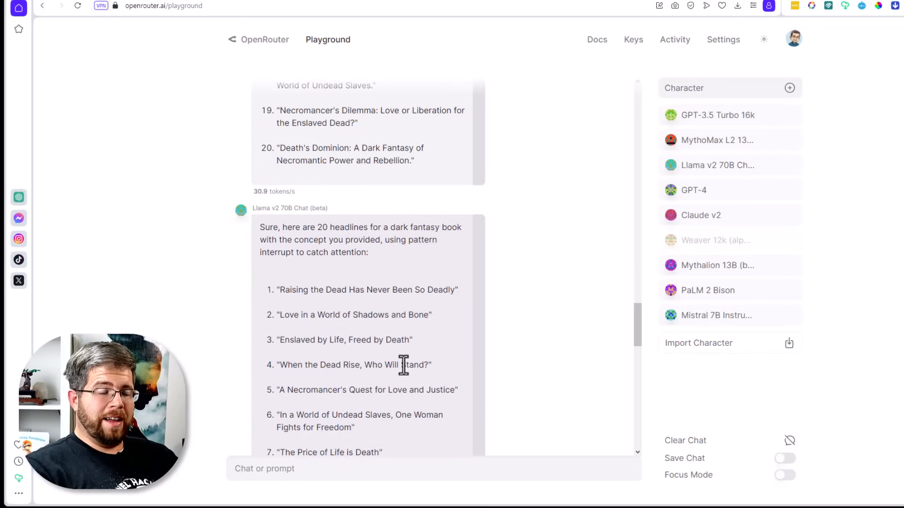
{"action": "scroll", "scroll_direction": "down", "scroll_amount": 3}
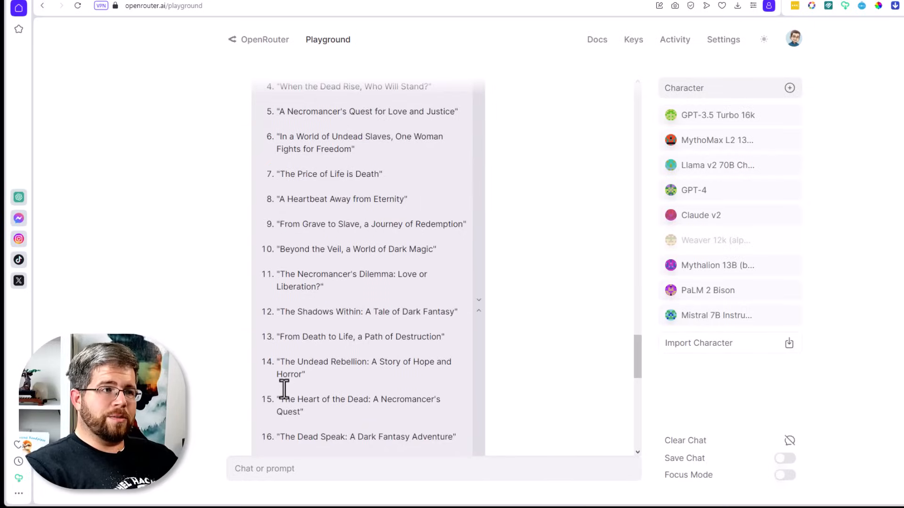
{"action": "scroll", "scroll_direction": "down", "scroll_amount": 3}
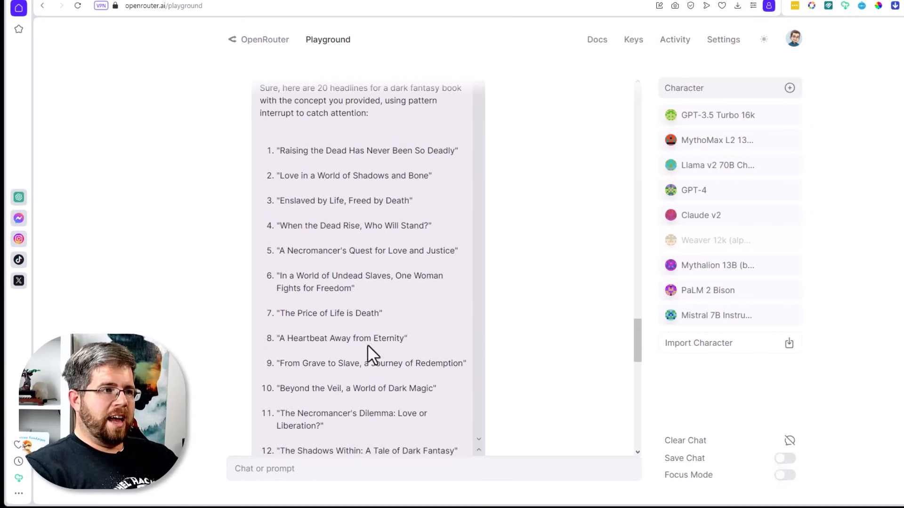
{"action": "mouse_move", "coordinate": [409, 353]}
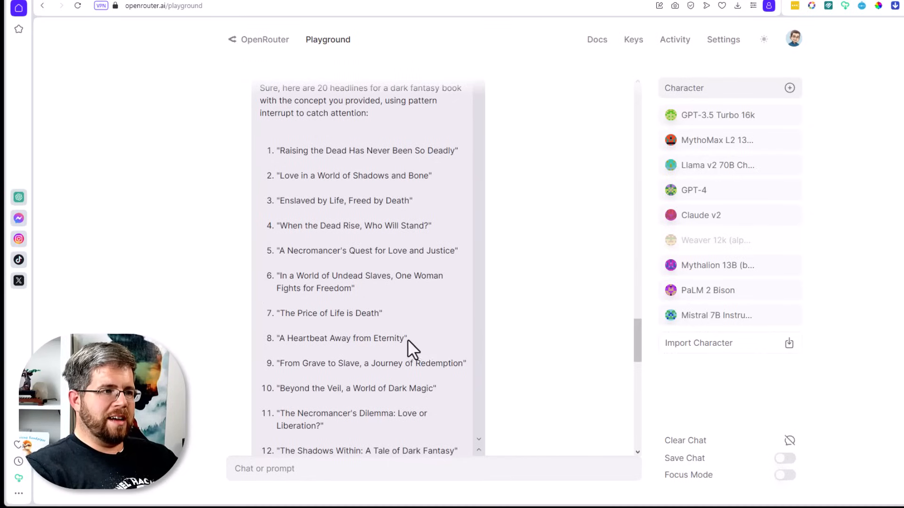
{"action": "scroll", "scroll_direction": "down", "scroll_amount": 3}
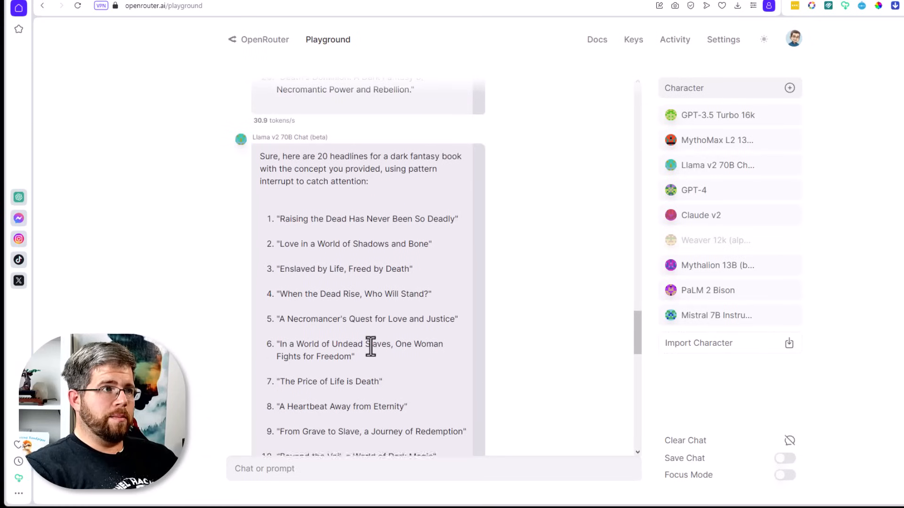
{"action": "scroll", "scroll_direction": "down", "scroll_amount": 3}
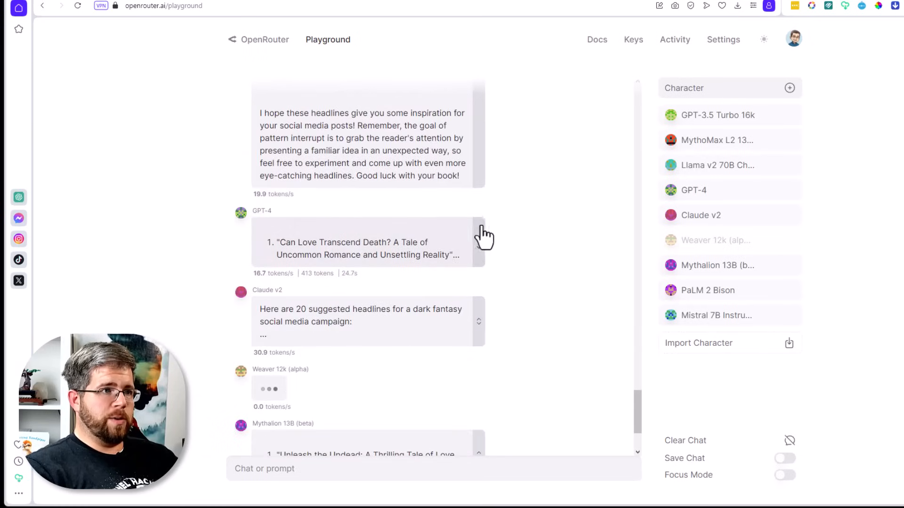
{"action": "scroll", "scroll_direction": "down", "scroll_amount": 3}
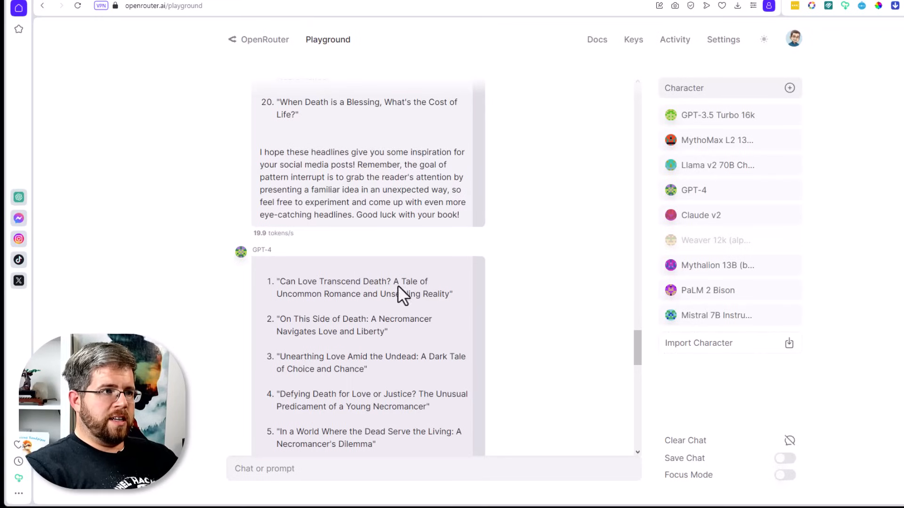
{"action": "scroll", "scroll_direction": "down", "scroll_amount": 3}
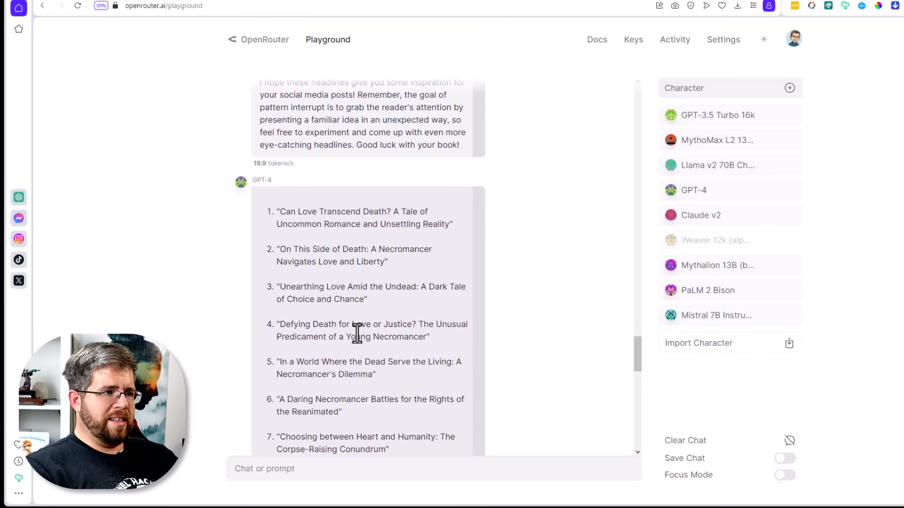
{"action": "scroll", "scroll_direction": "down", "scroll_amount": 3}
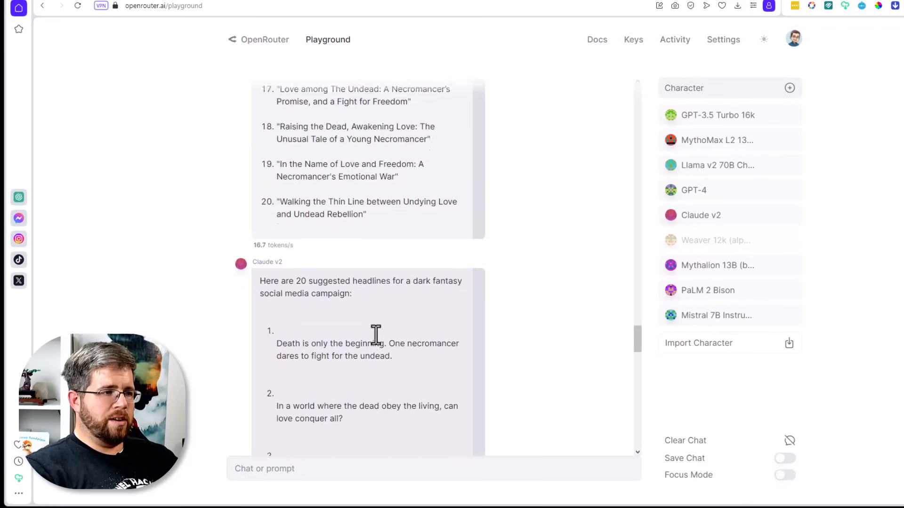
{"action": "scroll", "scroll_direction": "down", "scroll_amount": 3}
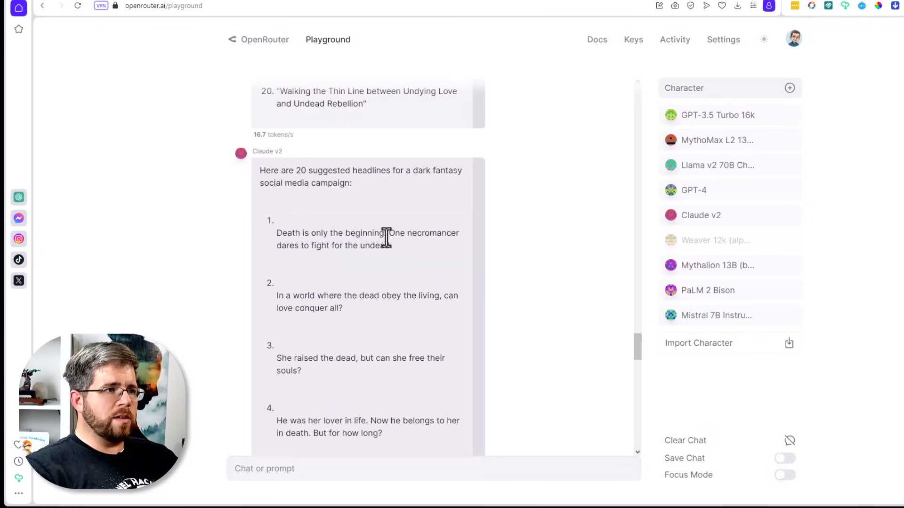
{"action": "mouse_move", "coordinate": [316, 269]}
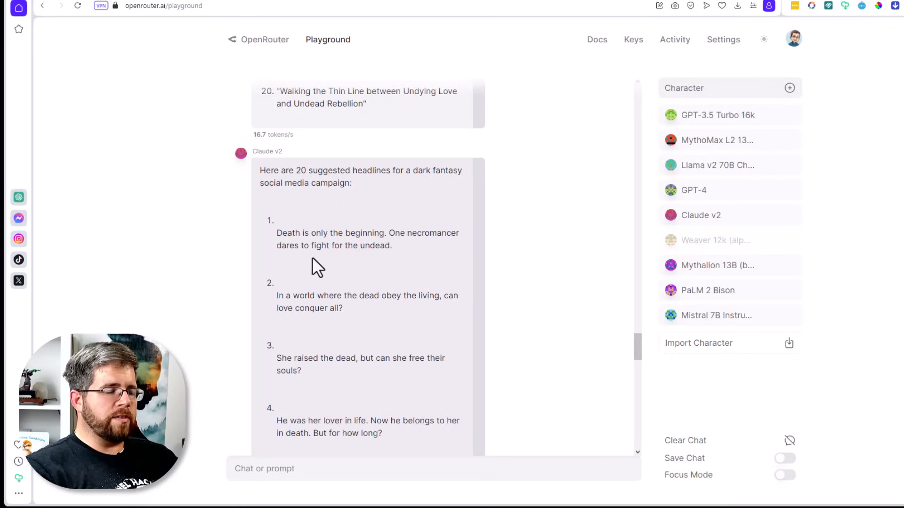
{"action": "mouse_move", "coordinate": [467, 314]}
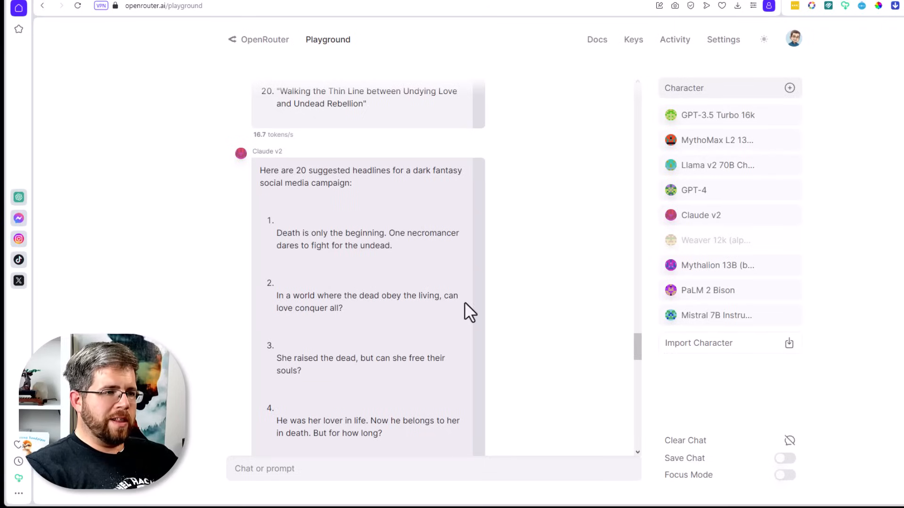
{"action": "scroll", "scroll_direction": "down", "scroll_amount": 3}
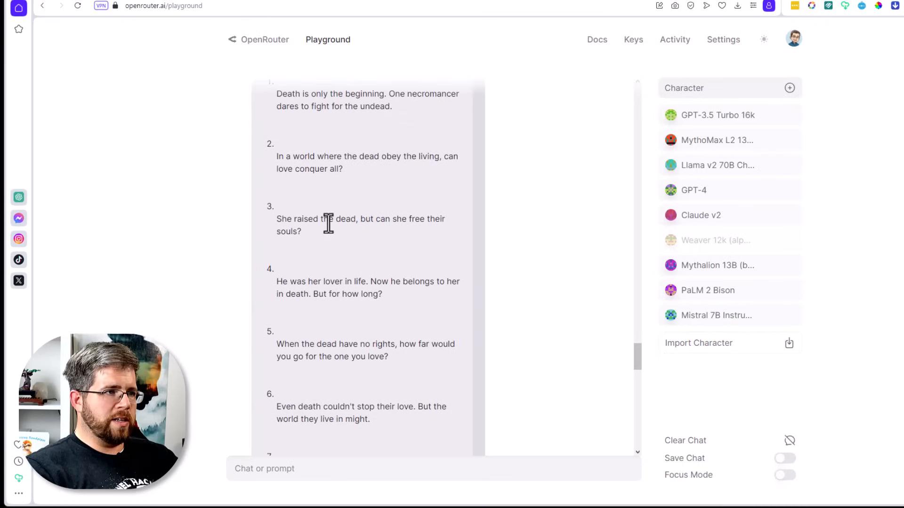
{"action": "mouse_move", "coordinate": [350, 280]}
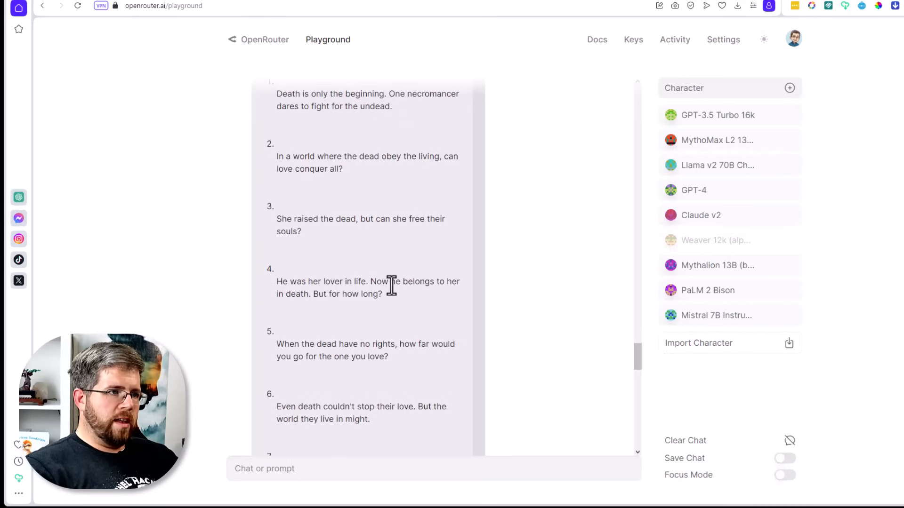
{"action": "scroll", "scroll_direction": "down", "scroll_amount": 3}
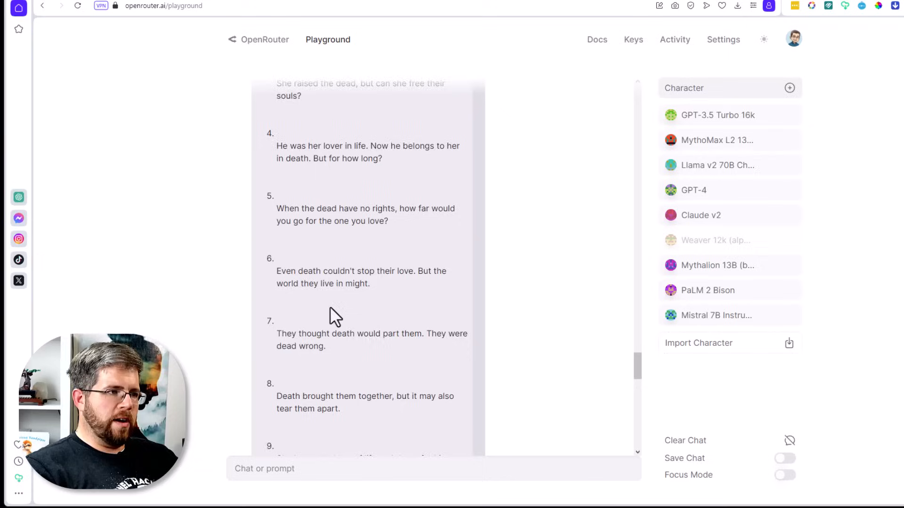
{"action": "scroll", "scroll_direction": "down", "scroll_amount": 3}
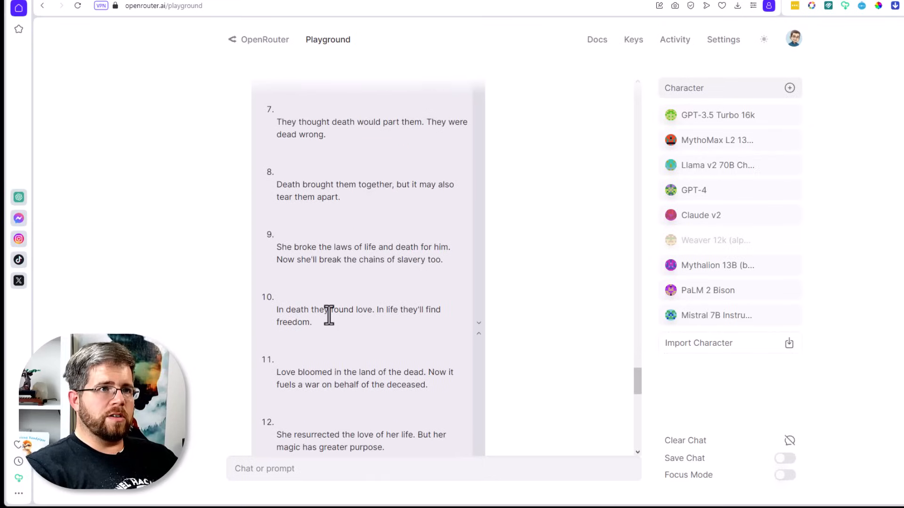
{"action": "scroll", "scroll_direction": "down", "scroll_amount": 3}
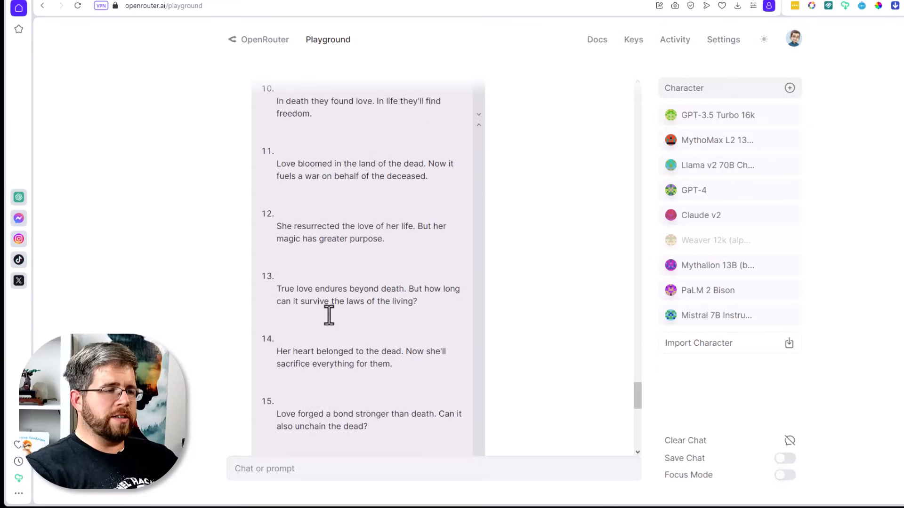
{"action": "scroll", "scroll_direction": "down", "scroll_amount": 3}
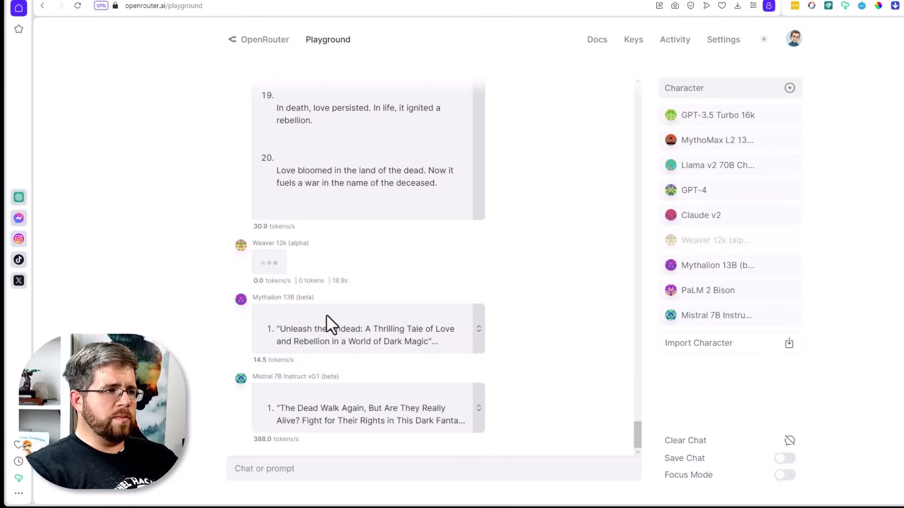
{"action": "mouse_move", "coordinate": [322, 295]}
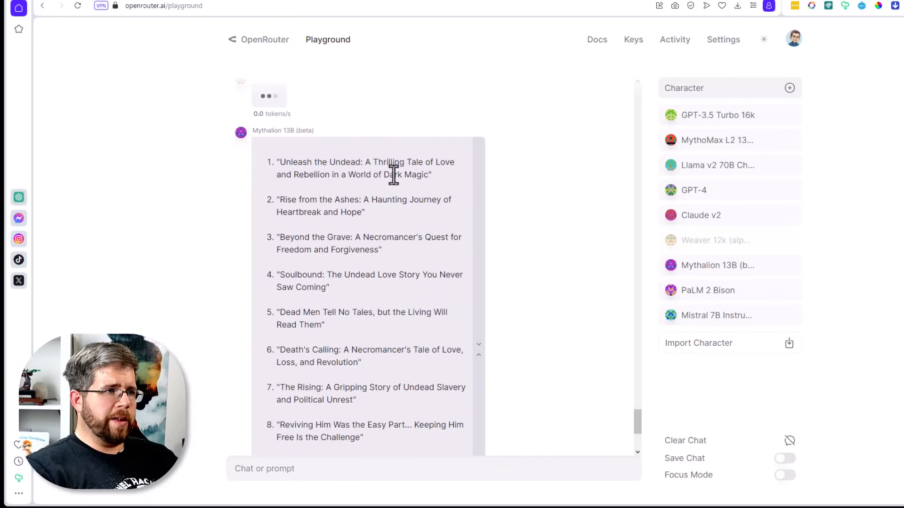
{"action": "mouse_move", "coordinate": [382, 205]}
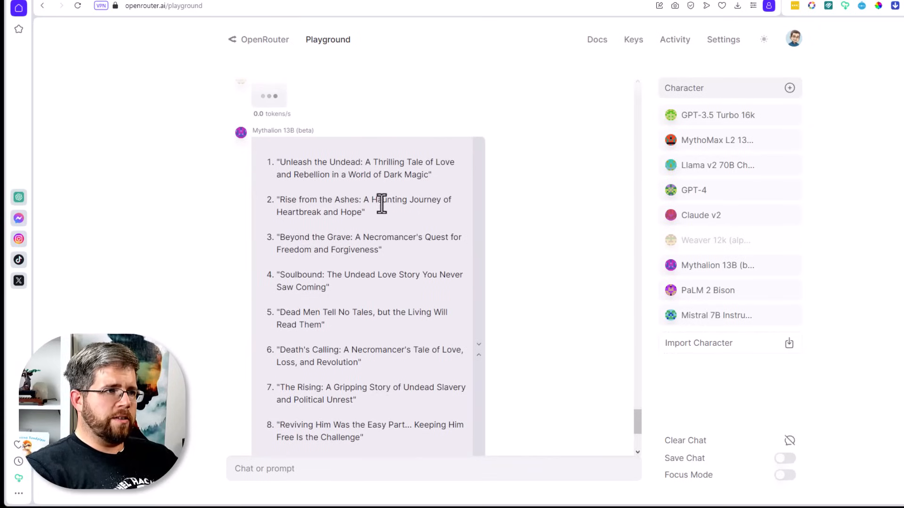
{"action": "mouse_move", "coordinate": [379, 234]}
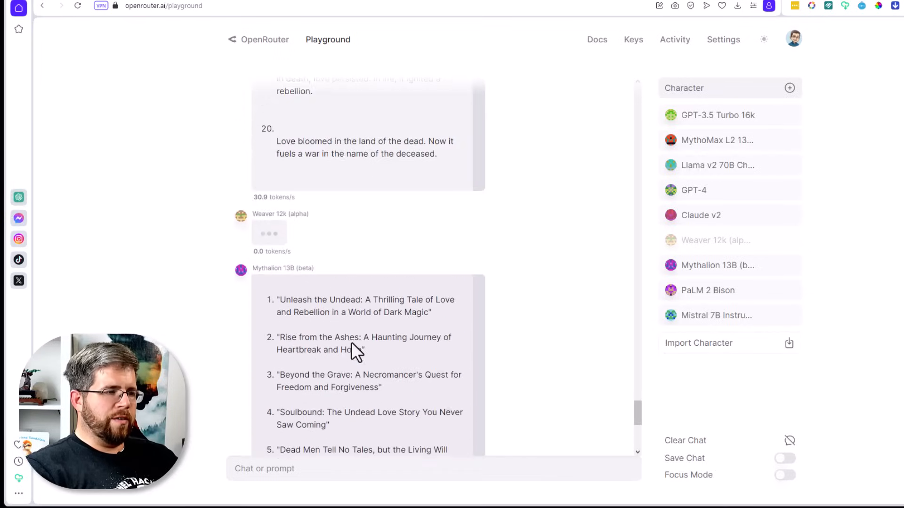
- Scroll through Mythalion 13B's headlines to item 11, then into Mistral 7B Instruct's list
{"action": "scroll", "scroll_direction": "down", "scroll_amount": 3}
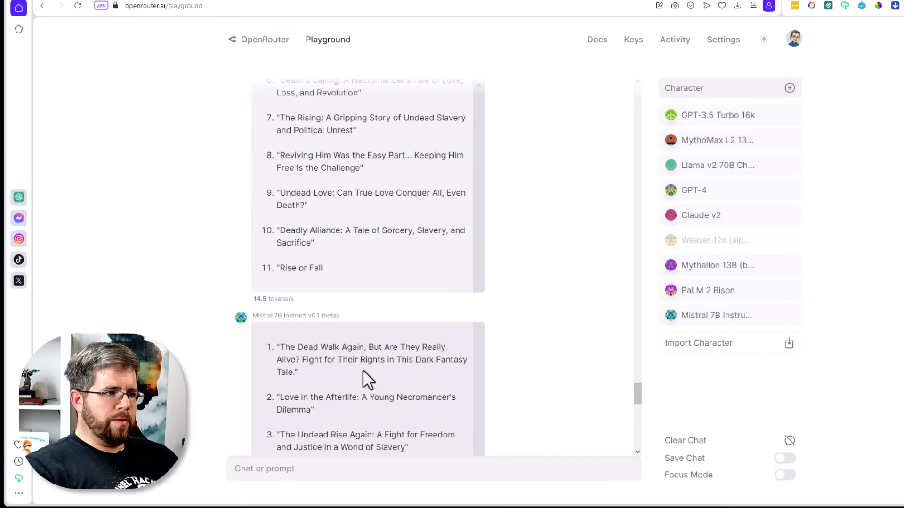
{"action": "scroll", "scroll_direction": "down", "scroll_amount": 3}
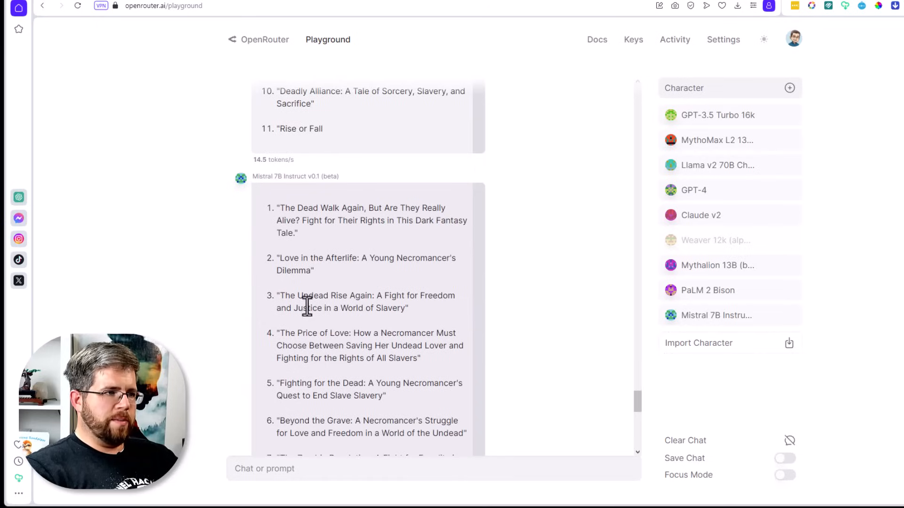
{"action": "mouse_move", "coordinate": [426, 302]}
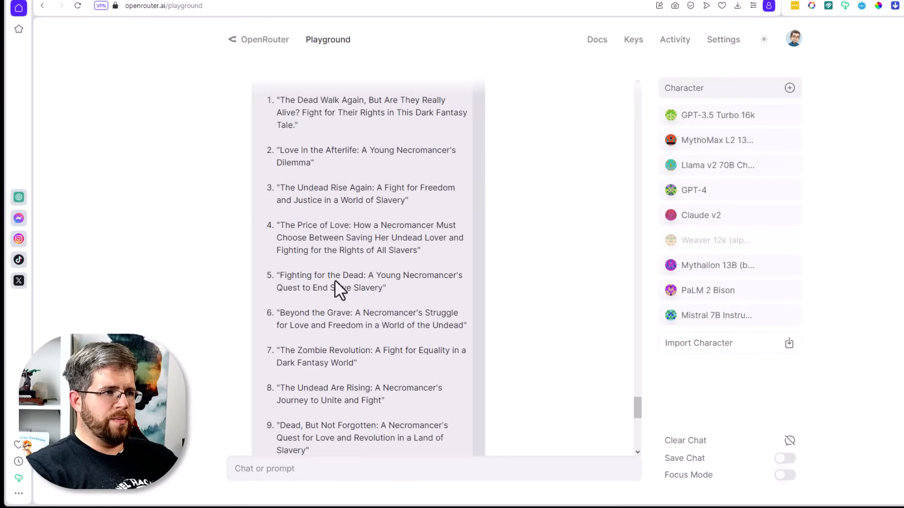
{"action": "scroll", "scroll_direction": "down", "scroll_amount": 3}
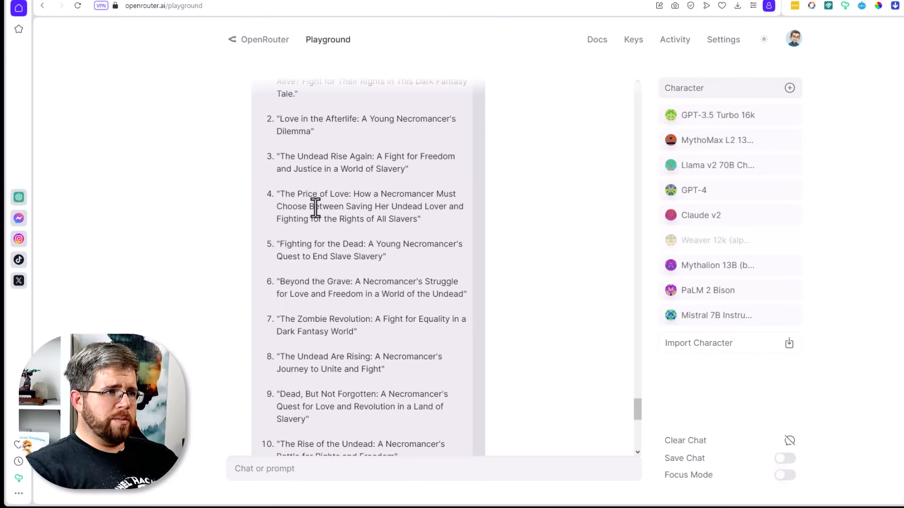
{"action": "mouse_move", "coordinate": [430, 215]}
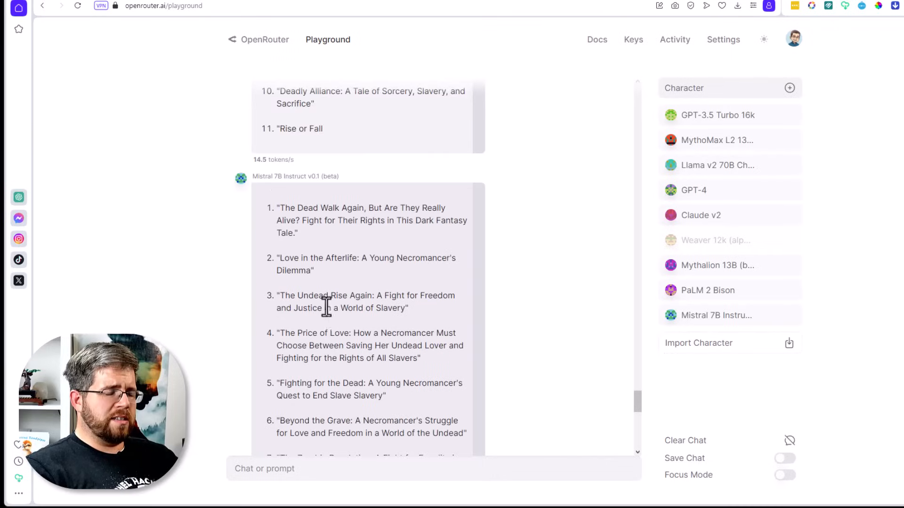
{"action": "scroll", "scroll_direction": "down", "scroll_amount": 3}
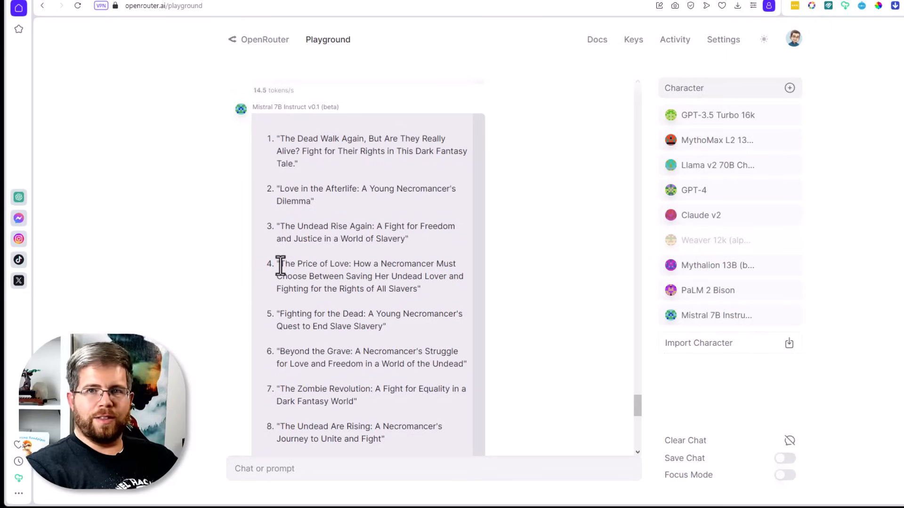
{"action": "left_click_drag", "start_coordinate": [280, 263], "coordinate": [348, 264]}
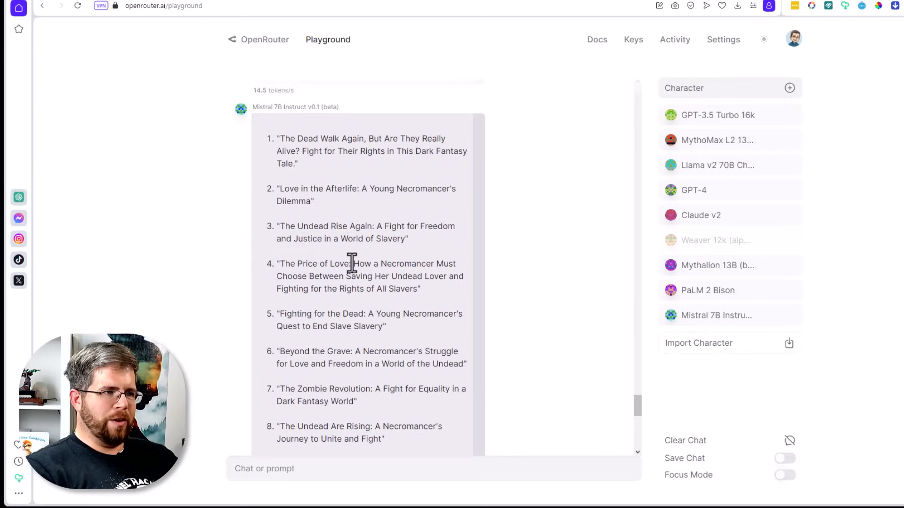
{"action": "left_click_drag", "start_coordinate": [350, 264], "coordinate": [419, 289]}
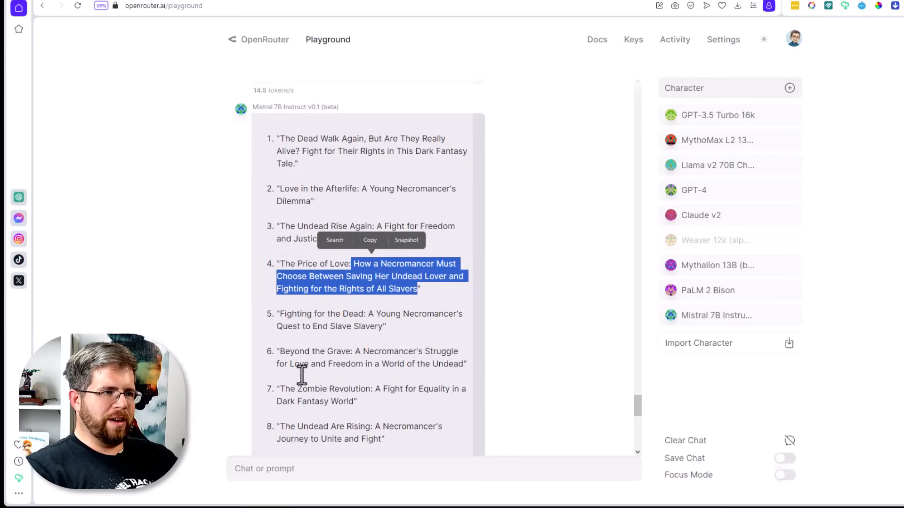
{"action": "scroll", "scroll_direction": "down", "scroll_amount": 3}
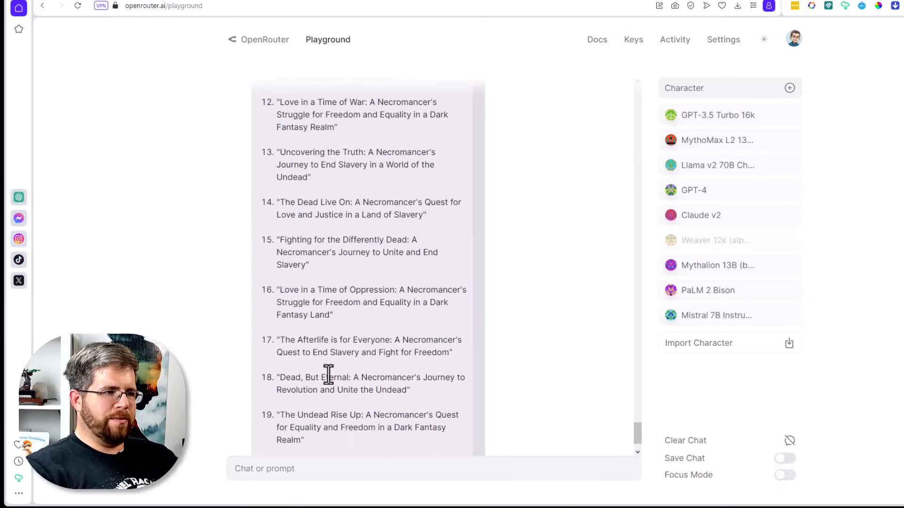
{"action": "scroll", "scroll_direction": "down", "scroll_amount": 3}
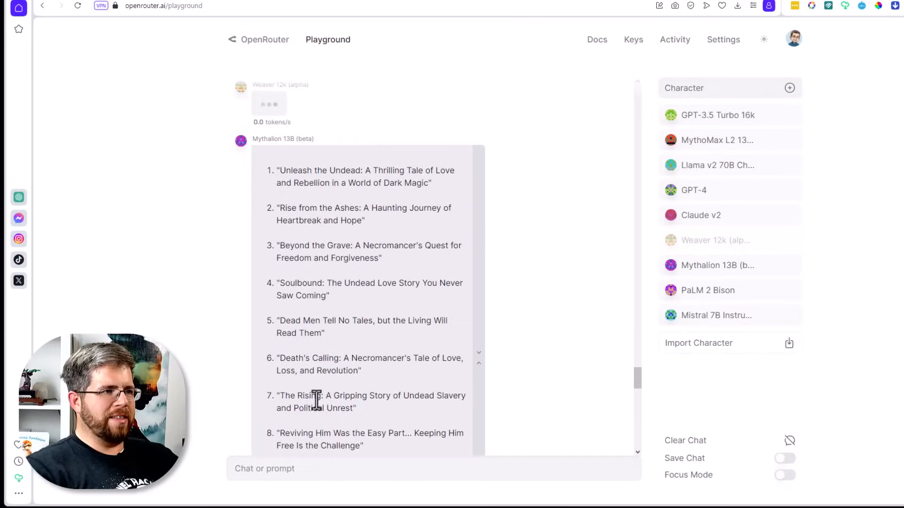
{"action": "scroll", "scroll_direction": "down", "scroll_amount": 3}
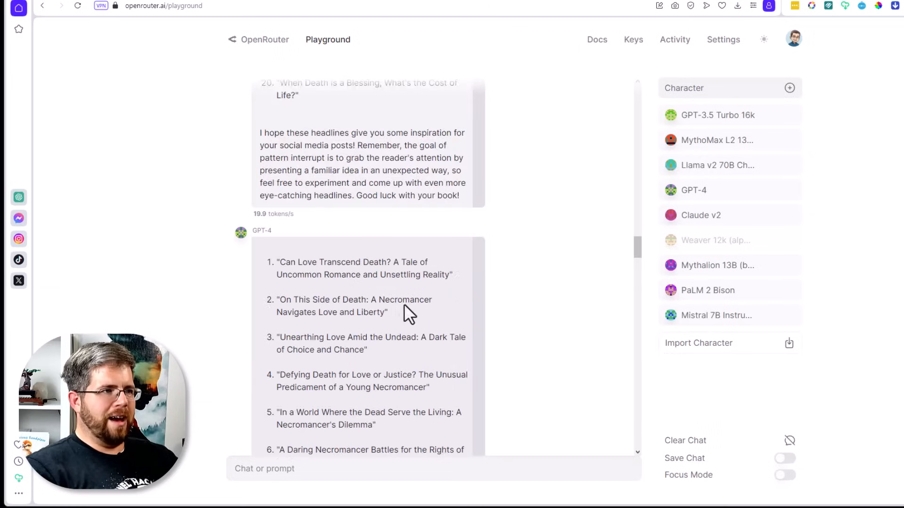
{"action": "scroll", "scroll_direction": "down", "scroll_amount": 3}
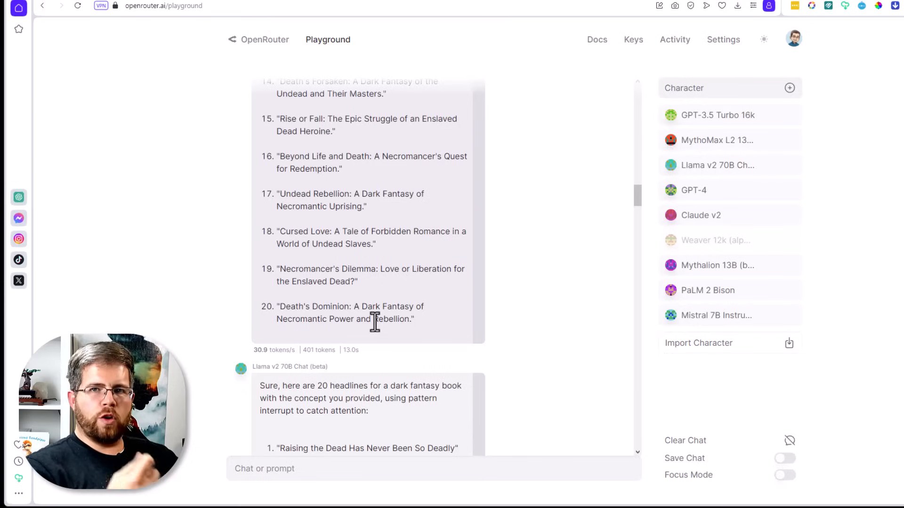
{"action": "mouse_move", "coordinate": [439, 337]}
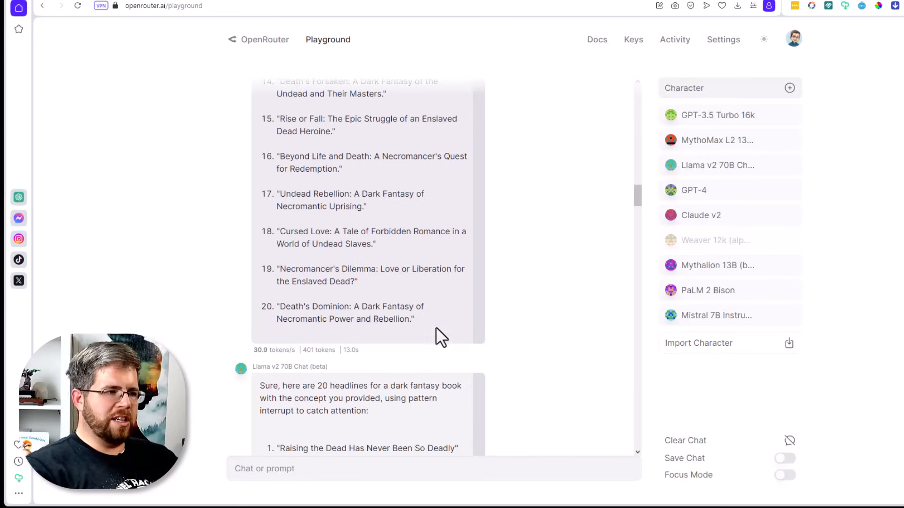
{"action": "scroll", "scroll_direction": "up", "scroll_amount": 3}
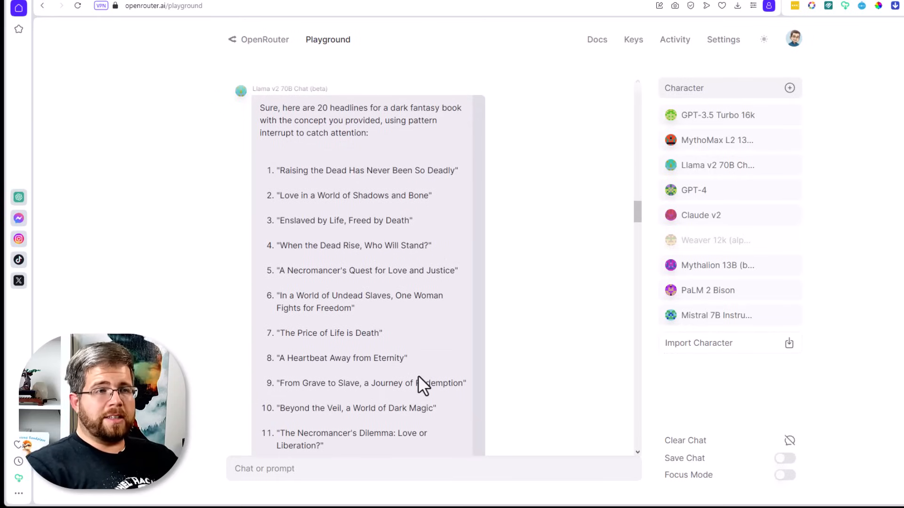
{"action": "scroll", "scroll_direction": "down", "scroll_amount": 3}
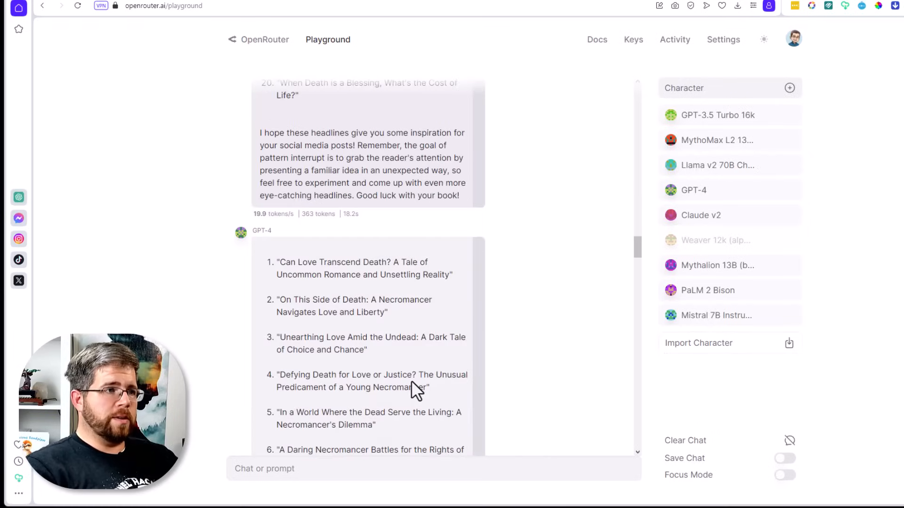
{"action": "scroll", "scroll_direction": "down", "scroll_amount": 3}
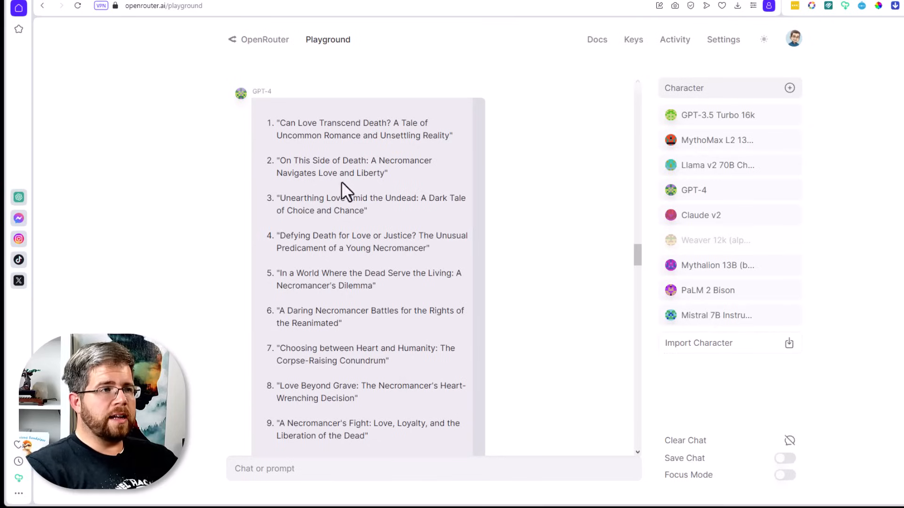
{"action": "scroll", "scroll_direction": "down", "scroll_amount": 3}
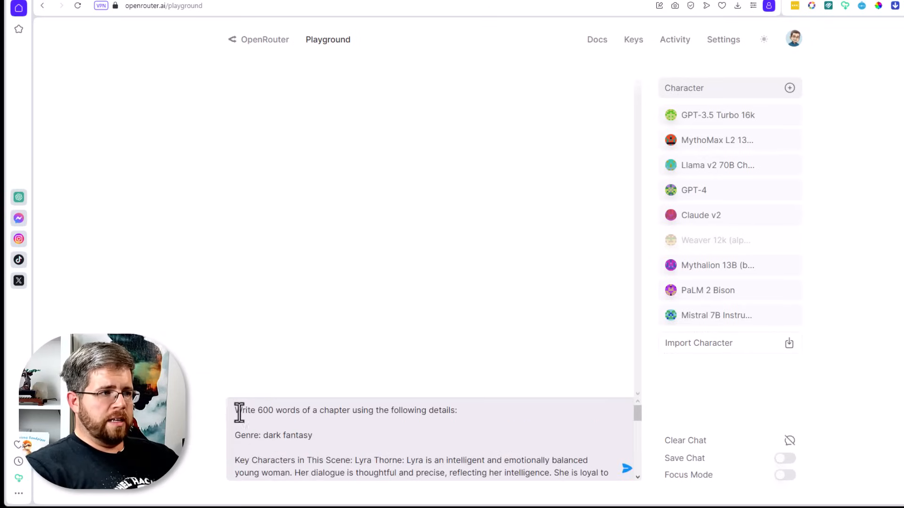
{"action": "mouse_move", "coordinate": [336, 455]}
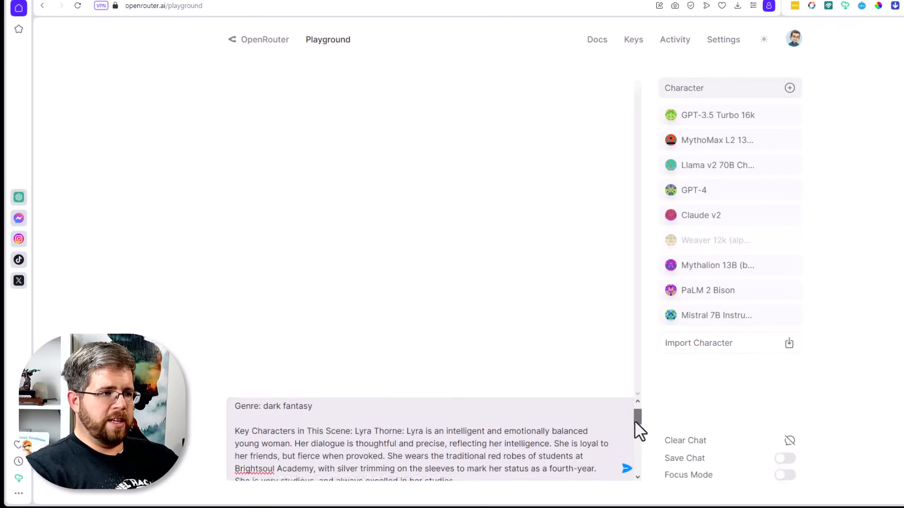
- Send the 600-word Lyra Thorne chapter prompt to all selected models
{"action": "scroll", "scroll_direction": "down", "scroll_amount": 3}
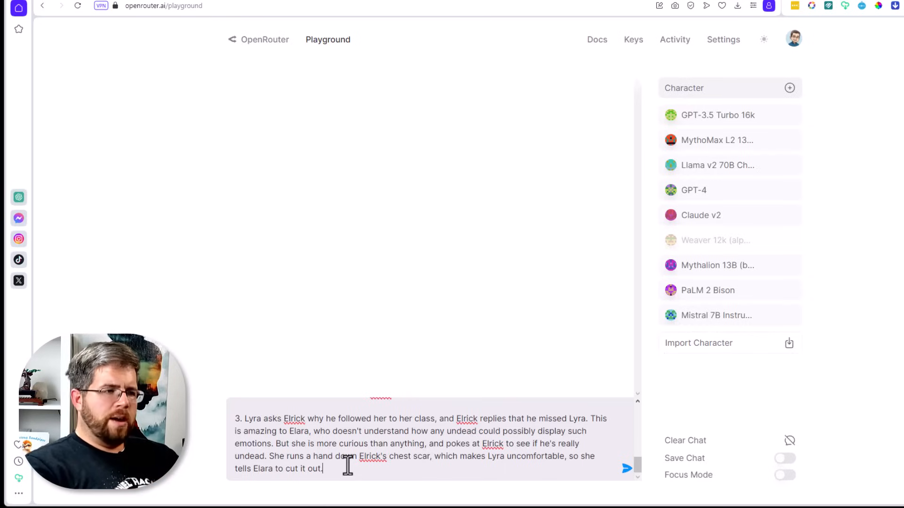
{"action": "left_click", "coordinate": [626, 468]}
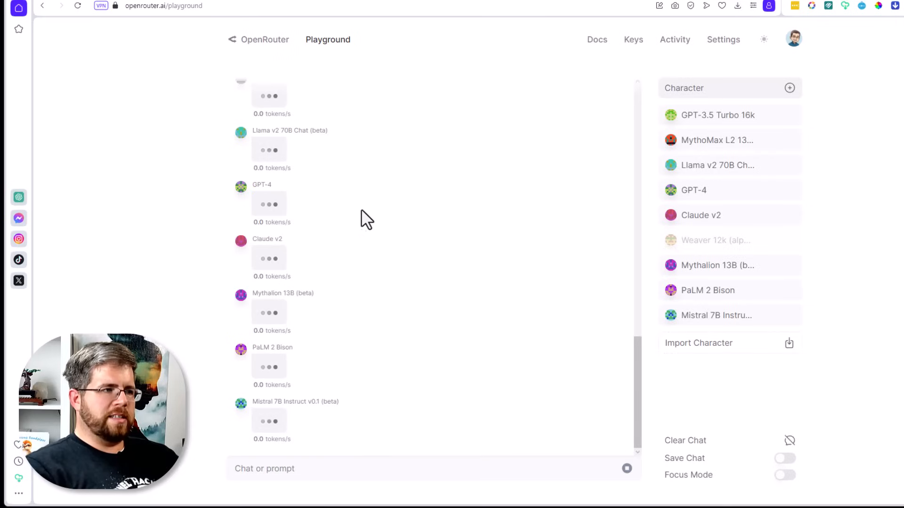
{"action": "mouse_move", "coordinate": [352, 389]}
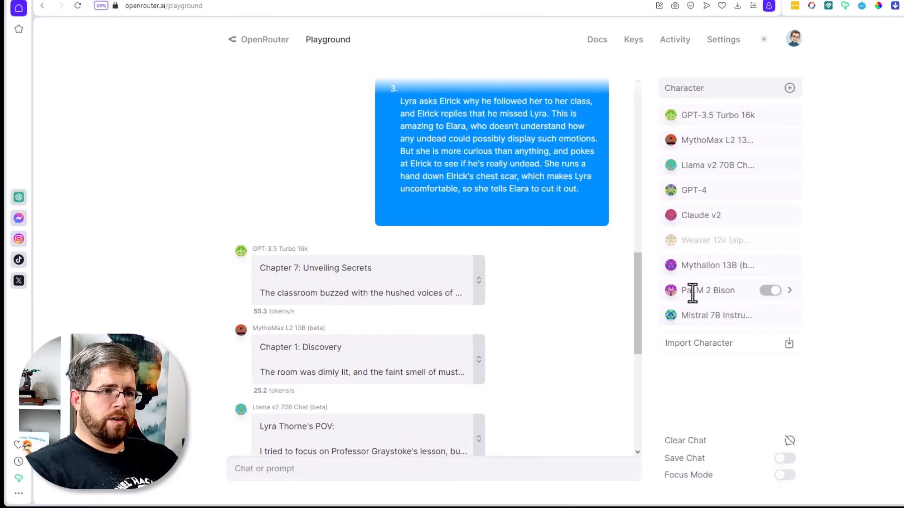
- Select the PaLM 2 Bison entry in the Character list while chapter drafts arrive
{"action": "double_click", "coordinate": [707, 290]}
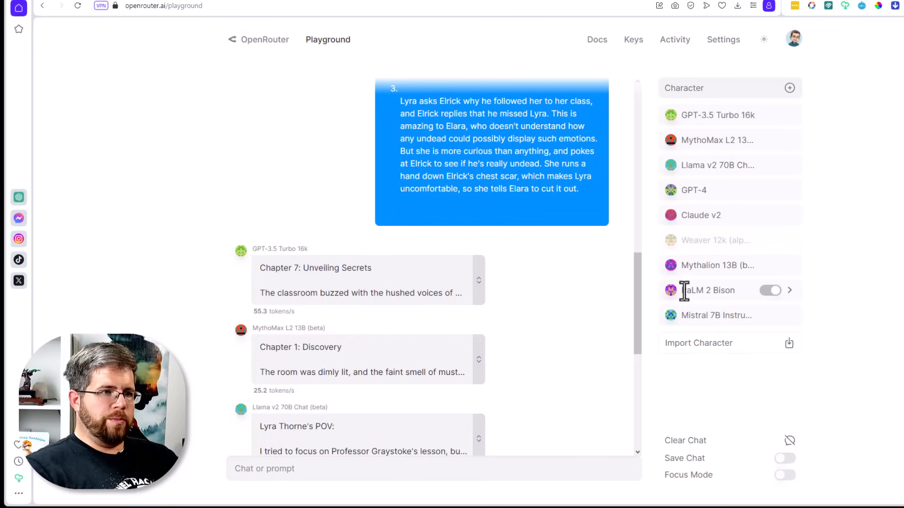
{"action": "double_click", "coordinate": [708, 290]}
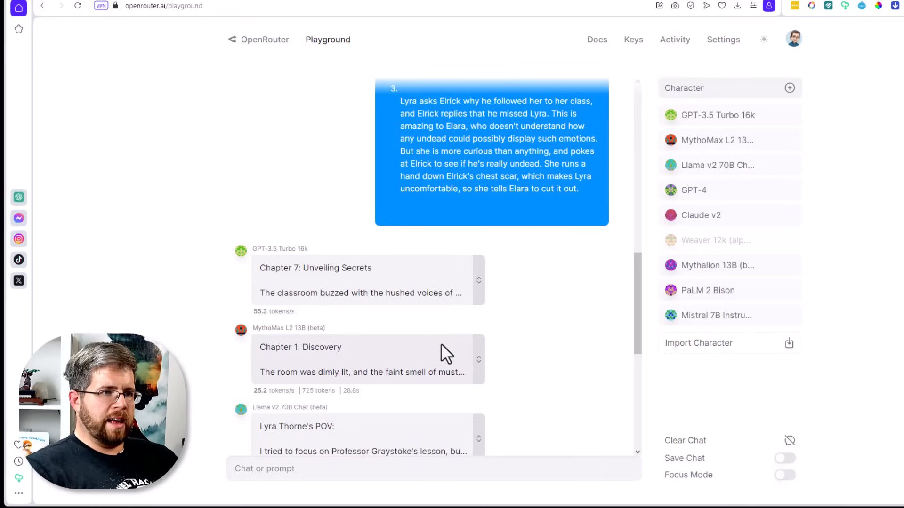
{"action": "mouse_move", "coordinate": [422, 358]}
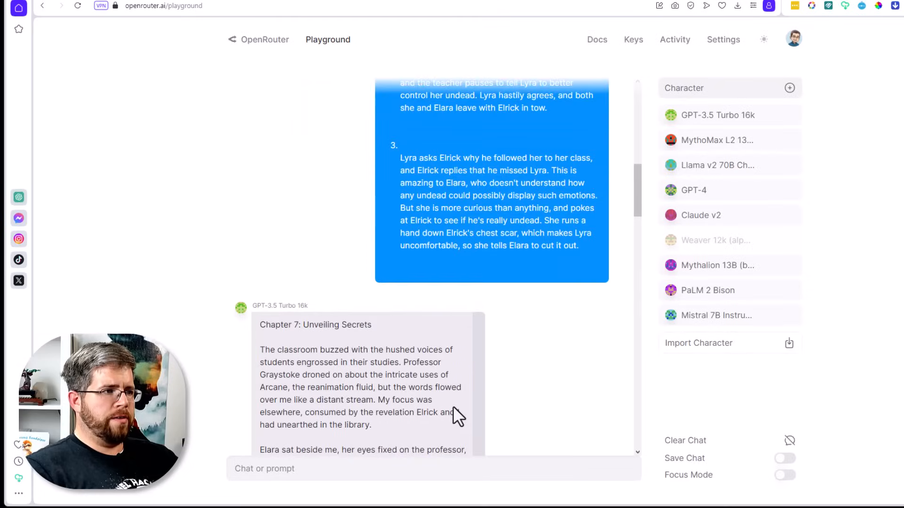
- Read through GPT-3.5 Turbo 16k's and GPT-4's chapter drafts down to Claude v2's 533-token scene
{"action": "scroll", "scroll_direction": "down", "scroll_amount": 3}
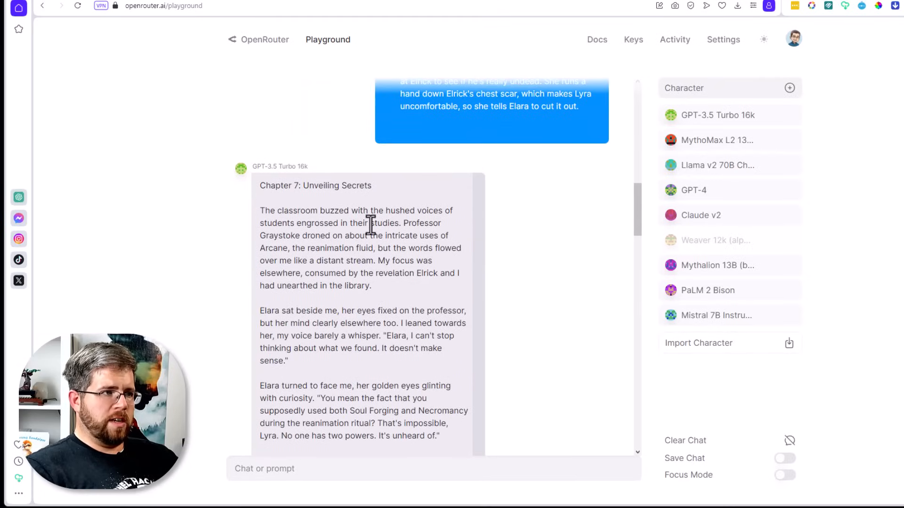
{"action": "mouse_move", "coordinate": [419, 235]}
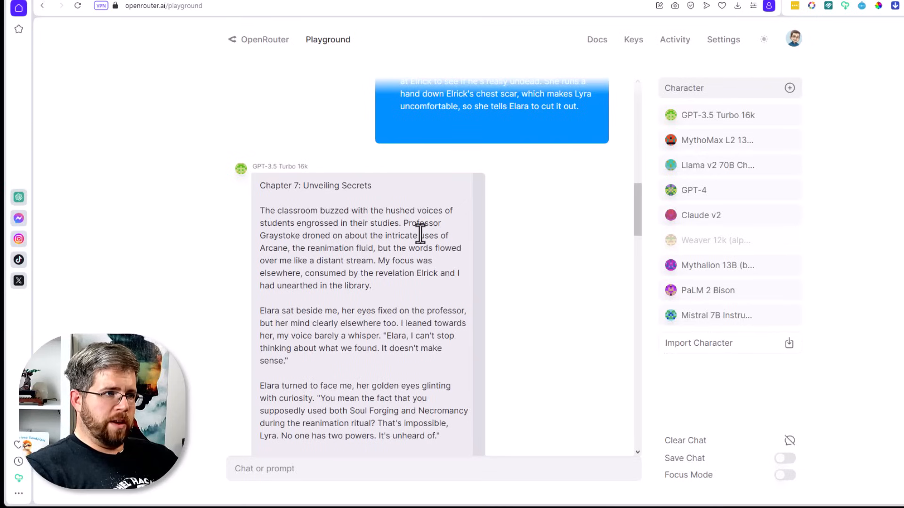
{"action": "mouse_move", "coordinate": [356, 254]}
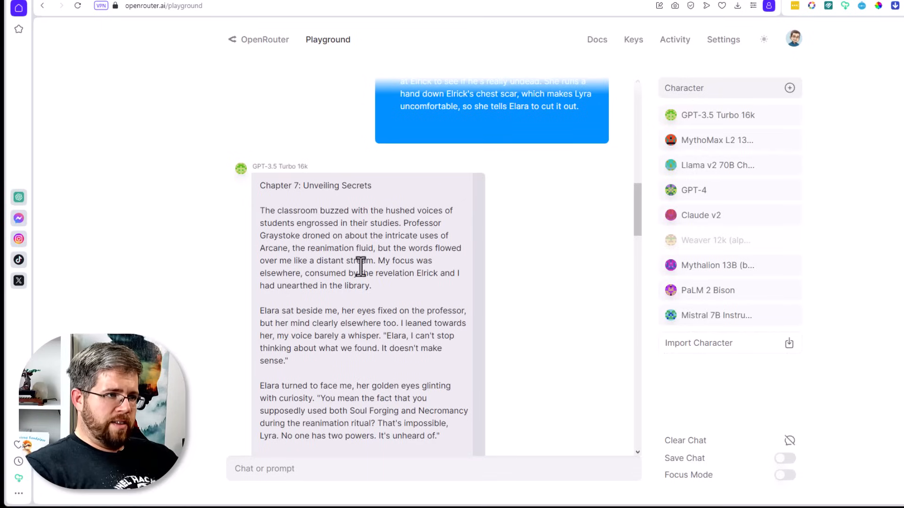
{"action": "mouse_move", "coordinate": [381, 284]}
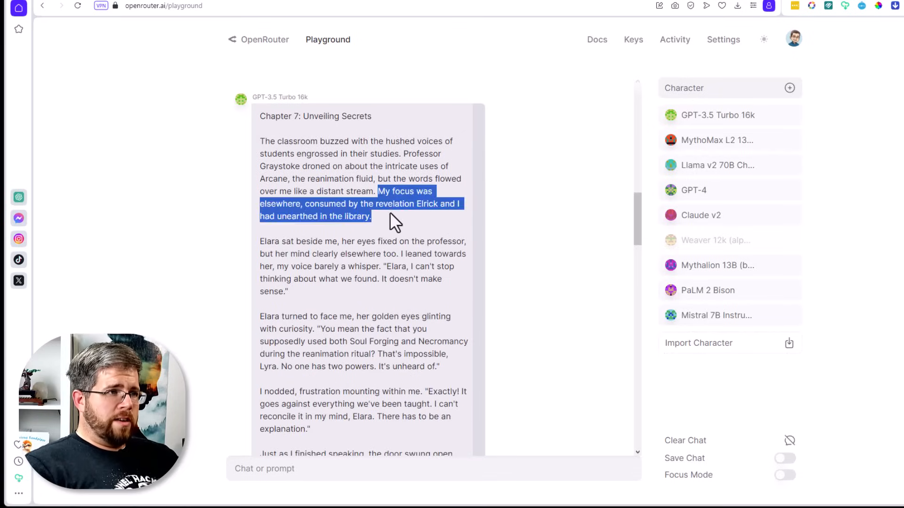
{"action": "left_click", "coordinate": [380, 239]}
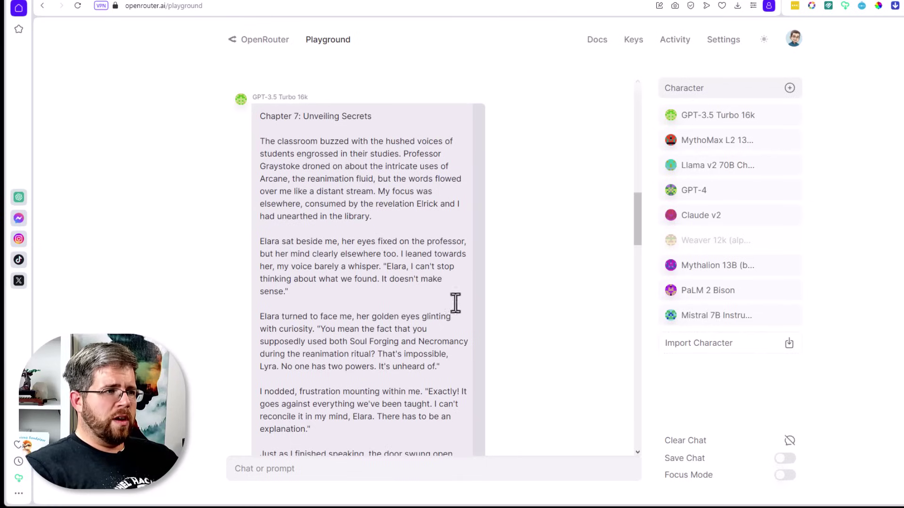
{"action": "mouse_move", "coordinate": [631, 234]}
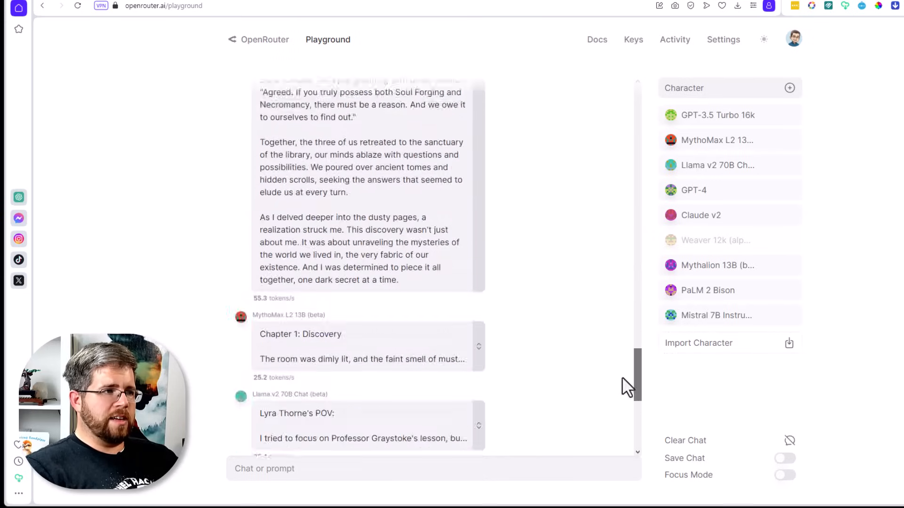
{"action": "scroll", "scroll_direction": "down", "scroll_amount": 3}
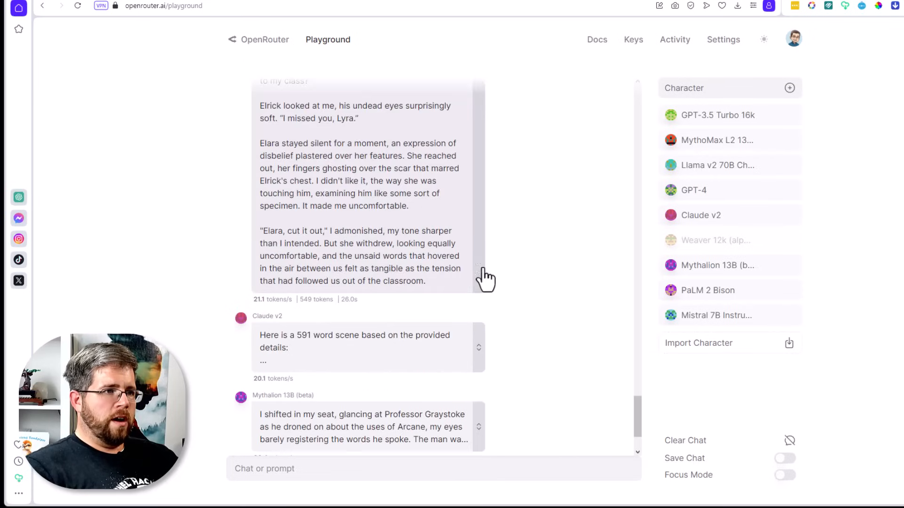
{"action": "scroll", "scroll_direction": "down", "scroll_amount": 3}
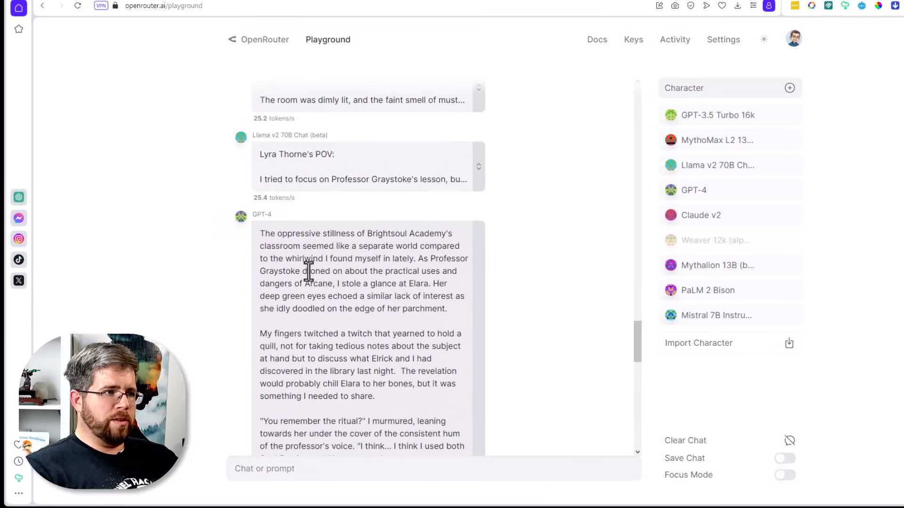
{"action": "mouse_move", "coordinate": [419, 264]}
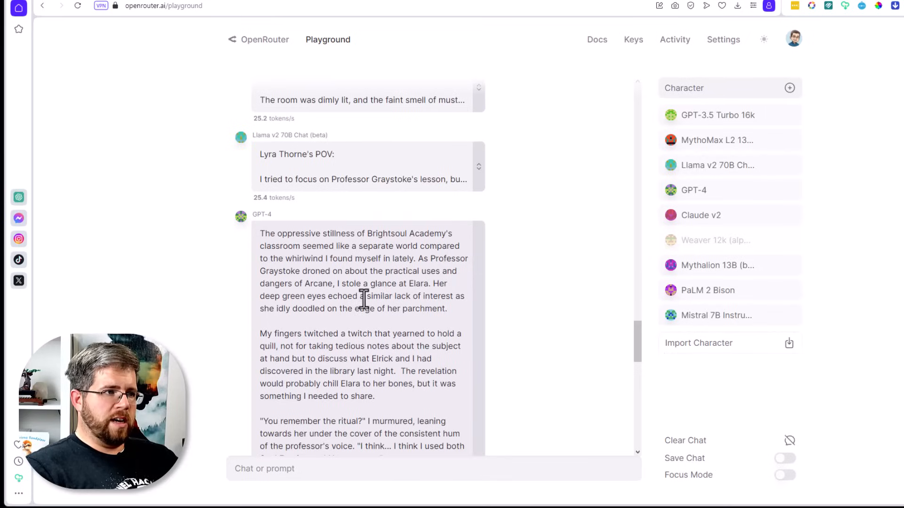
{"action": "mouse_move", "coordinate": [284, 326]}
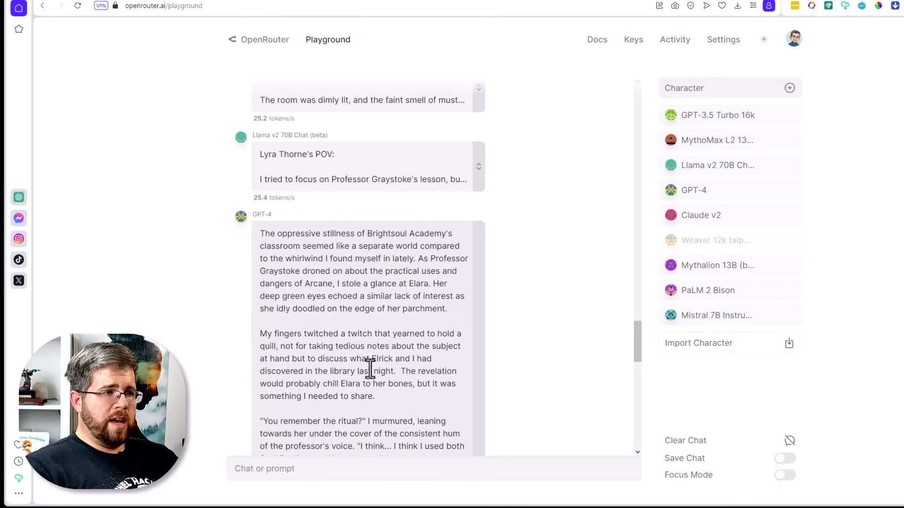
{"action": "scroll", "scroll_direction": "down", "scroll_amount": 3}
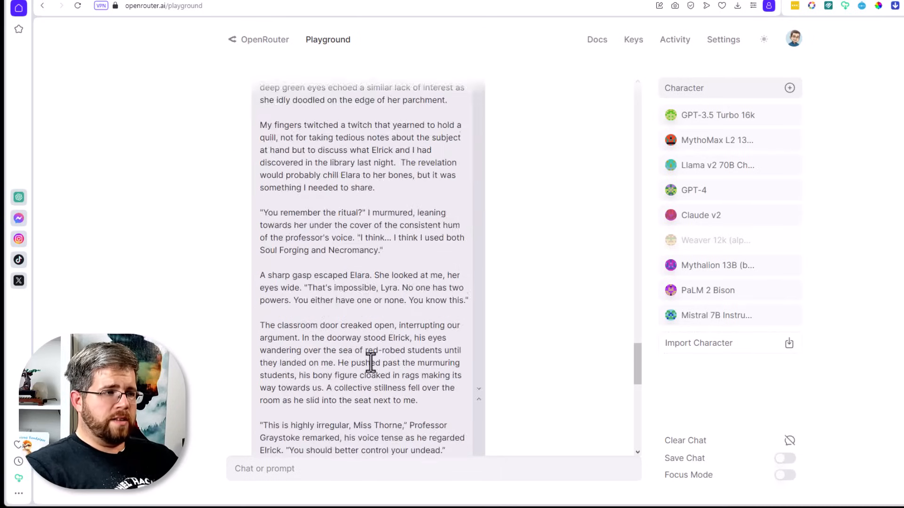
{"action": "scroll", "scroll_direction": "down", "scroll_amount": 3}
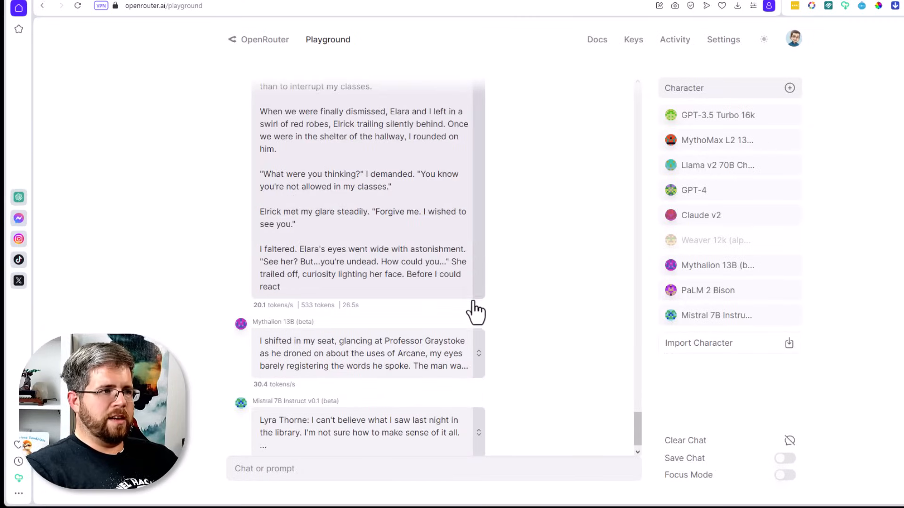
{"action": "scroll", "scroll_direction": "down", "scroll_amount": 3}
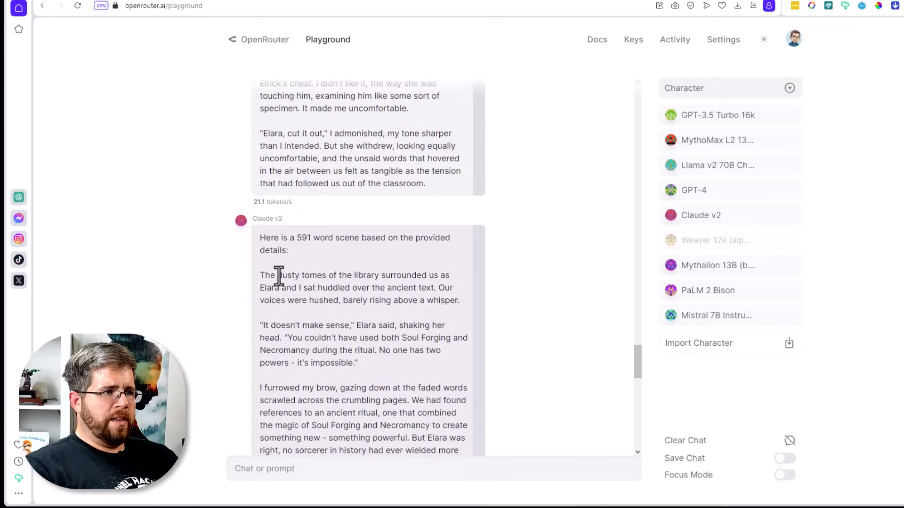
{"action": "mouse_move", "coordinate": [310, 307]}
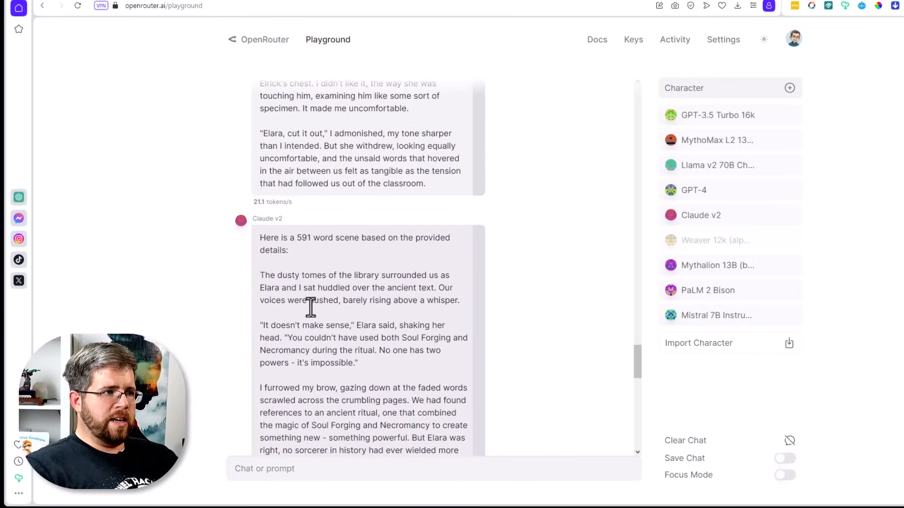
{"action": "mouse_move", "coordinate": [423, 291]}
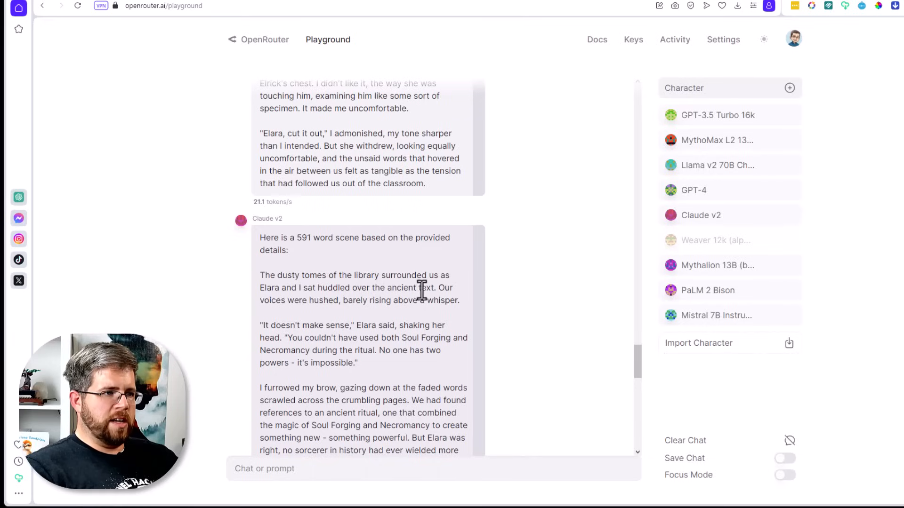
{"action": "mouse_move", "coordinate": [435, 316]}
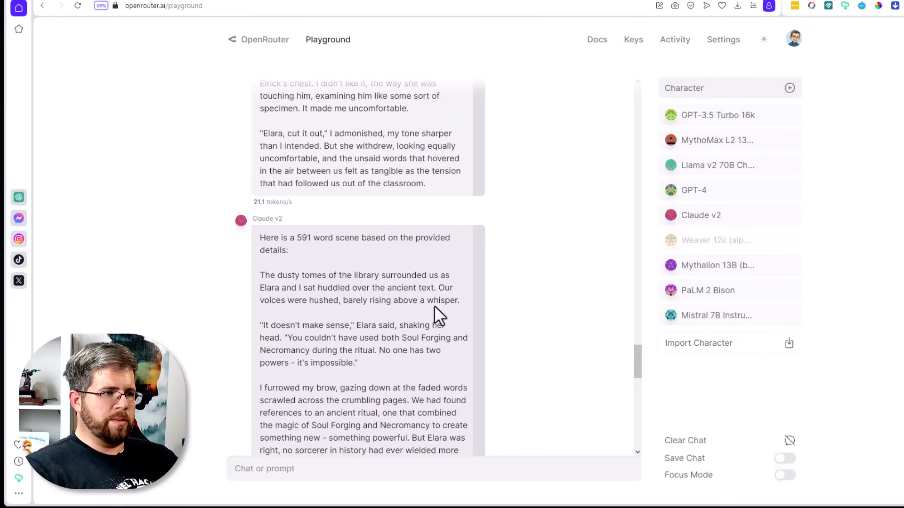
{"action": "scroll", "scroll_direction": "down", "scroll_amount": 3}
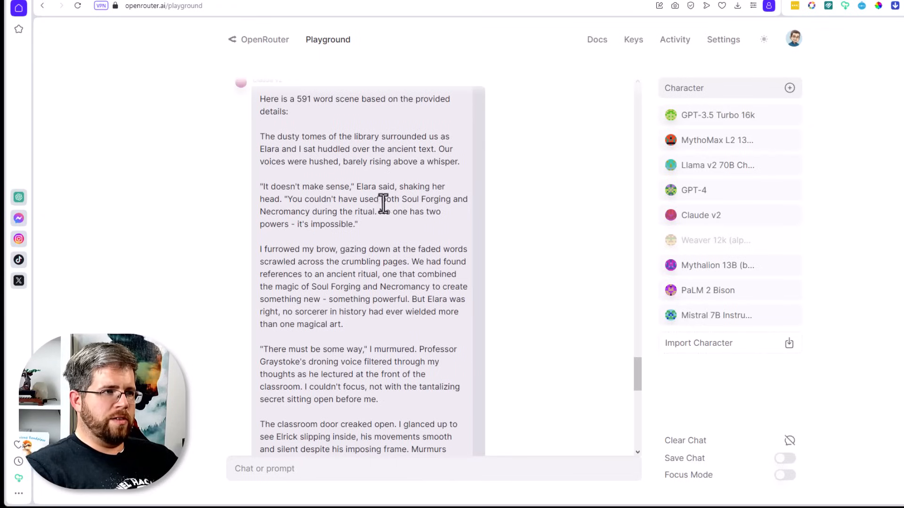
{"action": "mouse_move", "coordinate": [431, 228]}
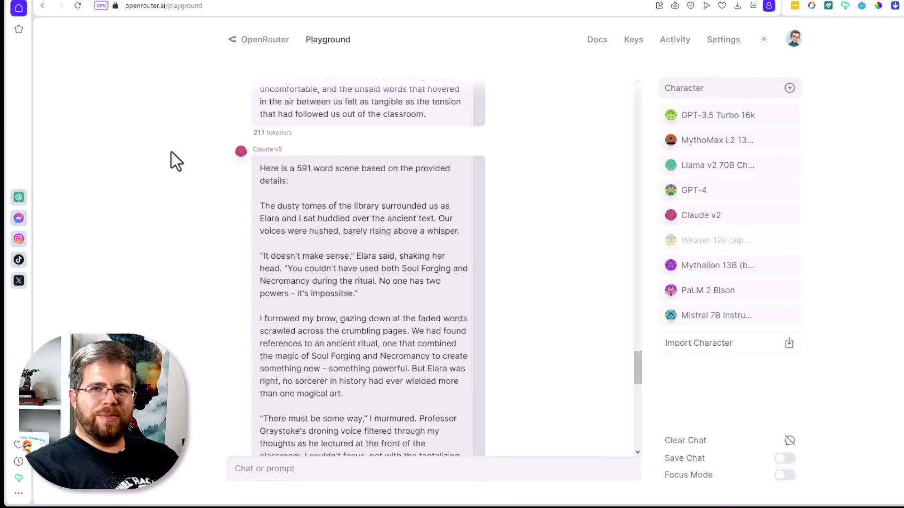
{"action": "scroll", "scroll_direction": "down", "scroll_amount": 3}
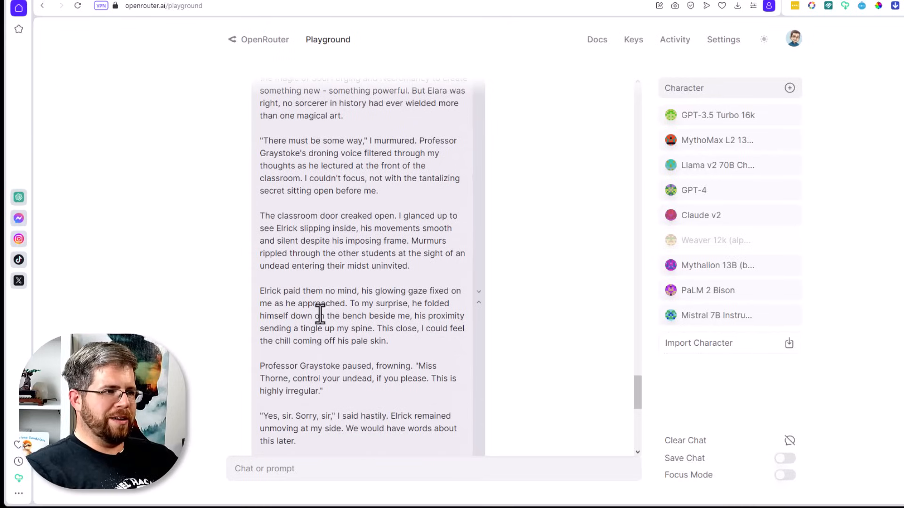
{"action": "scroll", "scroll_direction": "down", "scroll_amount": 3}
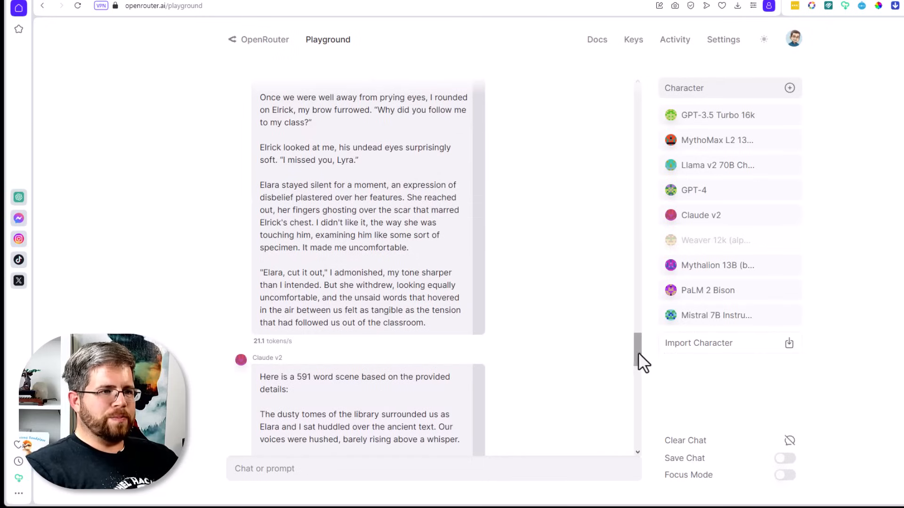
- Read MythoMax L2 13B's 'Discovery' chapter to its end, reaching Llama v2 70B Chat's draft
{"action": "left_click_drag", "start_coordinate": [635, 358], "coordinate": [636, 236]}
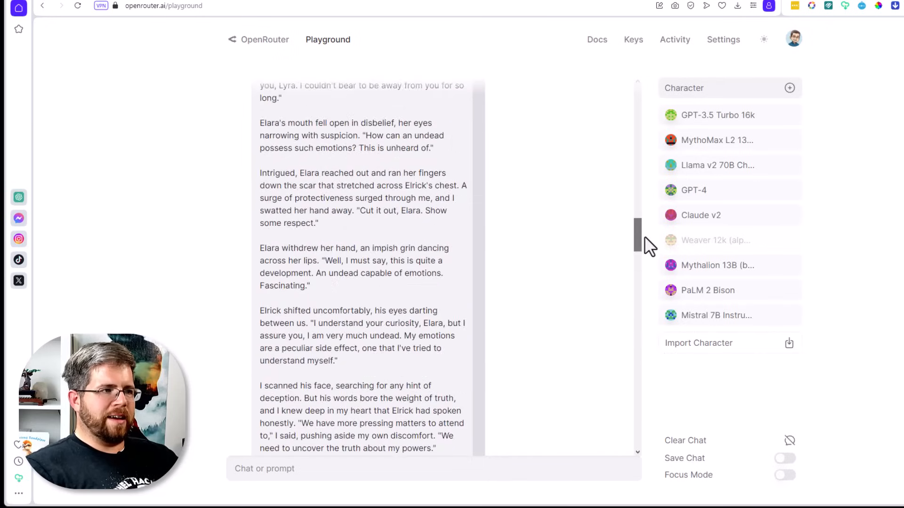
{"action": "scroll", "scroll_direction": "down", "scroll_amount": 3}
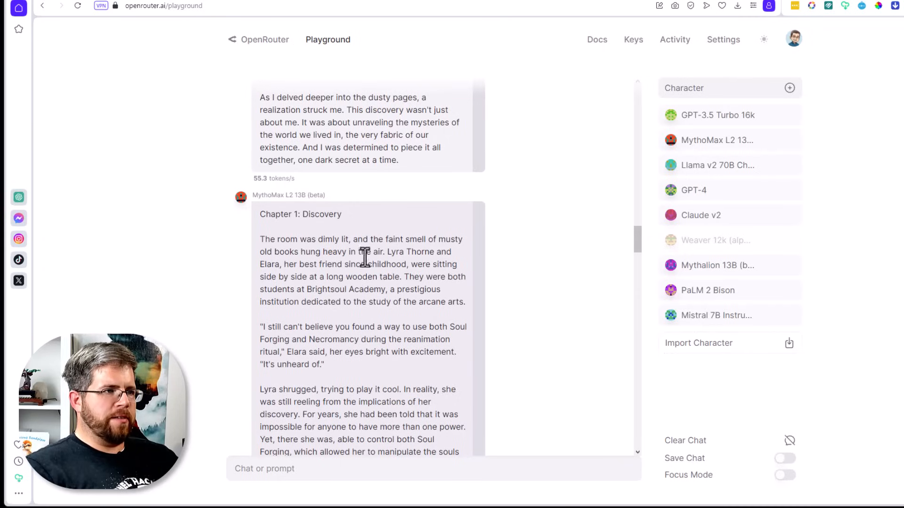
{"action": "mouse_move", "coordinate": [307, 277]}
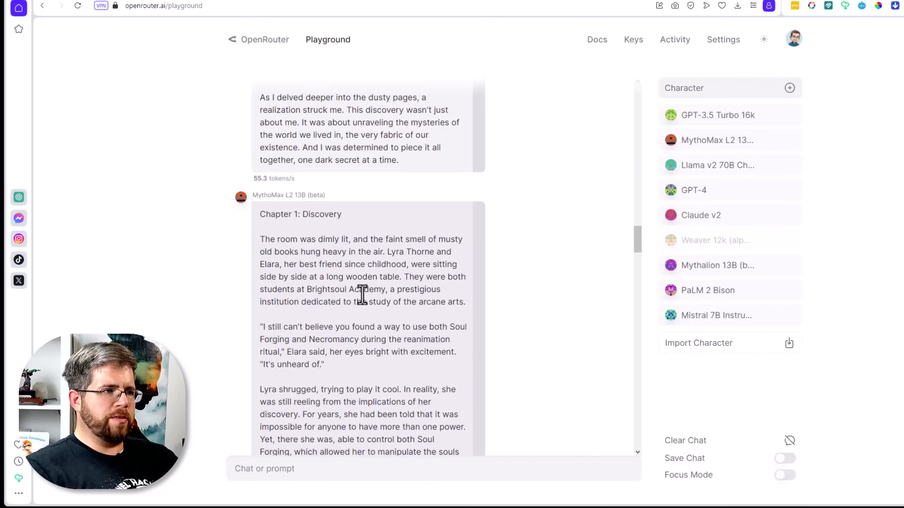
{"action": "mouse_move", "coordinate": [386, 334]}
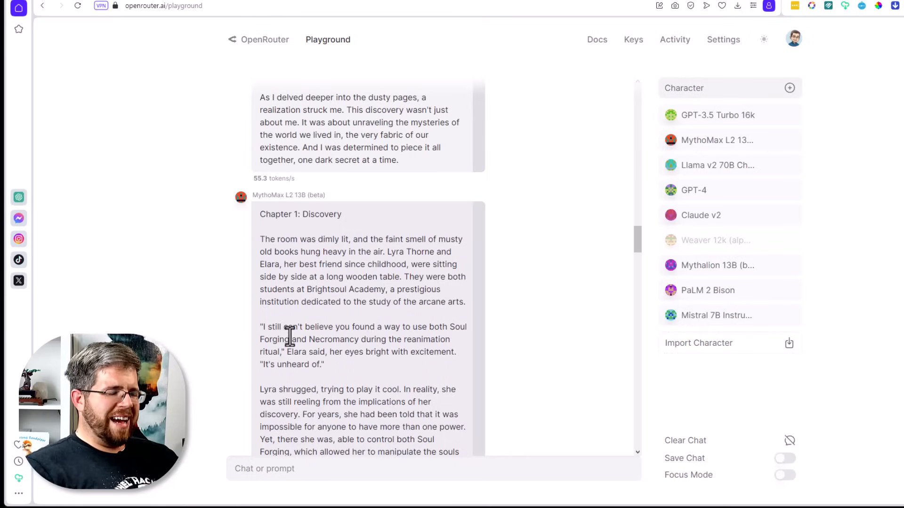
{"action": "mouse_move", "coordinate": [411, 305]}
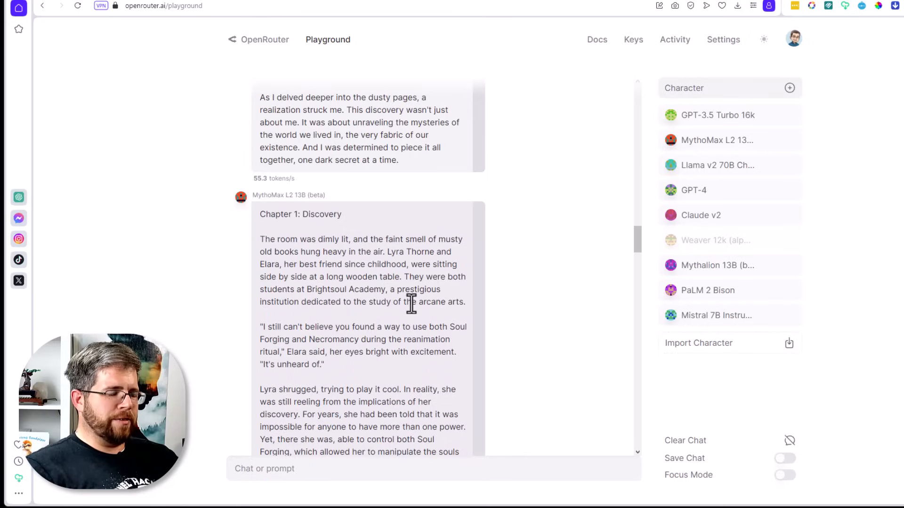
{"action": "scroll", "scroll_direction": "down", "scroll_amount": 3}
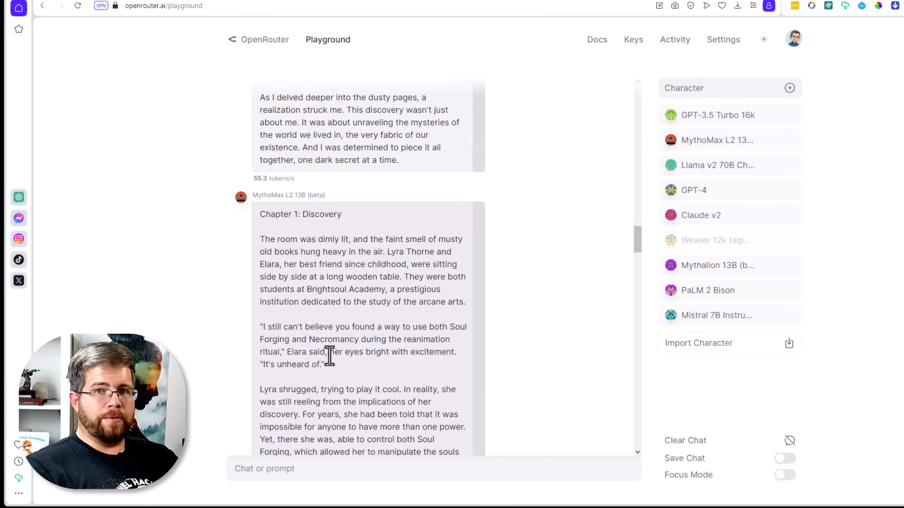
{"action": "scroll", "scroll_direction": "down", "scroll_amount": 3}
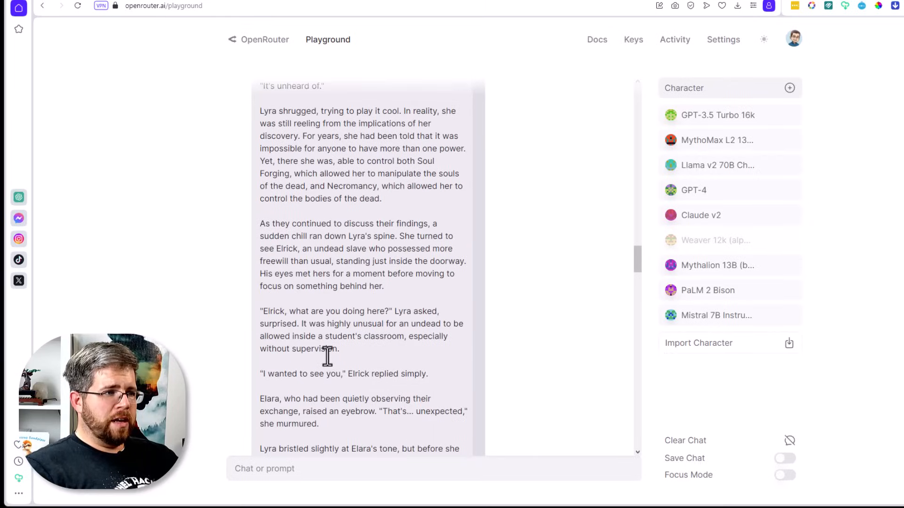
{"action": "scroll", "scroll_direction": "down", "scroll_amount": 3}
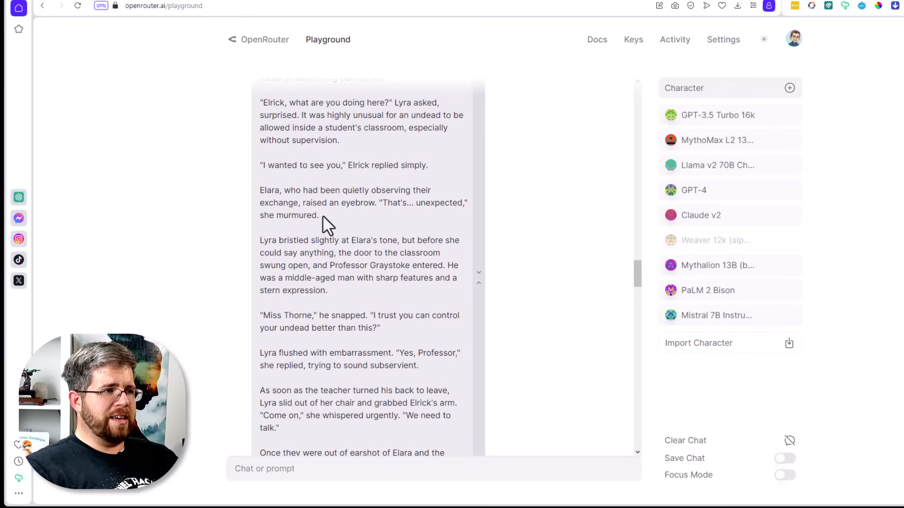
{"action": "scroll", "scroll_direction": "down", "scroll_amount": 3}
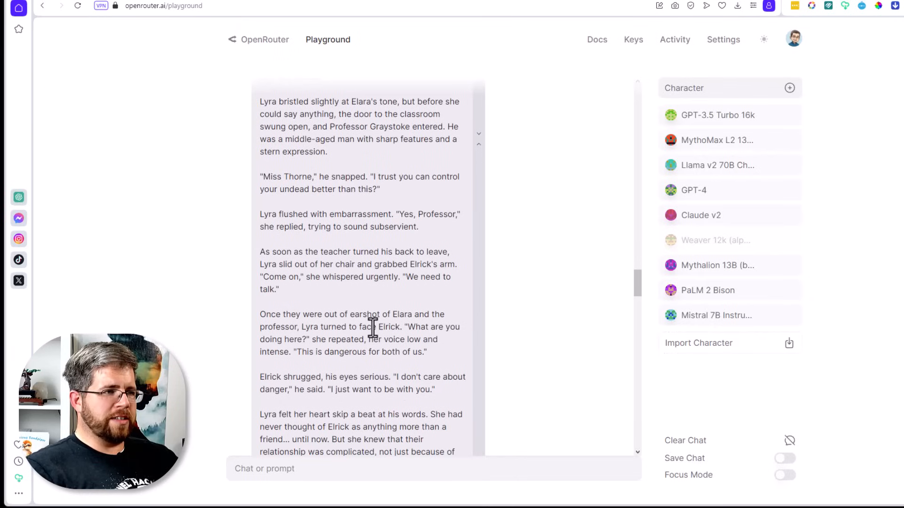
{"action": "scroll", "scroll_direction": "down", "scroll_amount": 3}
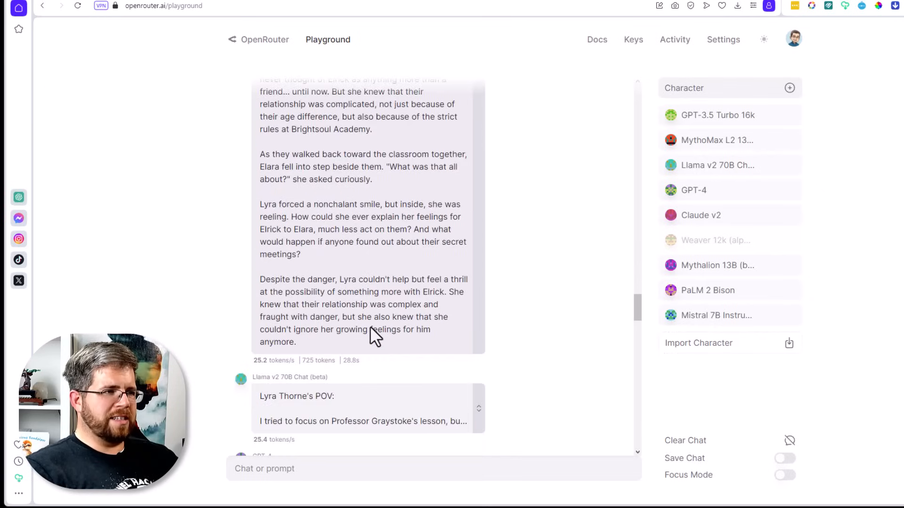
{"action": "scroll", "scroll_direction": "down", "scroll_amount": 3}
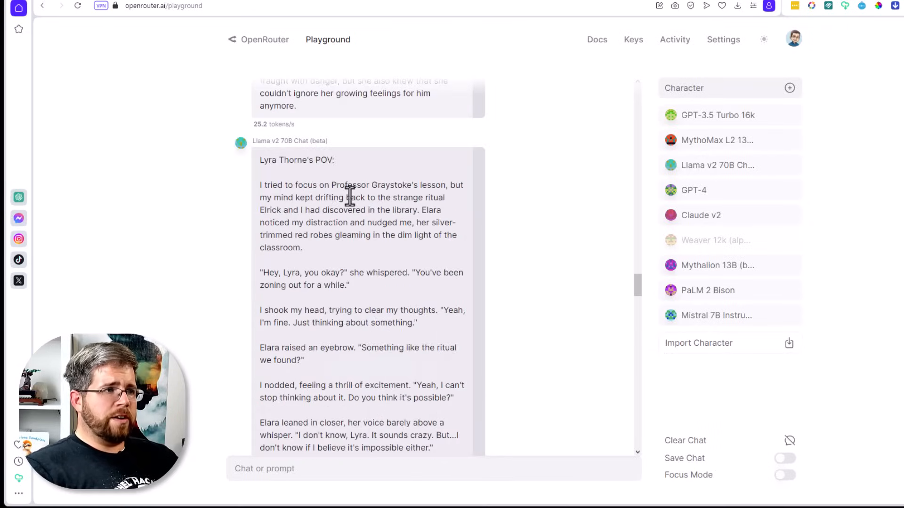
{"action": "mouse_move", "coordinate": [288, 217]}
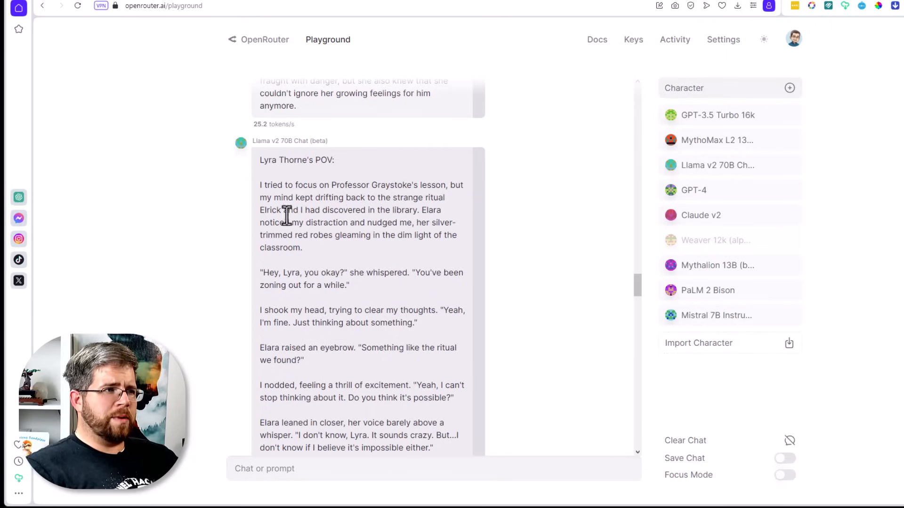
{"action": "mouse_move", "coordinate": [307, 219]}
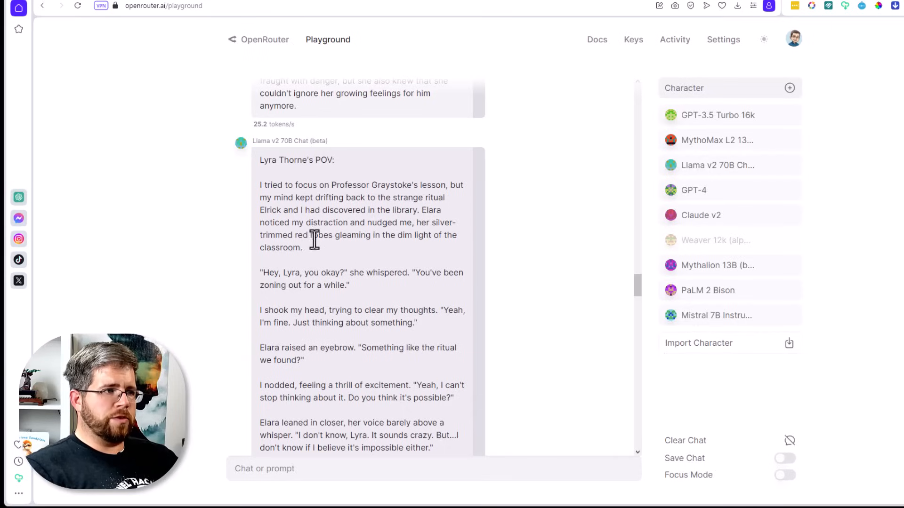
{"action": "mouse_move", "coordinate": [305, 290]}
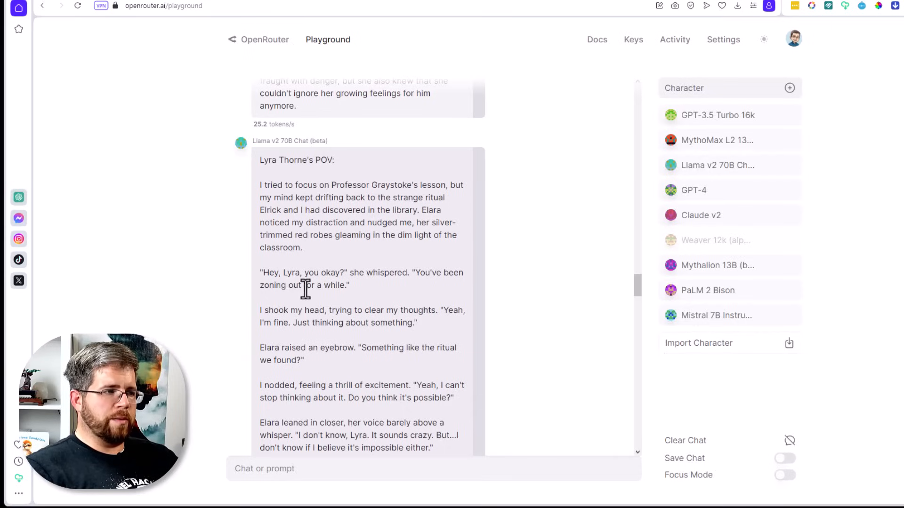
{"action": "mouse_move", "coordinate": [432, 290]}
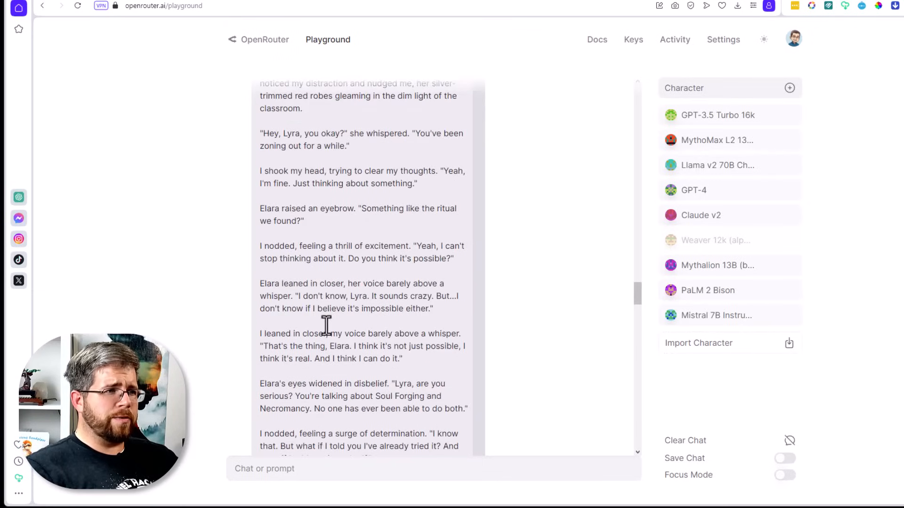
{"action": "scroll", "scroll_direction": "up", "scroll_amount": 3}
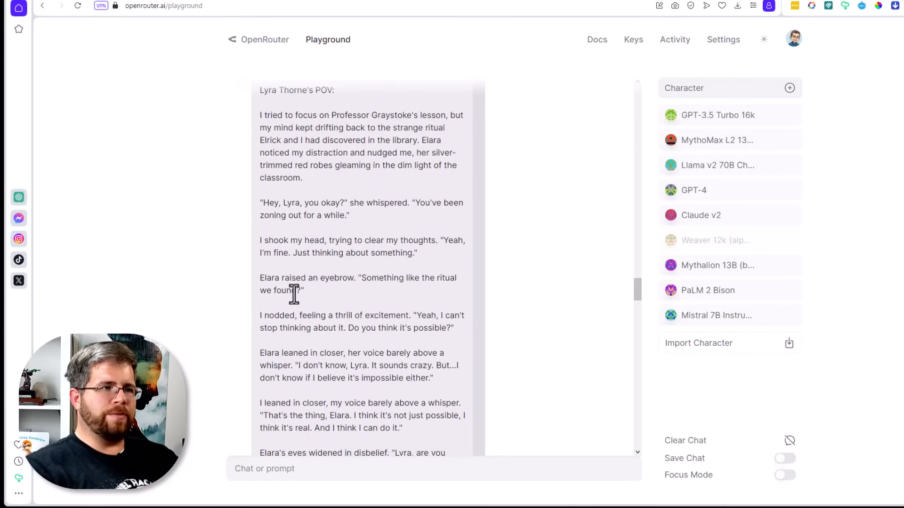
{"action": "scroll", "scroll_direction": "down", "scroll_amount": 3}
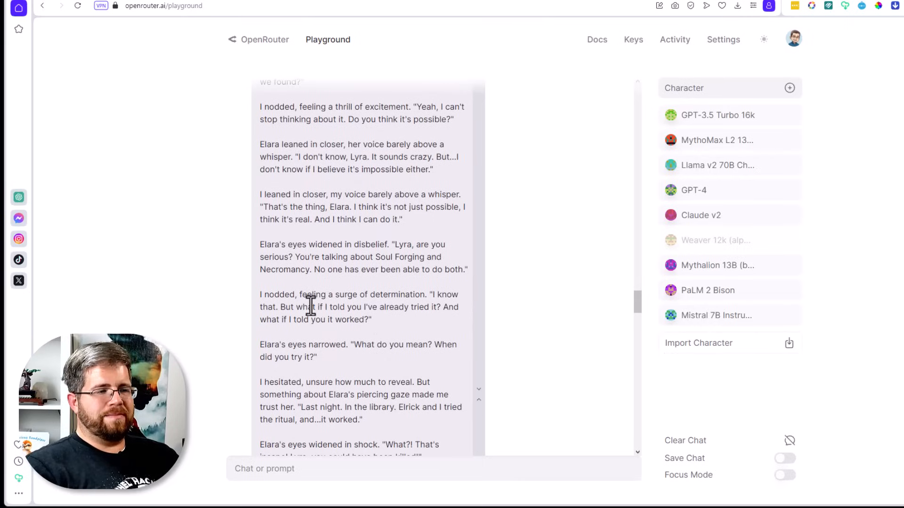
{"action": "scroll", "scroll_direction": "down", "scroll_amount": 3}
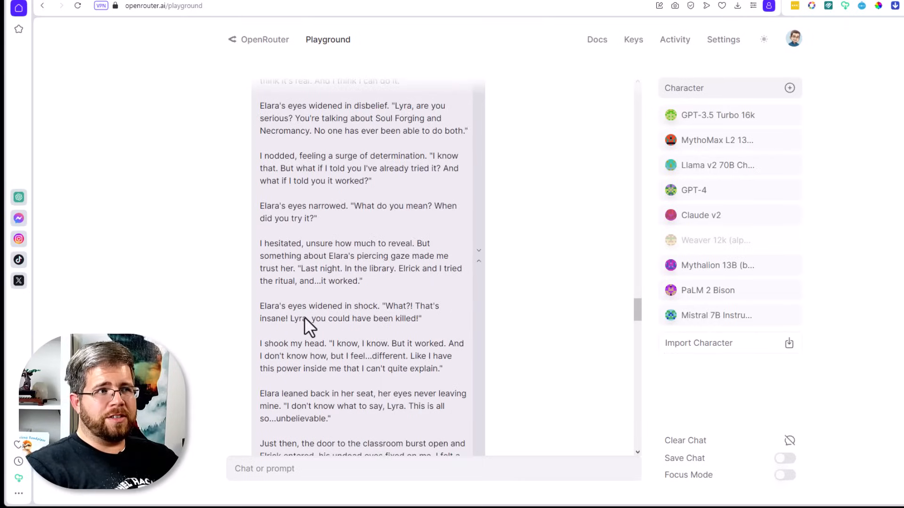
{"action": "mouse_move", "coordinate": [304, 318]}
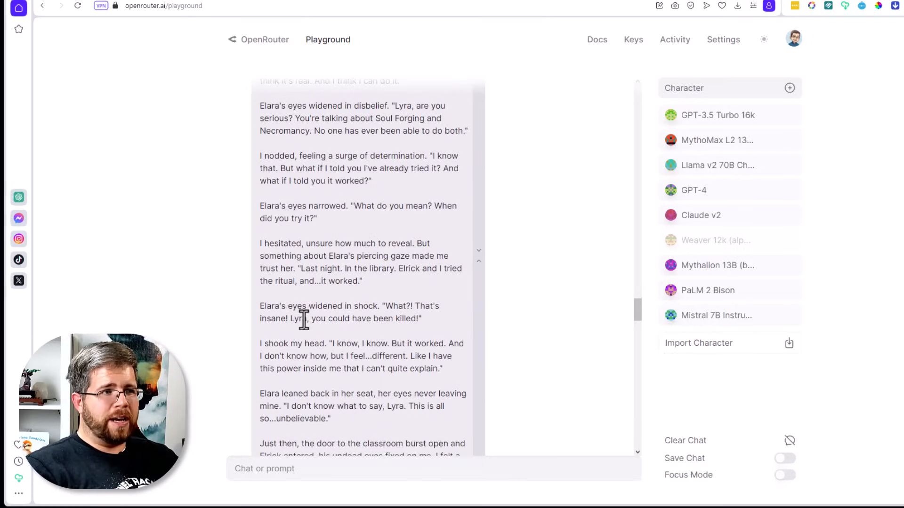
{"action": "scroll", "scroll_direction": "down", "scroll_amount": 3}
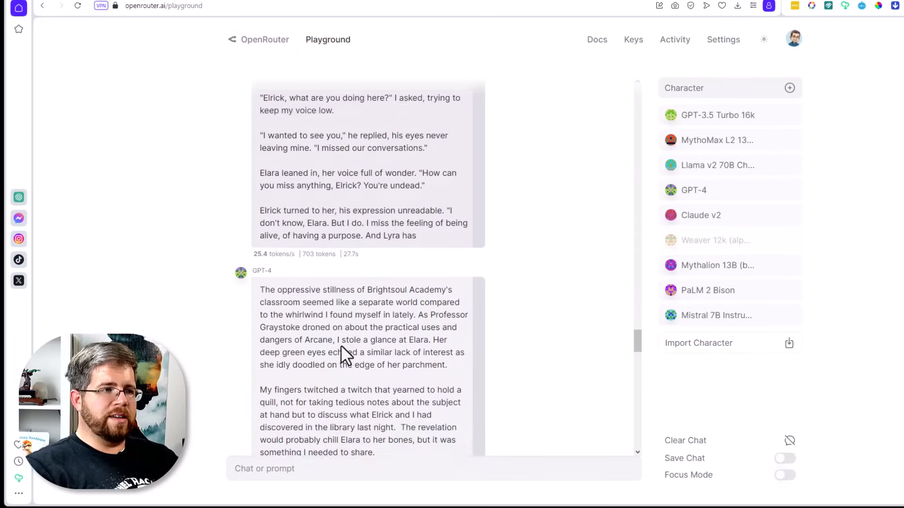
{"action": "scroll", "scroll_direction": "down", "scroll_amount": 3}
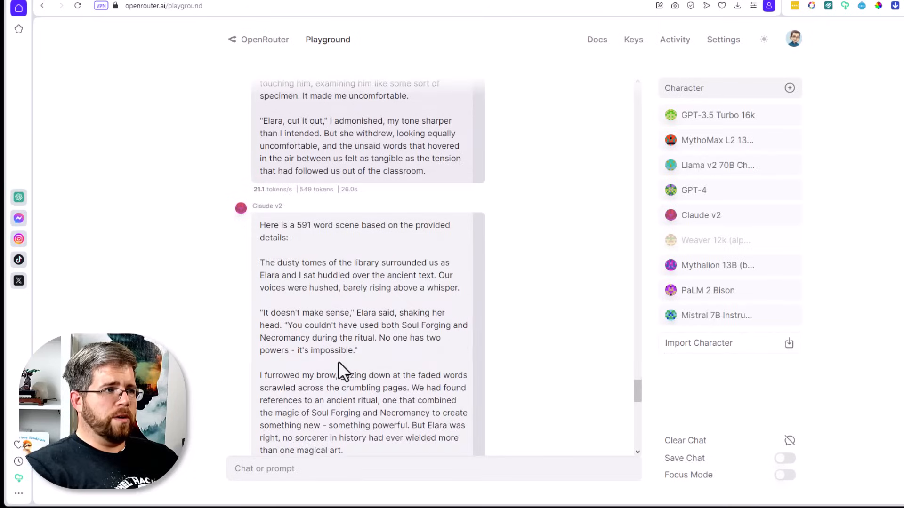
{"action": "scroll", "scroll_direction": "down", "scroll_amount": 3}
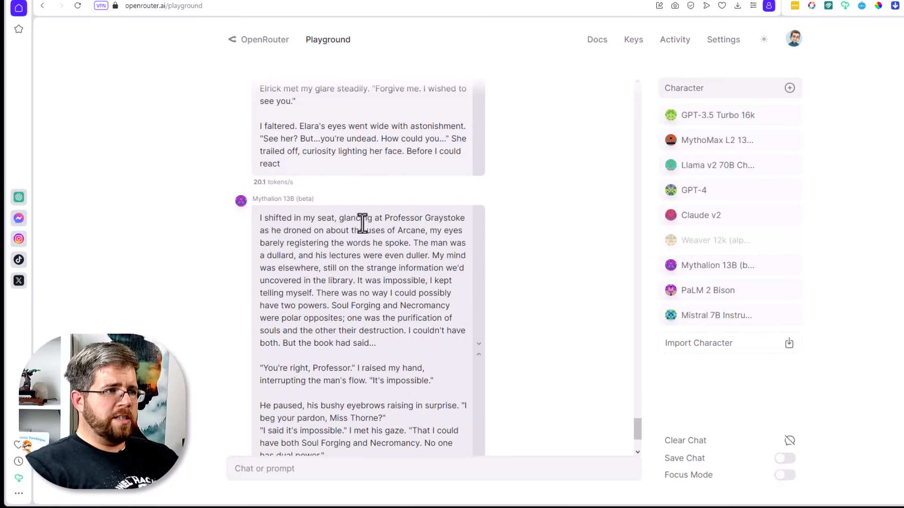
{"action": "mouse_move", "coordinate": [334, 241]}
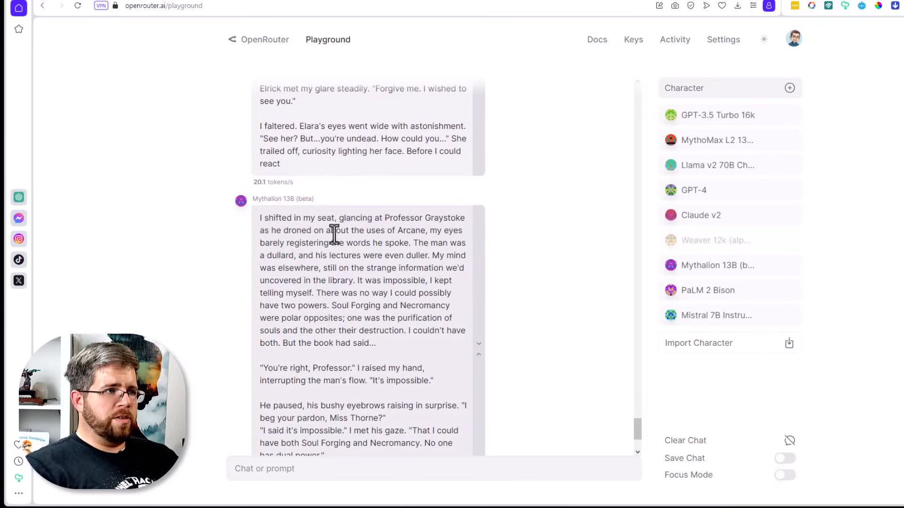
{"action": "mouse_move", "coordinate": [320, 247]}
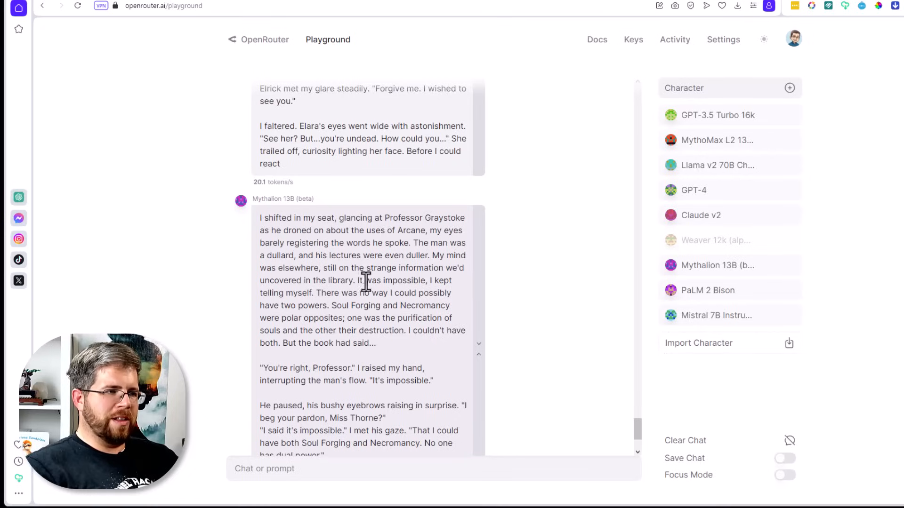
{"action": "mouse_move", "coordinate": [374, 297]}
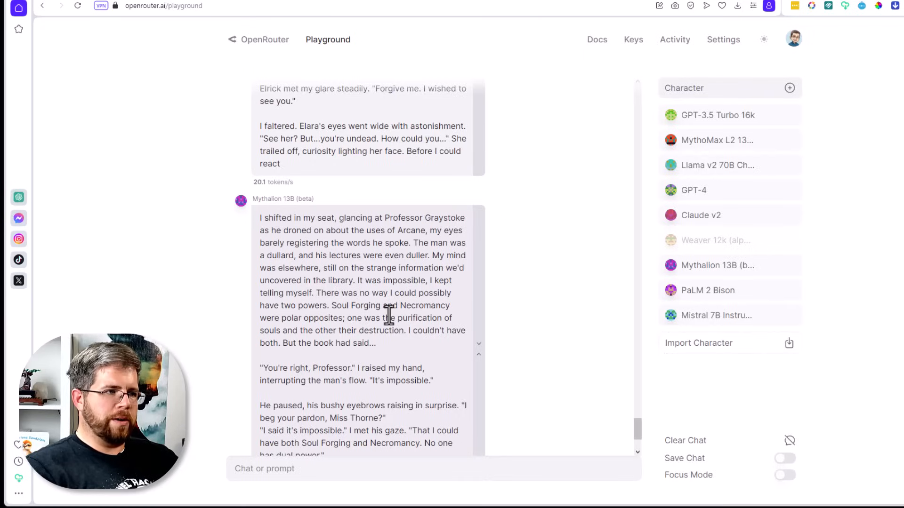
{"action": "scroll", "scroll_direction": "down", "scroll_amount": 3}
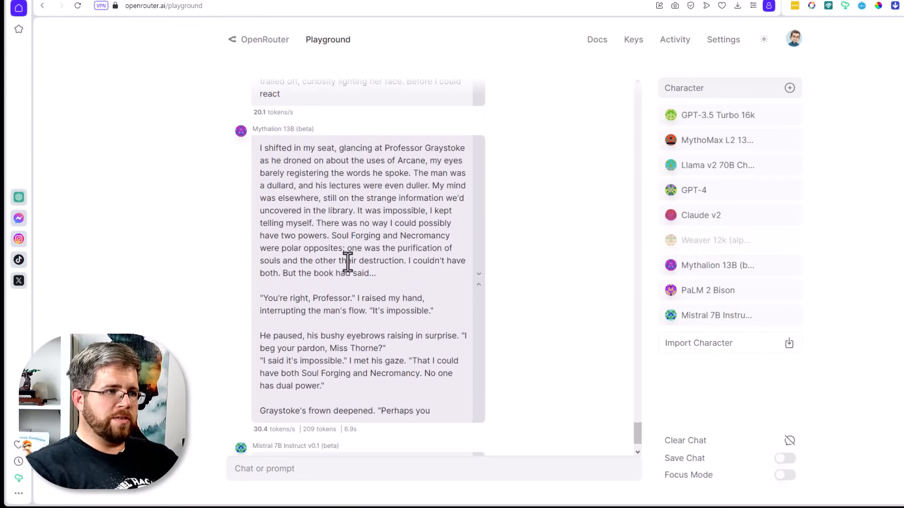
{"action": "mouse_move", "coordinate": [302, 273]}
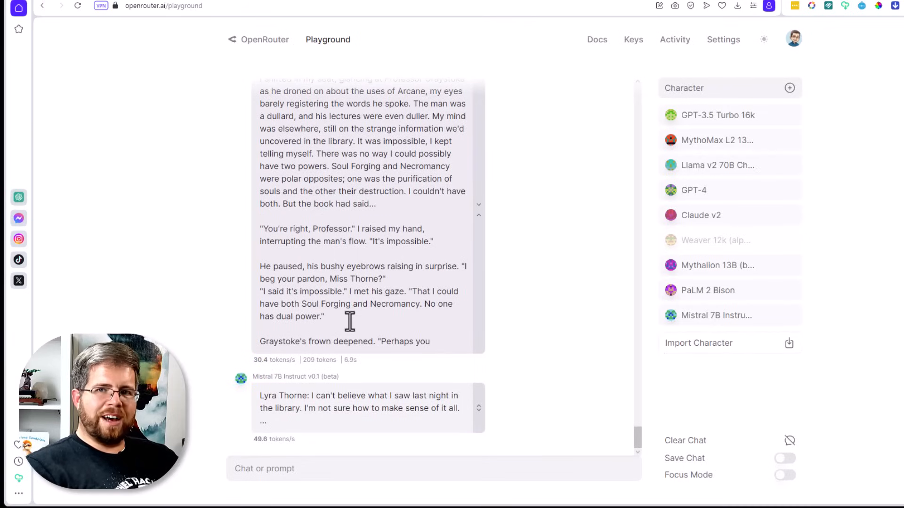
{"action": "mouse_move", "coordinate": [353, 327]}
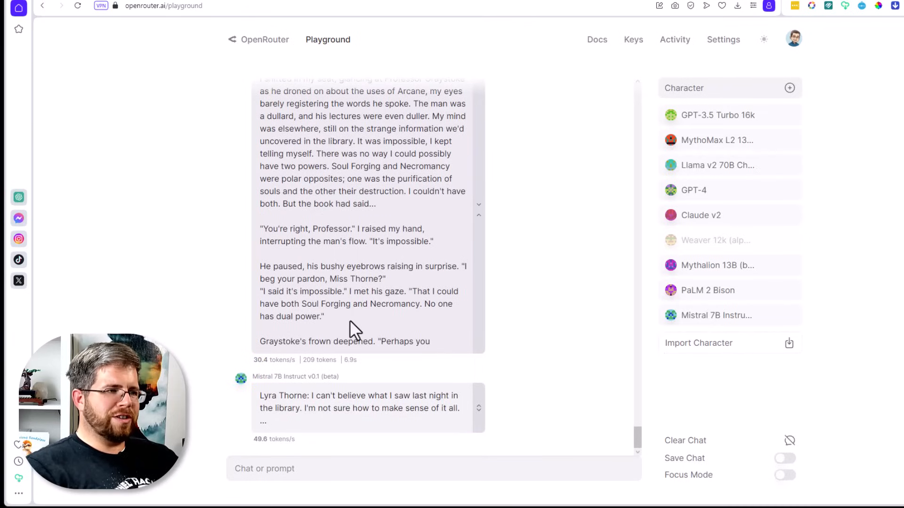
{"action": "mouse_move", "coordinate": [344, 331]}
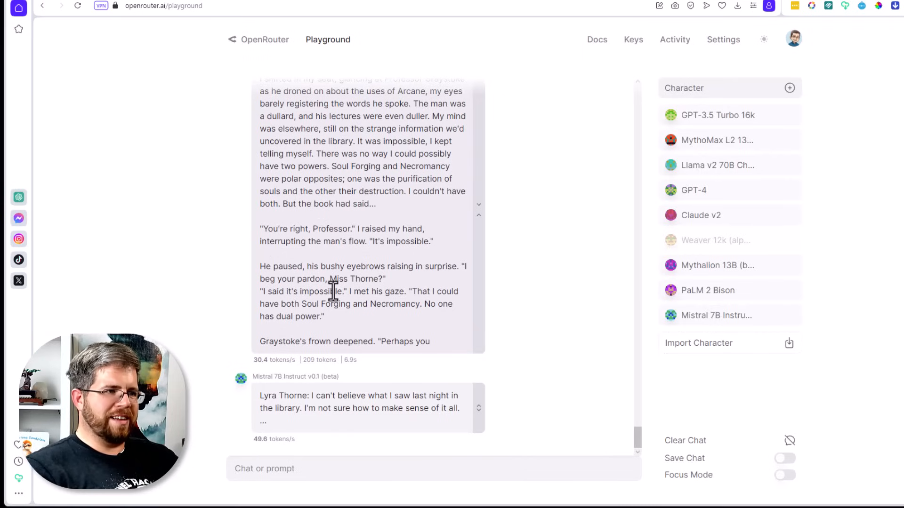
{"action": "scroll", "scroll_direction": "up", "scroll_amount": 3}
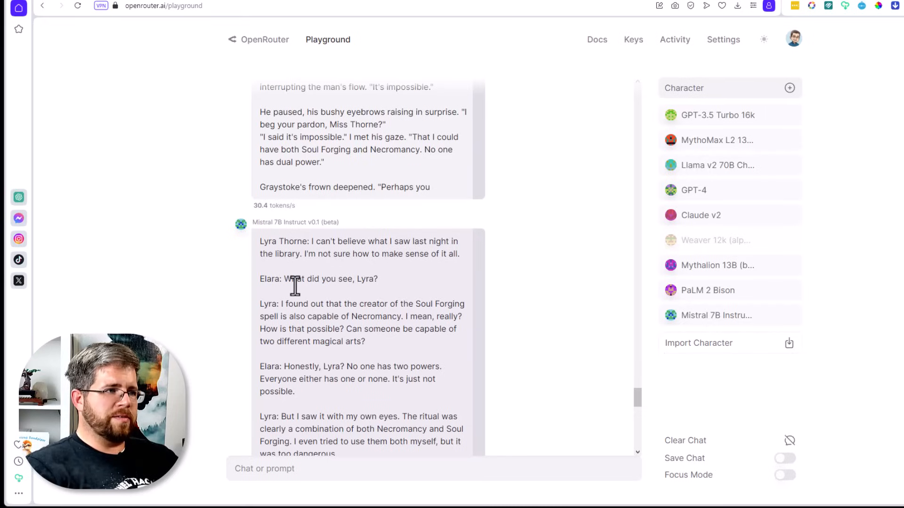
{"action": "mouse_move", "coordinate": [407, 303]}
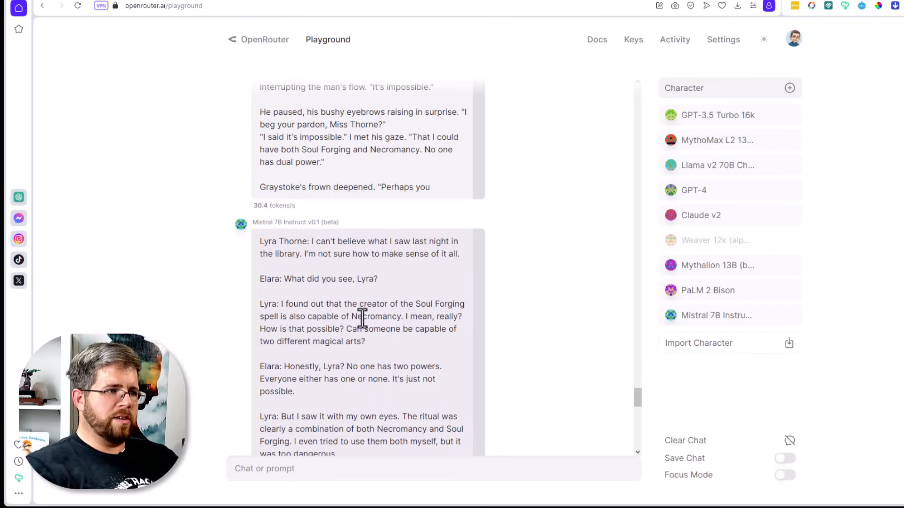
{"action": "mouse_move", "coordinate": [345, 333]}
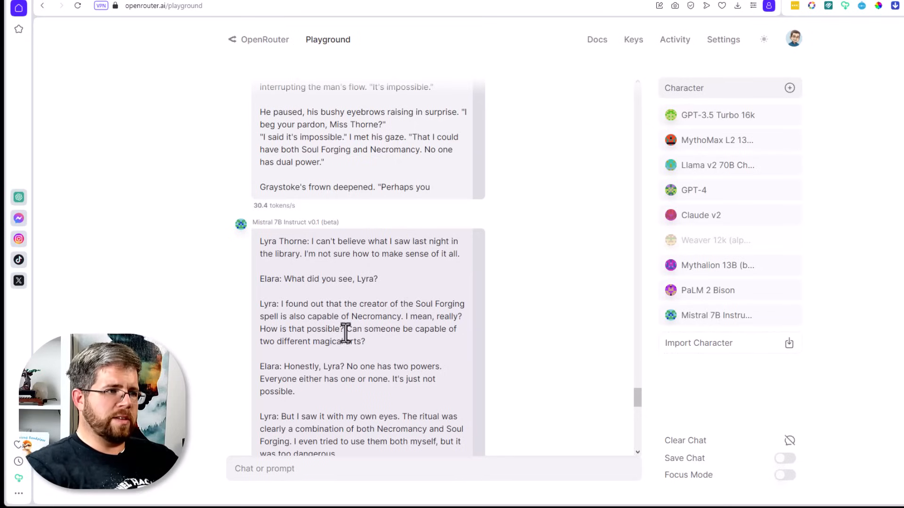
{"action": "scroll", "scroll_direction": "down", "scroll_amount": 3}
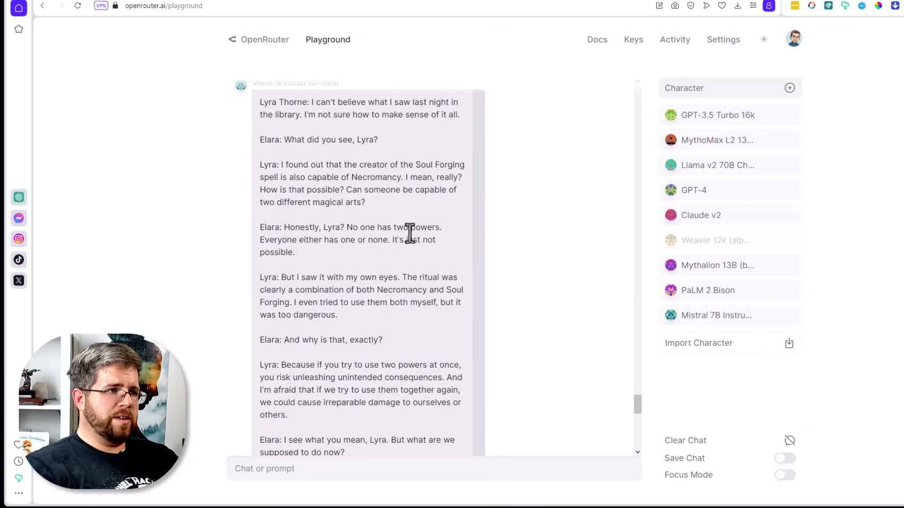
{"action": "mouse_move", "coordinate": [328, 246]}
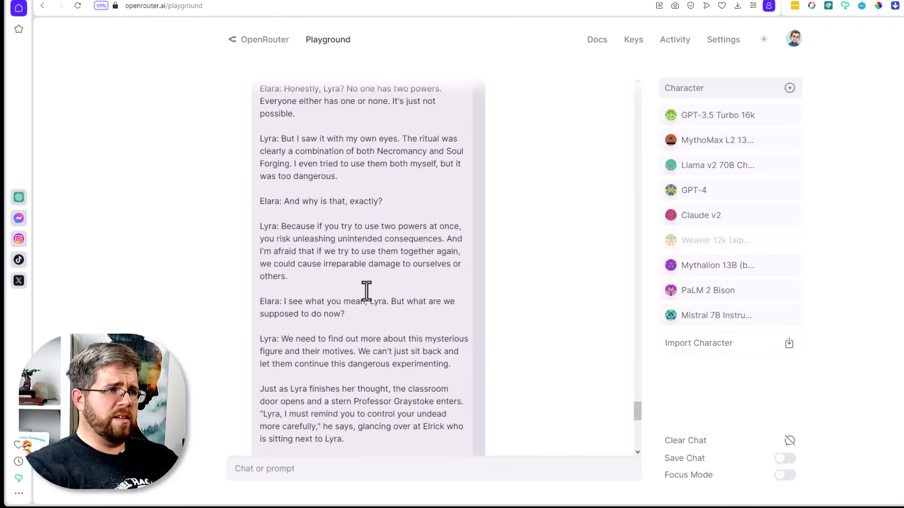
{"action": "scroll", "scroll_direction": "down", "scroll_amount": 3}
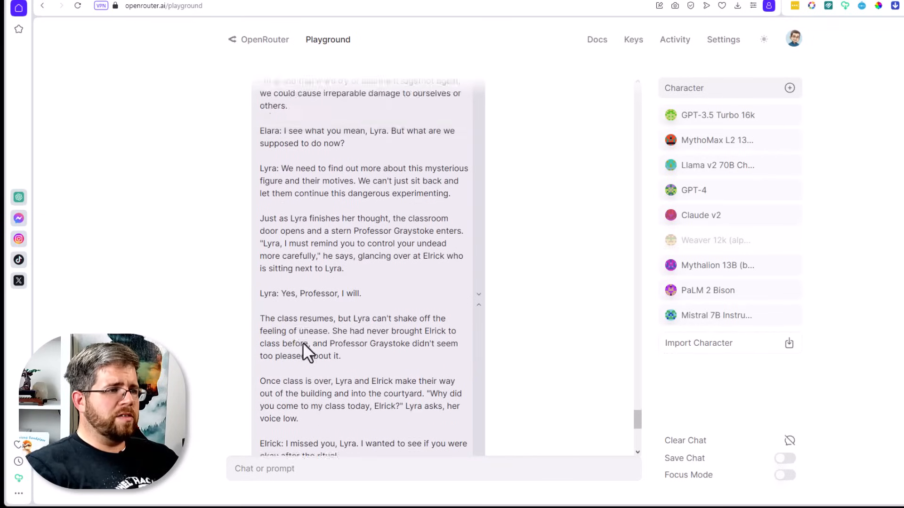
{"action": "scroll", "scroll_direction": "down", "scroll_amount": 3}
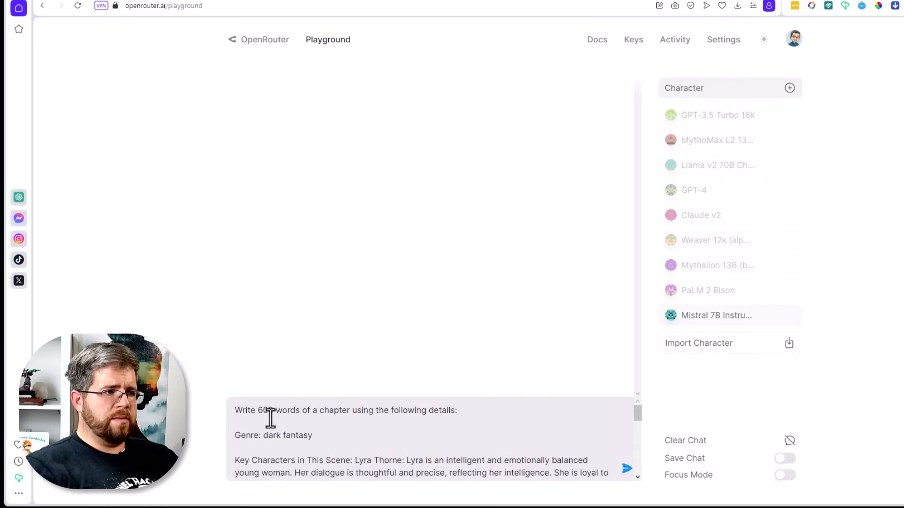
{"action": "mouse_move", "coordinate": [322, 418]}
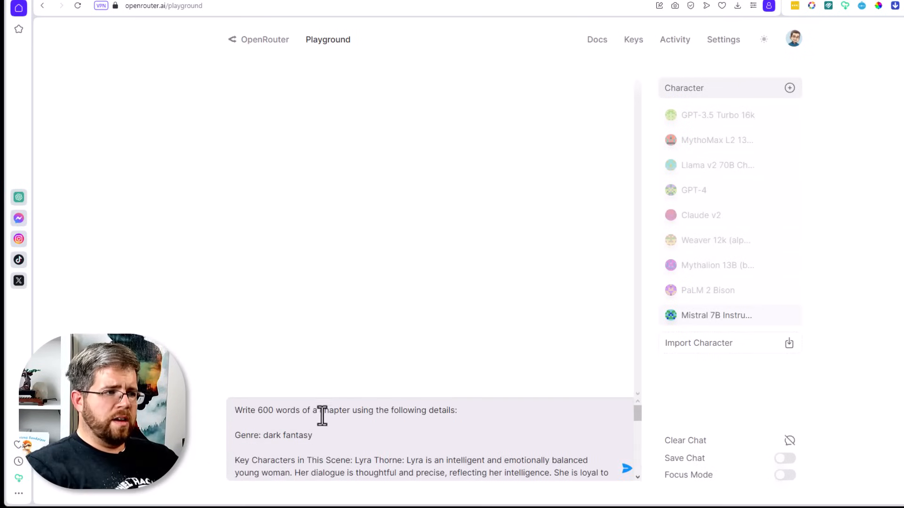
{"action": "mouse_move", "coordinate": [335, 415]}
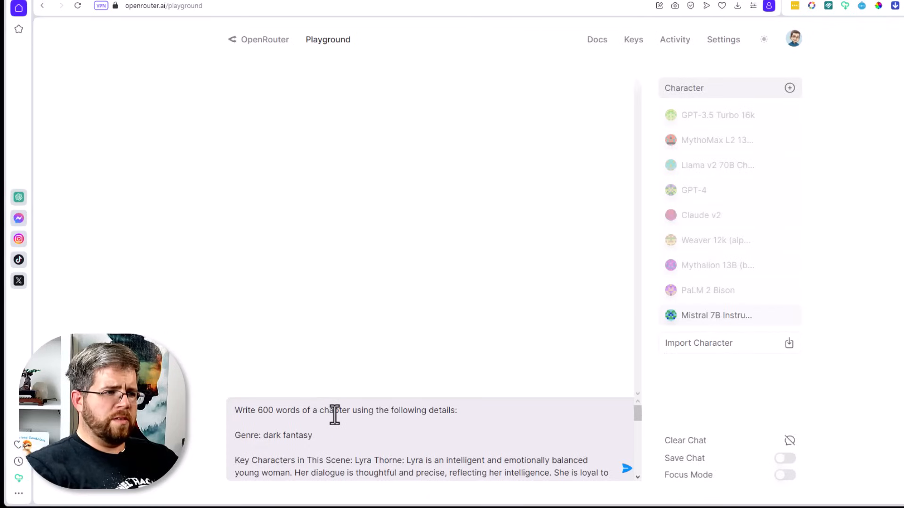
- Resend the chapter prompt to Mistral 7B Instruct alone for a fresh draft
{"action": "left_click", "coordinate": [627, 469]}
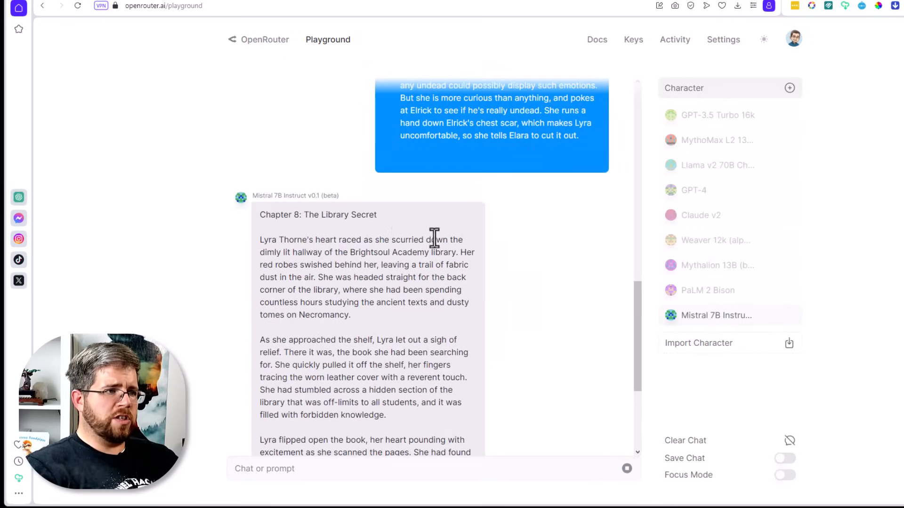
{"action": "mouse_move", "coordinate": [371, 267]}
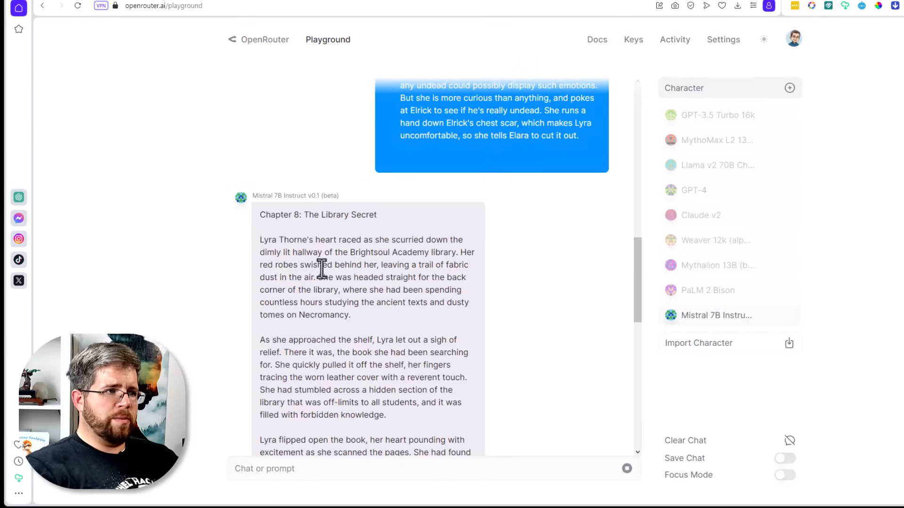
{"action": "mouse_move", "coordinate": [454, 271]}
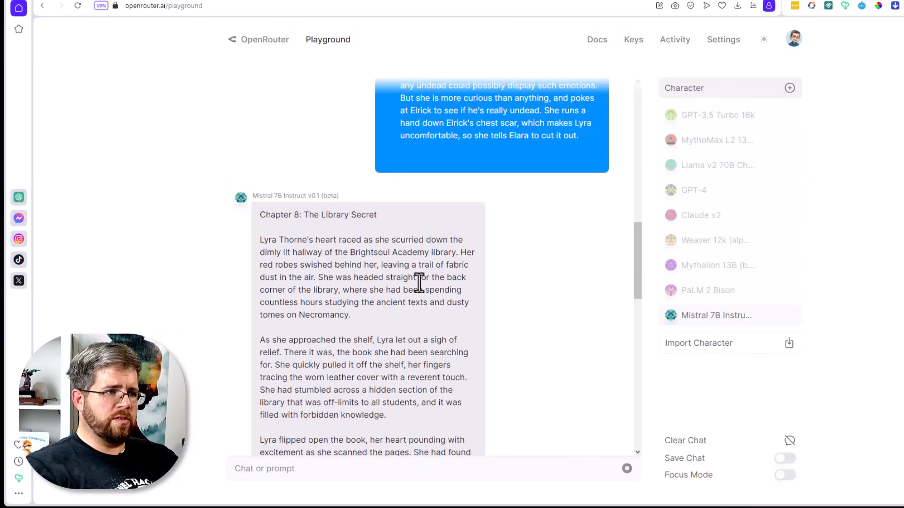
{"action": "scroll", "scroll_direction": "down", "scroll_amount": 3}
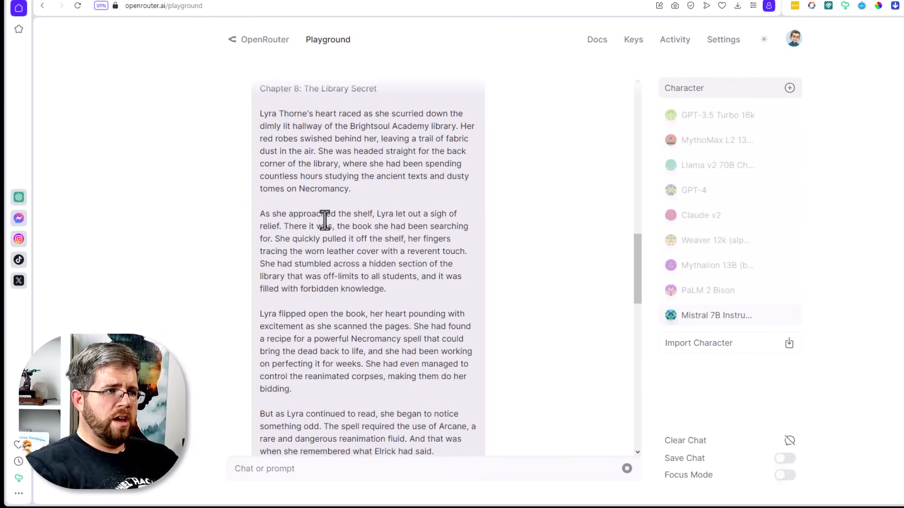
{"action": "scroll", "scroll_direction": "down", "scroll_amount": 3}
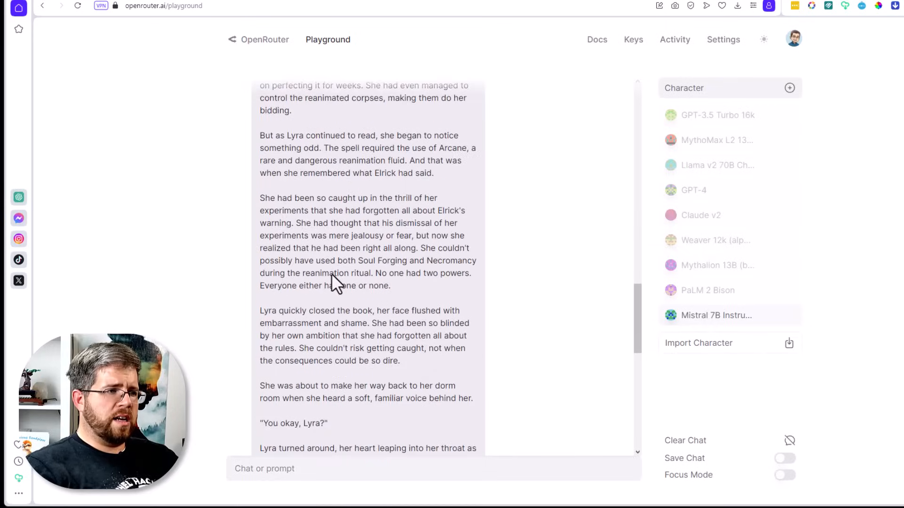
{"action": "scroll", "scroll_direction": "down", "scroll_amount": 3}
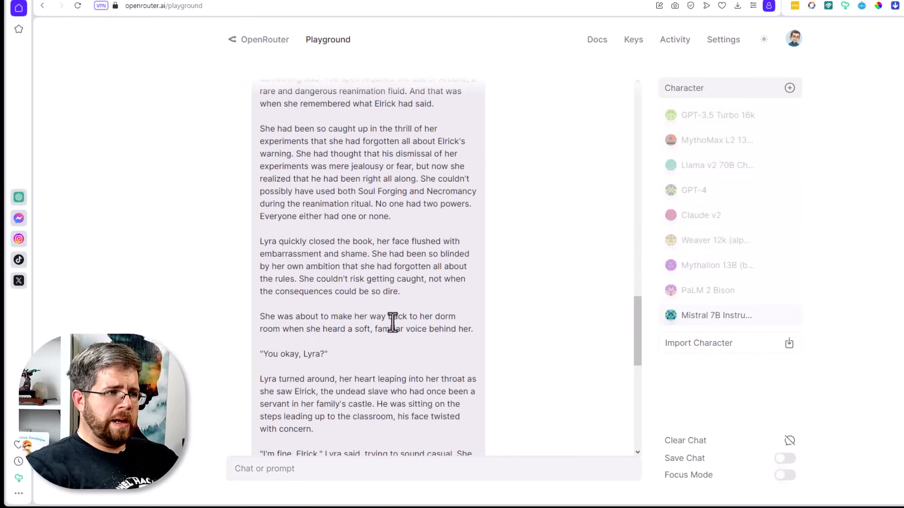
{"action": "mouse_move", "coordinate": [398, 351]}
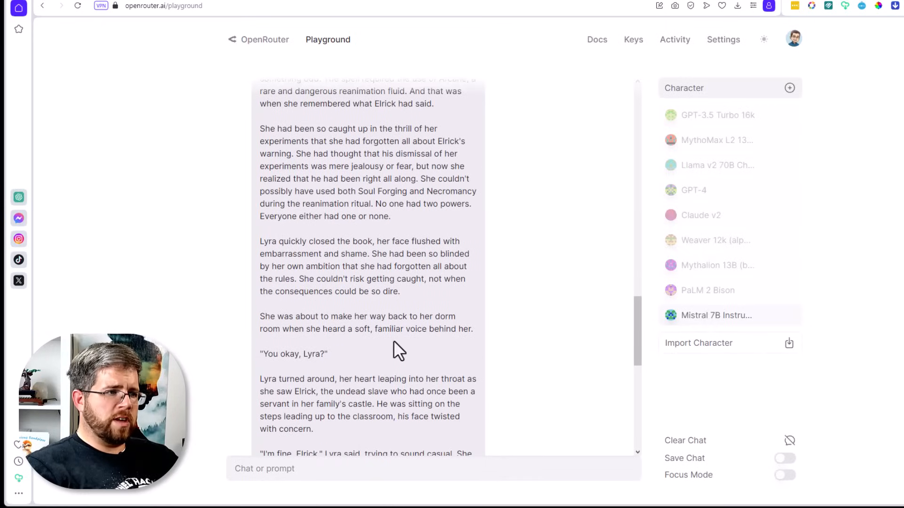
{"action": "scroll", "scroll_direction": "down", "scroll_amount": 3}
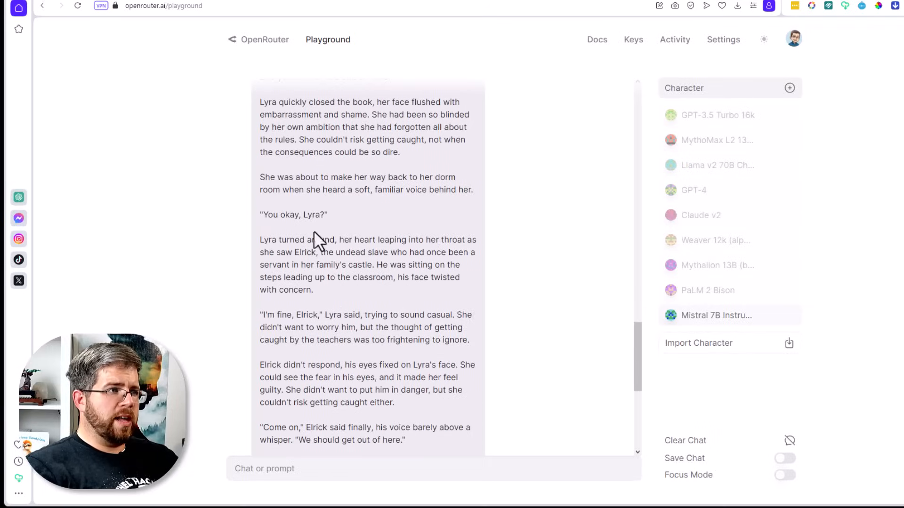
{"action": "mouse_move", "coordinate": [414, 242]}
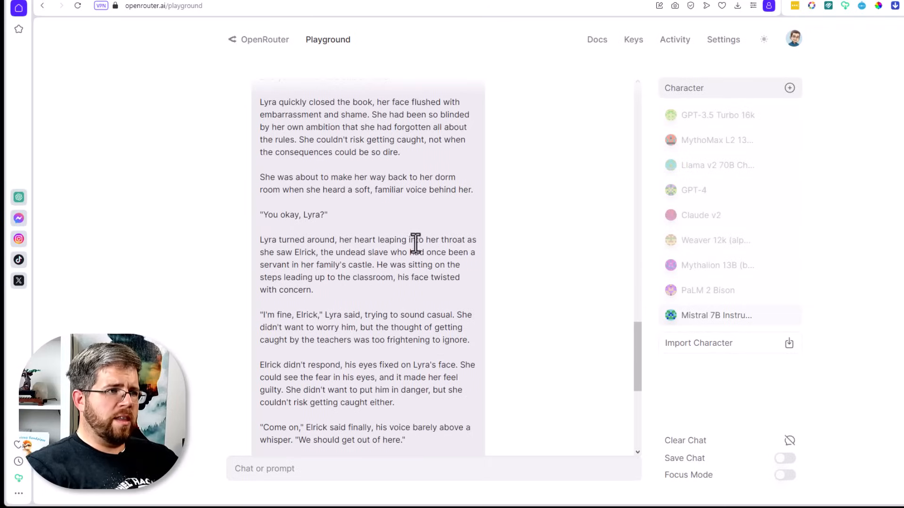
{"action": "mouse_move", "coordinate": [356, 264]}
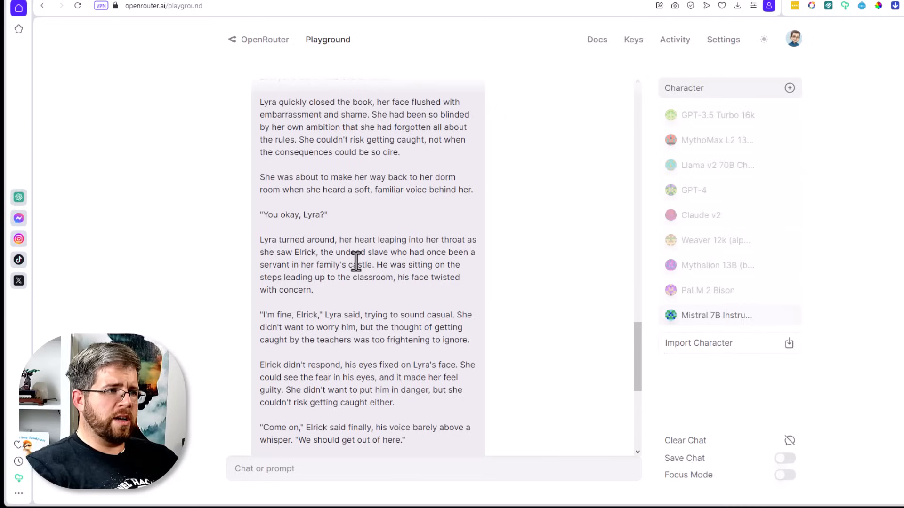
{"action": "mouse_move", "coordinate": [309, 283]}
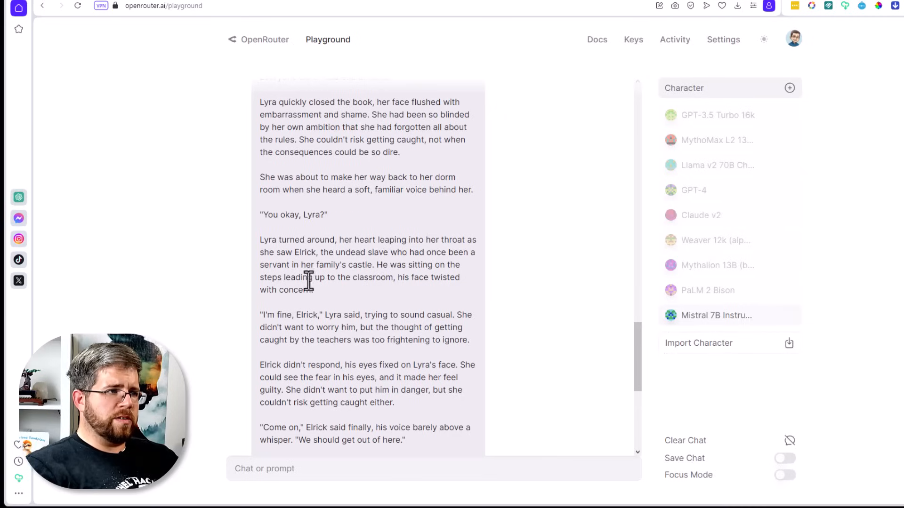
{"action": "mouse_move", "coordinate": [412, 317]}
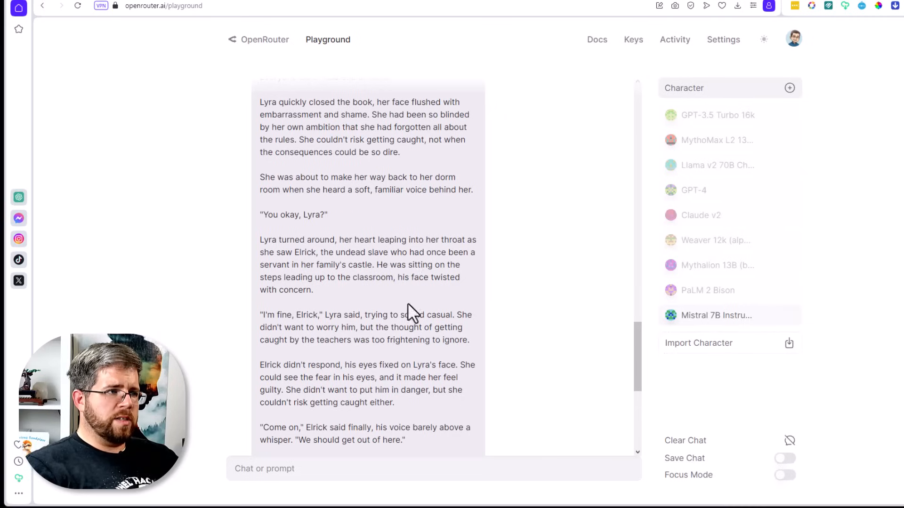
{"action": "scroll", "scroll_direction": "down", "scroll_amount": 3}
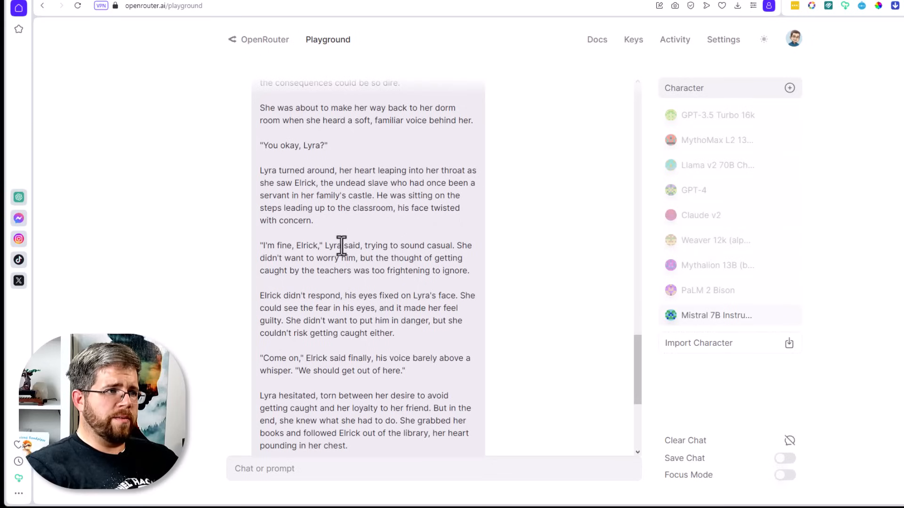
{"action": "mouse_move", "coordinate": [434, 253]}
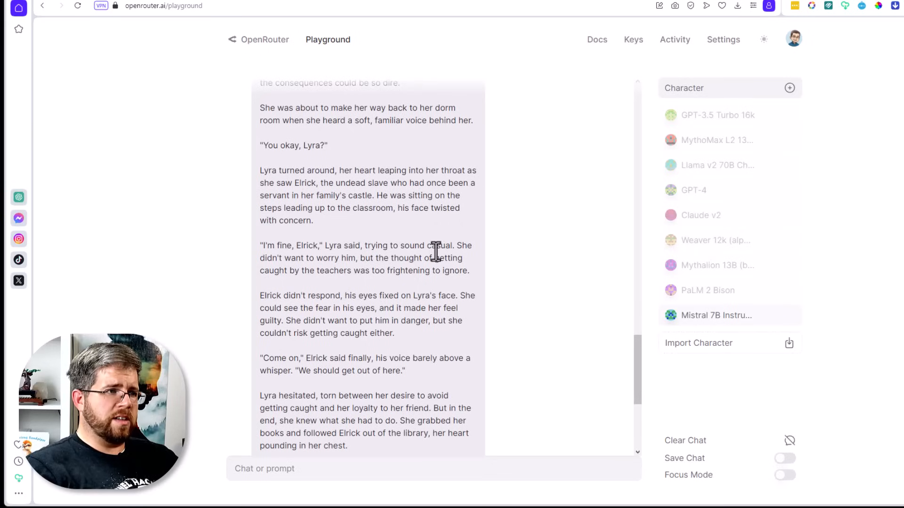
{"action": "mouse_move", "coordinate": [349, 264]}
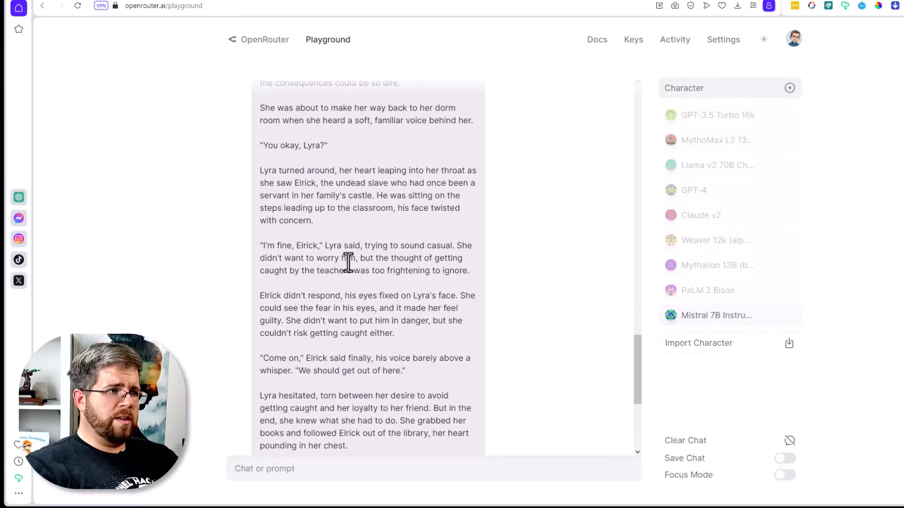
{"action": "mouse_move", "coordinate": [321, 296]}
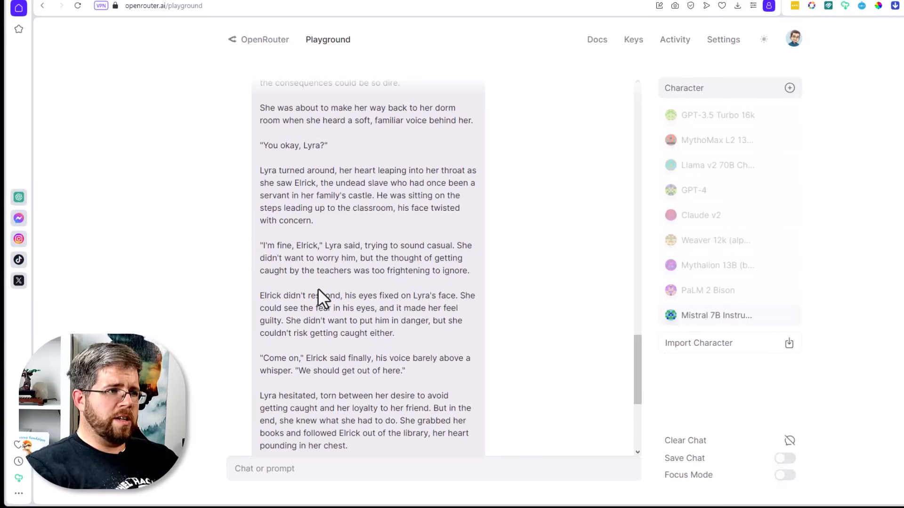
{"action": "scroll", "scroll_direction": "down", "scroll_amount": 3}
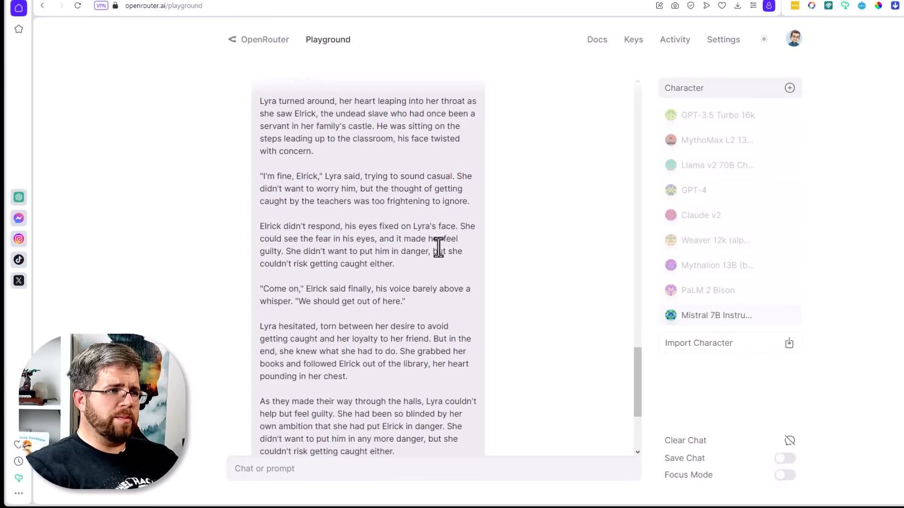
{"action": "mouse_move", "coordinate": [360, 267]}
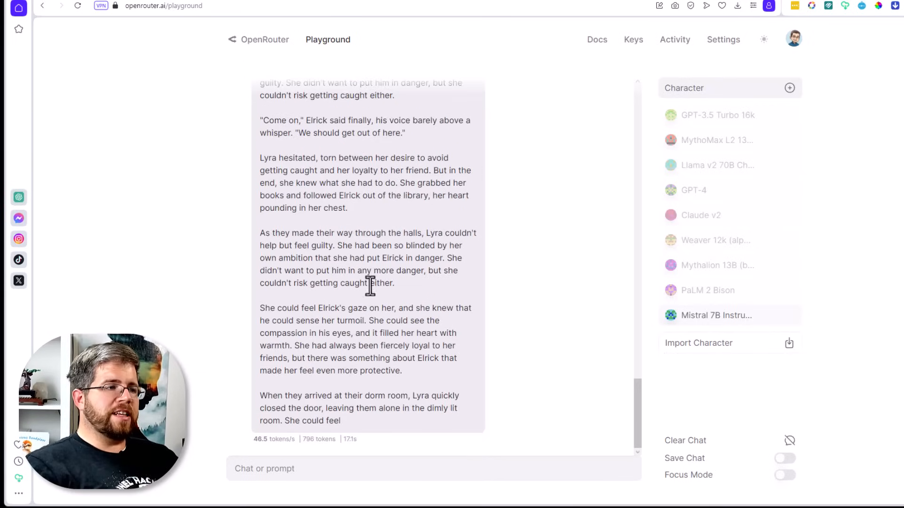
{"action": "scroll", "scroll_direction": "up", "scroll_amount": 3}
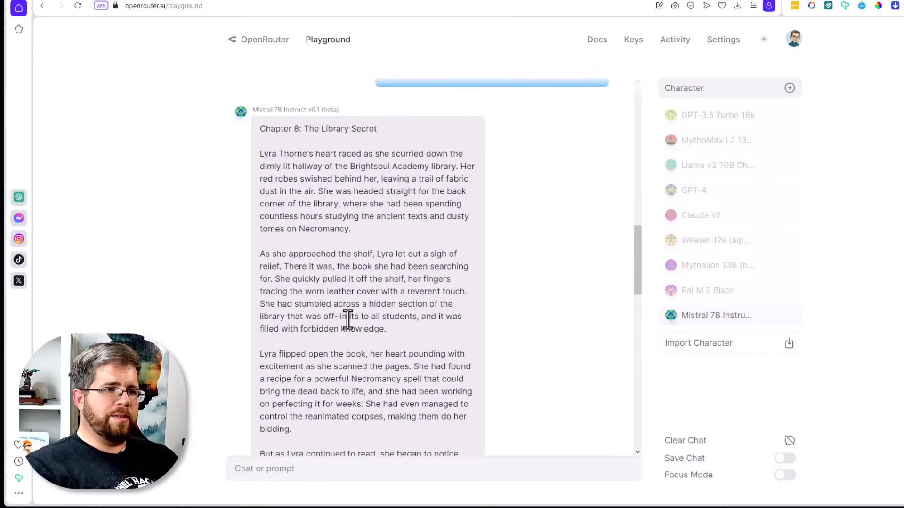
{"action": "scroll", "scroll_direction": "down", "scroll_amount": 3}
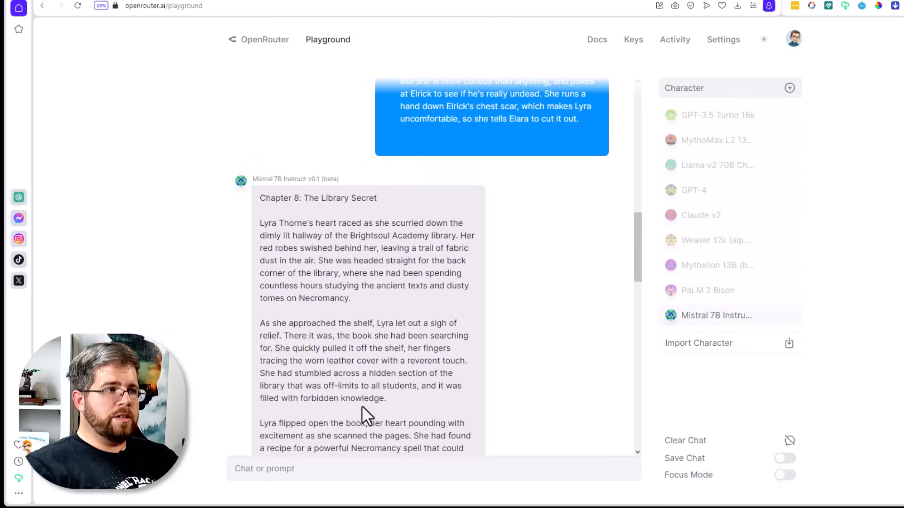
{"action": "scroll", "scroll_direction": "down", "scroll_amount": 3}
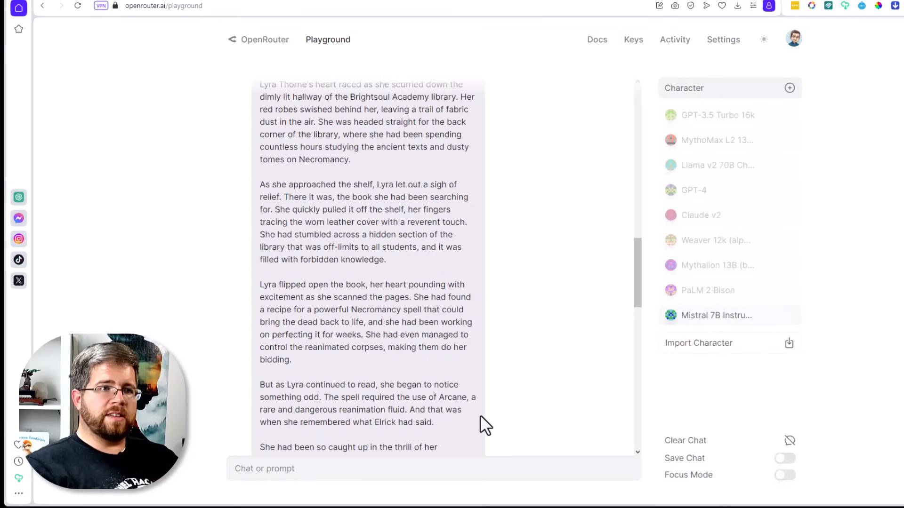
{"action": "mouse_move", "coordinate": [514, 300]}
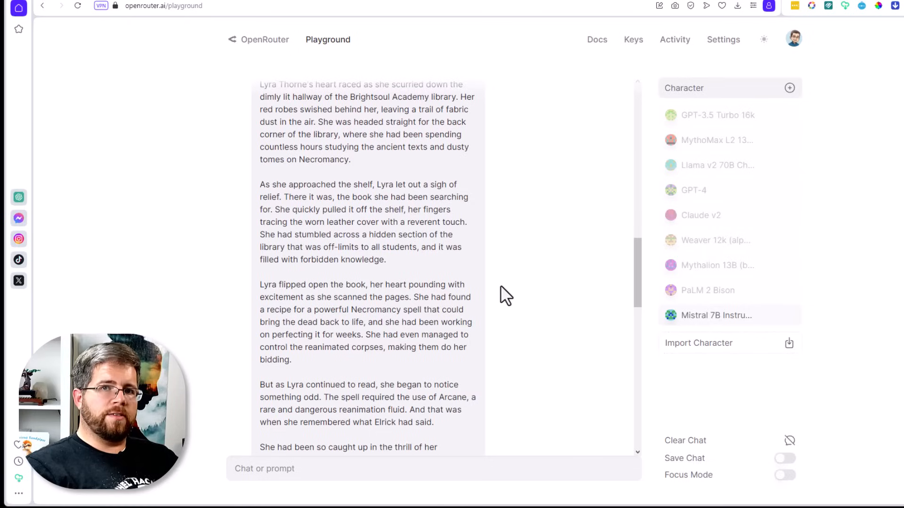
{"action": "mouse_move", "coordinate": [497, 296]}
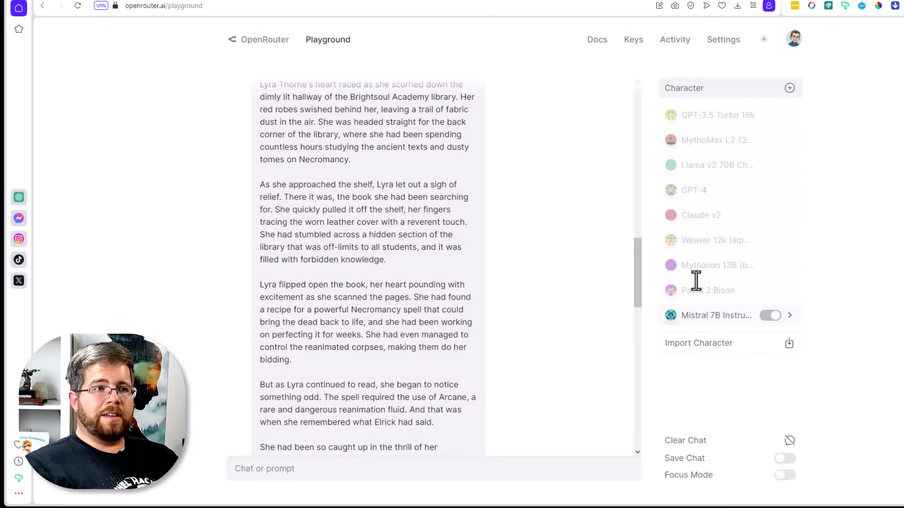
{"action": "mouse_move", "coordinate": [700, 301]}
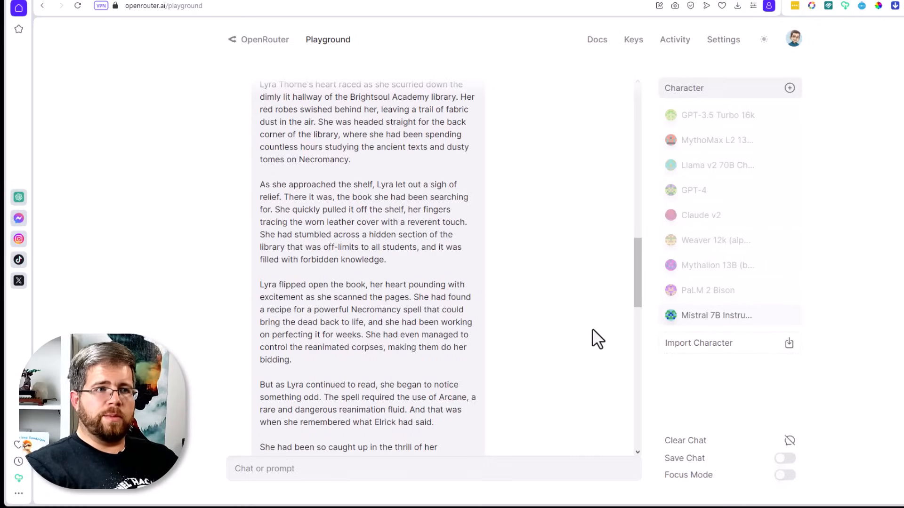
{"action": "scroll", "scroll_direction": "down", "scroll_amount": 3}
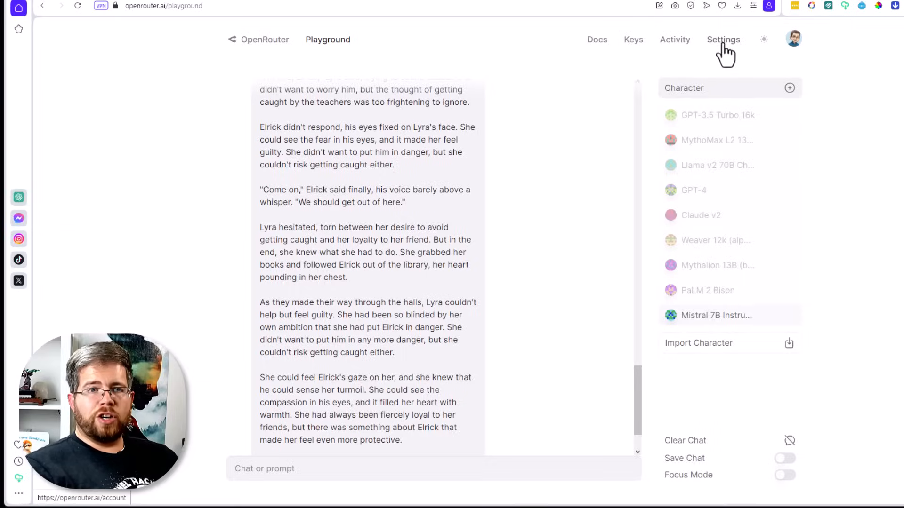
- Show the account settings with Weaver 12k default model and $4.215 credits
{"action": "left_click", "coordinate": [723, 40]}
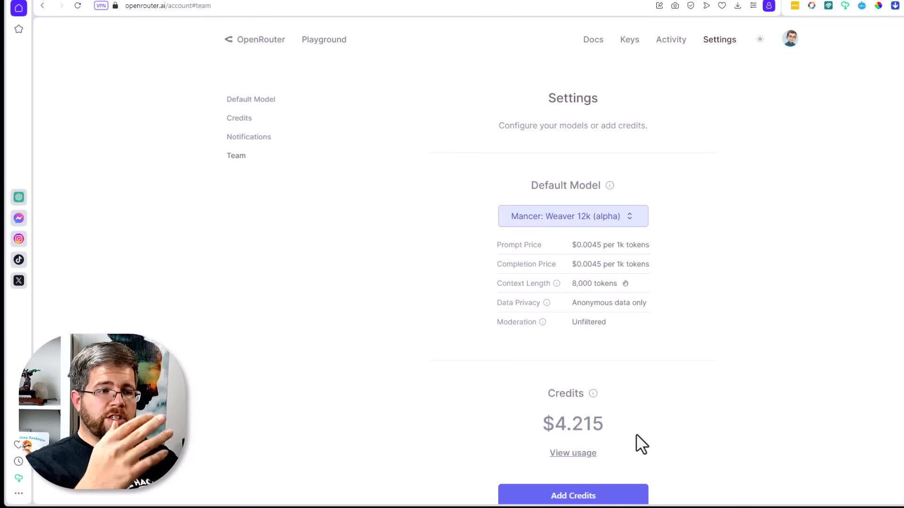
{"action": "mouse_move", "coordinate": [613, 405]}
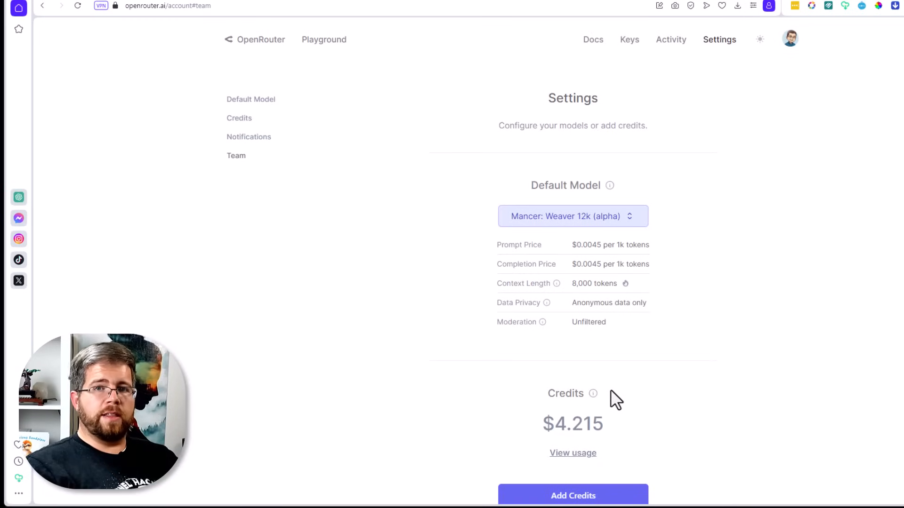
{"action": "mouse_move", "coordinate": [585, 459]}
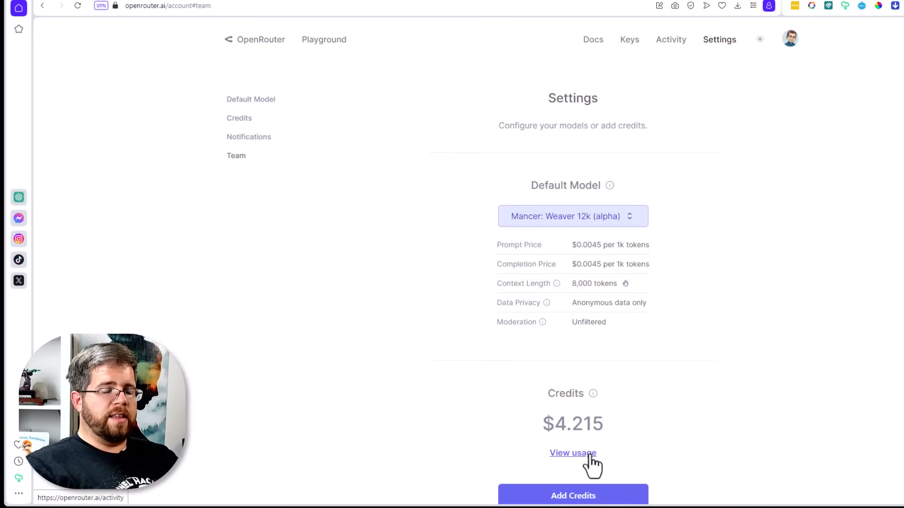
{"action": "mouse_move", "coordinate": [485, 420]}
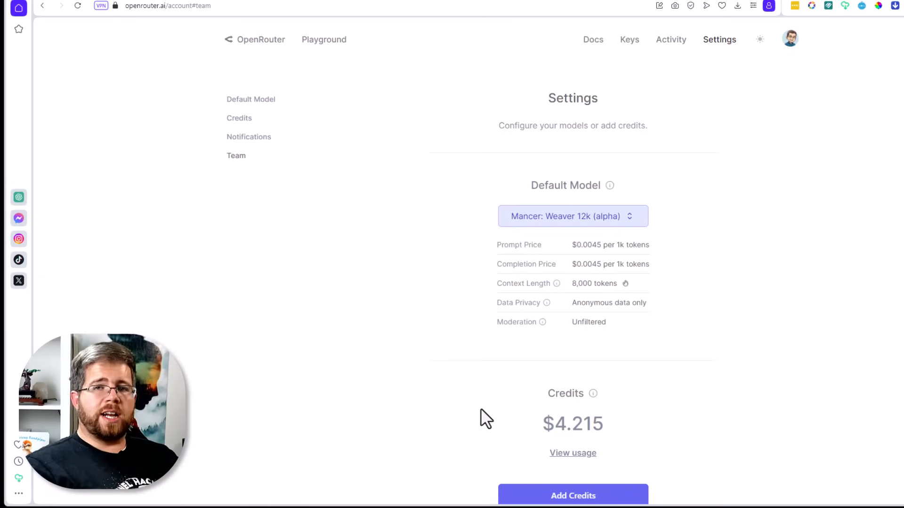
{"action": "mouse_move", "coordinate": [410, 465]}
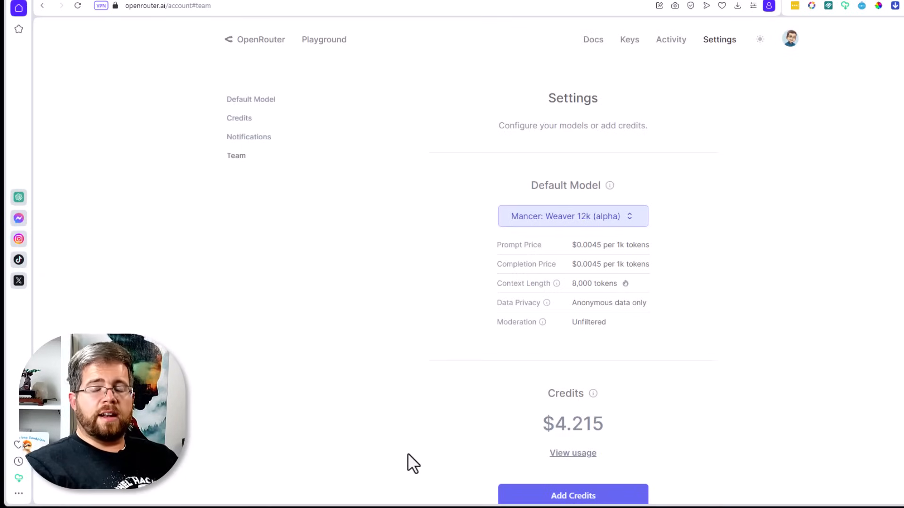